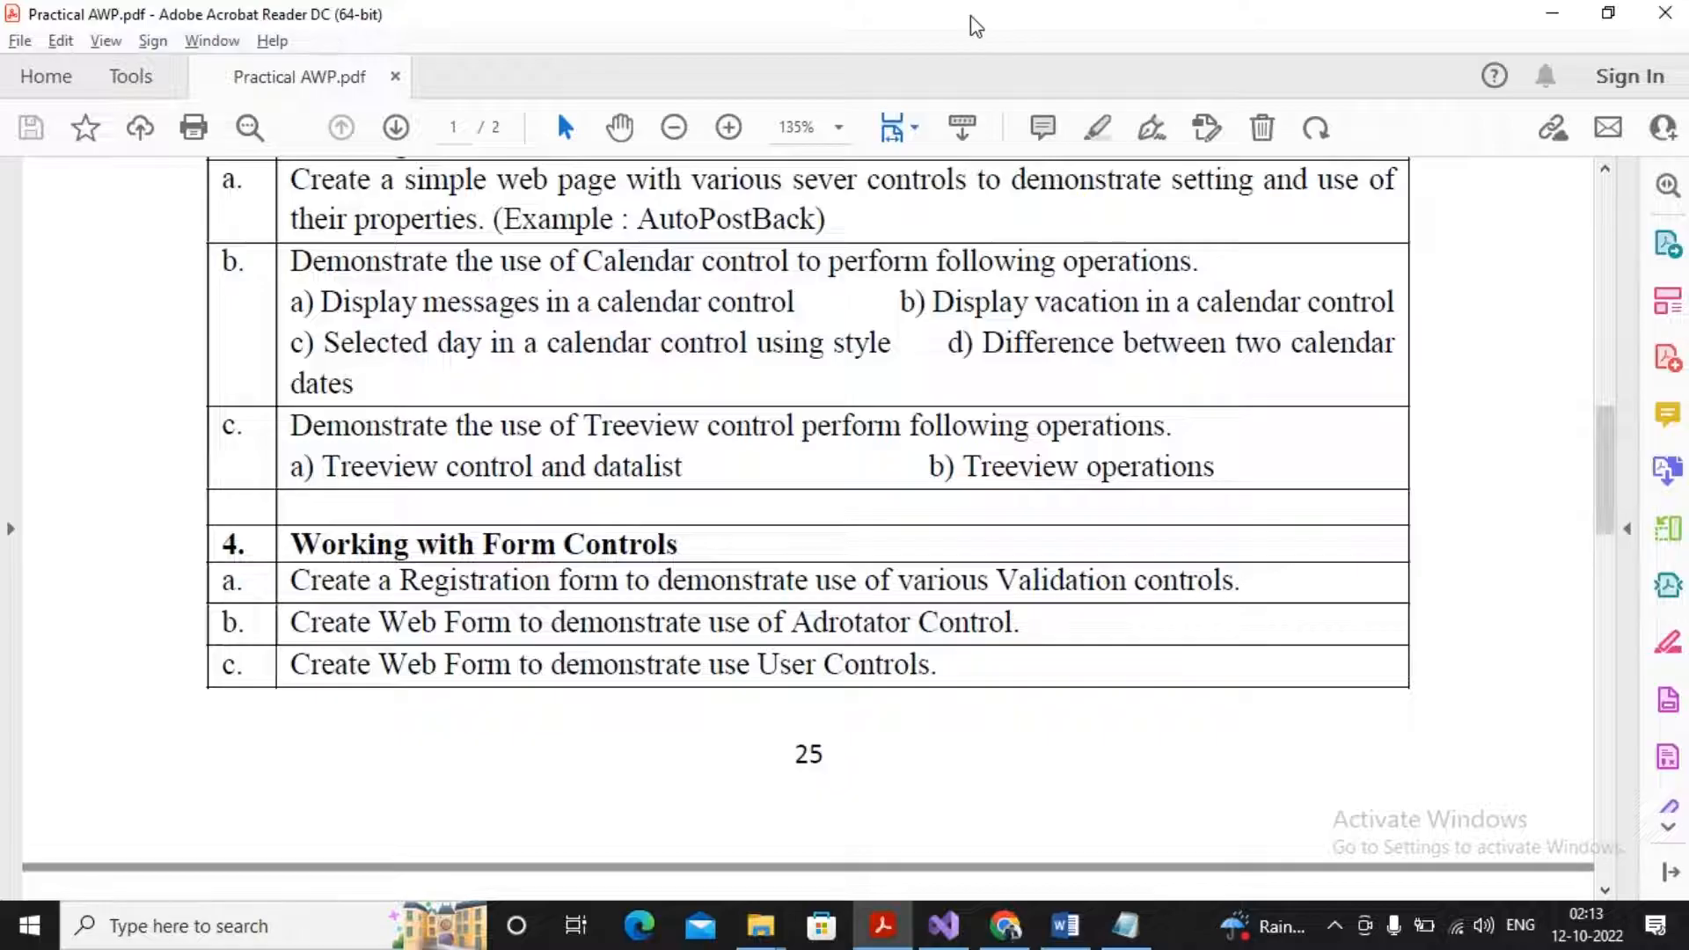
# Step: Switch from Acrobat Reader to the WebForm2.aspx design view in Visual Studio
pyautogui.click(943, 925)
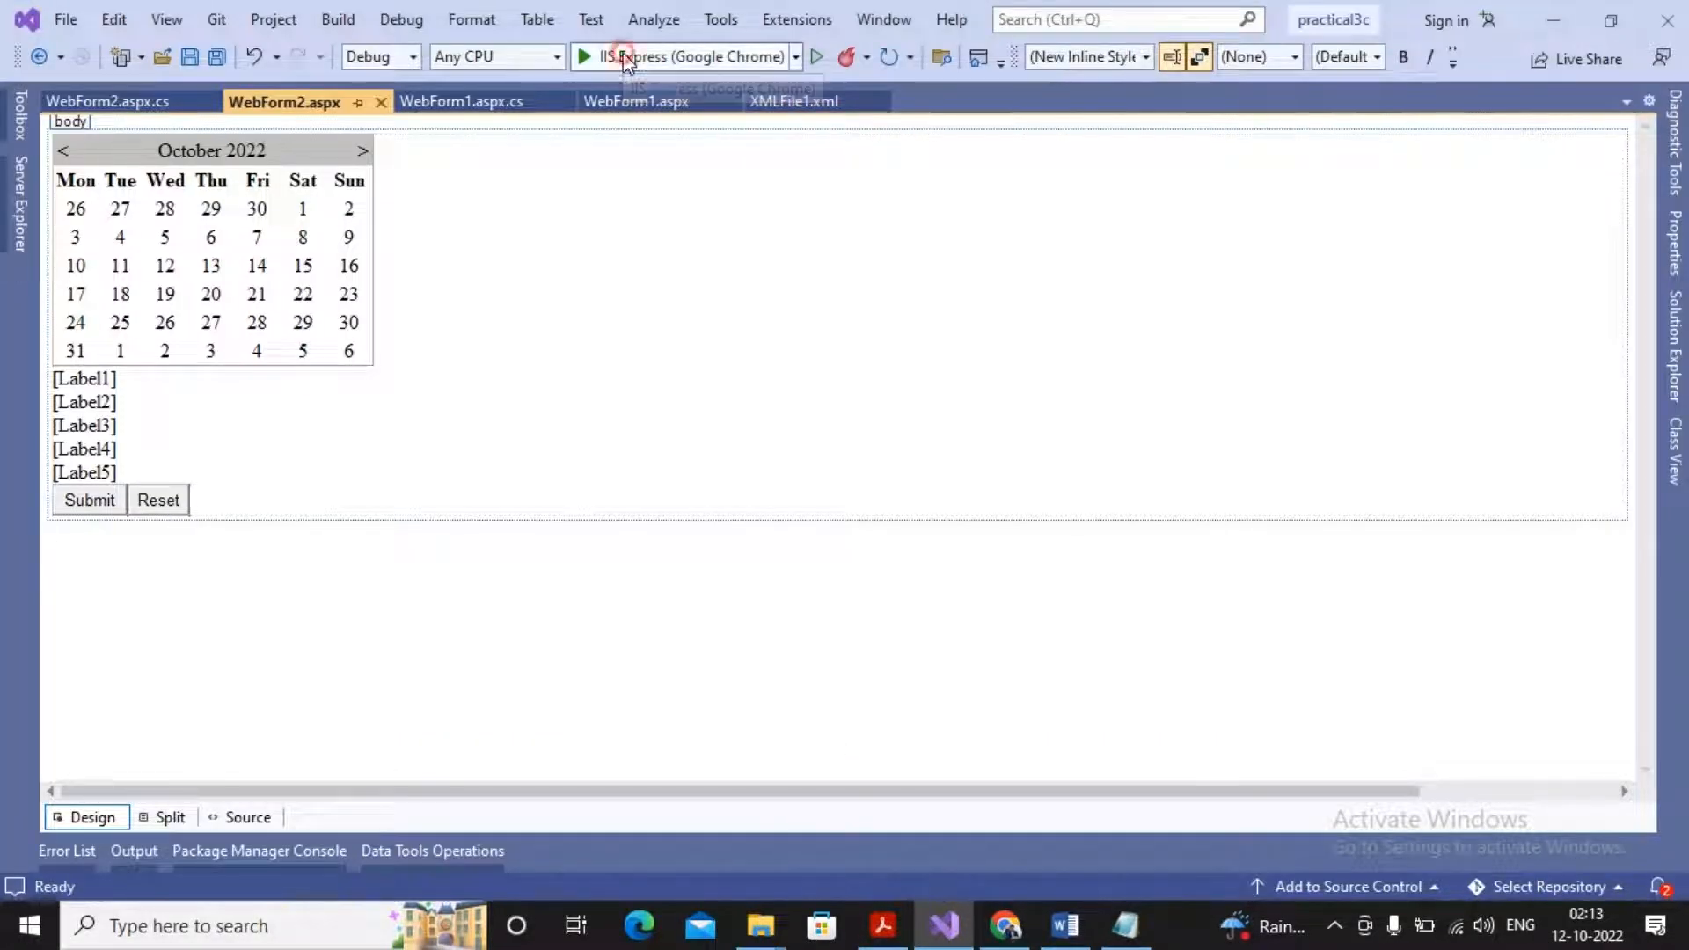
# Step: Run the page with IIS Express in Chrome and move the calendar back to September 2022
pyautogui.click(582, 56)
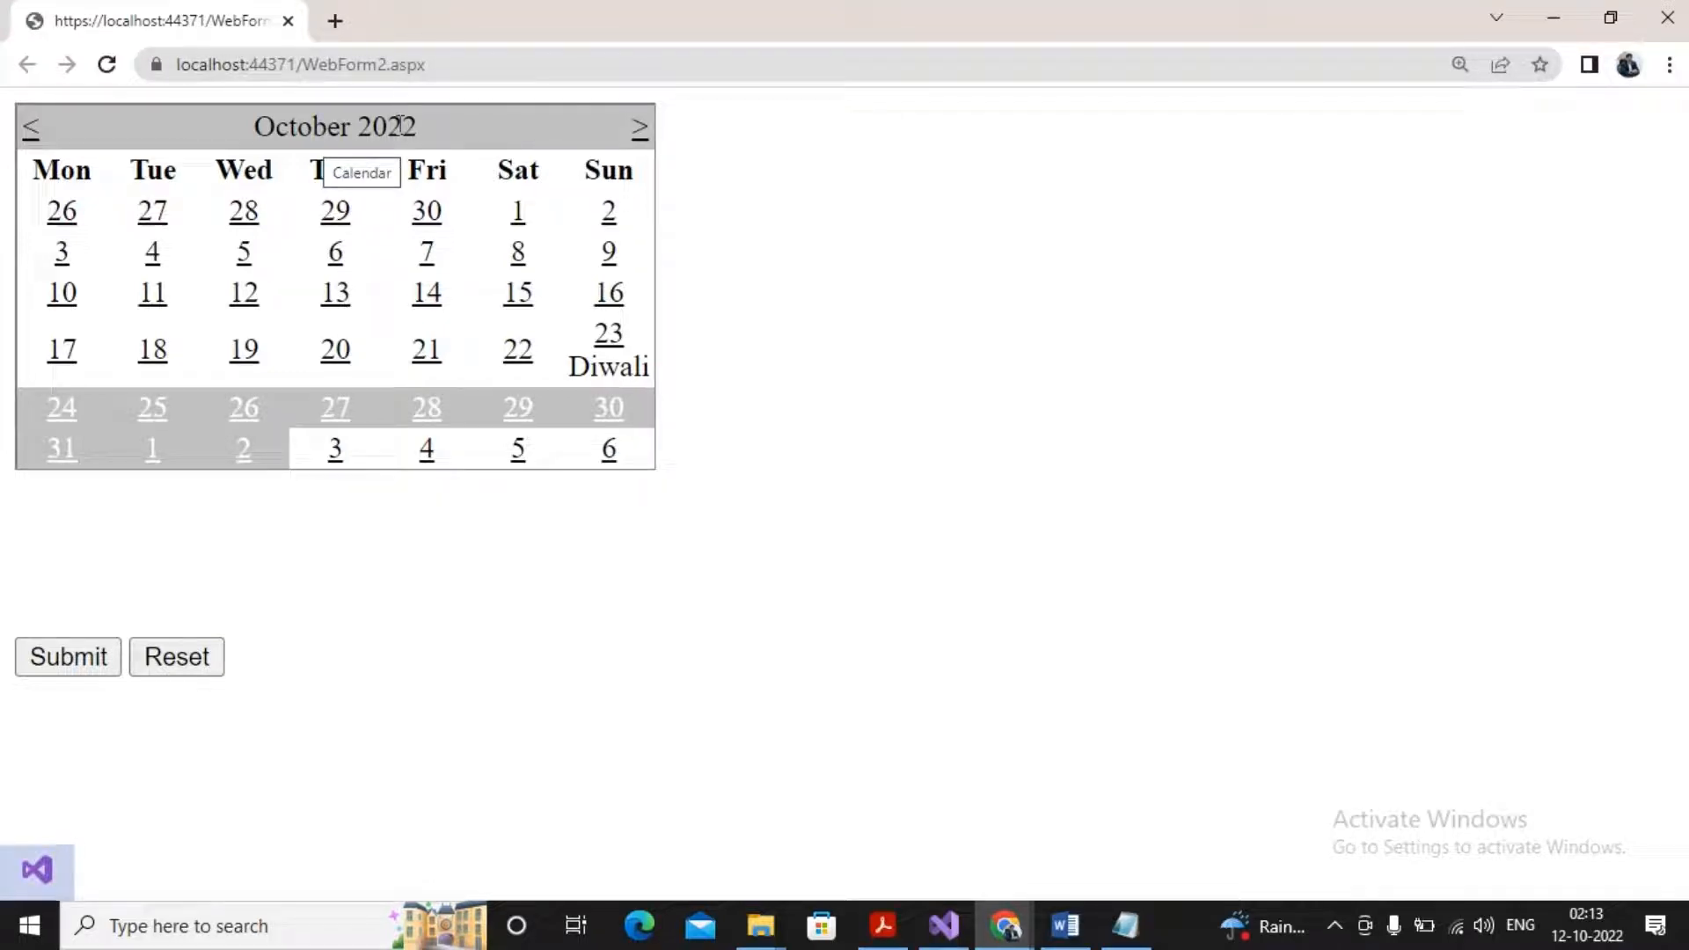
pyautogui.moveTo(607, 333)
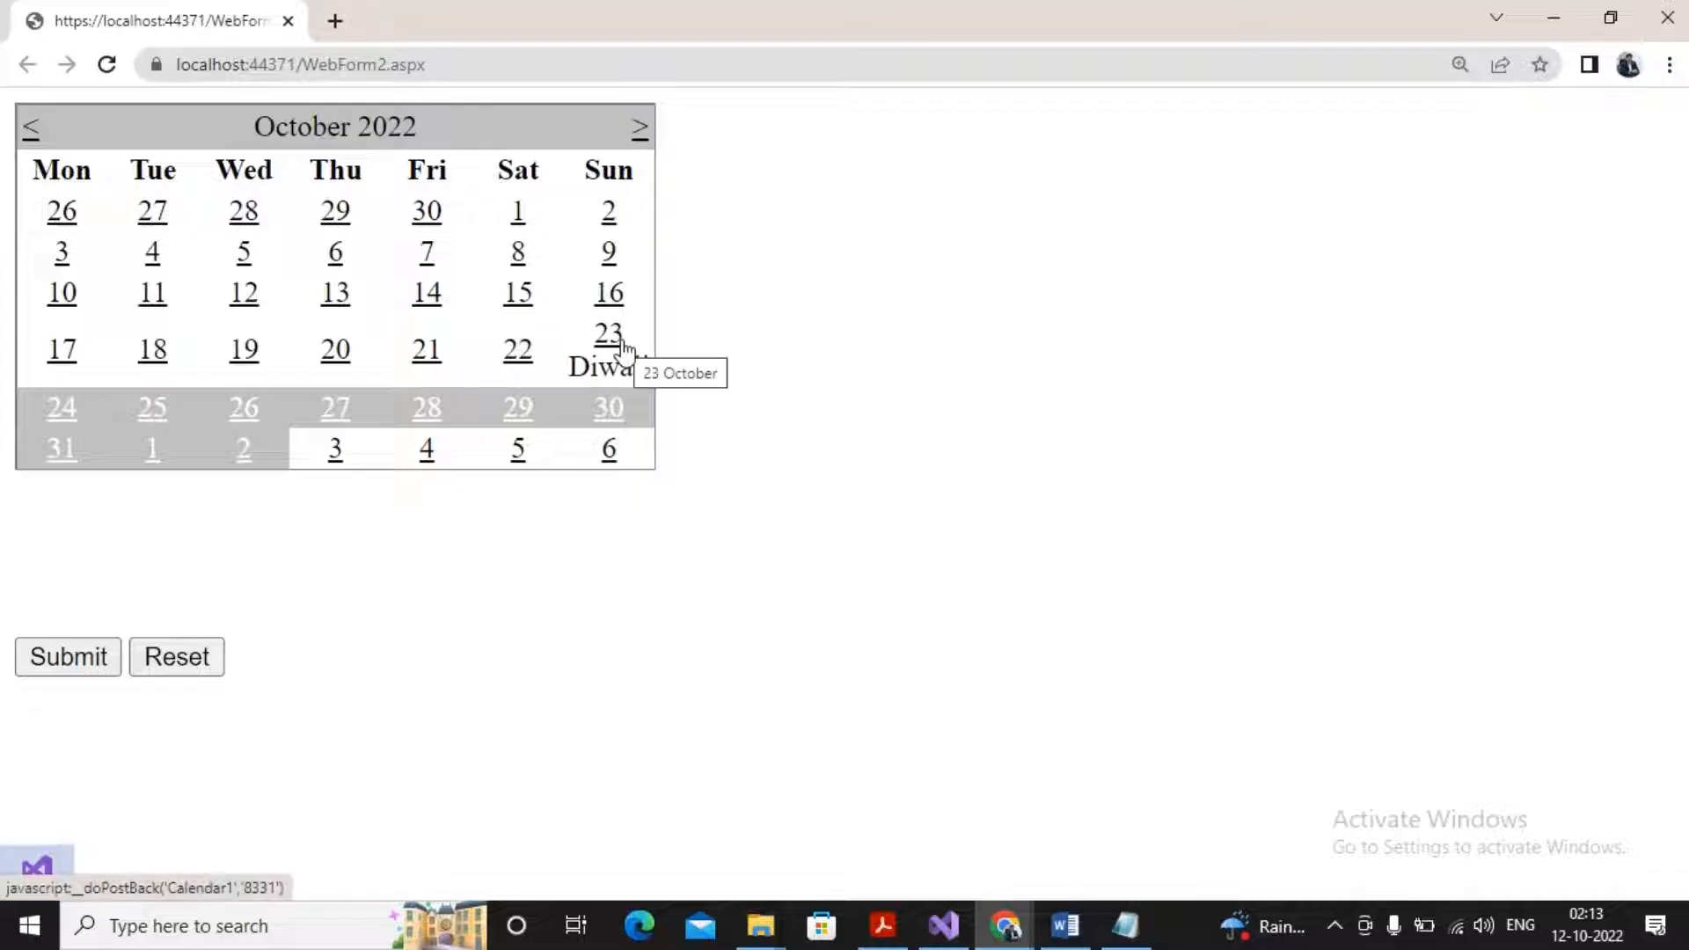
pyautogui.moveTo(152, 475)
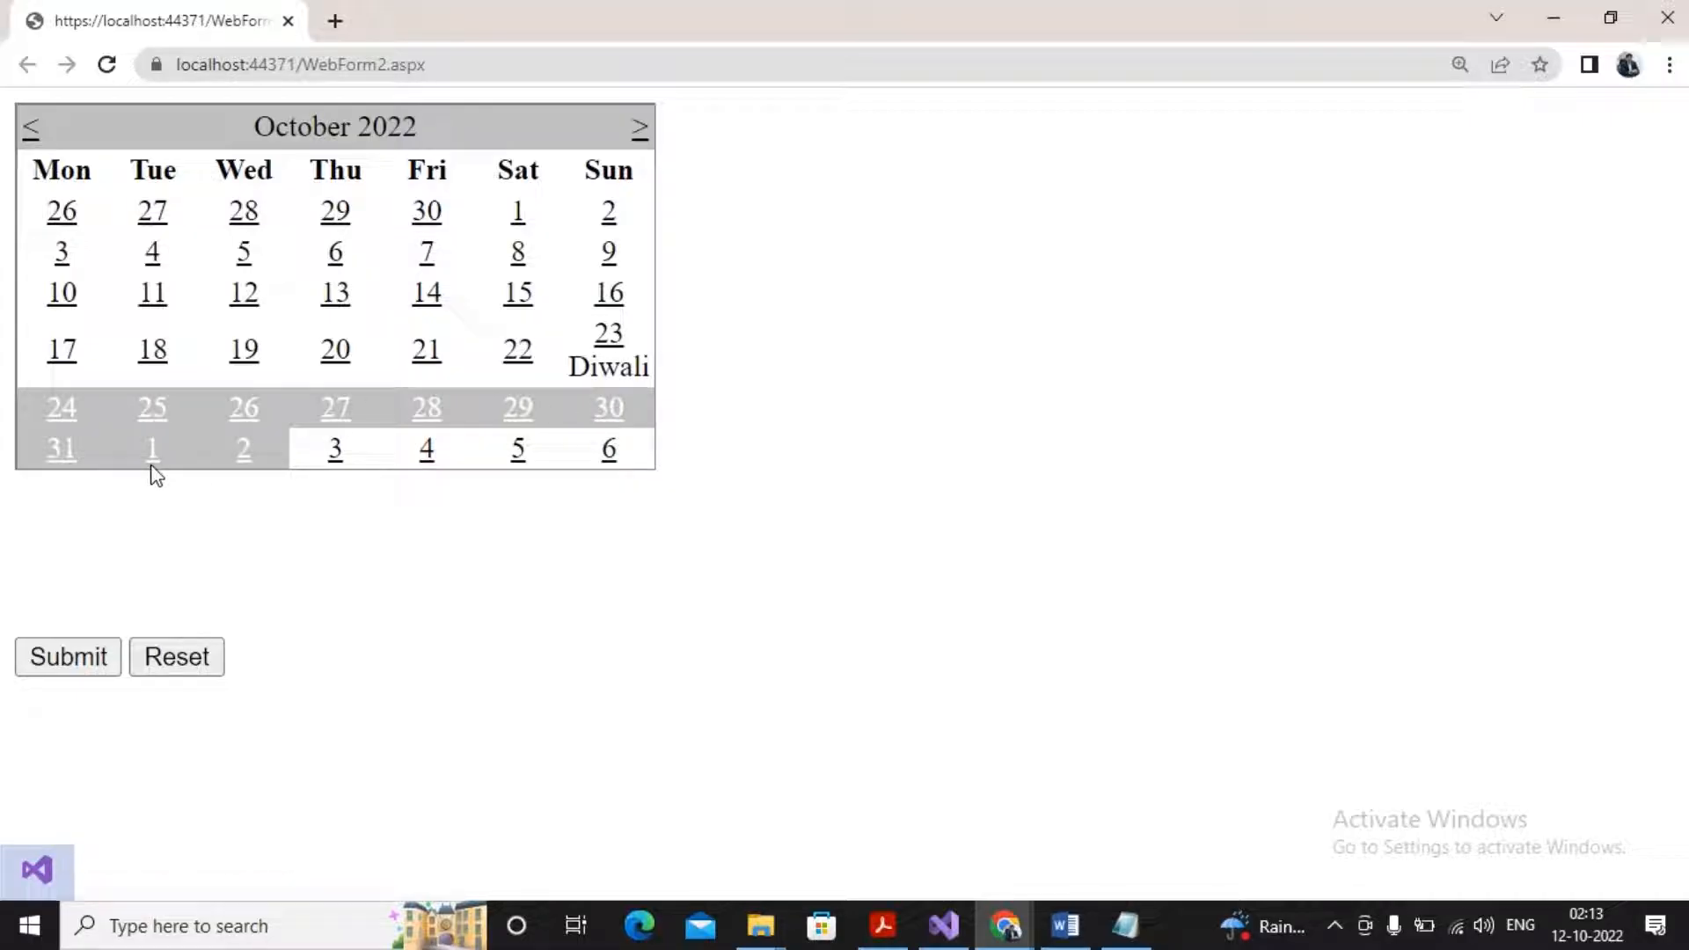
pyautogui.moveTo(243, 406)
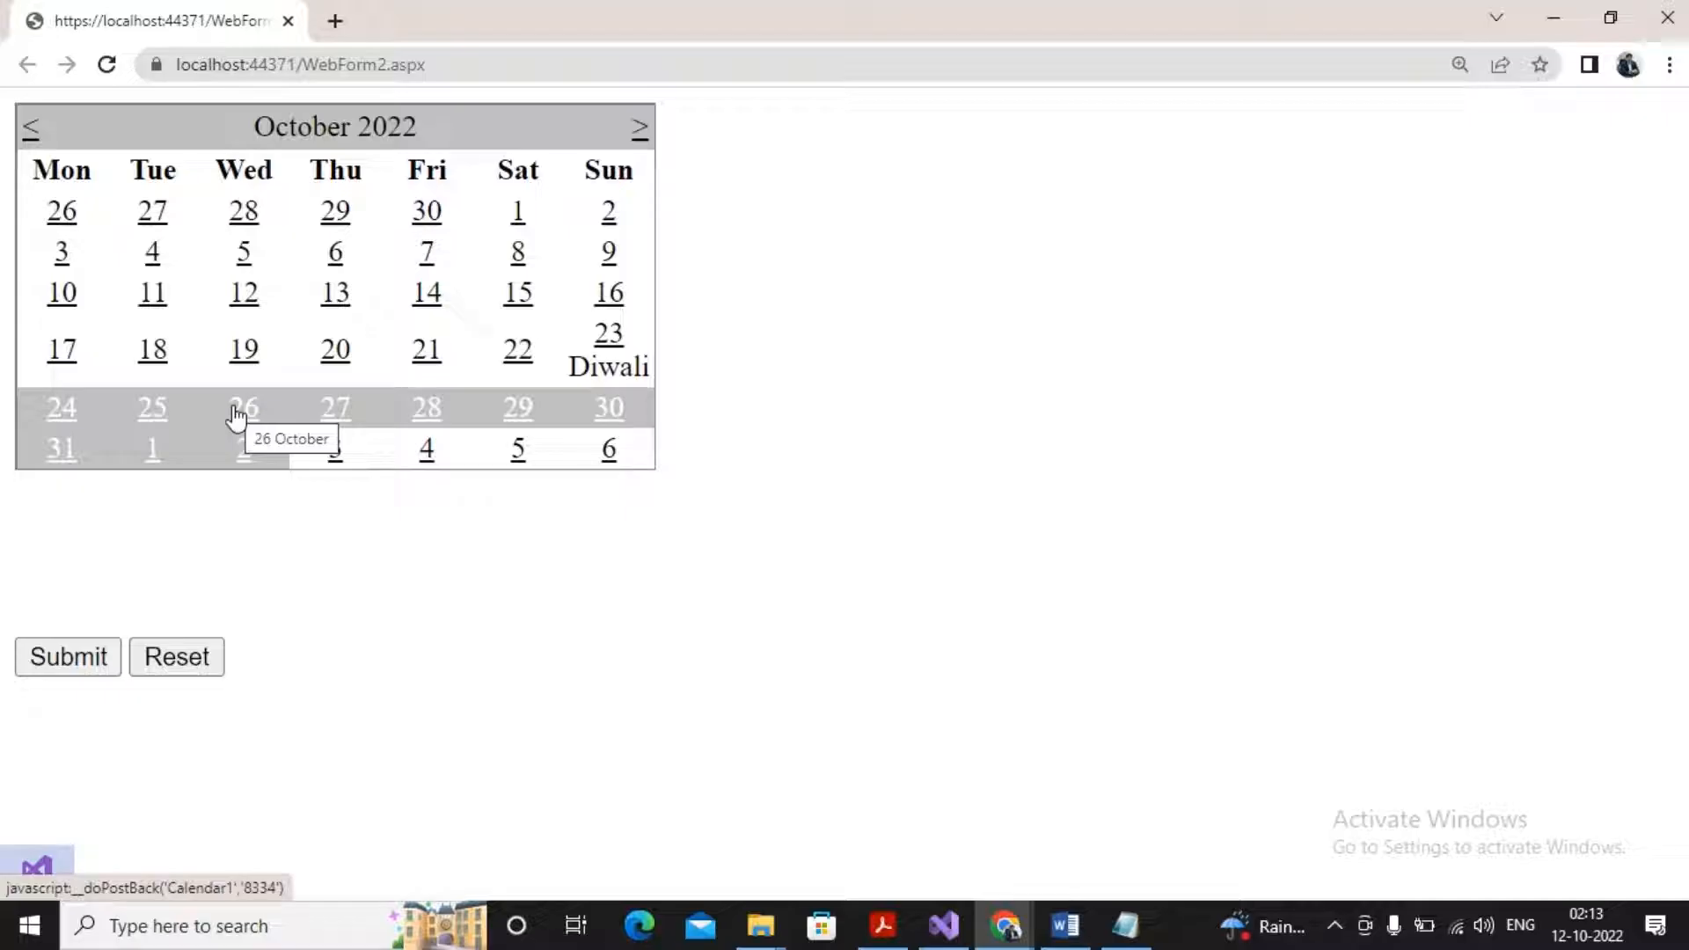
pyautogui.moveTo(679, 403)
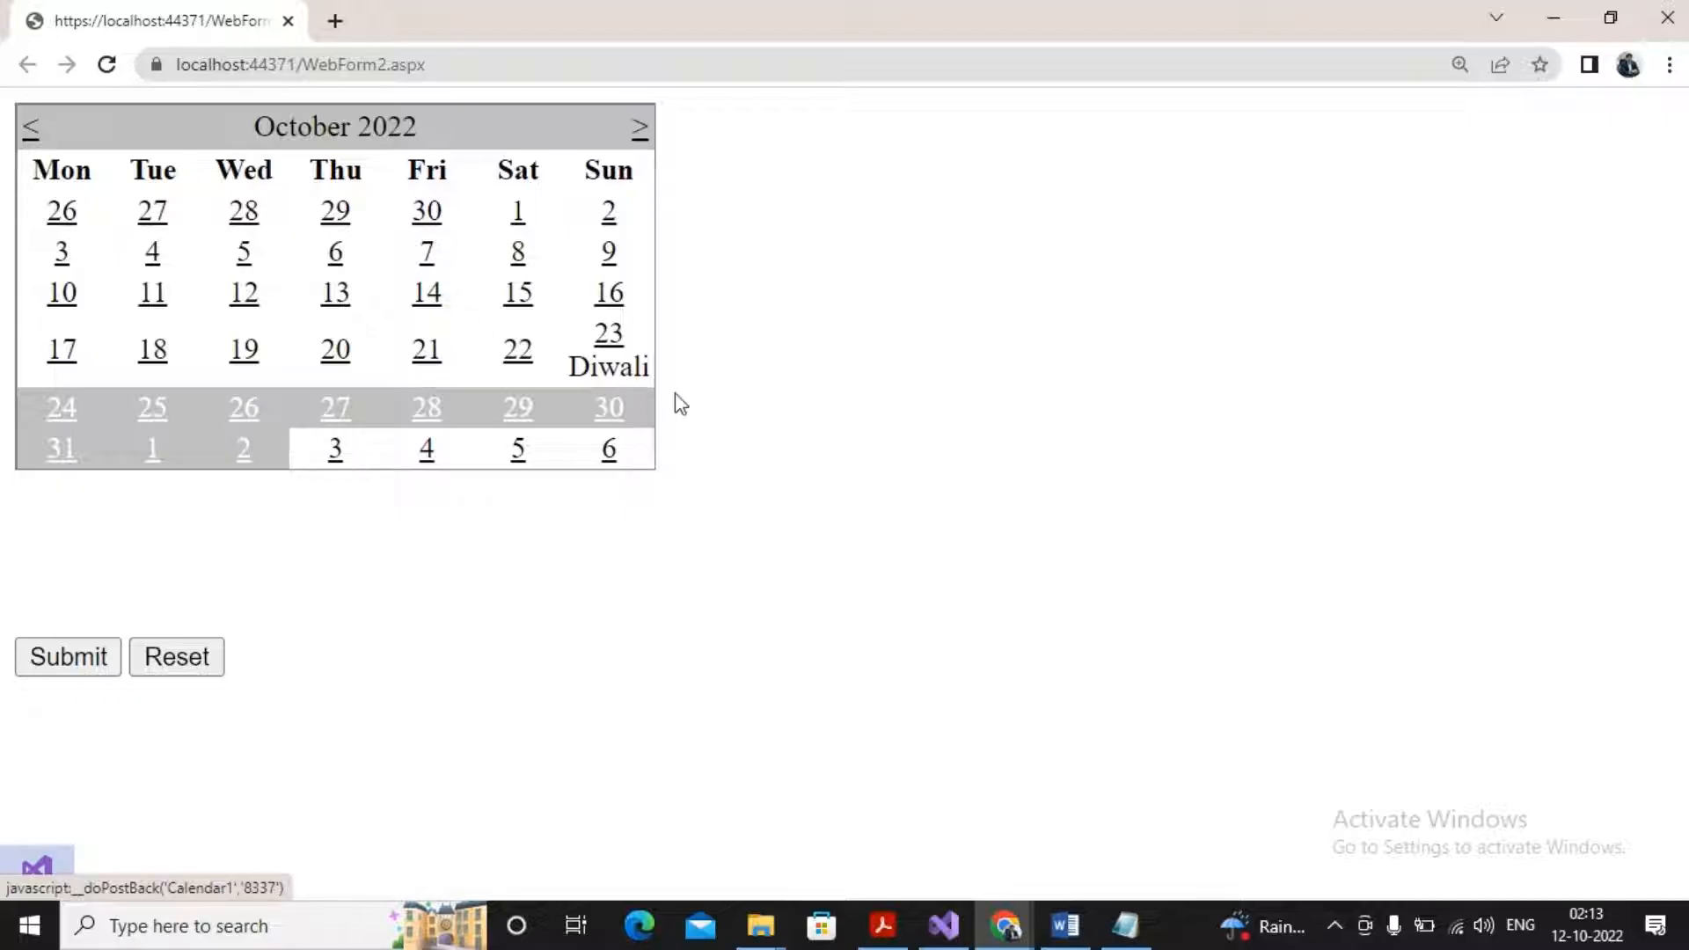
pyautogui.moveTo(209, 431)
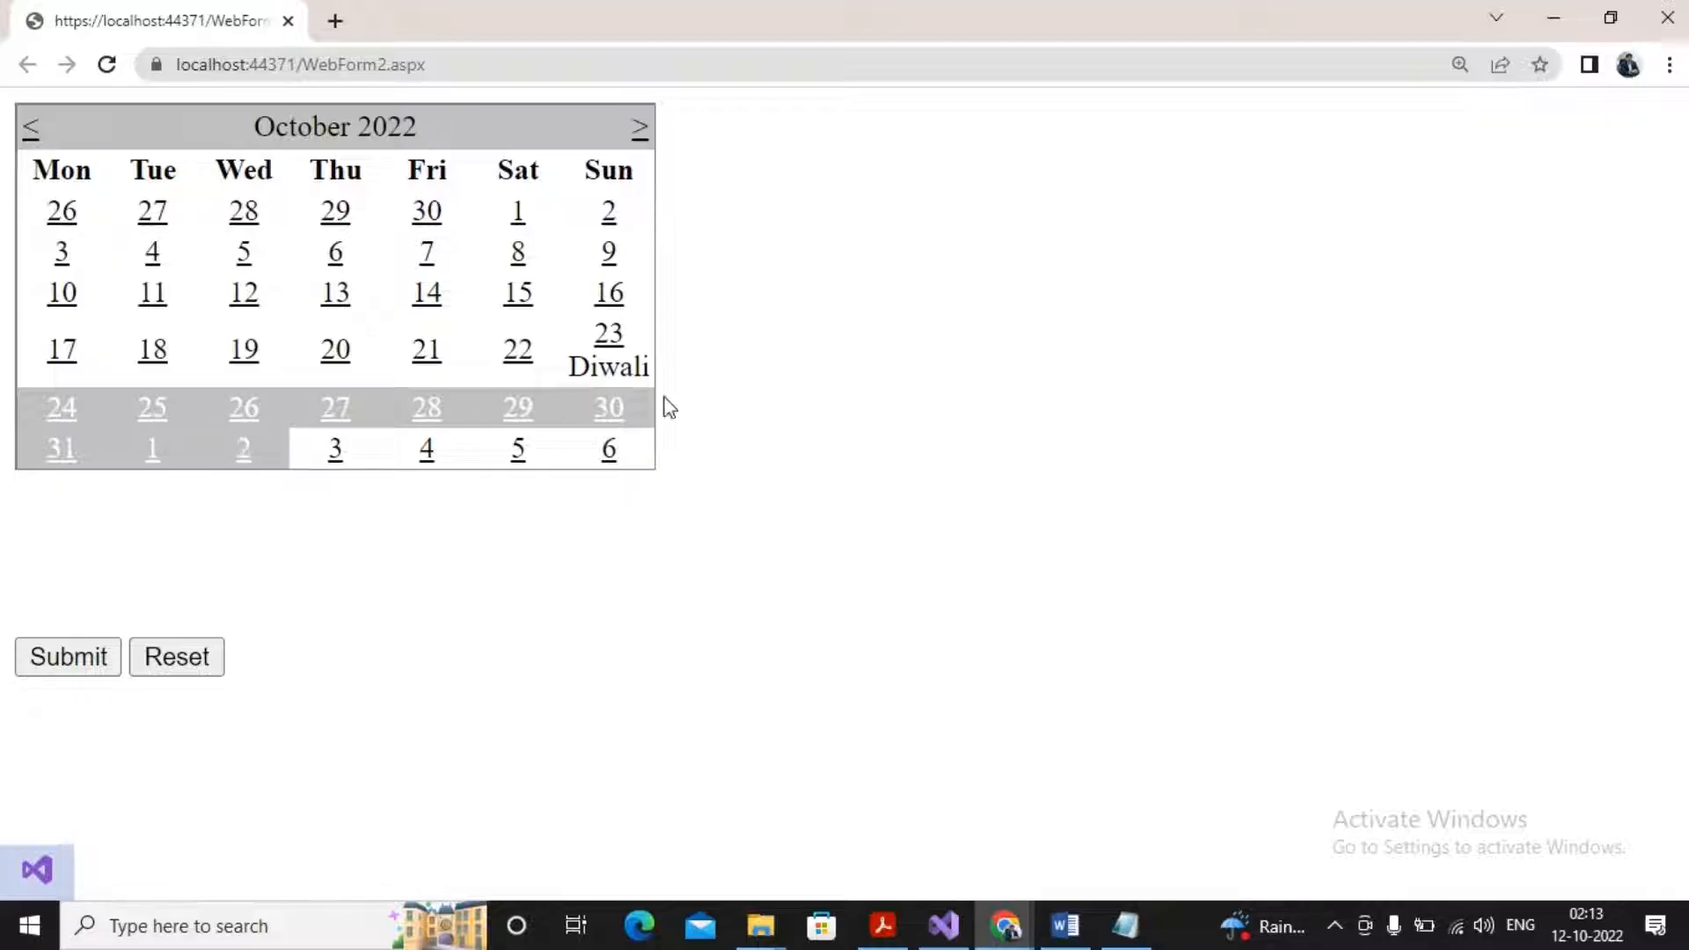
pyautogui.moveTo(152, 457)
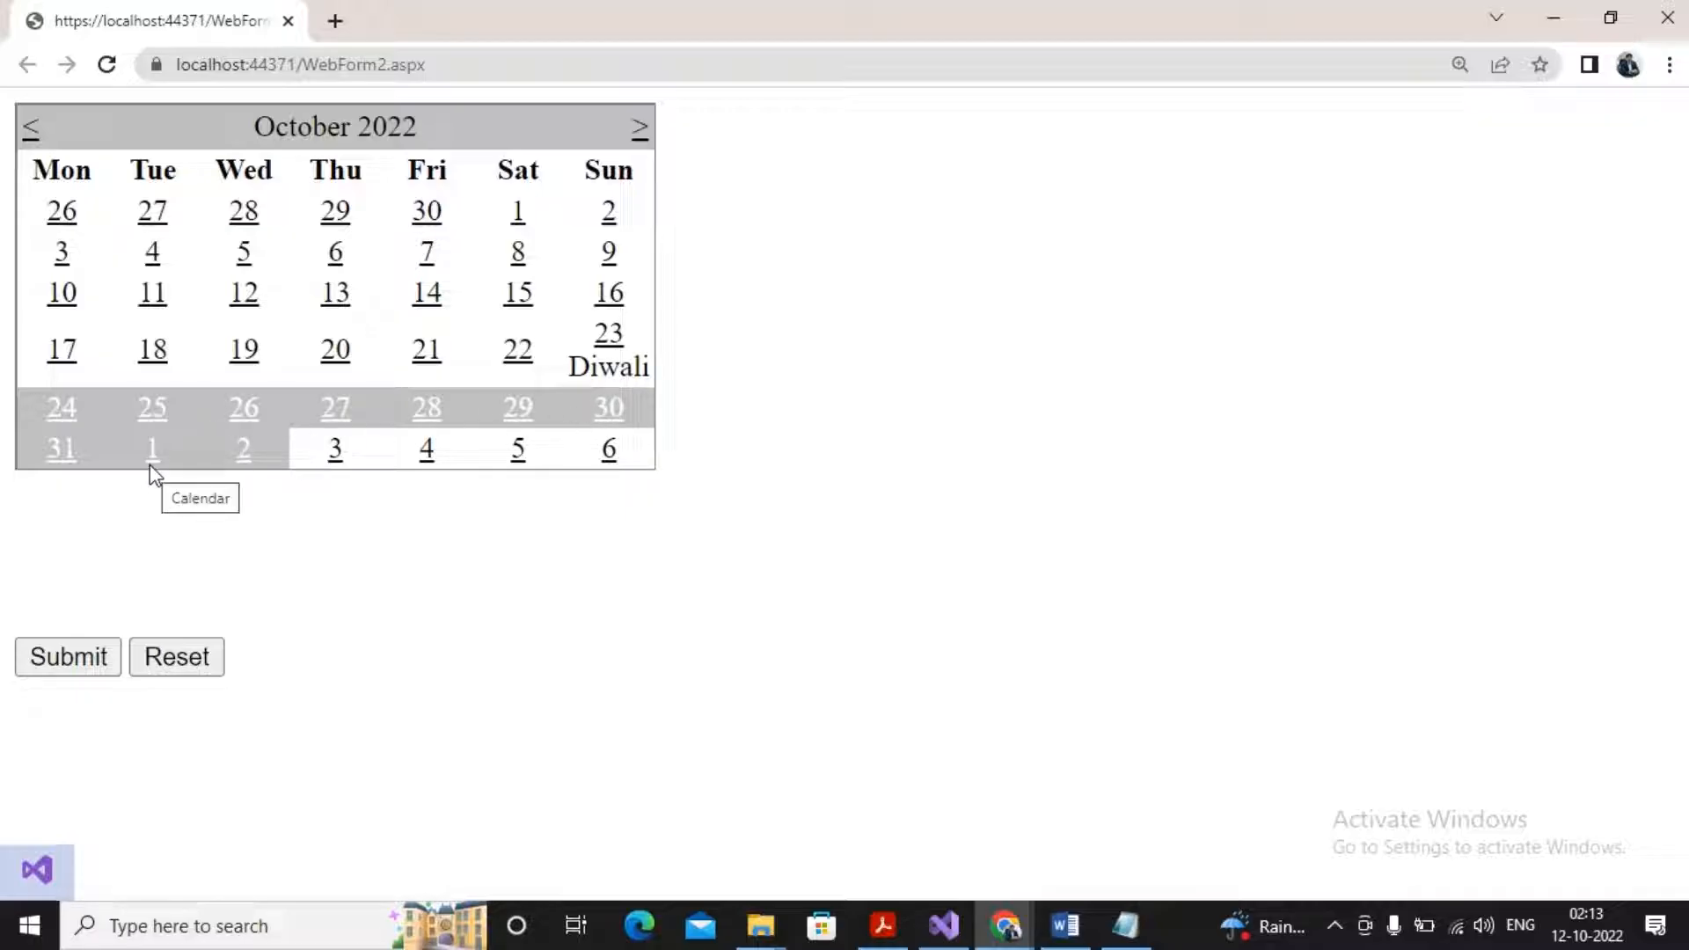
pyautogui.moveTo(27, 146)
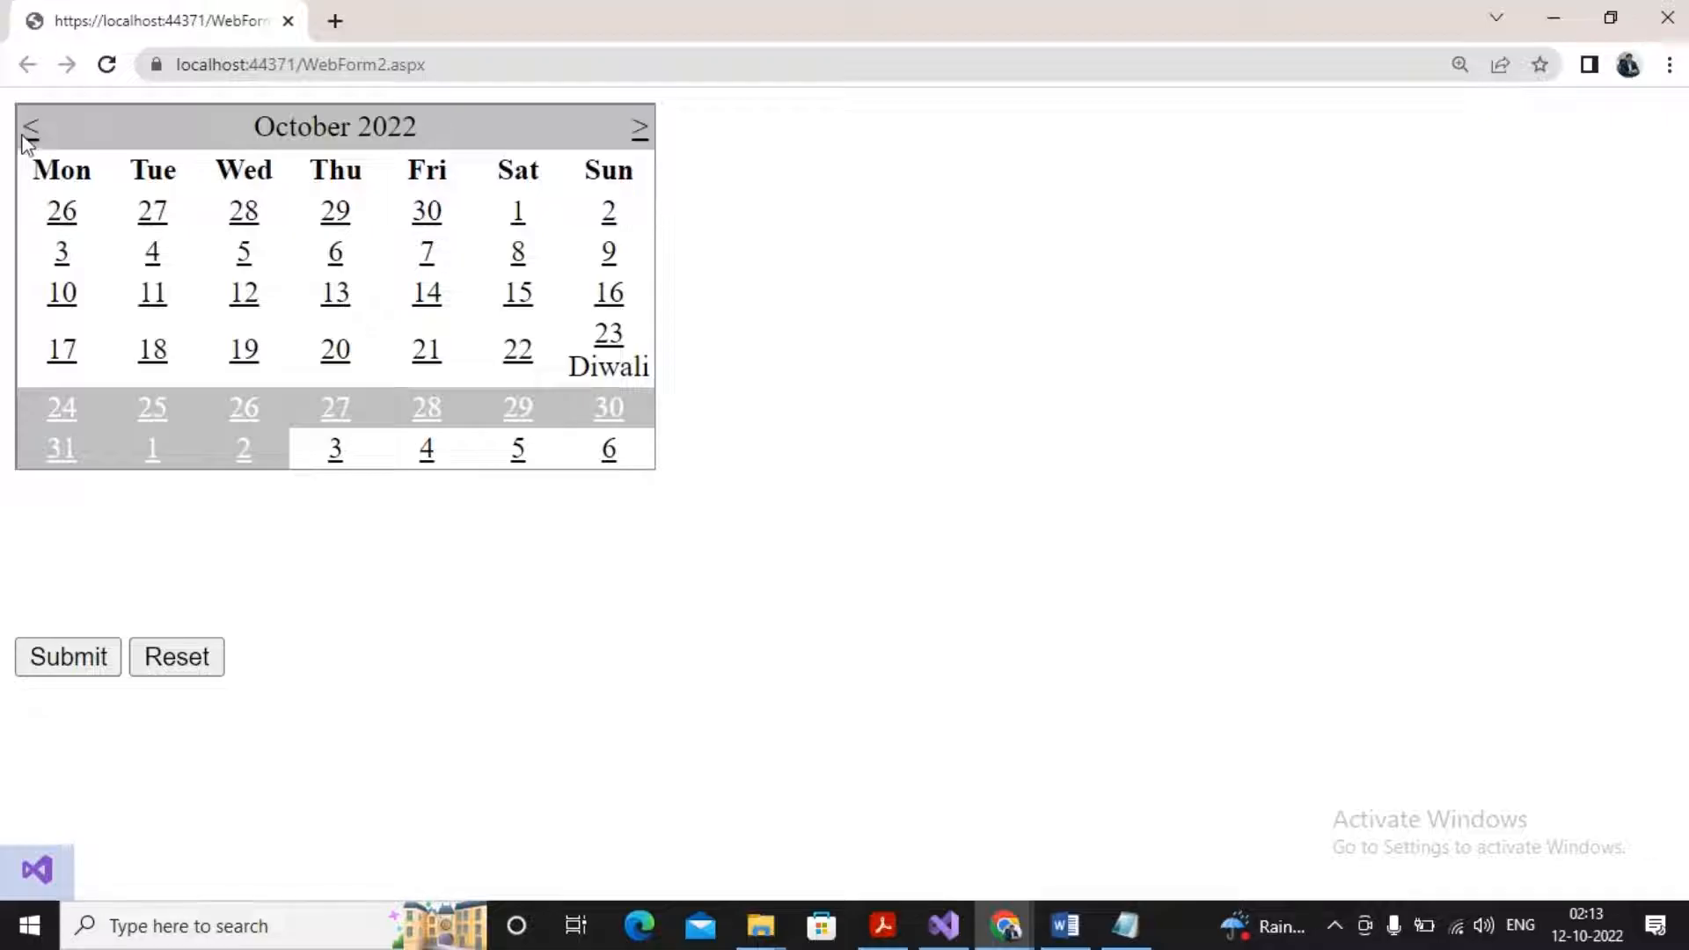
pyautogui.click(30, 127)
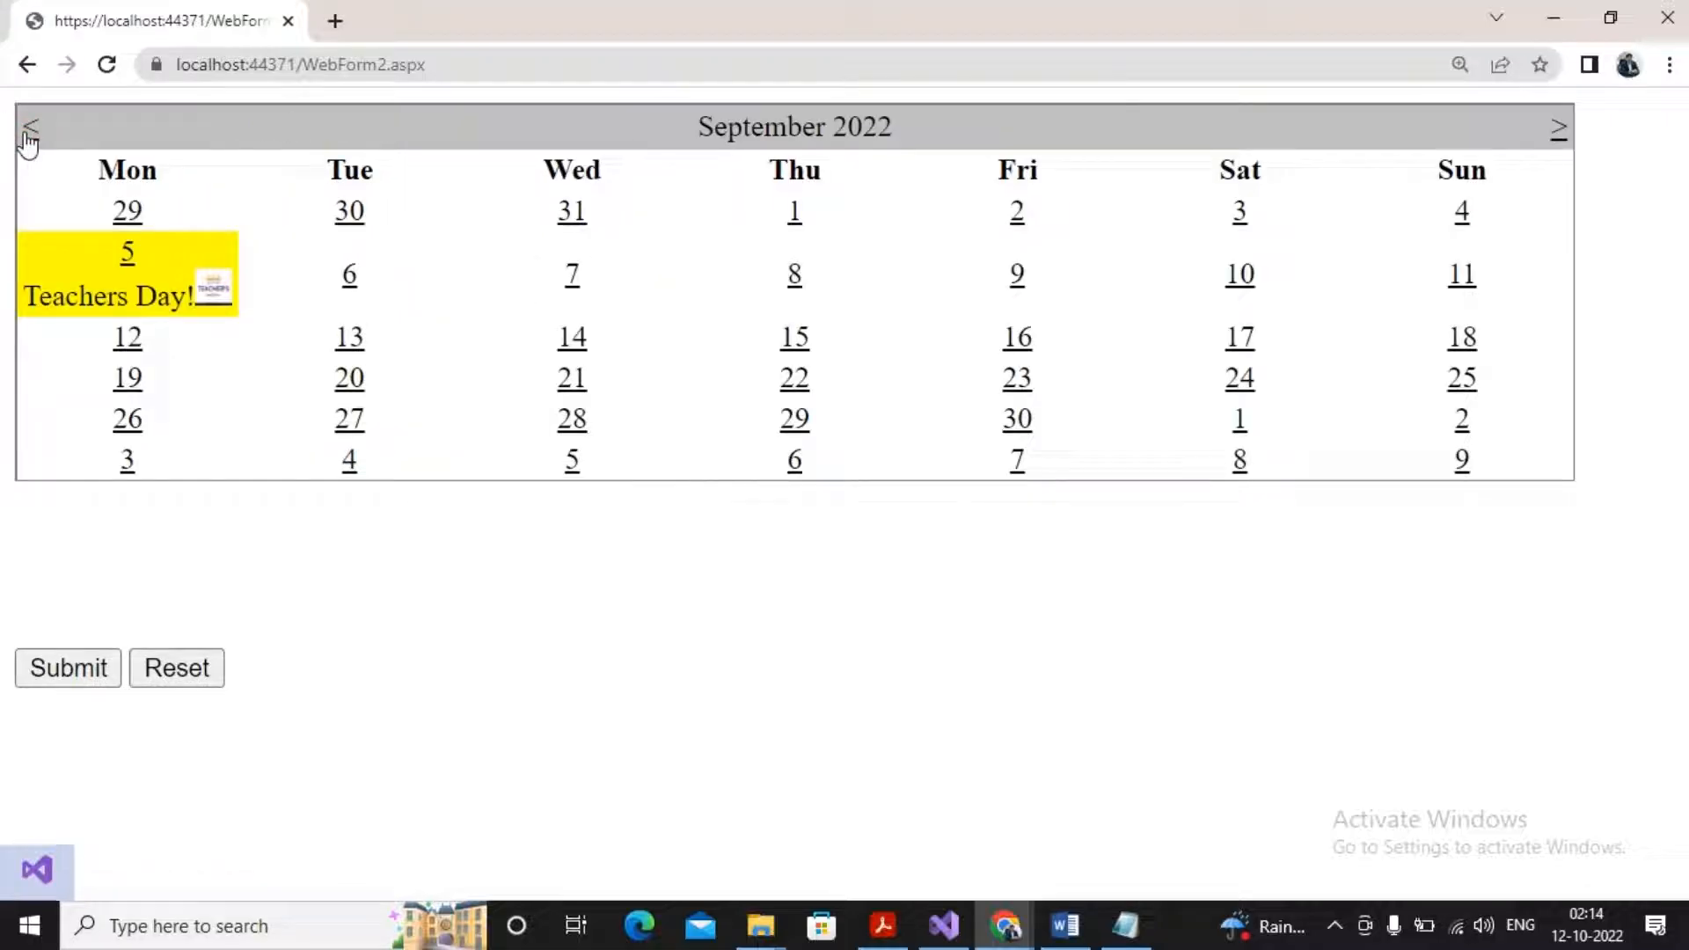
pyautogui.moveTo(118, 296)
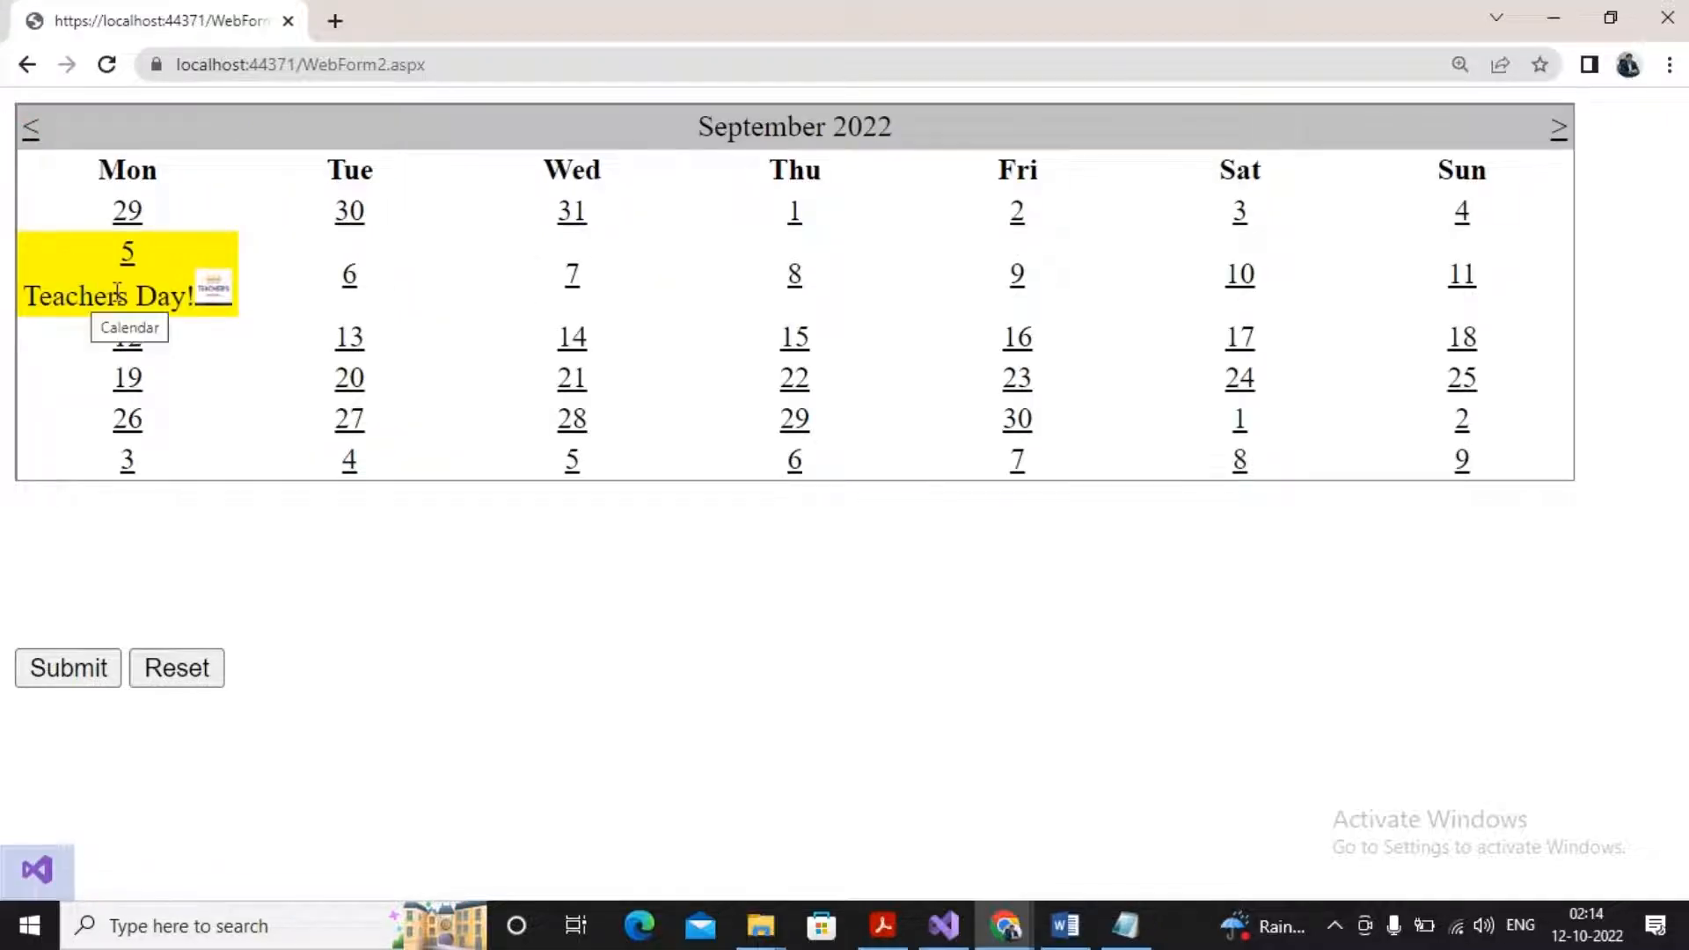
pyautogui.moveTo(235, 334)
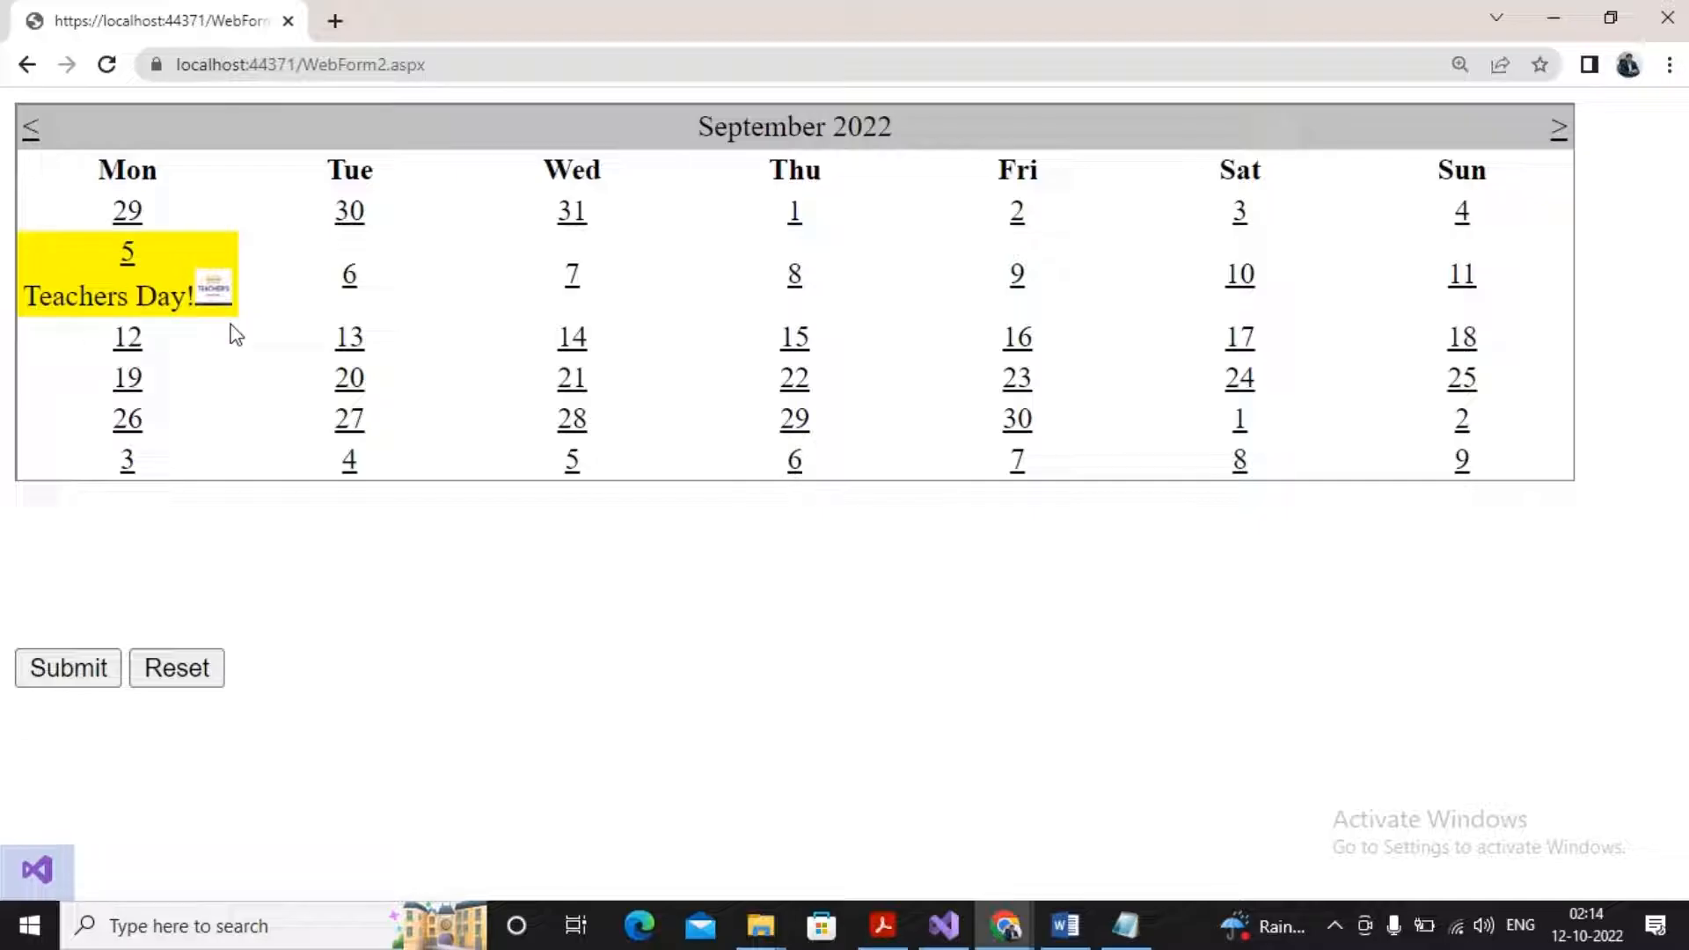
pyautogui.moveTo(209, 306)
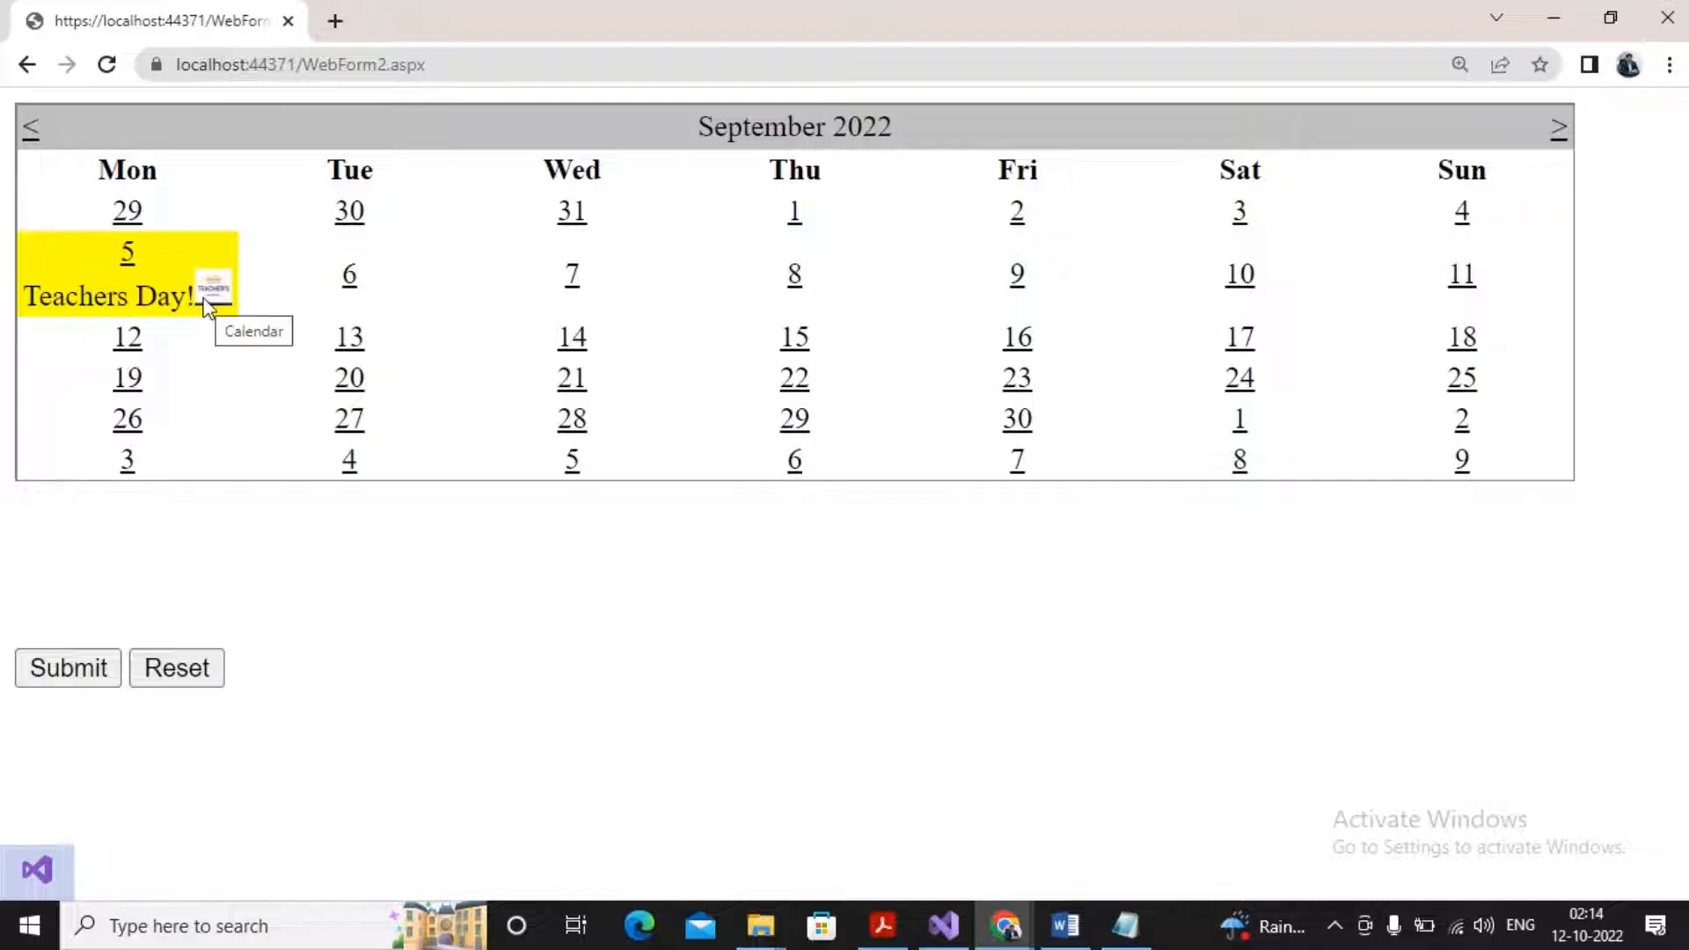
pyautogui.moveTo(1559, 127)
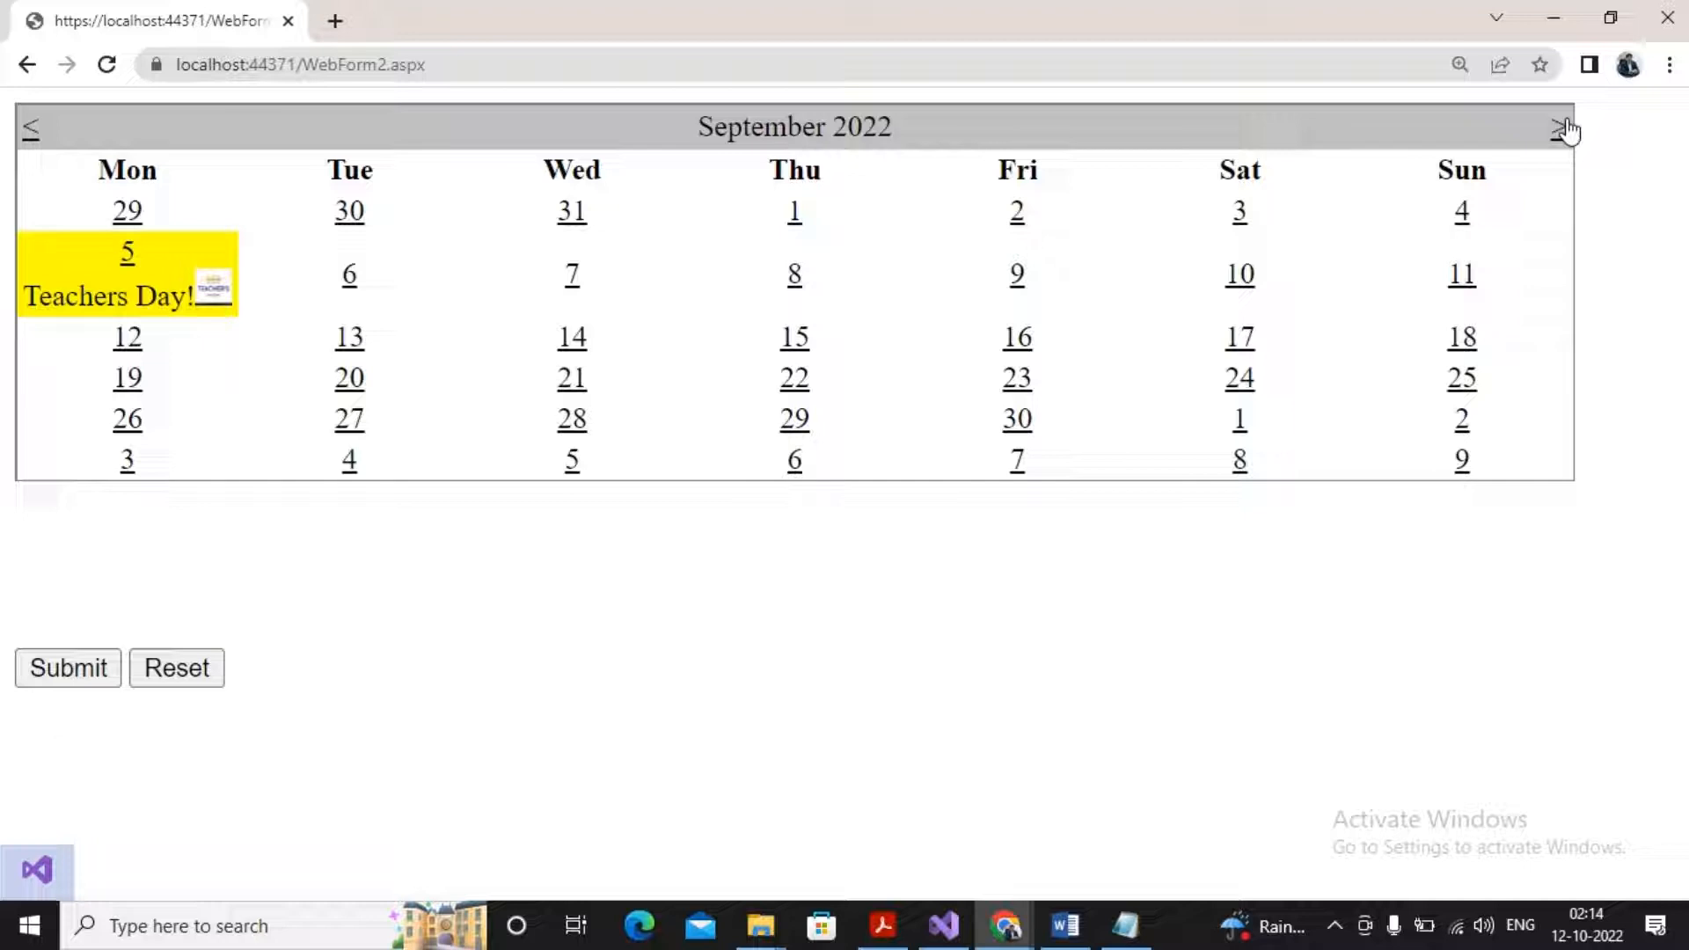
# Step: Return to October and submit to show 12-10-2022 with 10 days to Diwali, 79 to New Year
pyautogui.click(1561, 126)
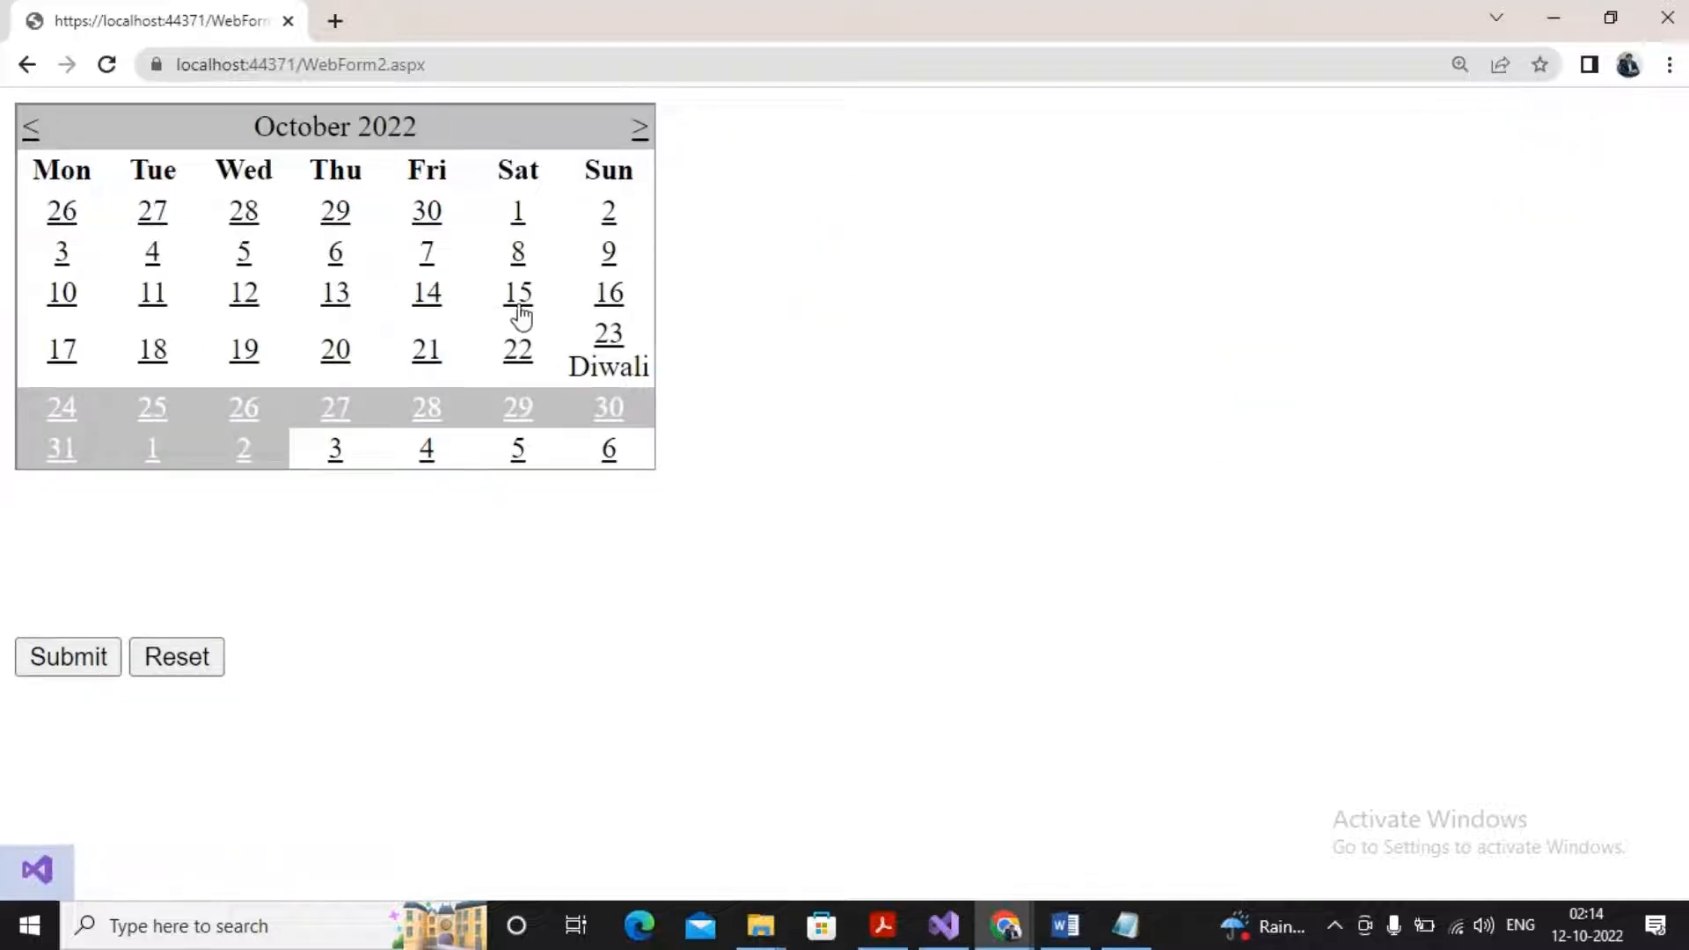
pyautogui.moveTo(517, 292)
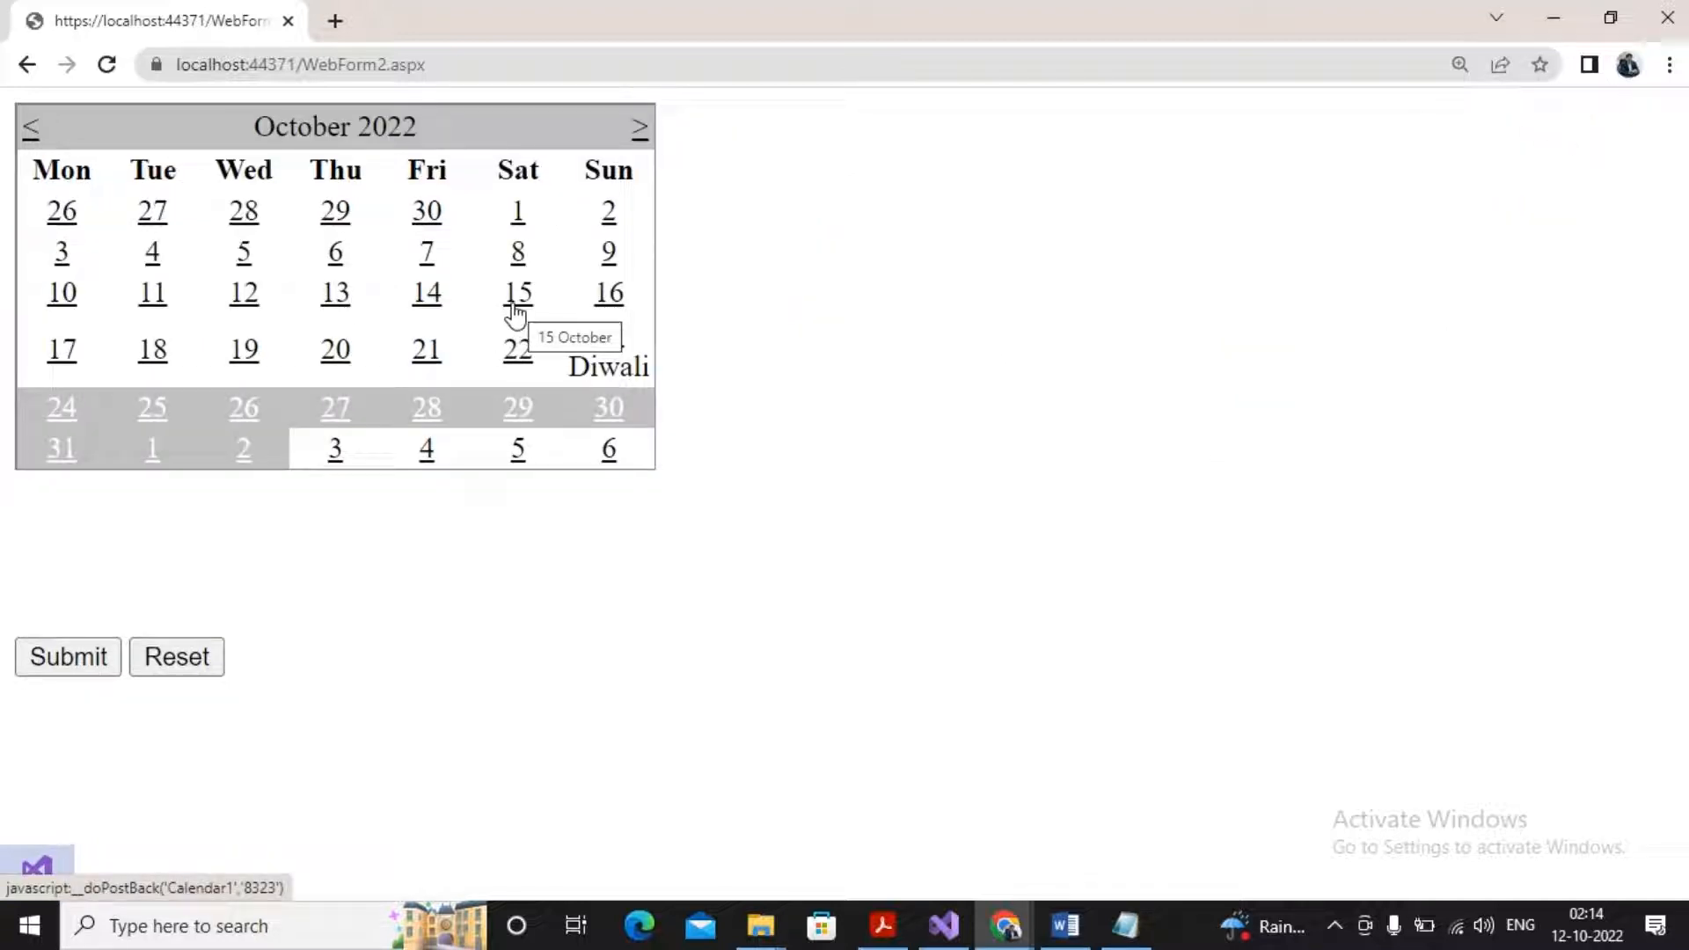
pyautogui.click(243, 292)
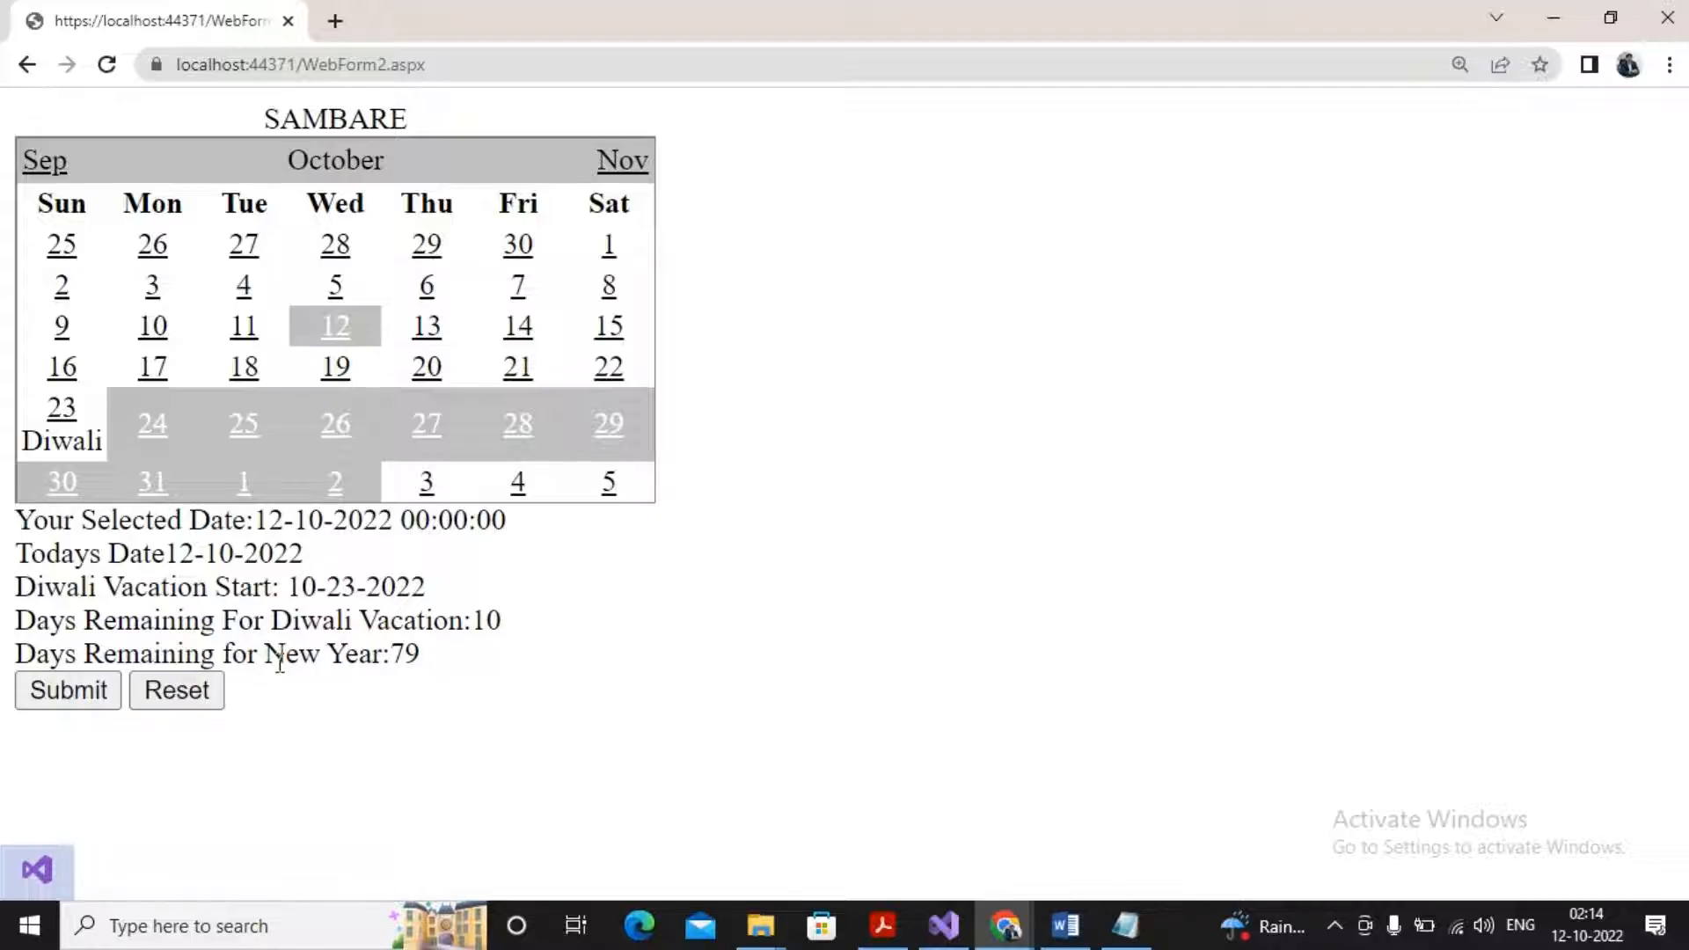
pyautogui.moveTo(304, 313)
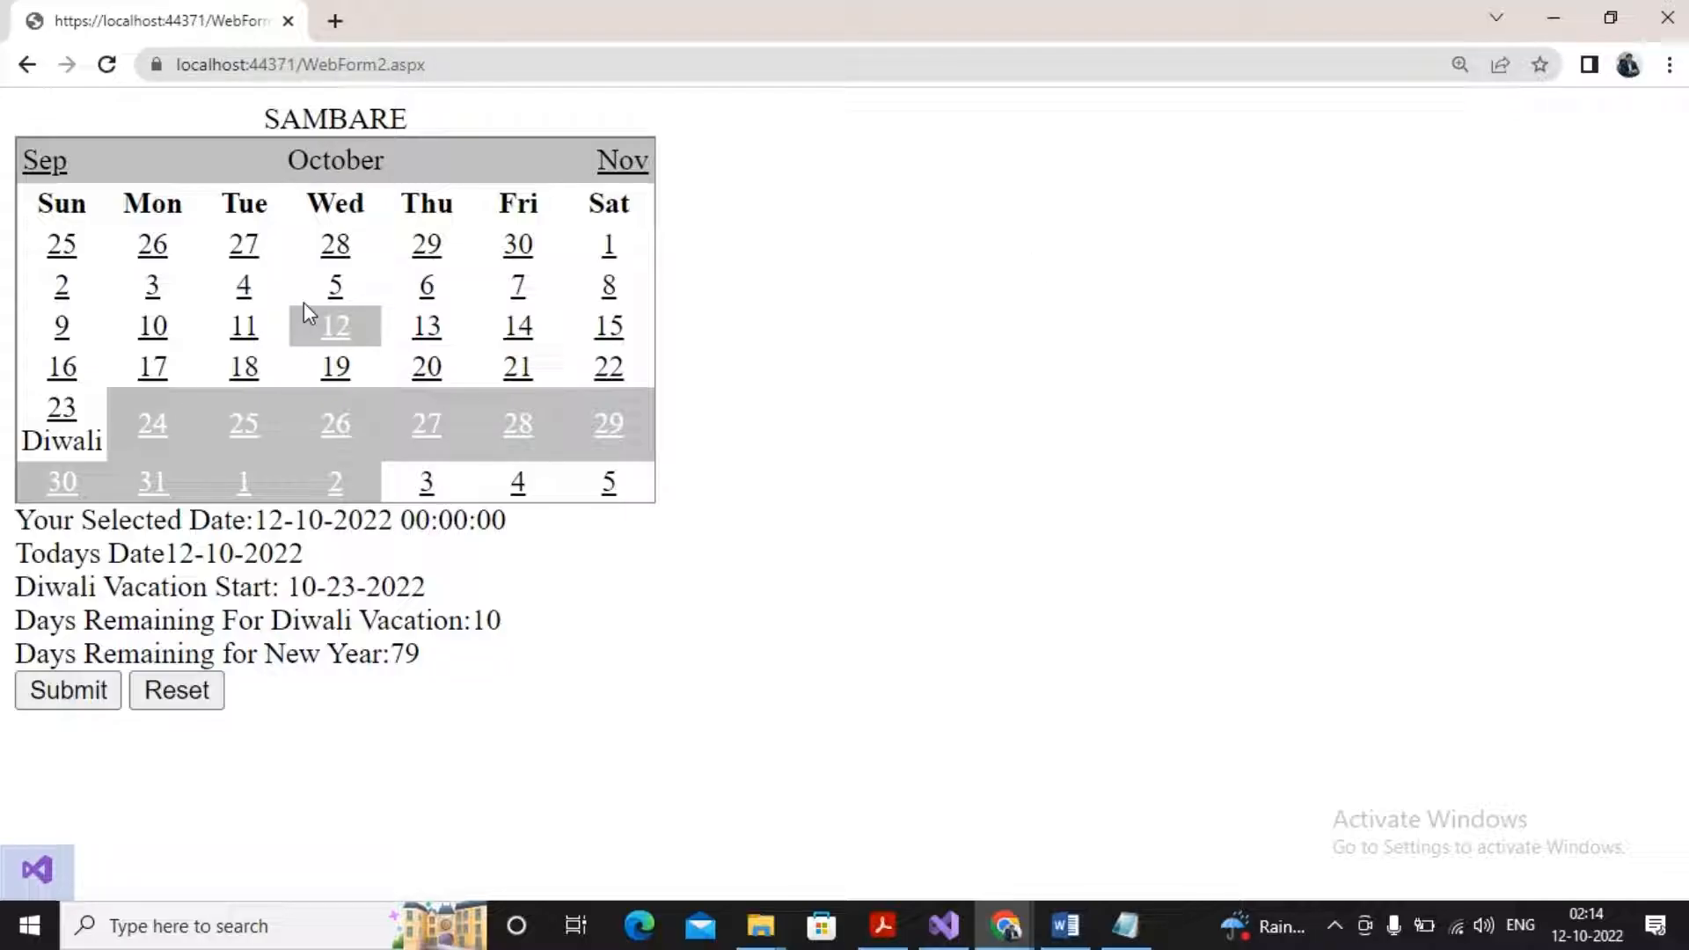
pyautogui.moveTo(313, 314)
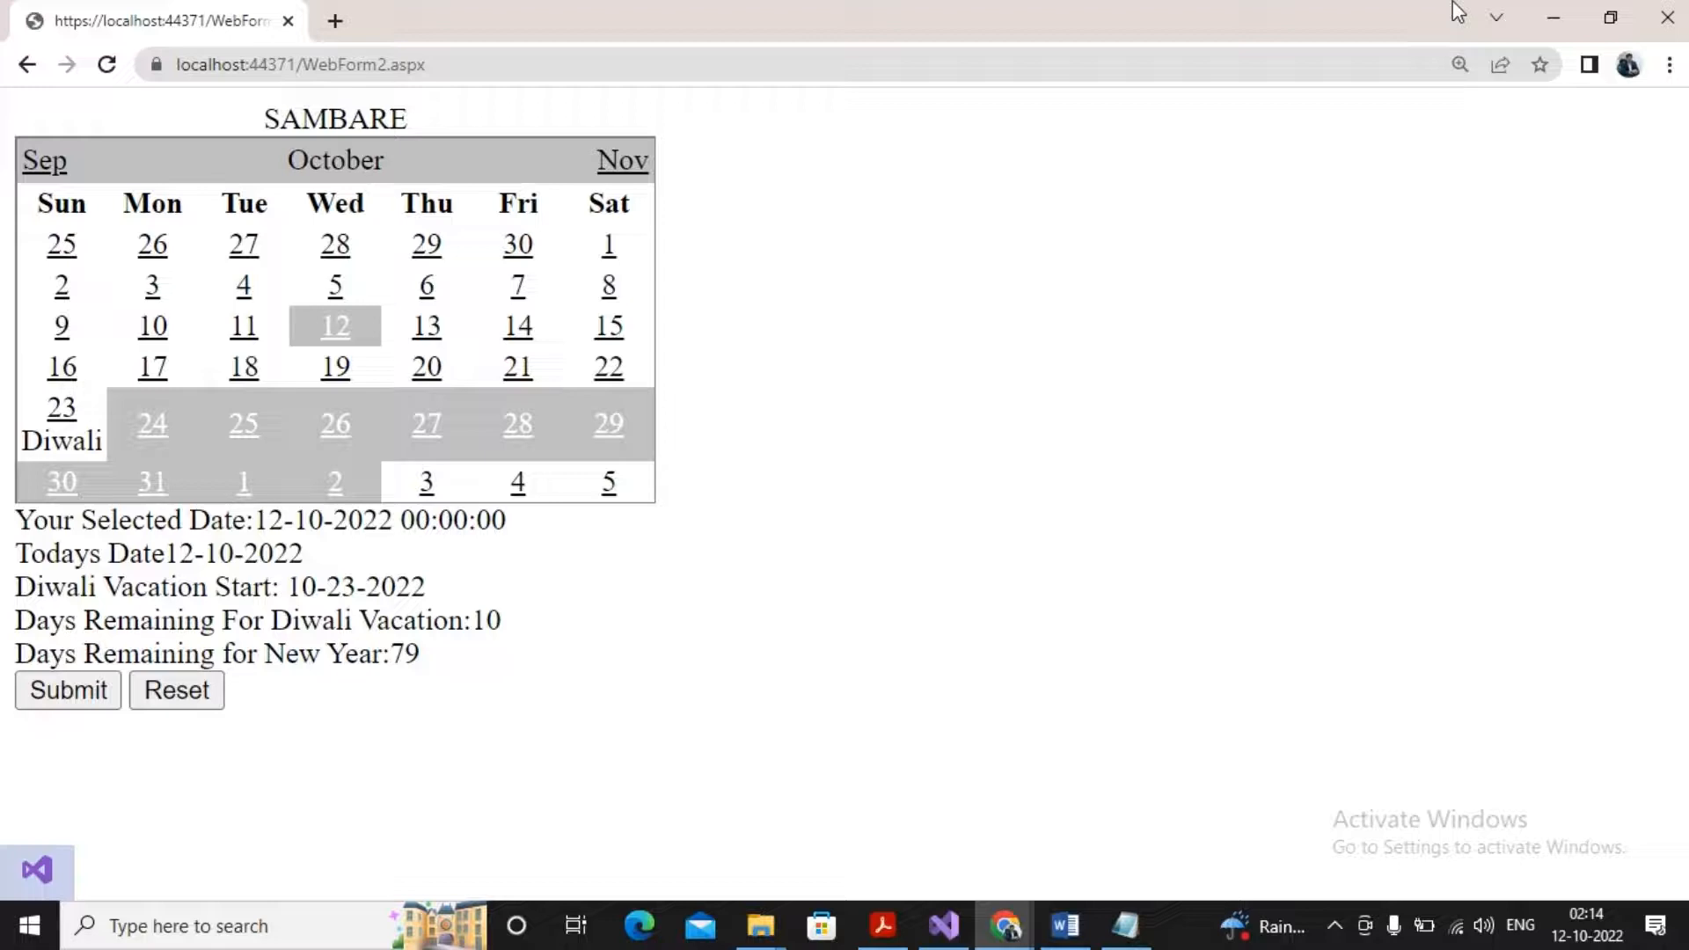
# Step: Switch back to the Visual Studio project from the browser
pyautogui.click(943, 926)
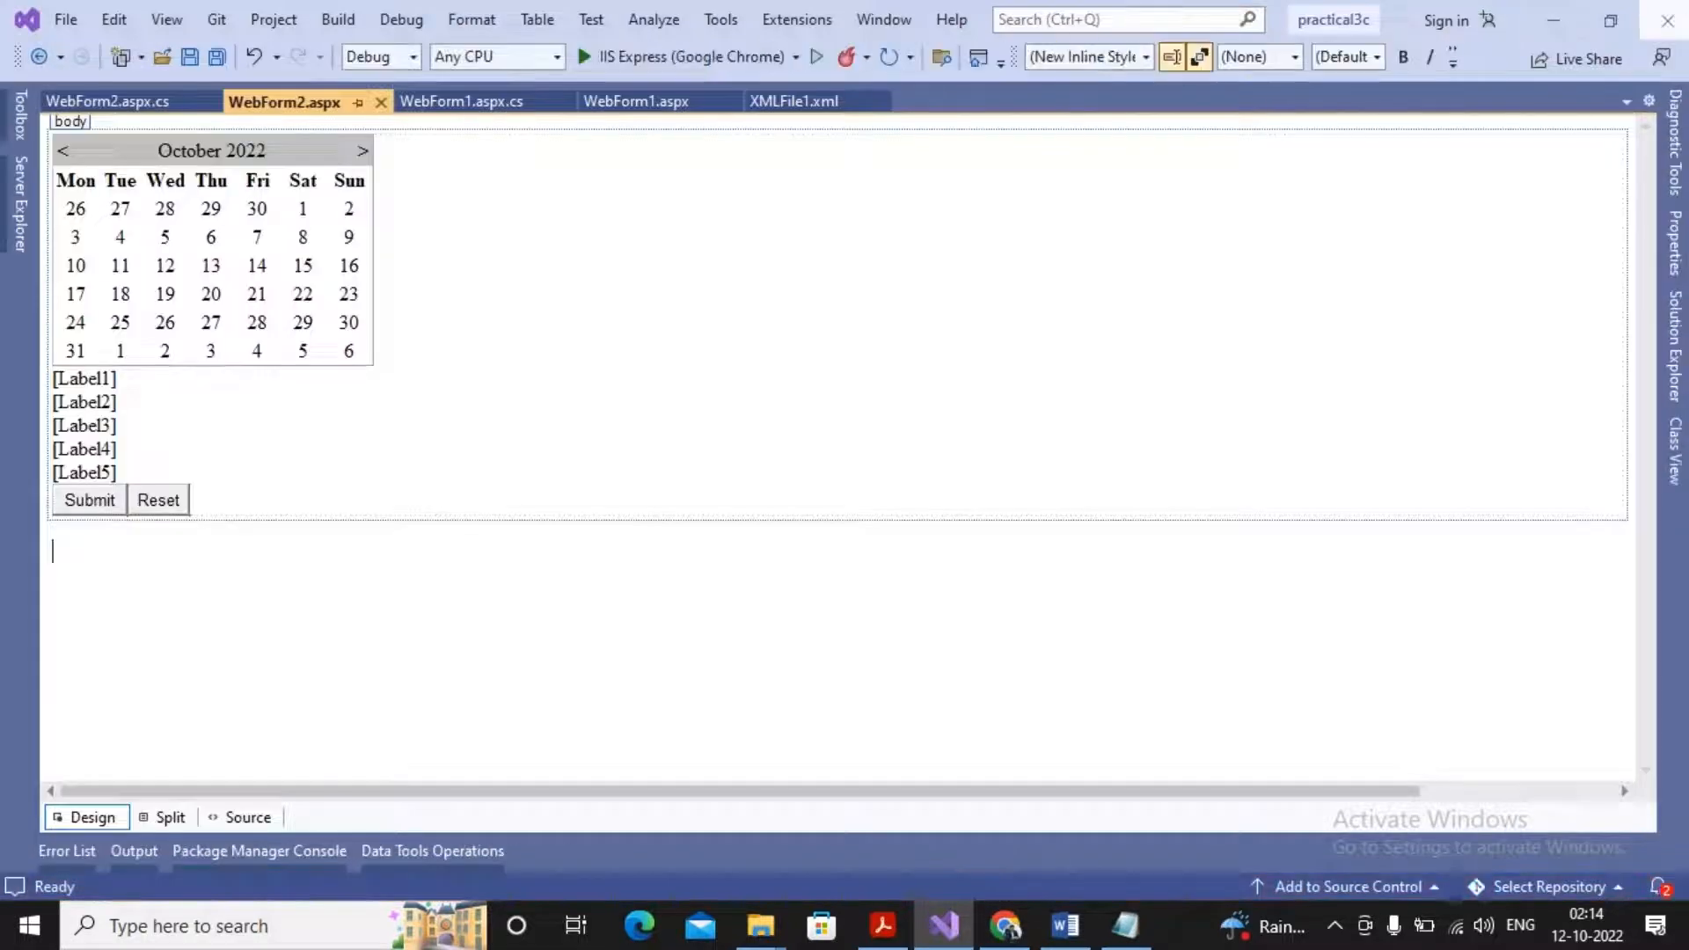
pyautogui.moveTo(978, 459)
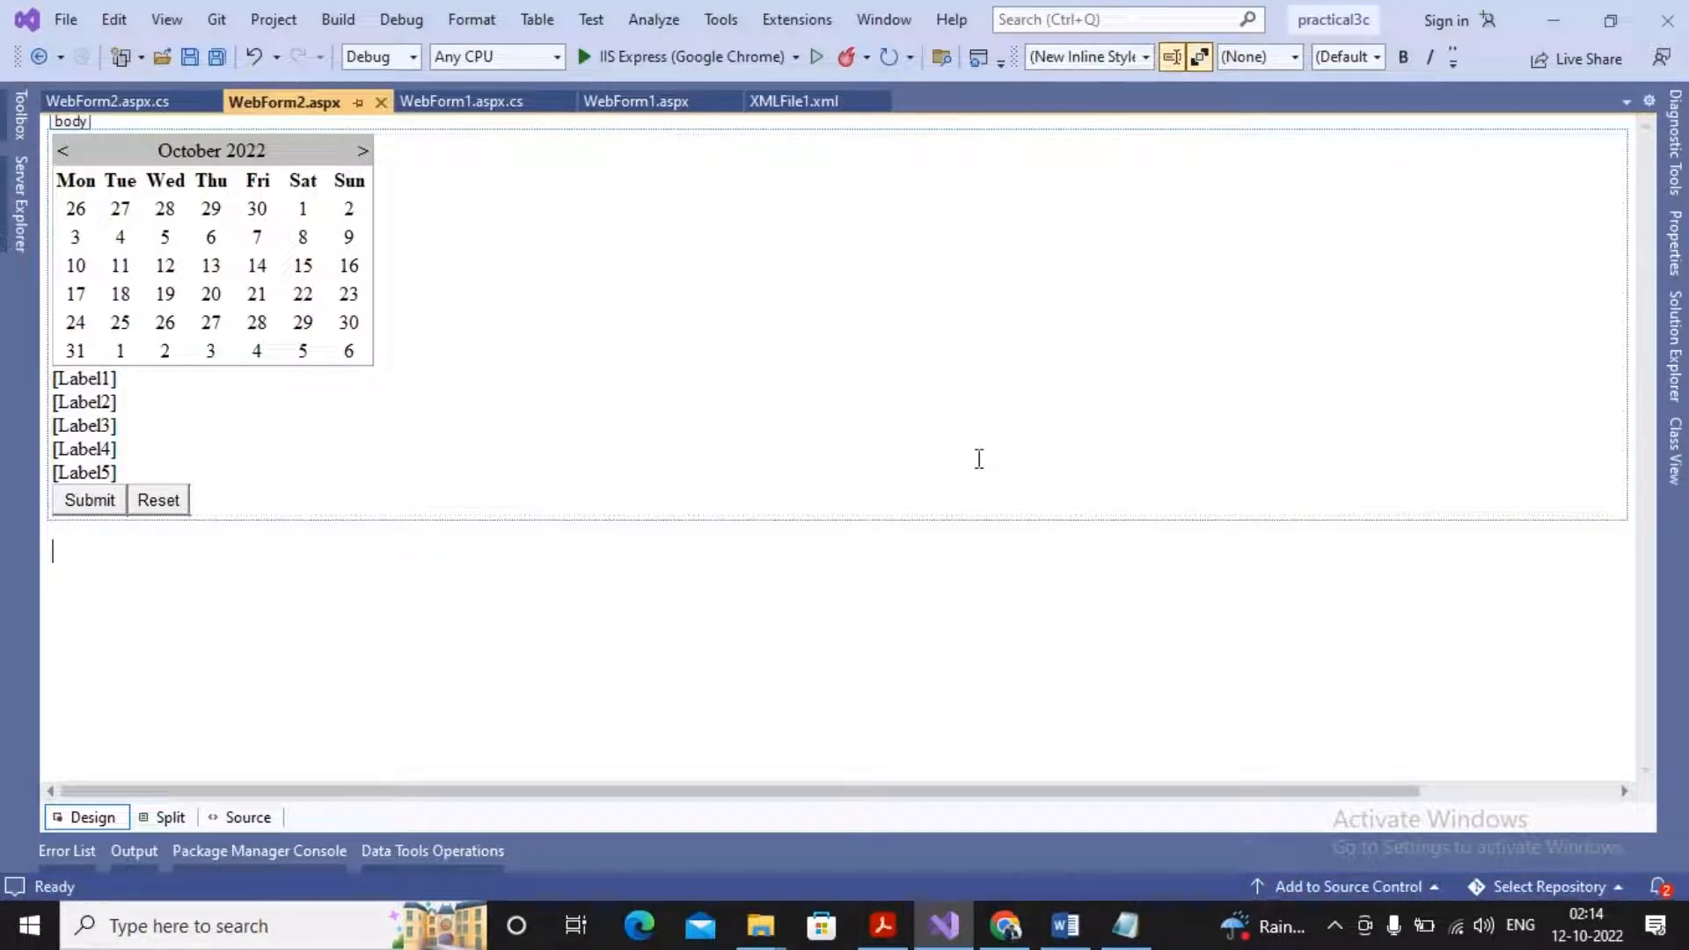
pyautogui.moveTo(211, 324)
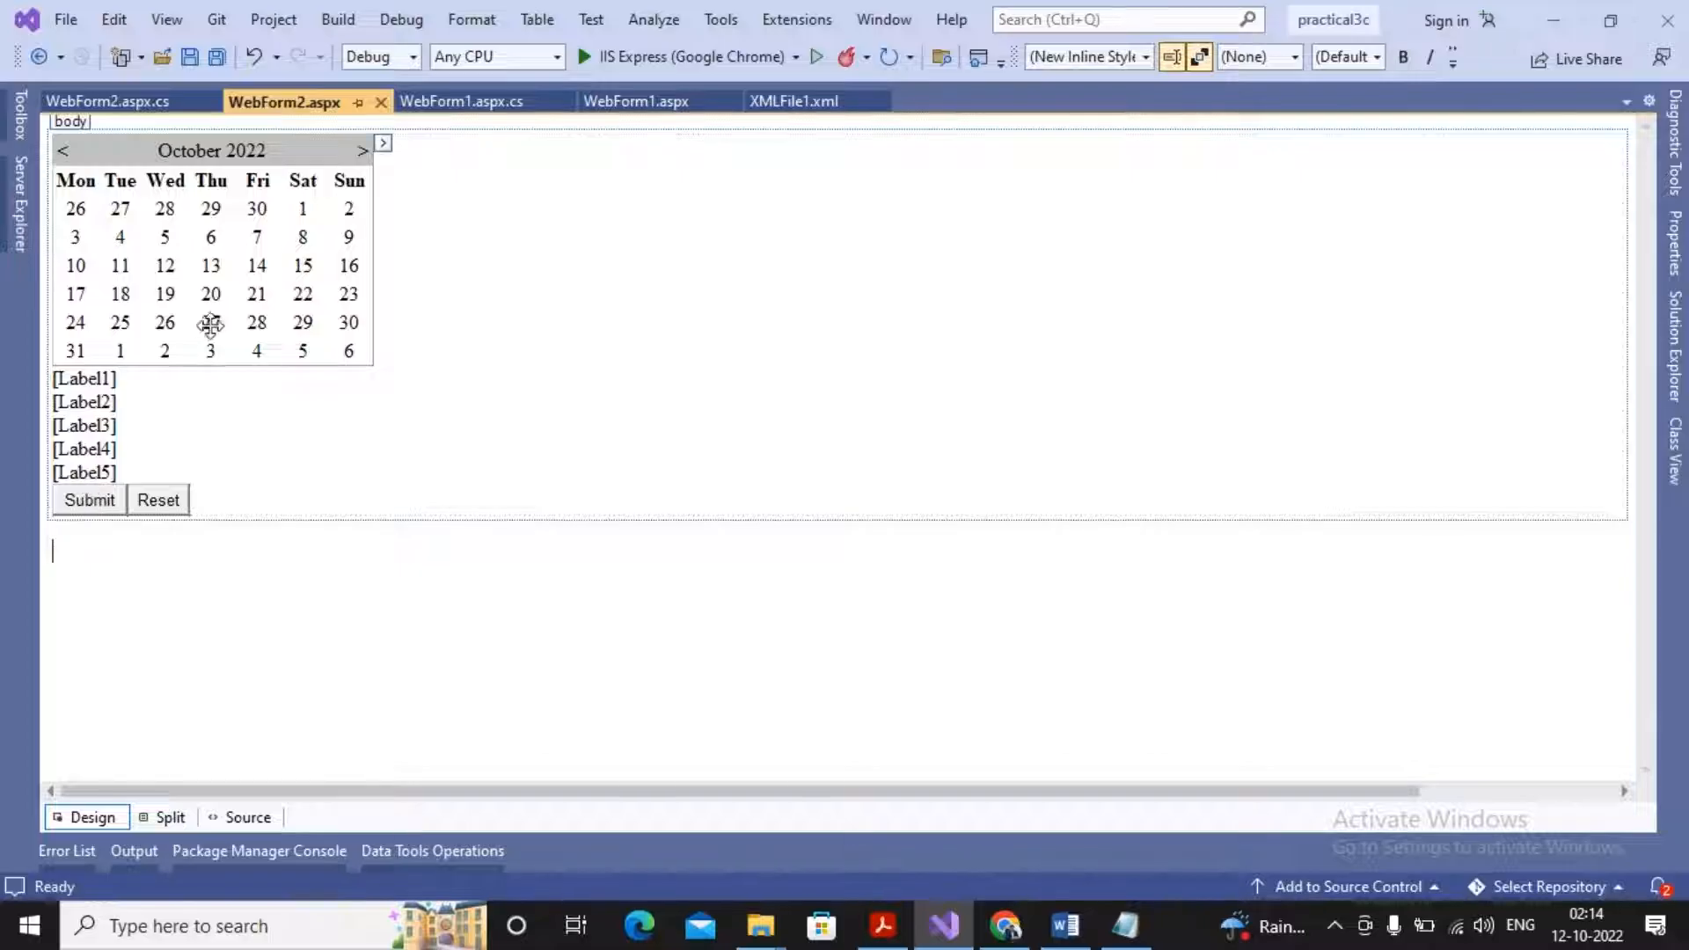
pyautogui.moveTo(209, 301)
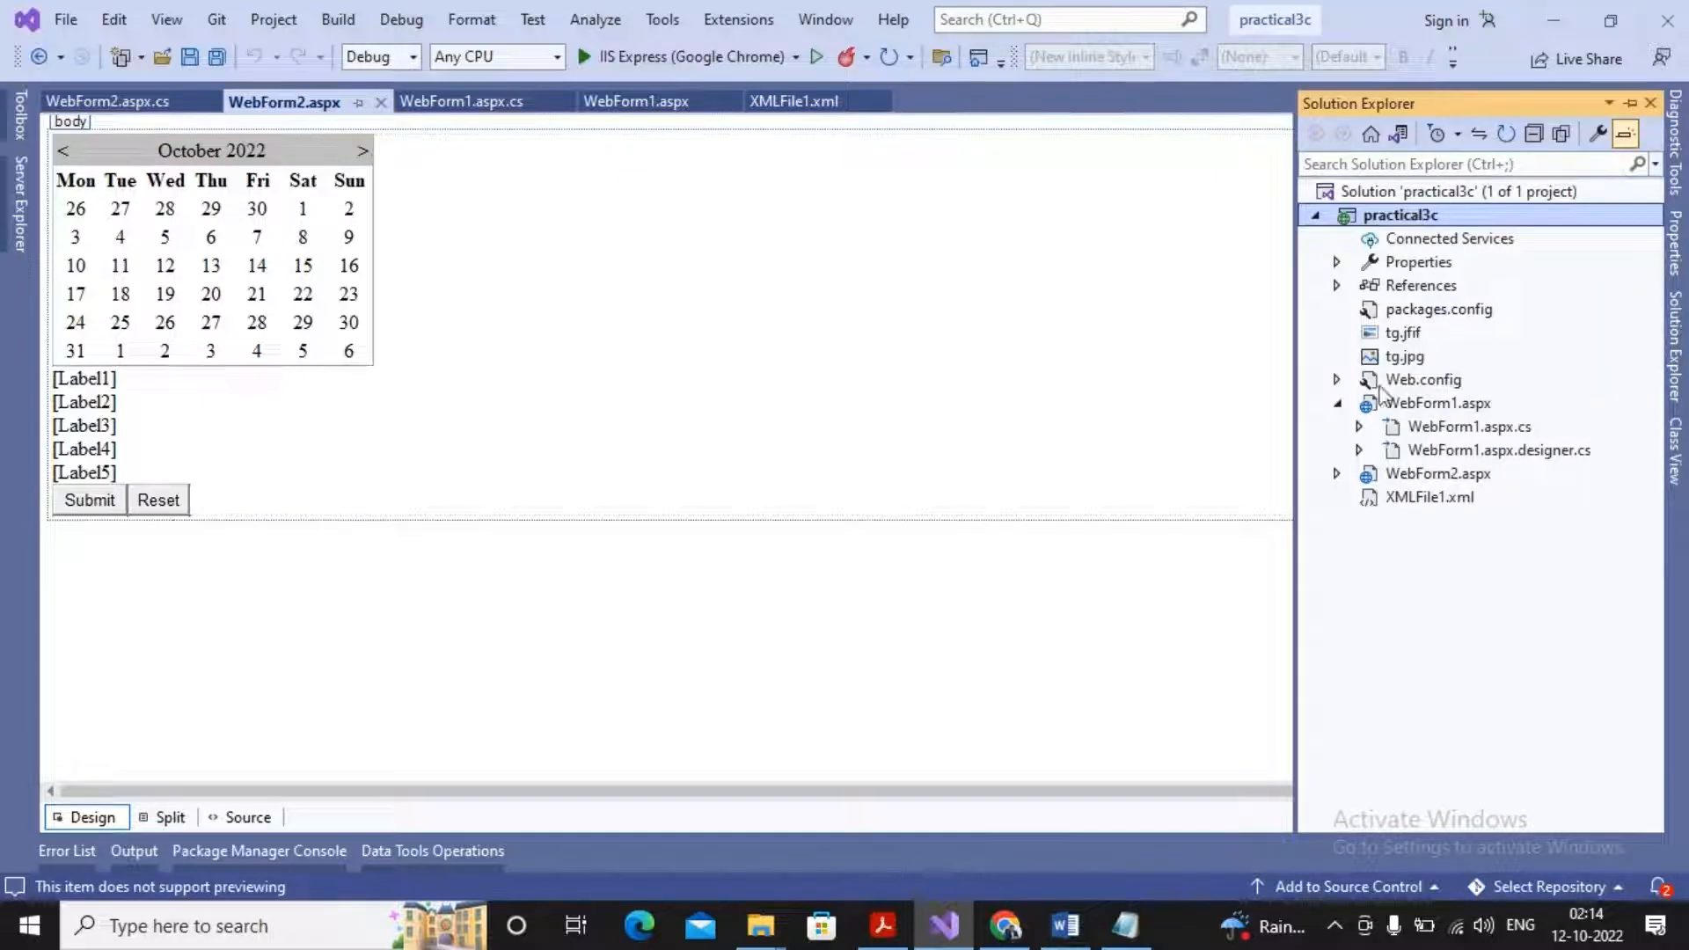
# Step: View the tg.jpg Happy Teacher's Day image from Solution Explorer and close it again
pyautogui.click(1404, 357)
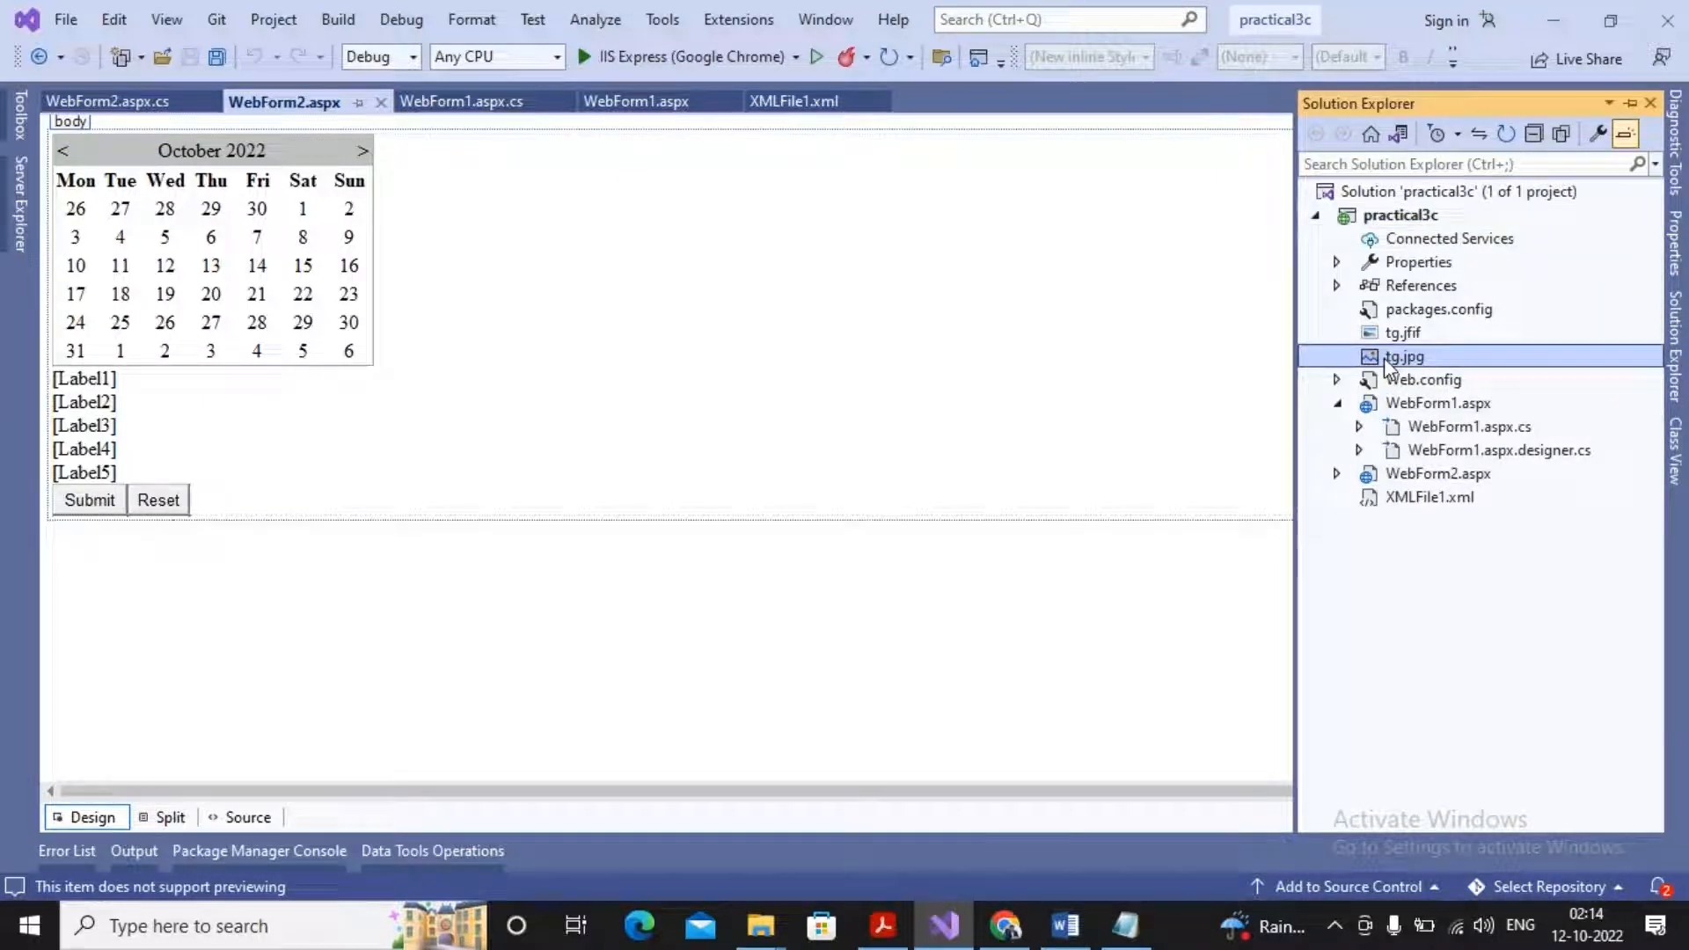
pyautogui.moveTo(1427, 364)
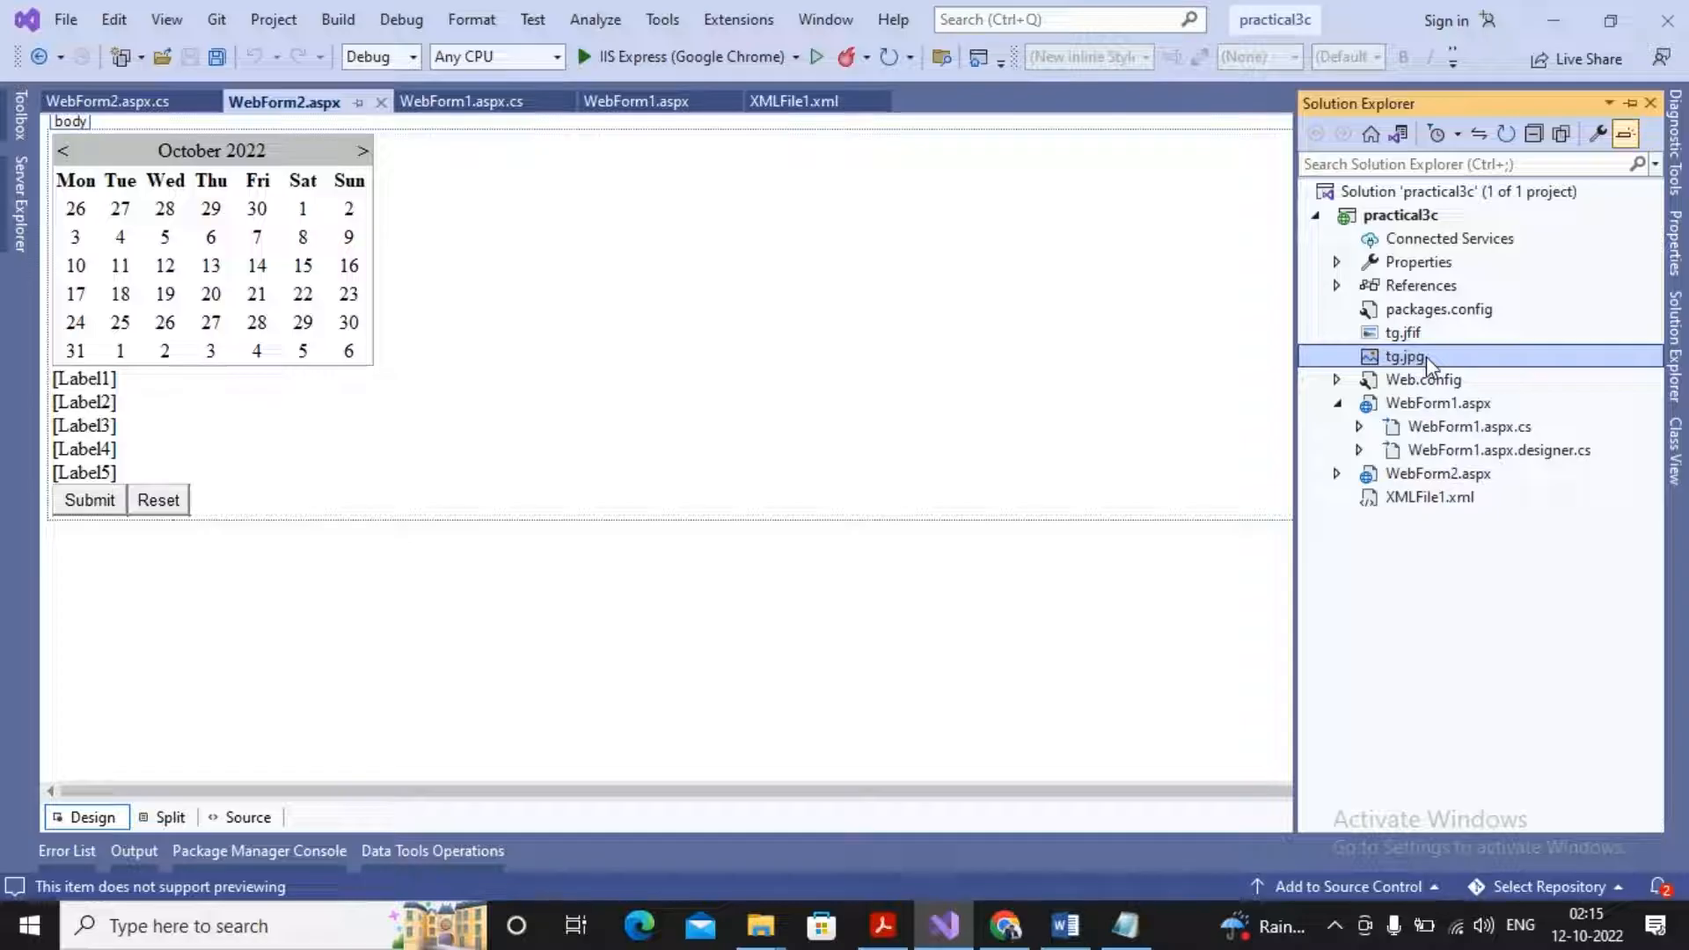
pyautogui.doubleClick(1406, 357)
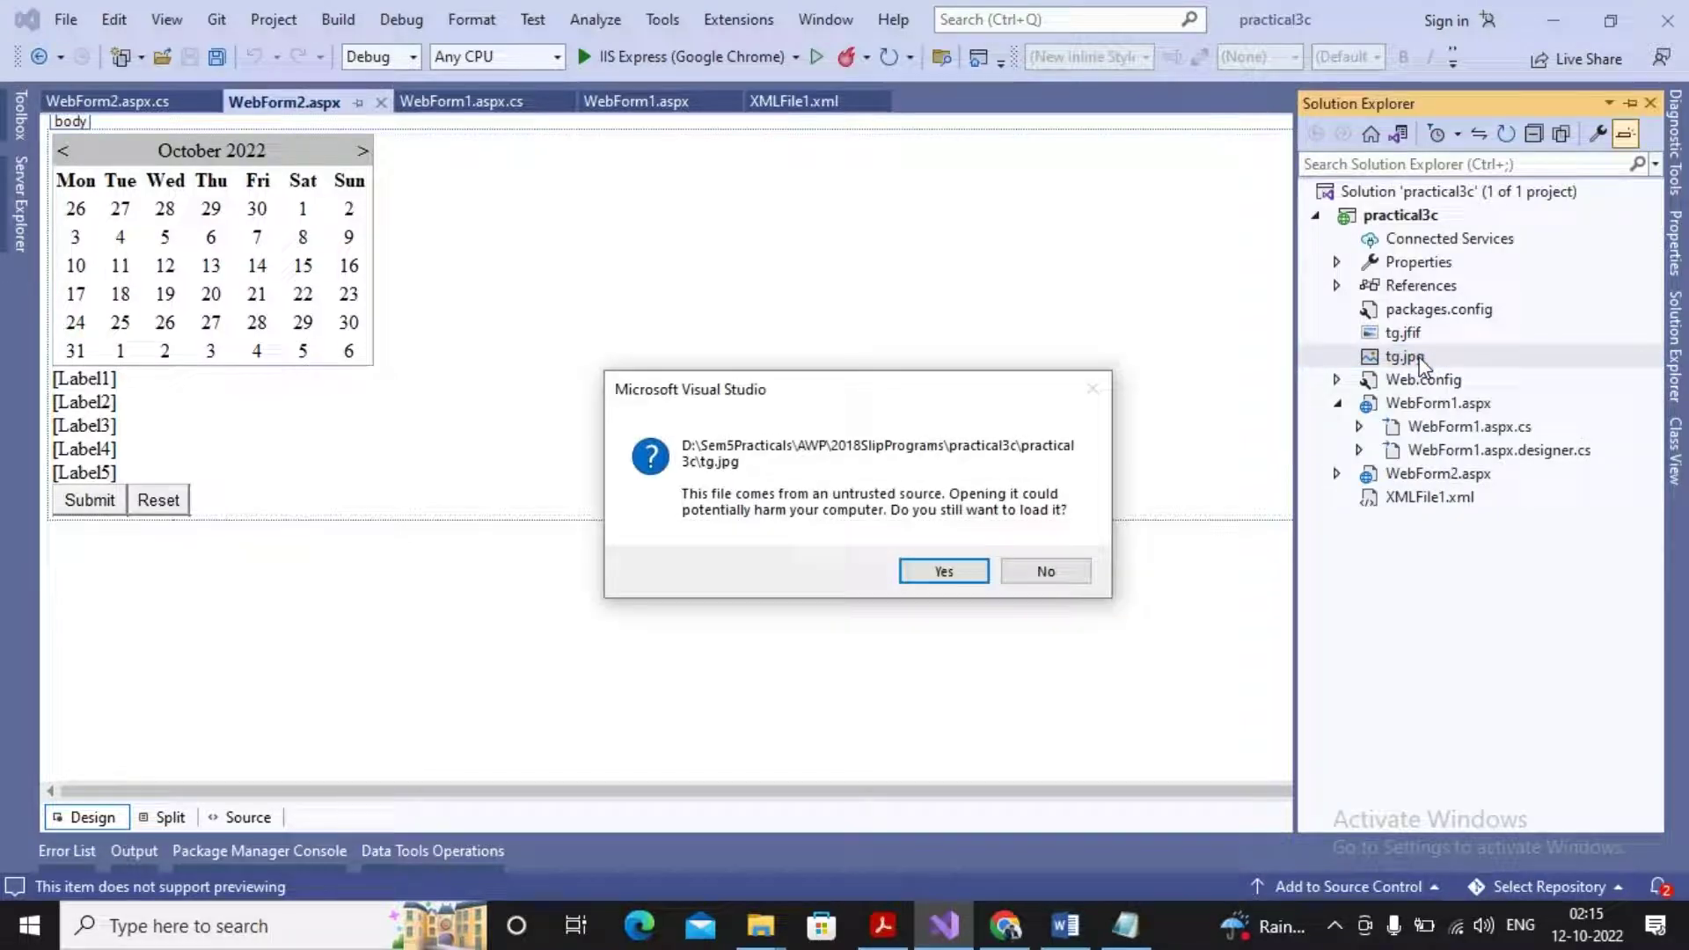
pyautogui.click(943, 570)
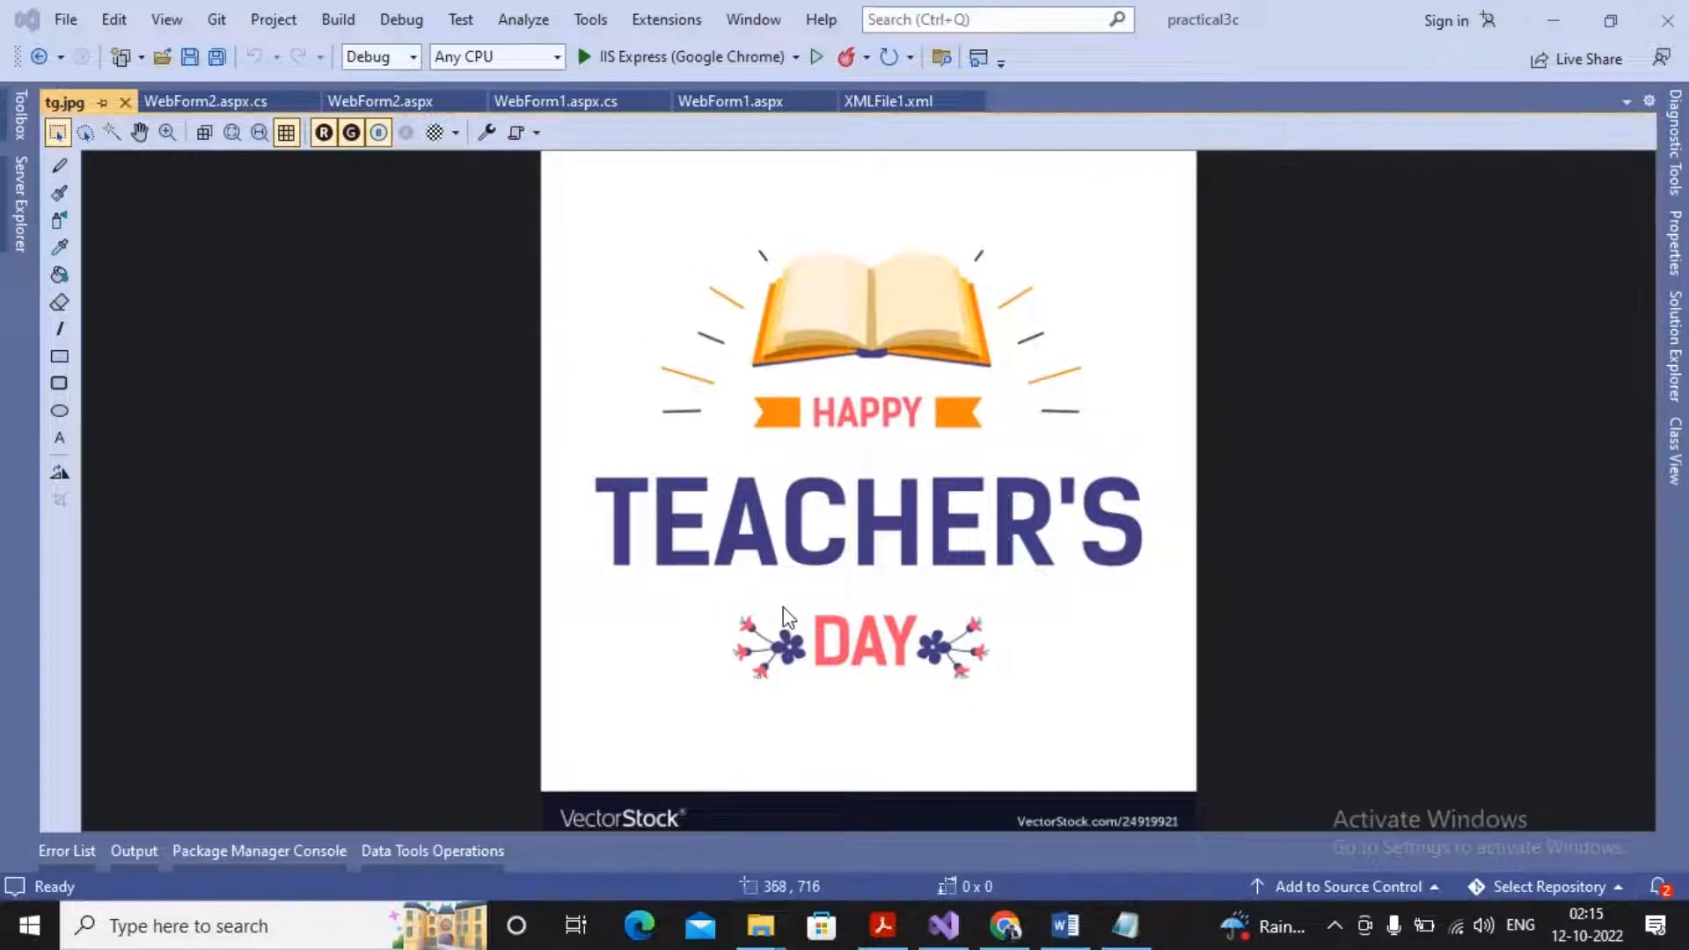
pyautogui.moveTo(126, 103)
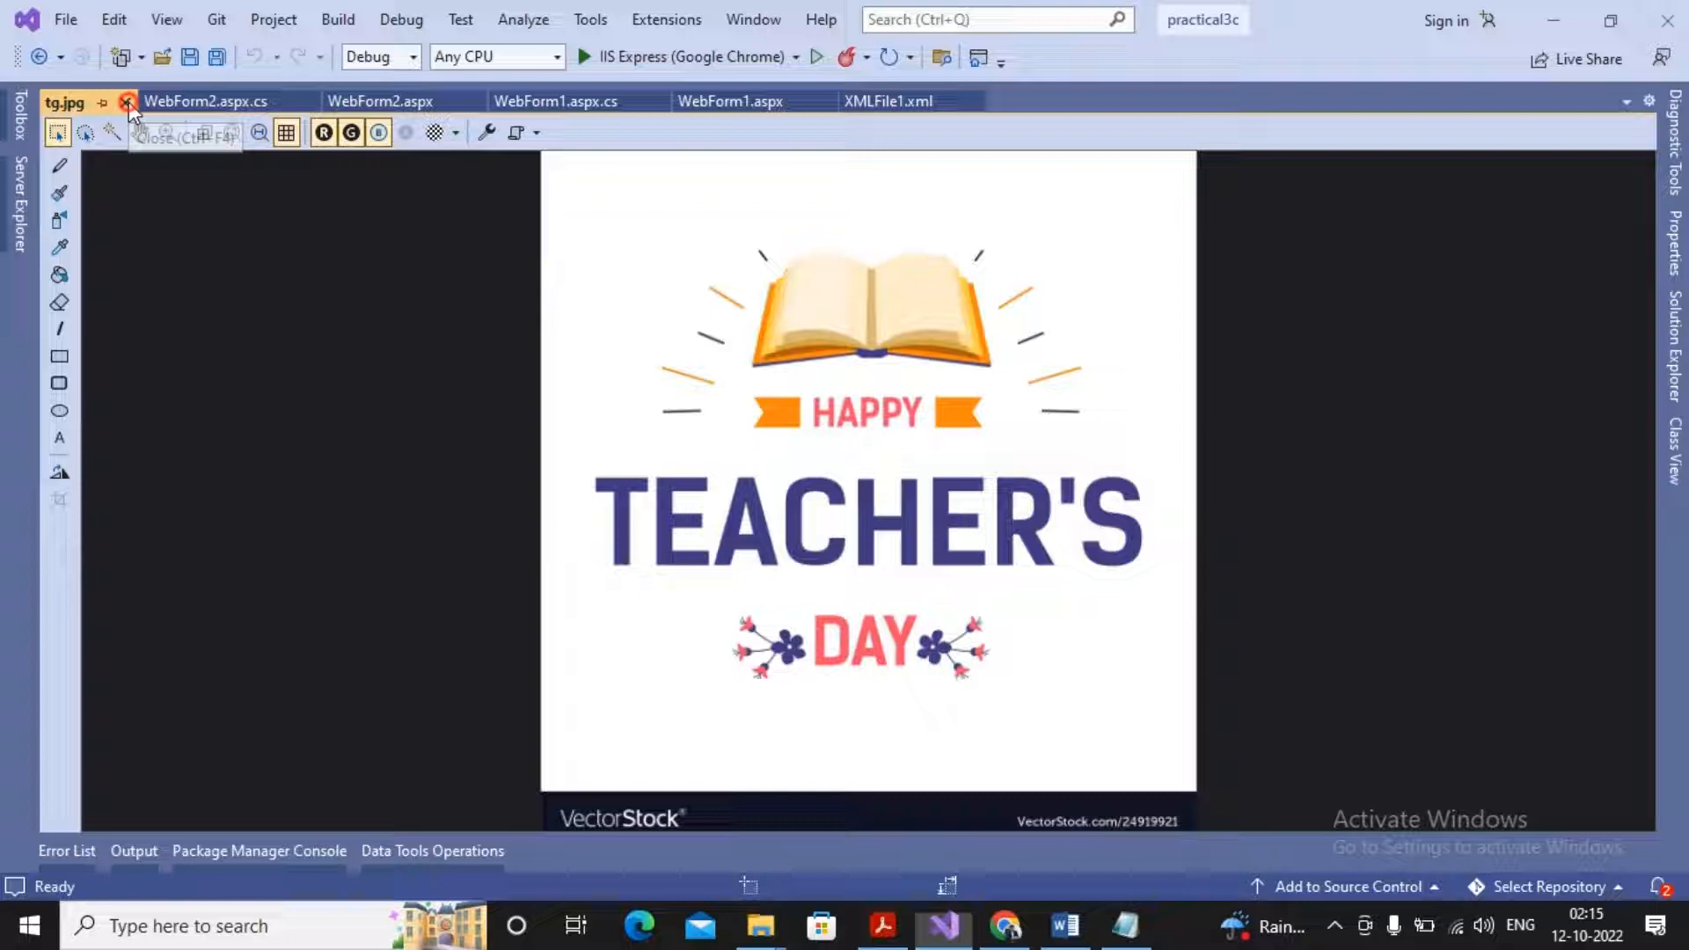
pyautogui.click(127, 102)
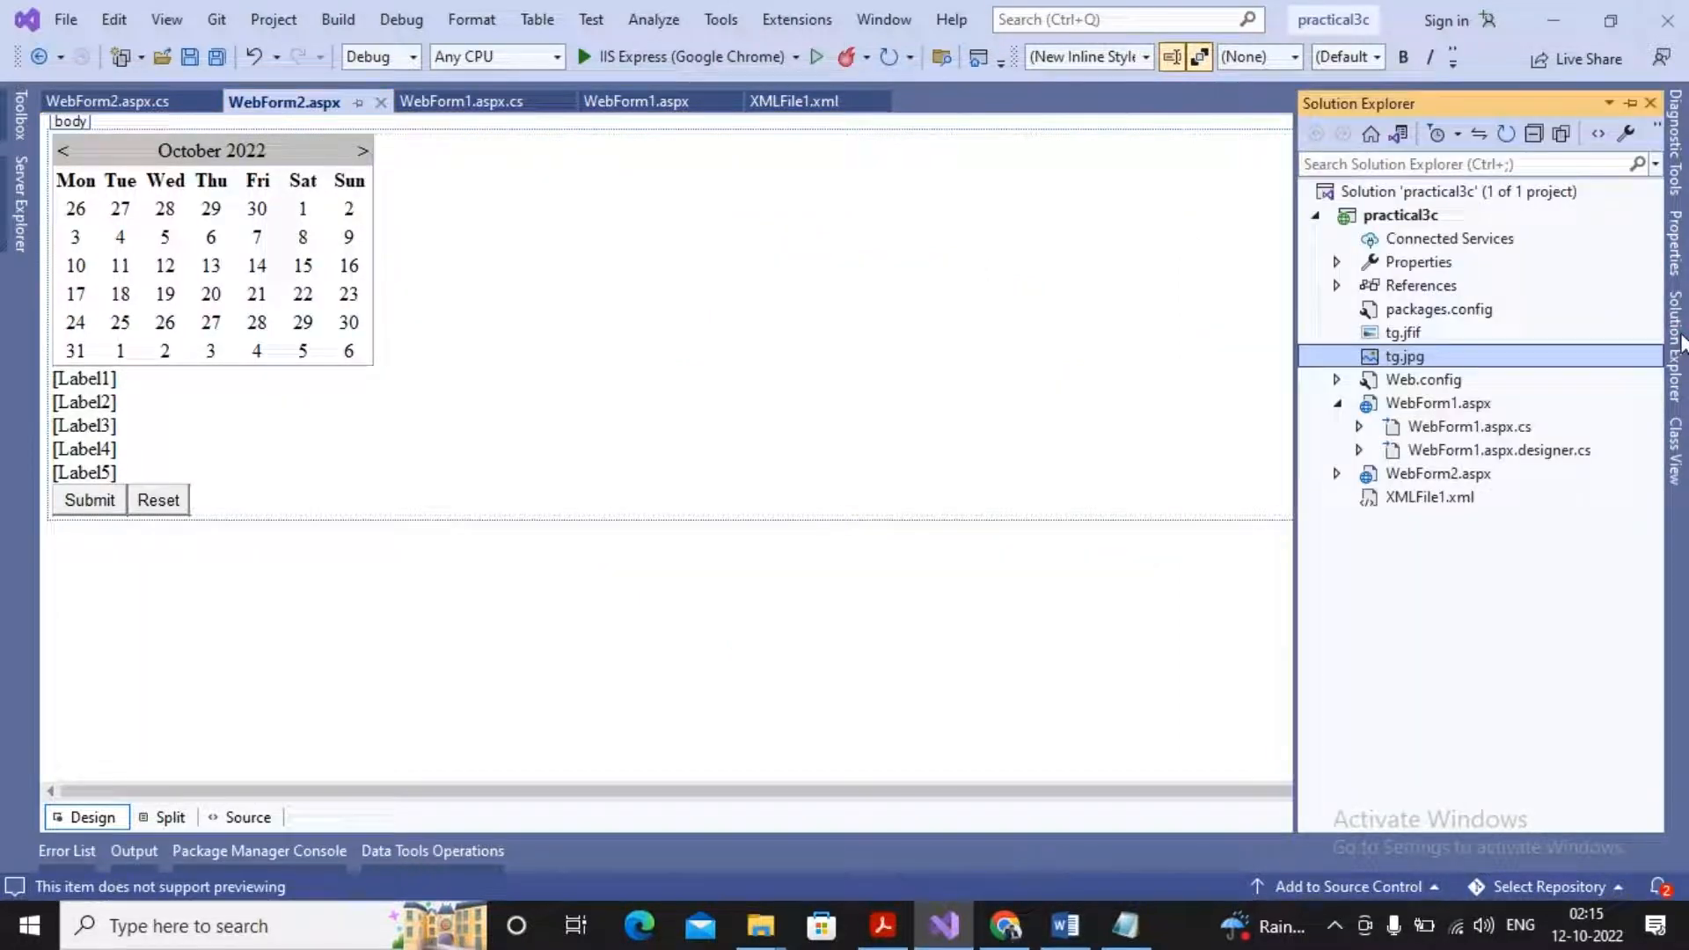
pyautogui.moveTo(287, 346)
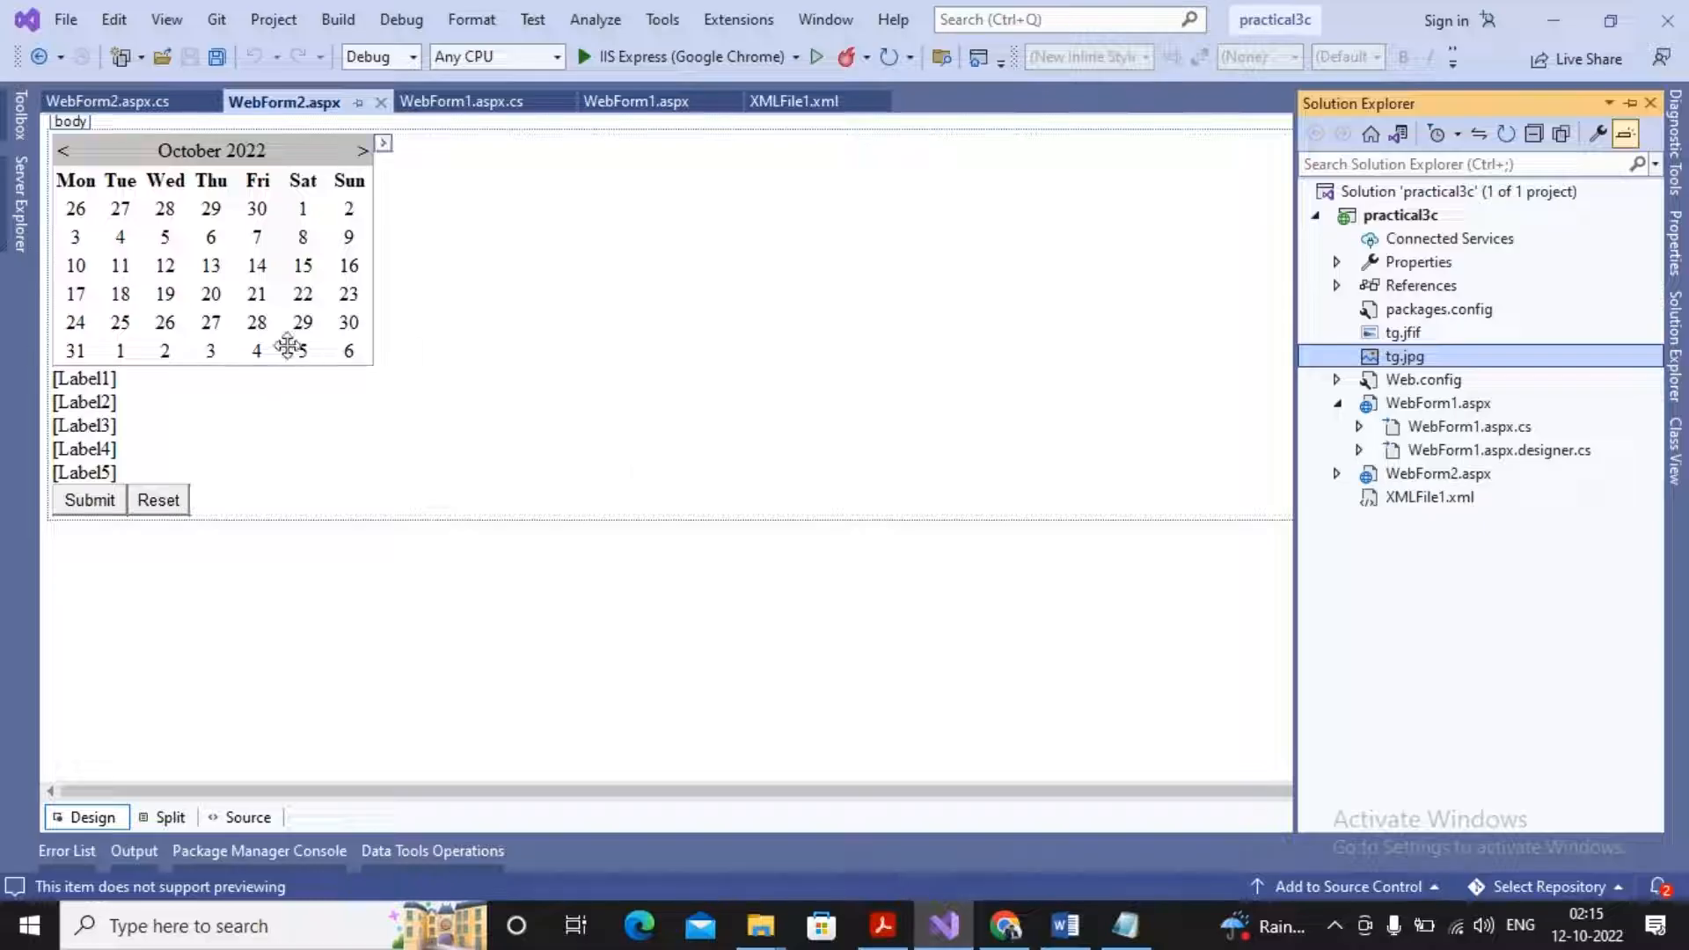
pyautogui.moveTo(102, 401)
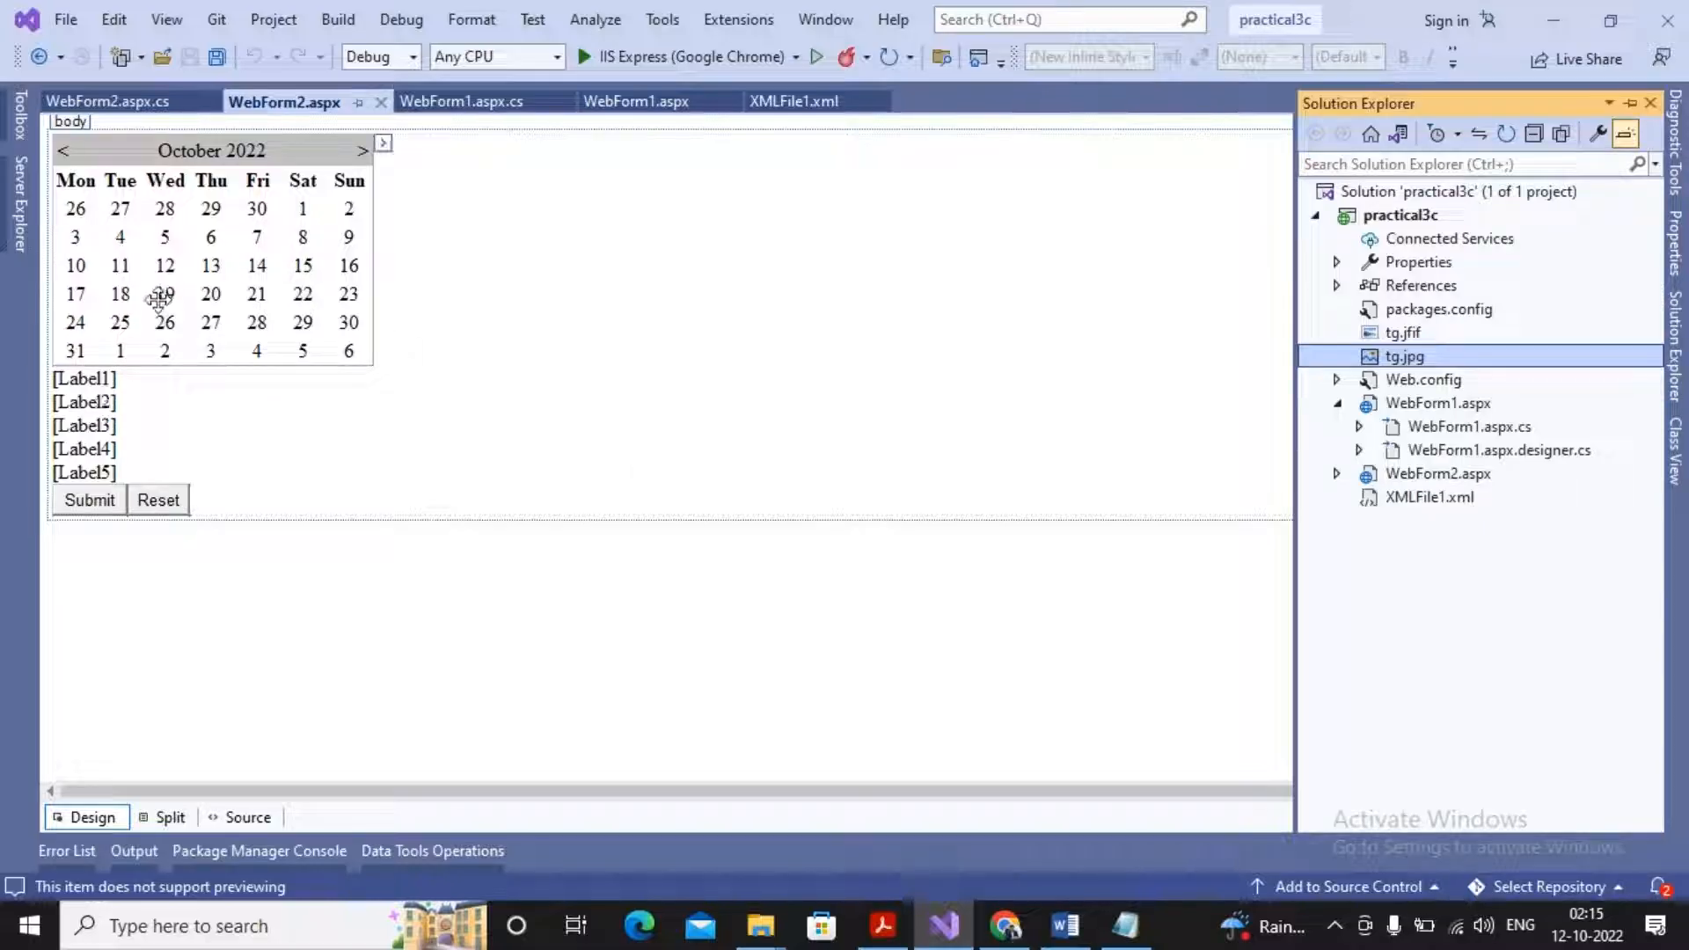
pyautogui.click(255, 498)
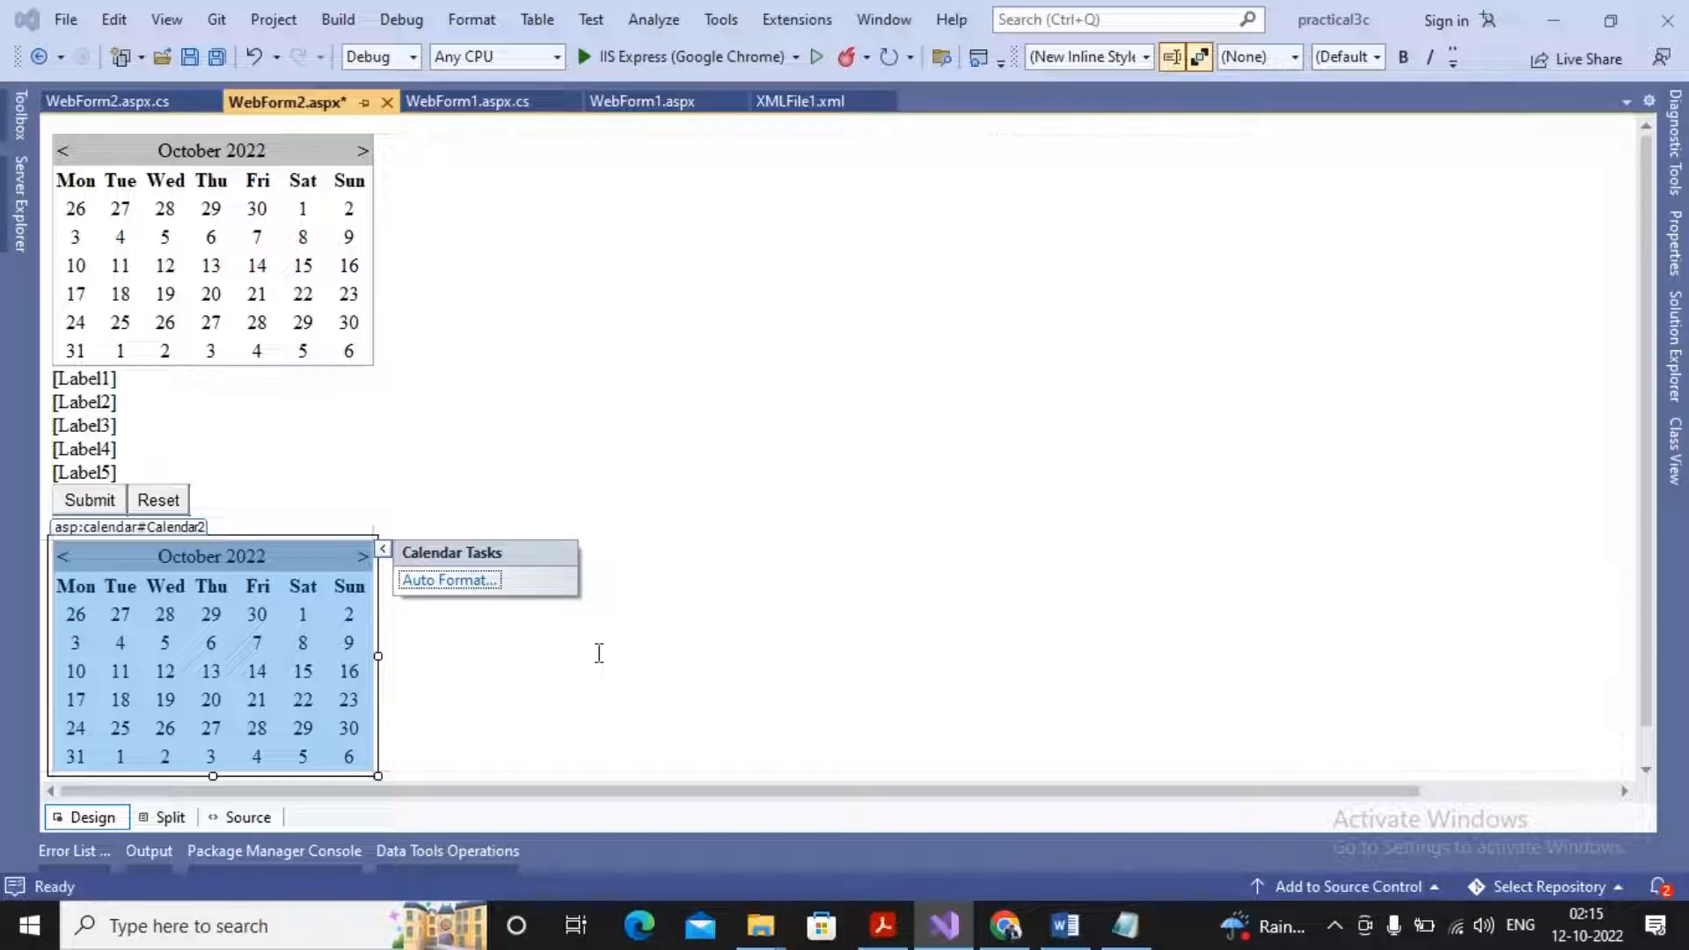
pyautogui.moveTo(324, 642)
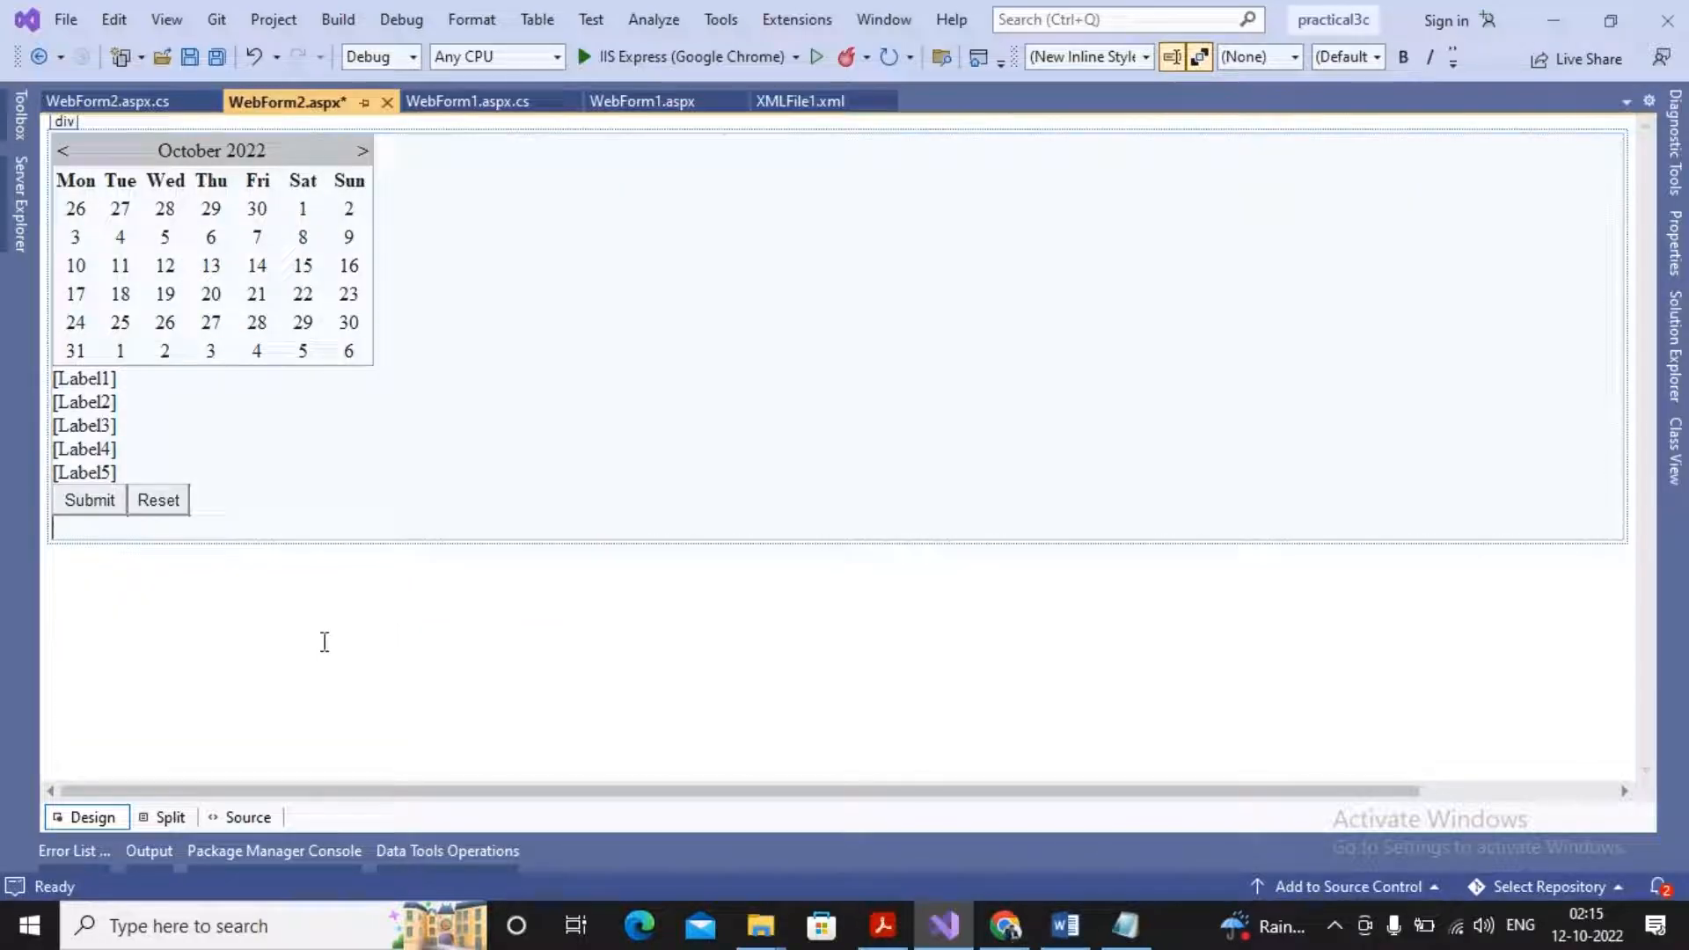
# Step: Select Calendar1 and open its DayRender event handler in the code-behind
pyautogui.click(212, 266)
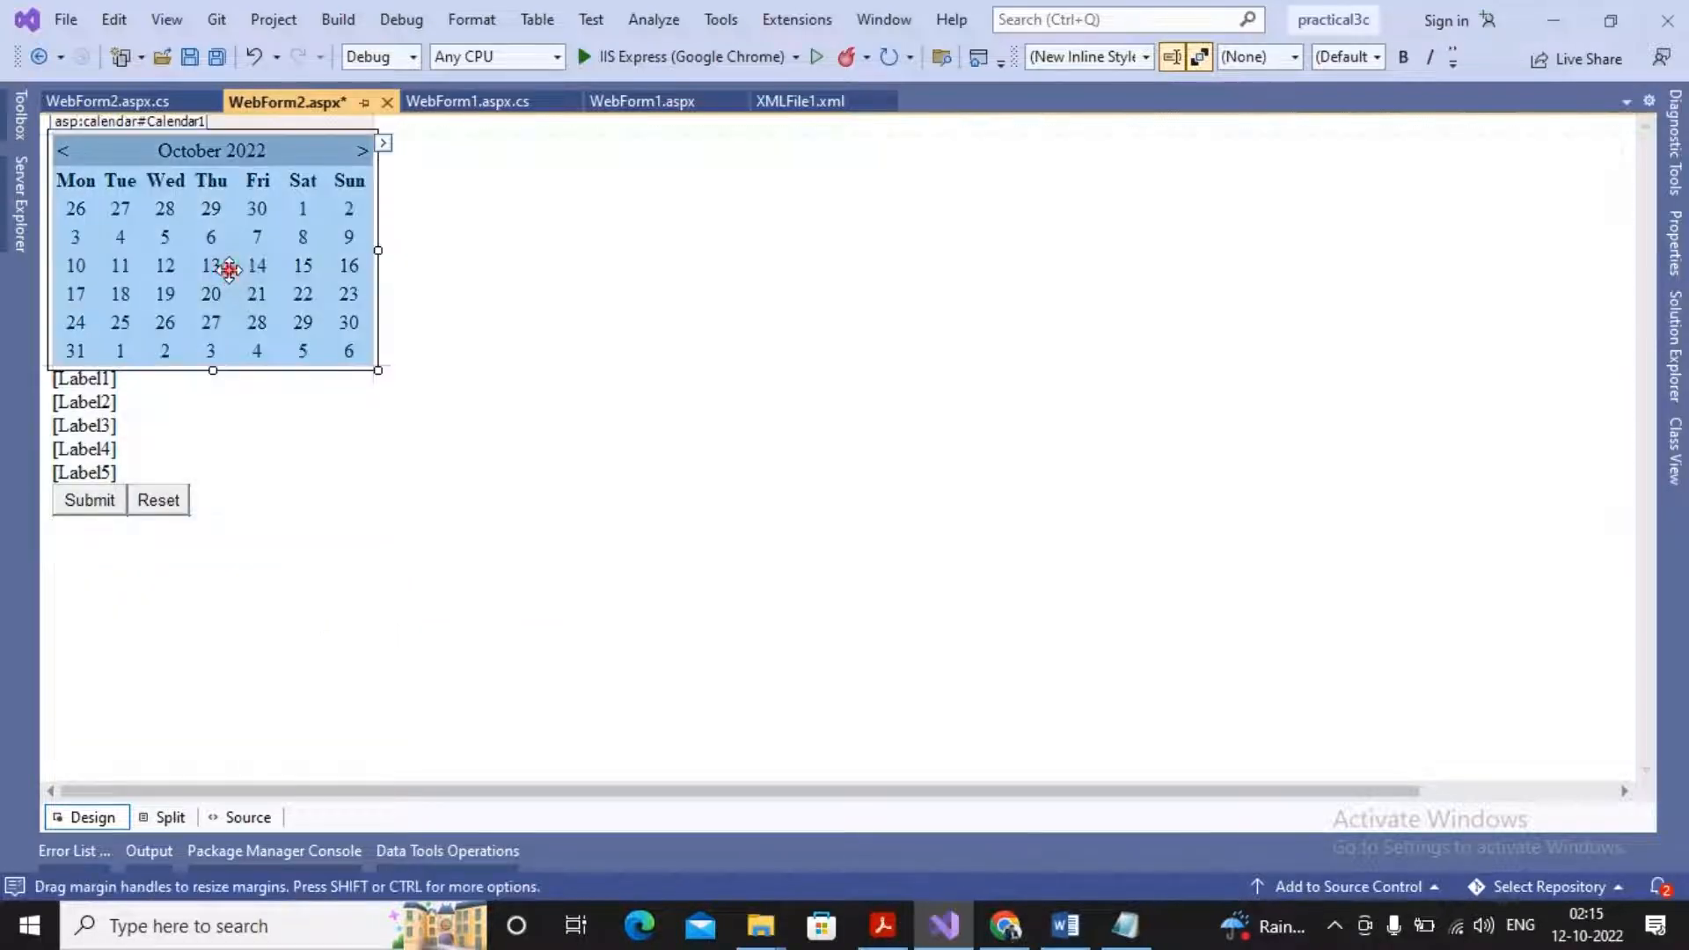
pyautogui.rightClick(227, 267)
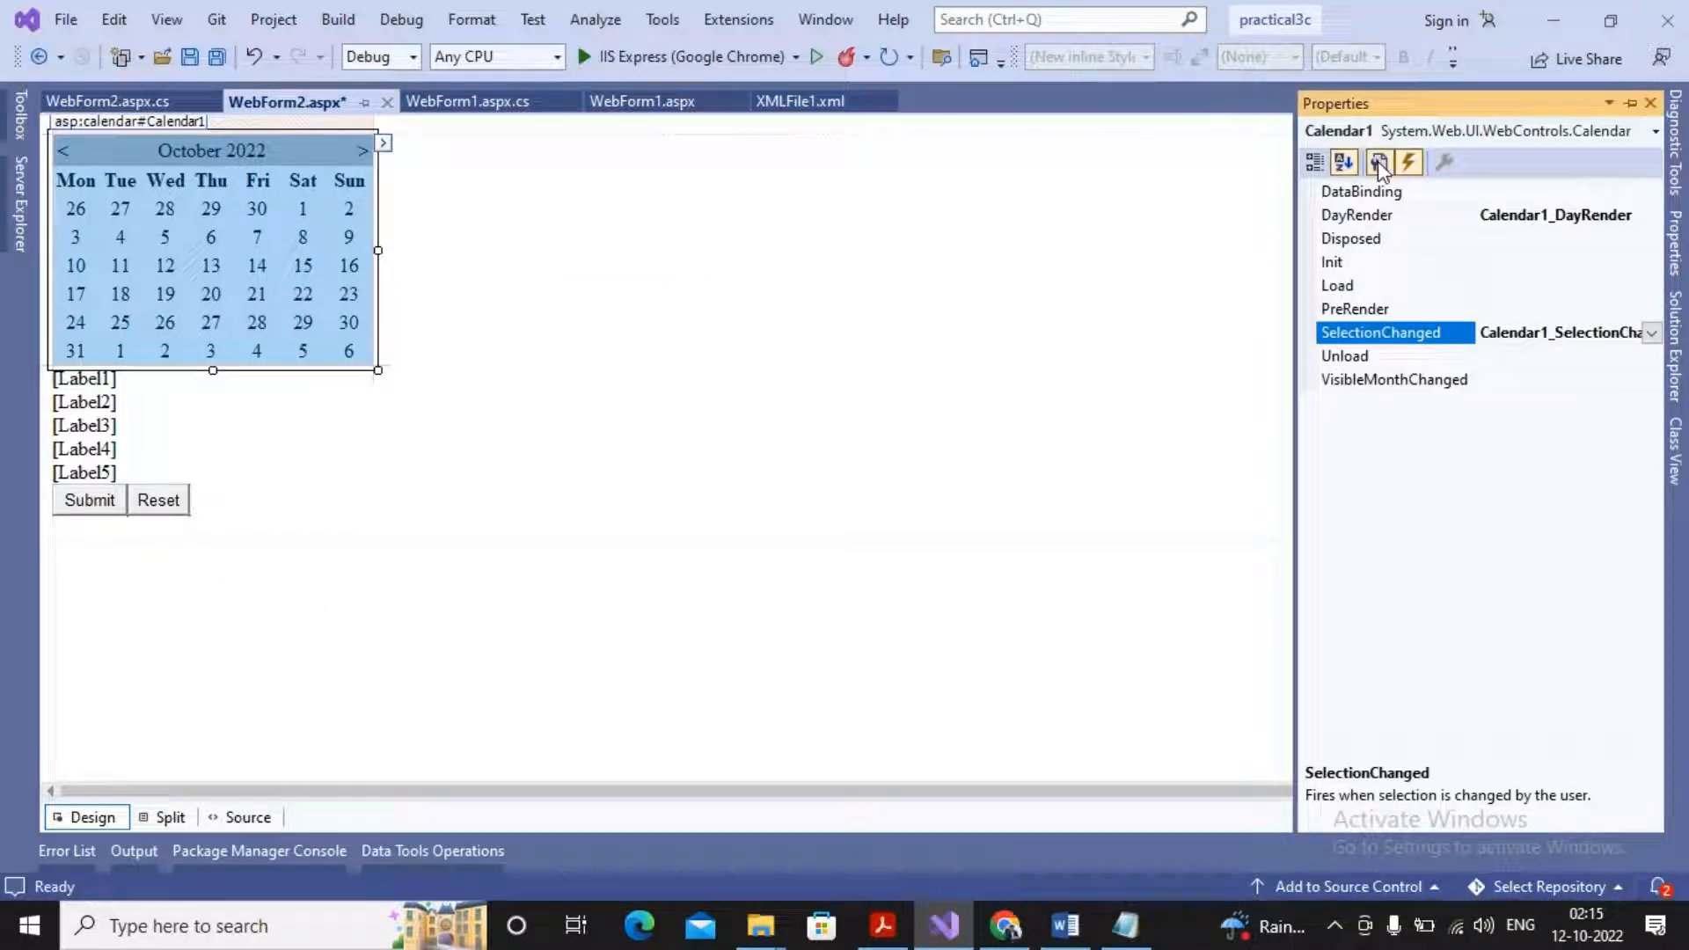
pyautogui.click(1379, 162)
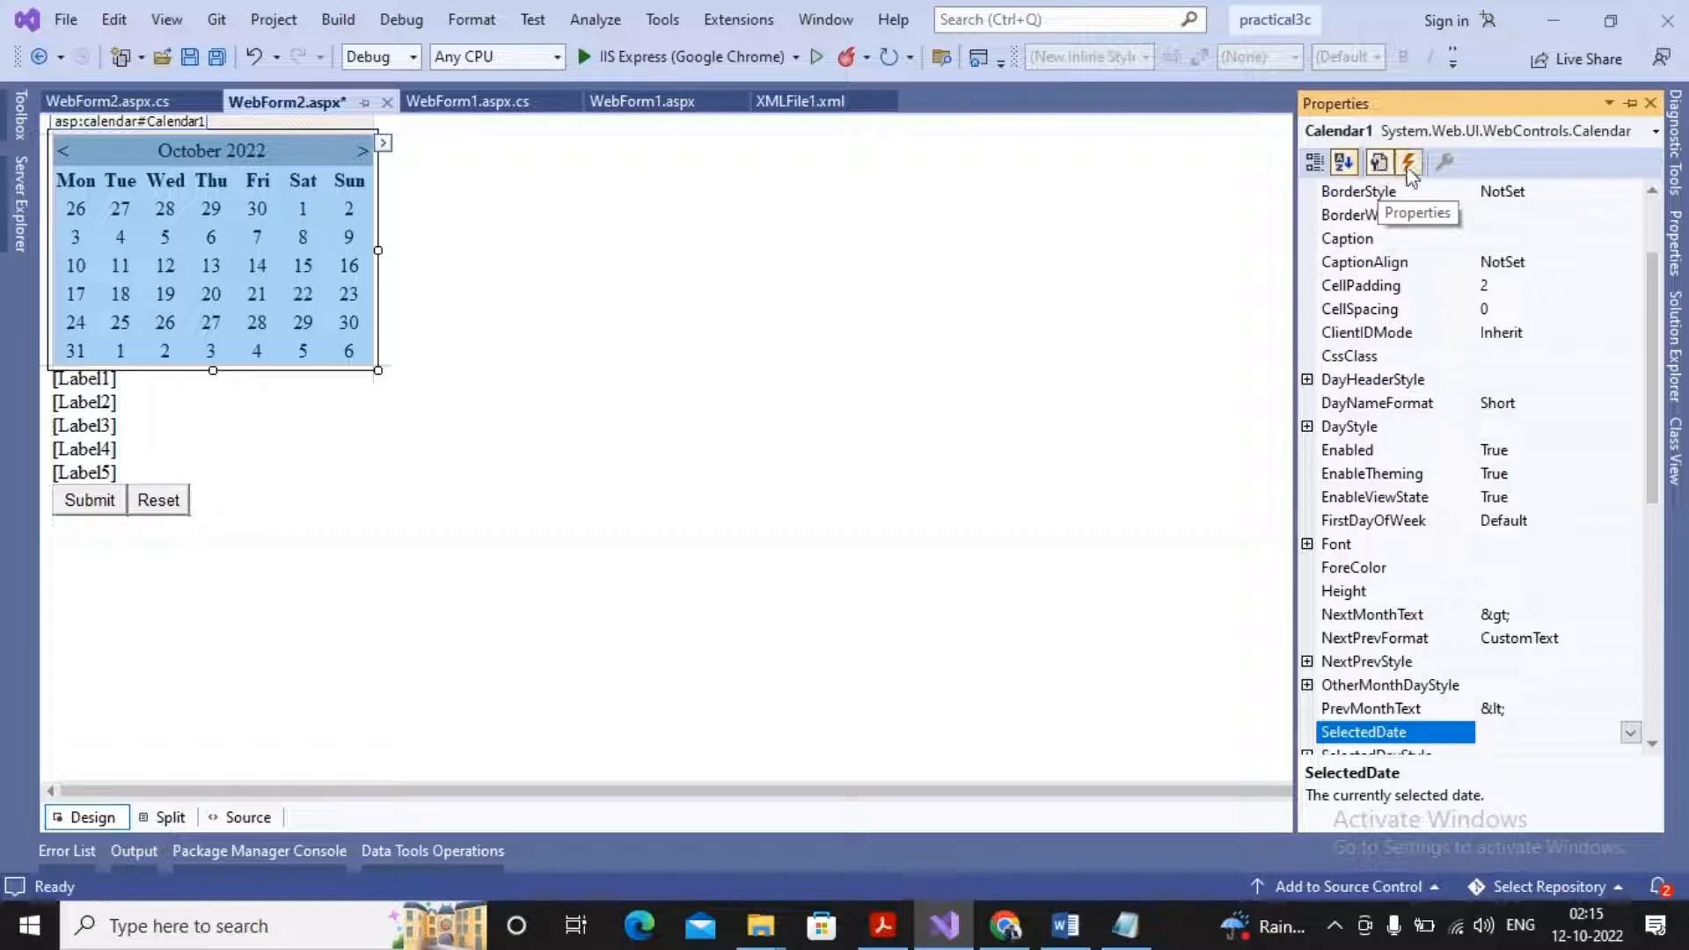
pyautogui.click(1408, 162)
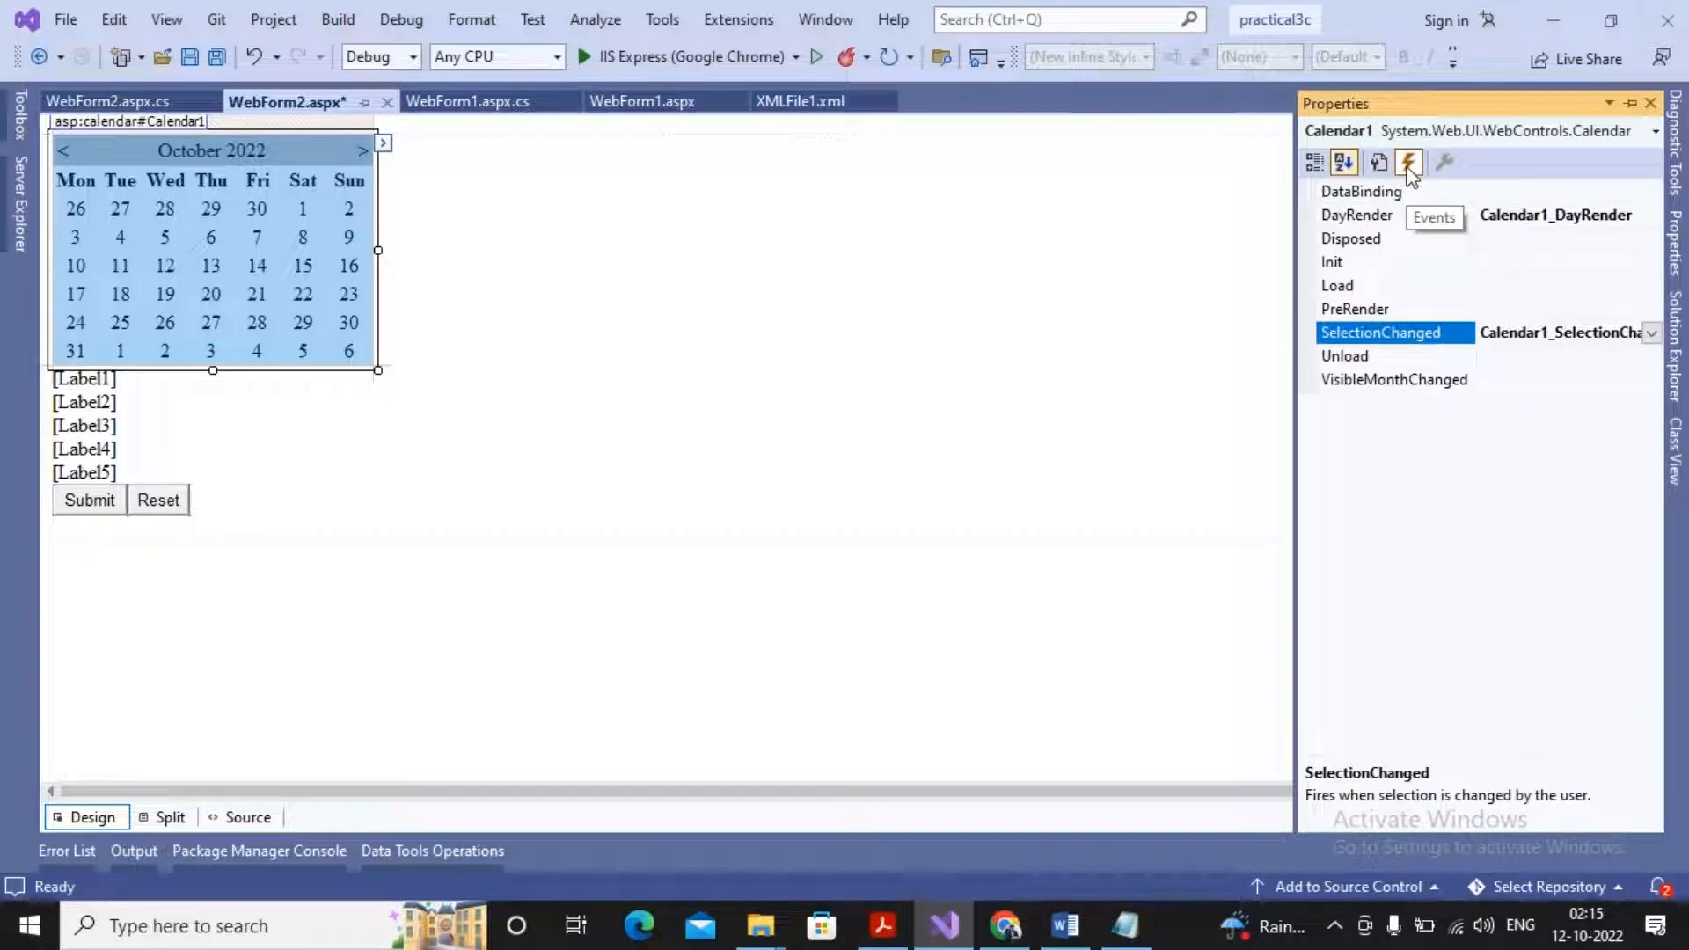
pyautogui.click(1356, 215)
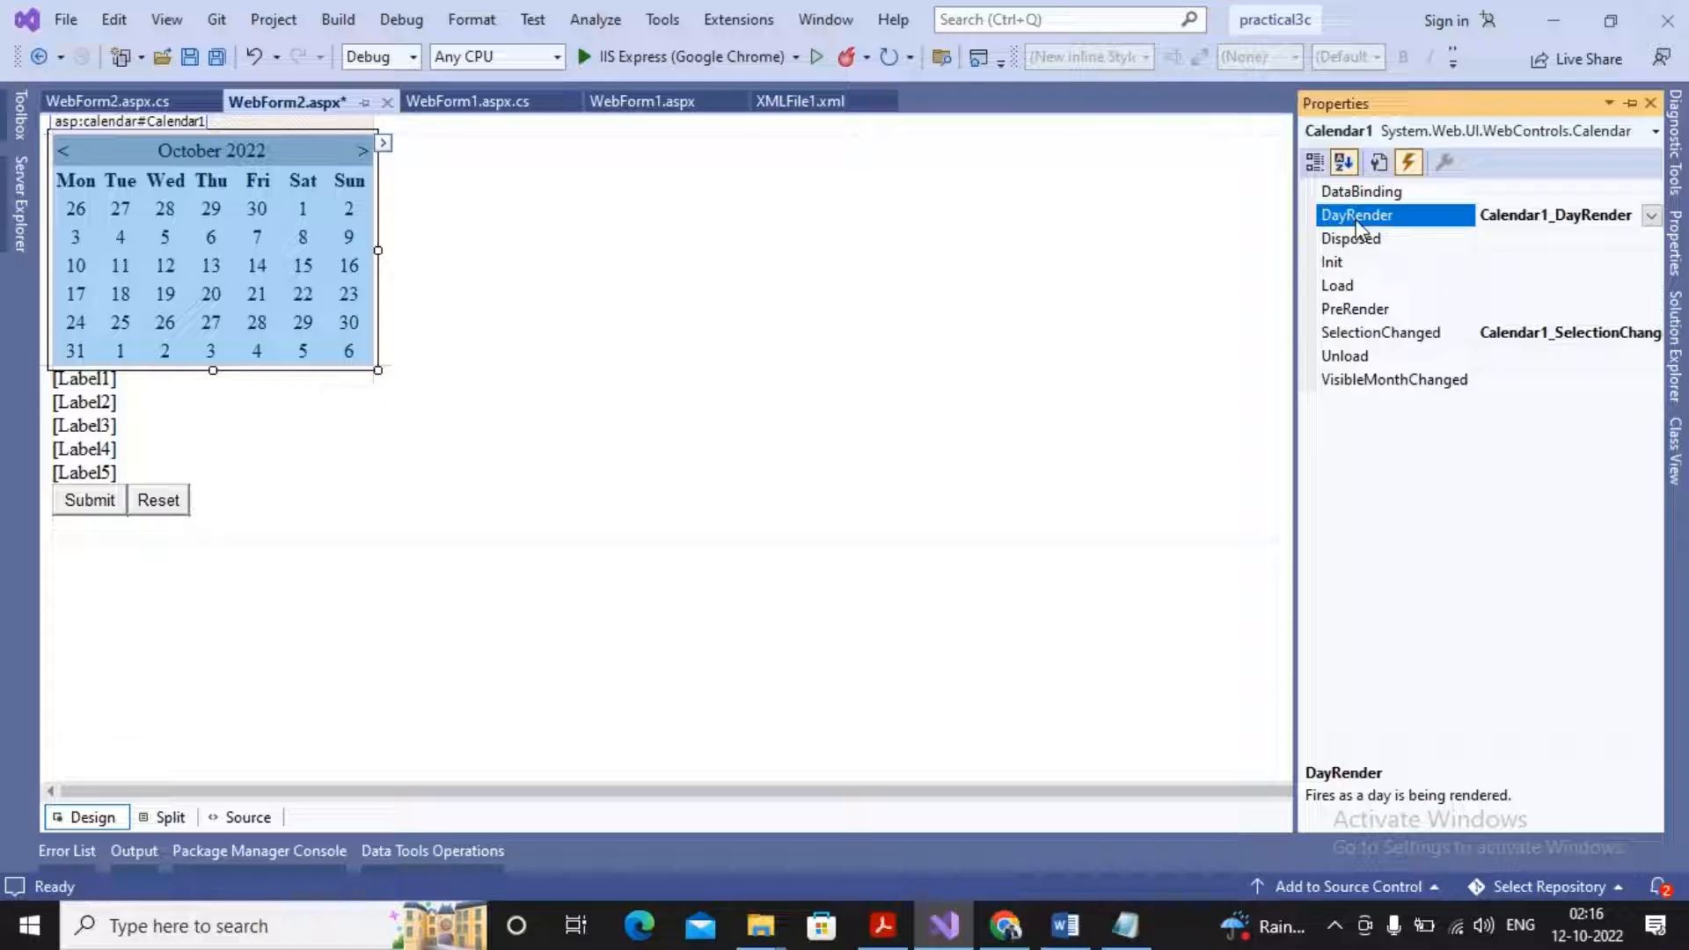
pyautogui.moveTo(1360, 301)
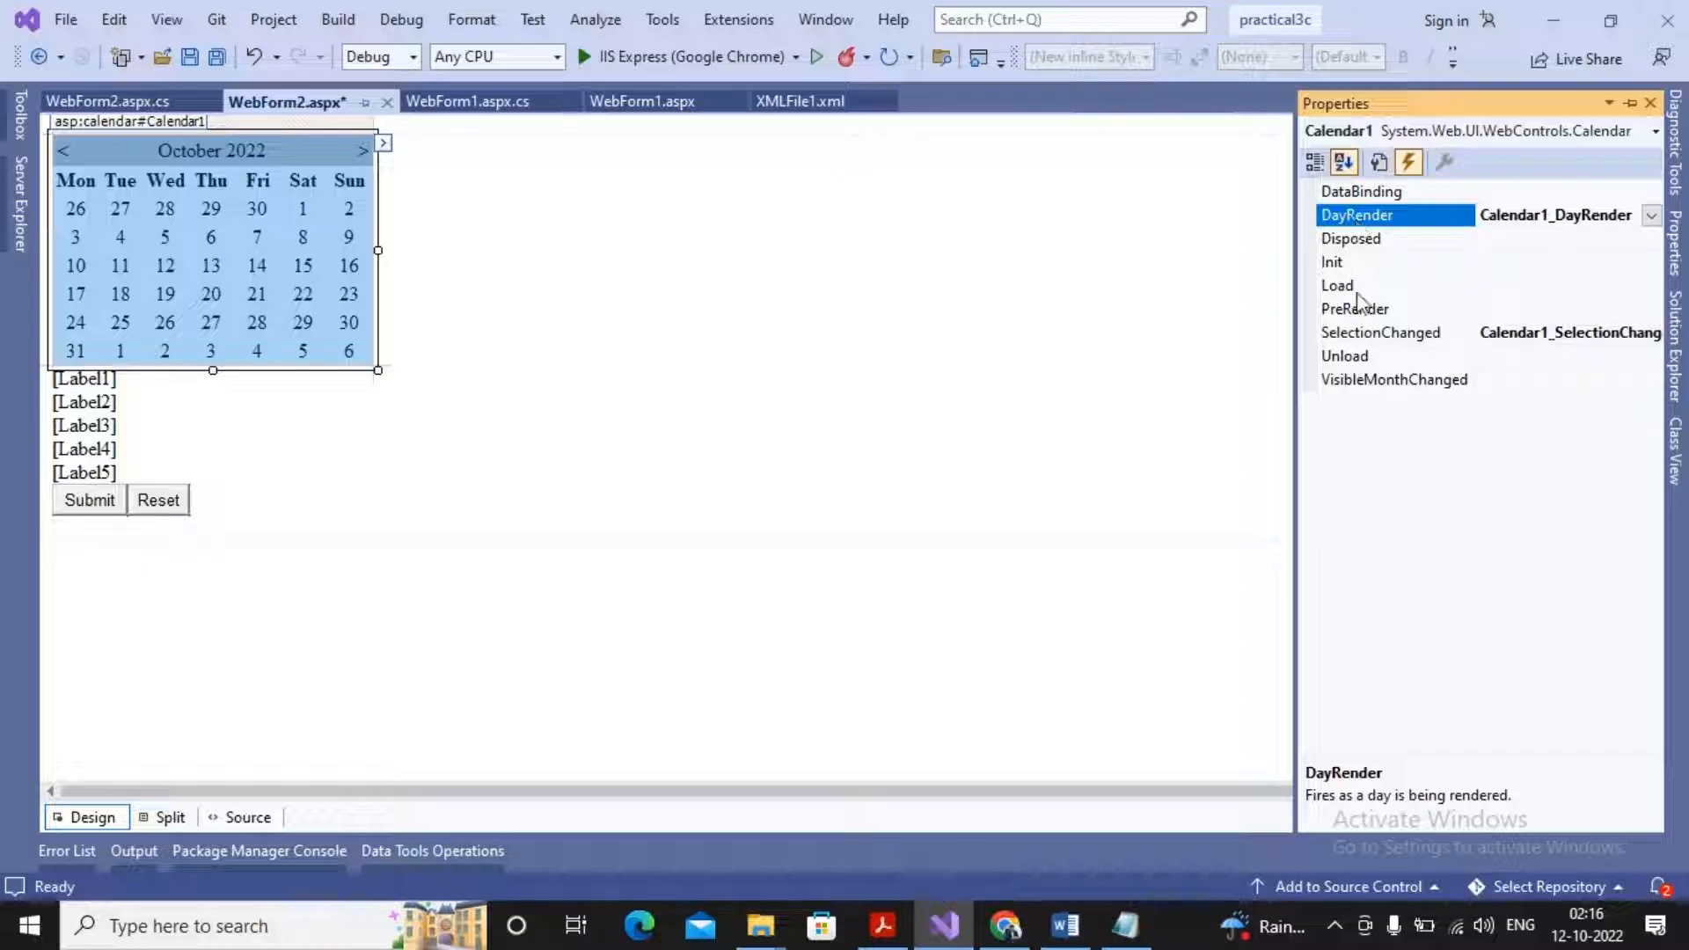
pyautogui.moveTo(1375, 357)
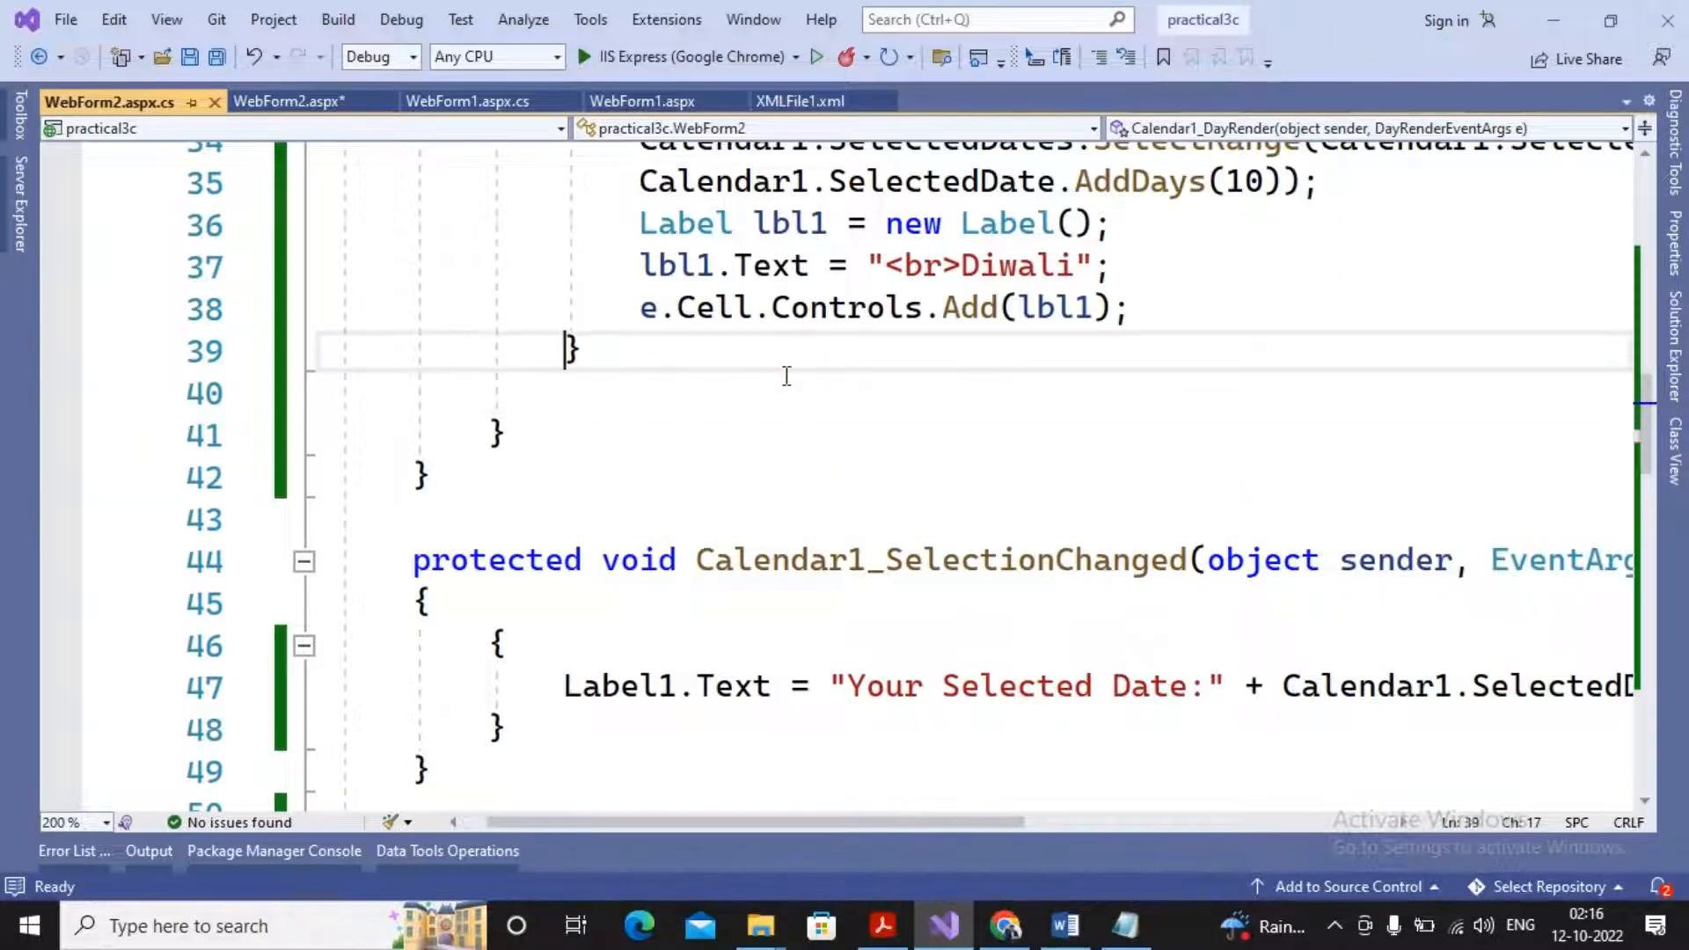
# Step: Scroll up to the Calendar1_DayRender method with the Teachers Day block
pyautogui.scroll(3)
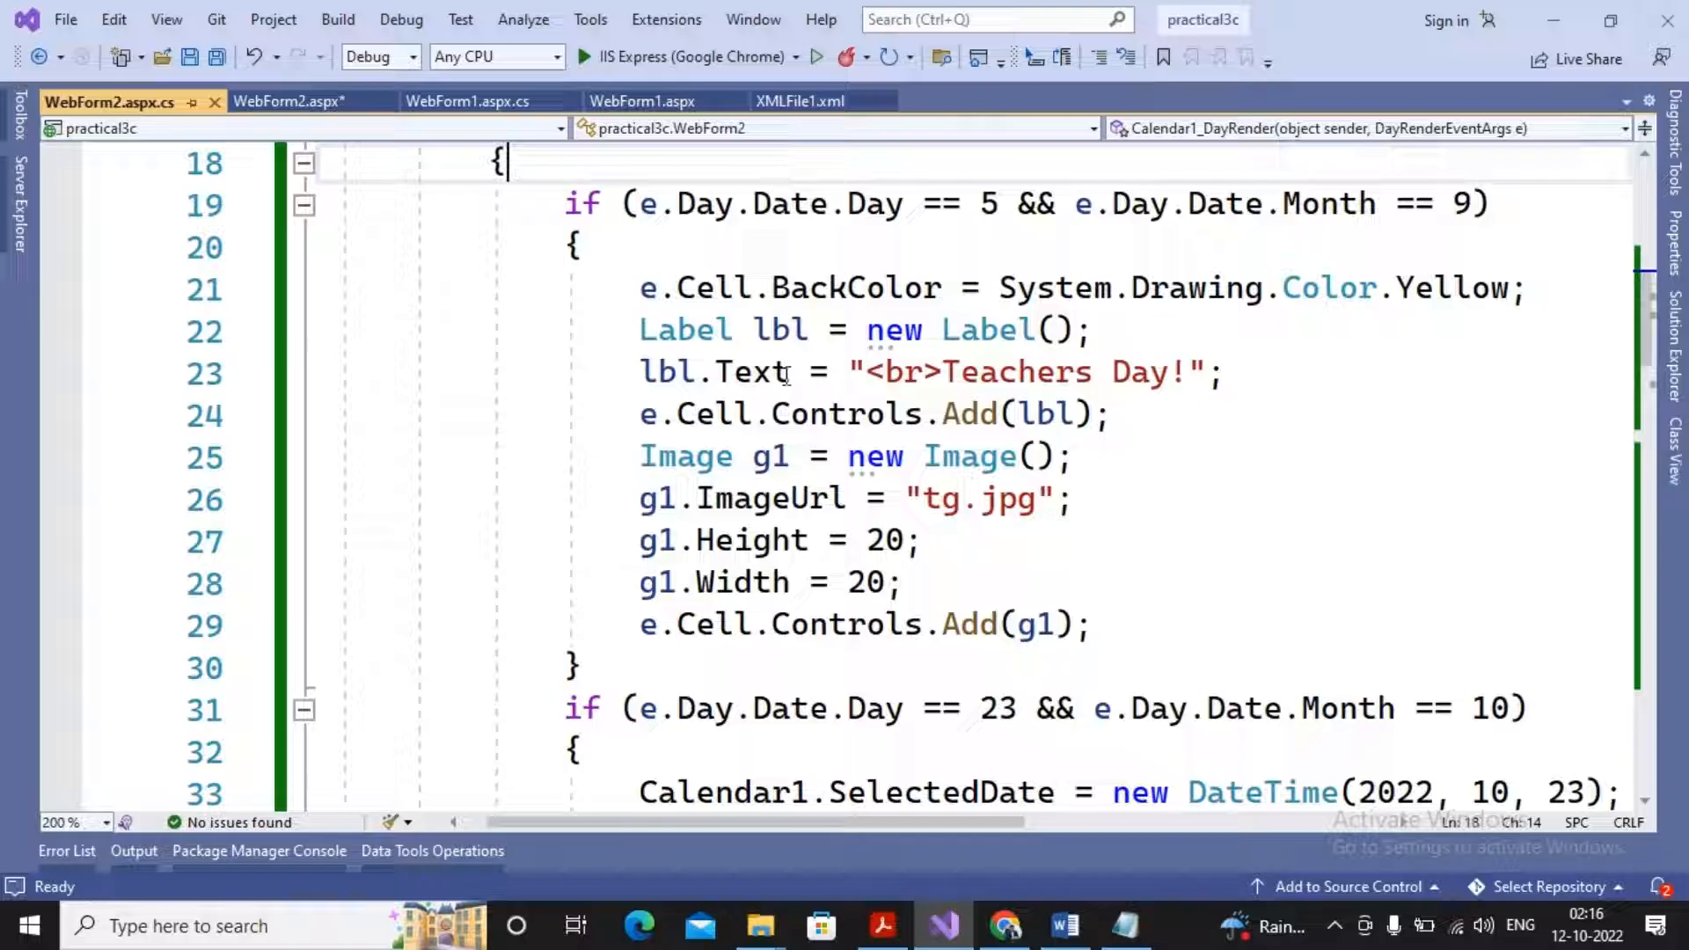
pyautogui.scroll(3)
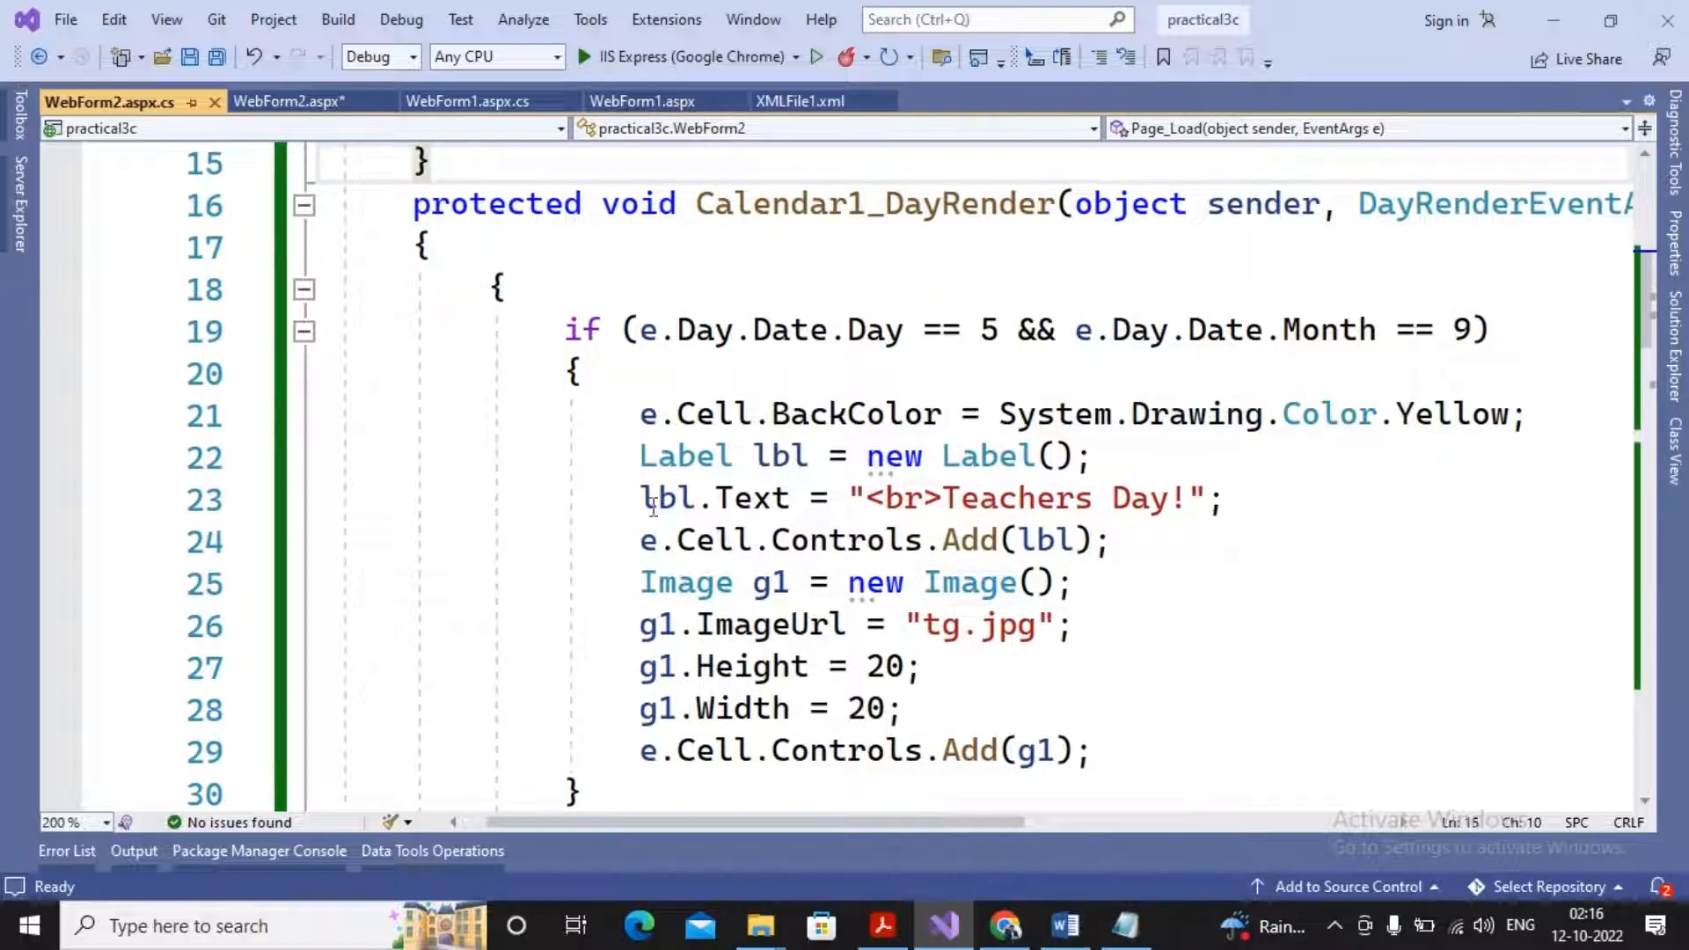
pyautogui.moveTo(880, 265)
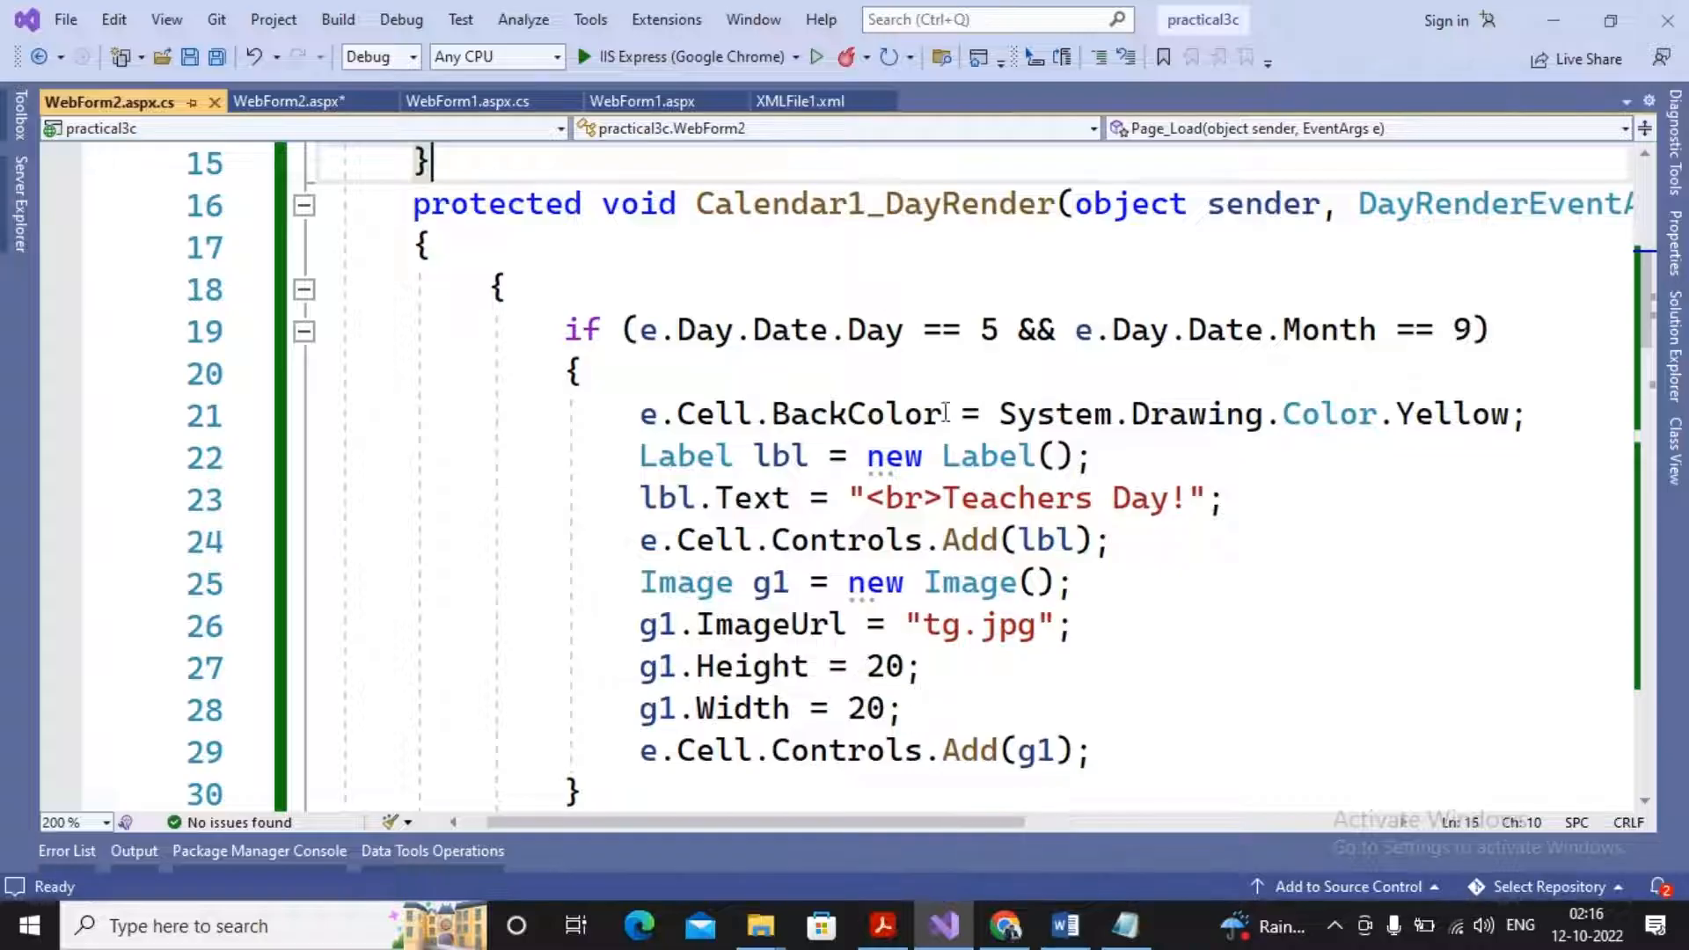
pyautogui.moveTo(1515, 330)
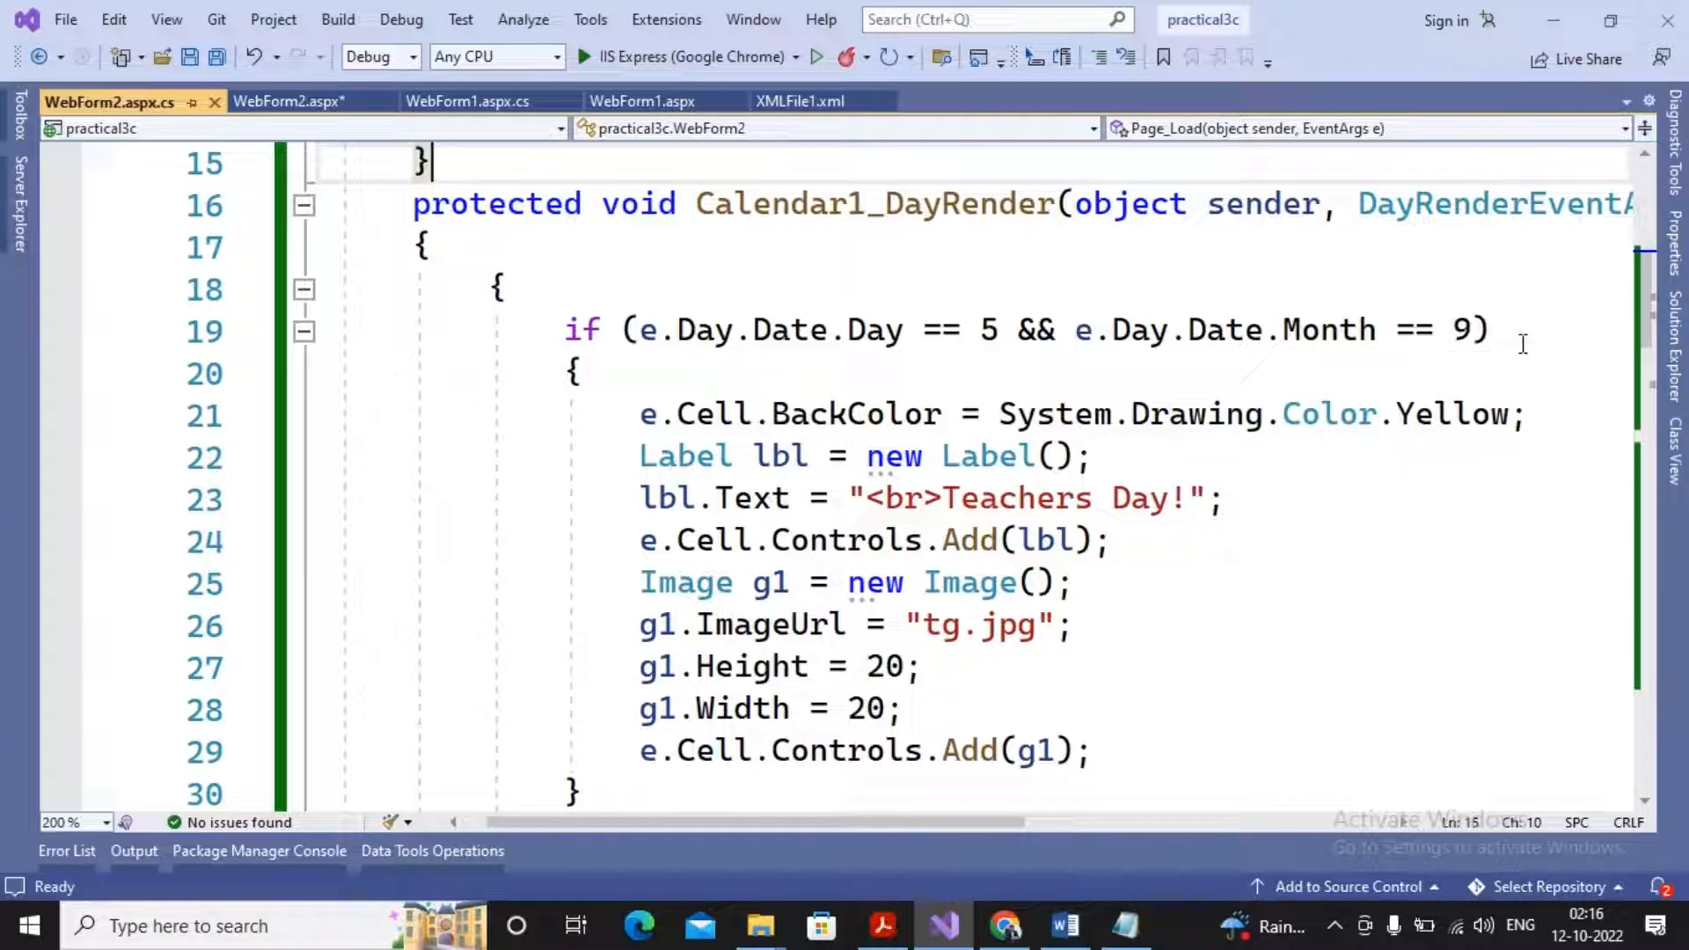
pyautogui.moveTo(982, 329)
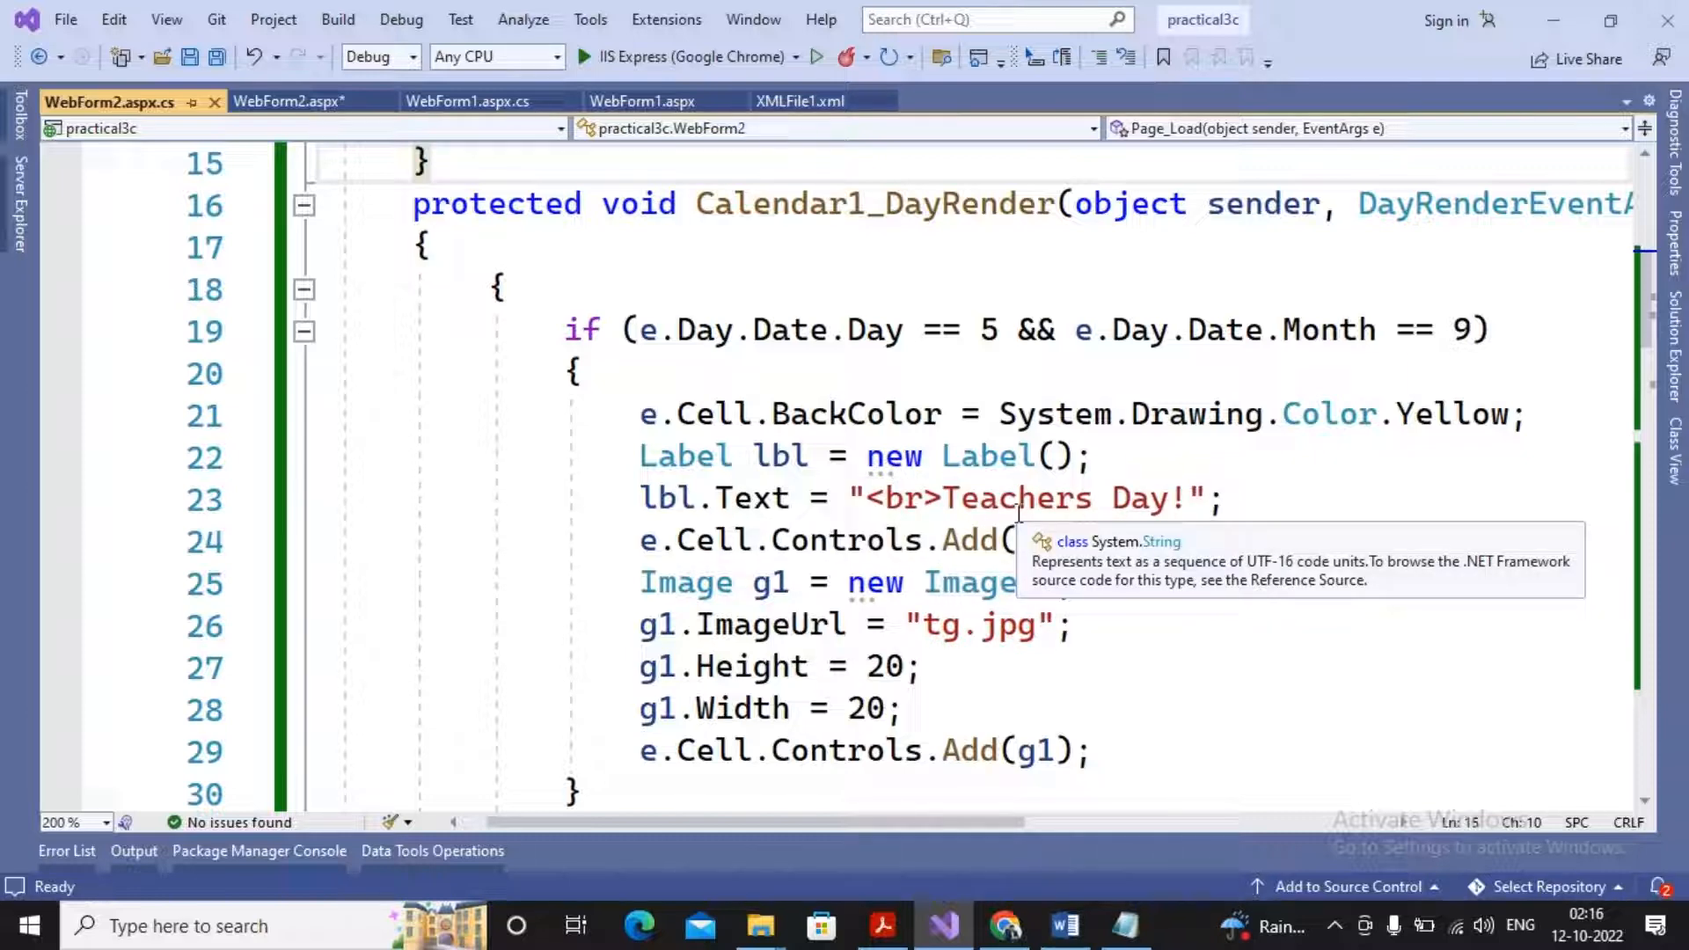
pyautogui.moveTo(609, 528)
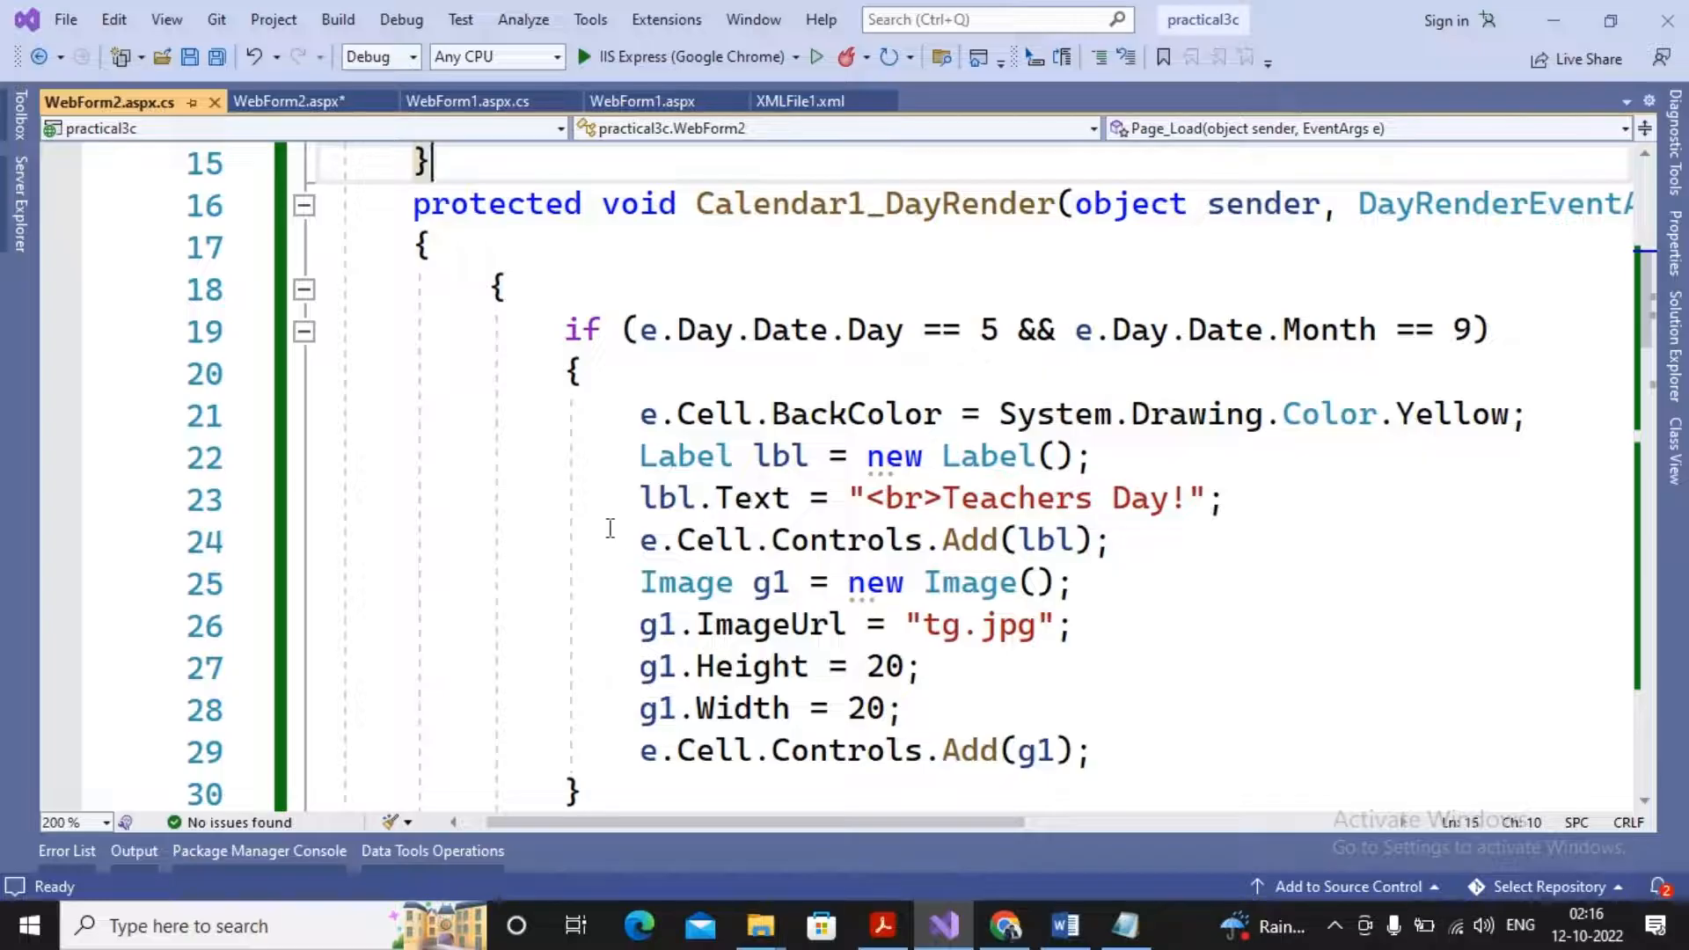
pyautogui.moveTo(969, 540)
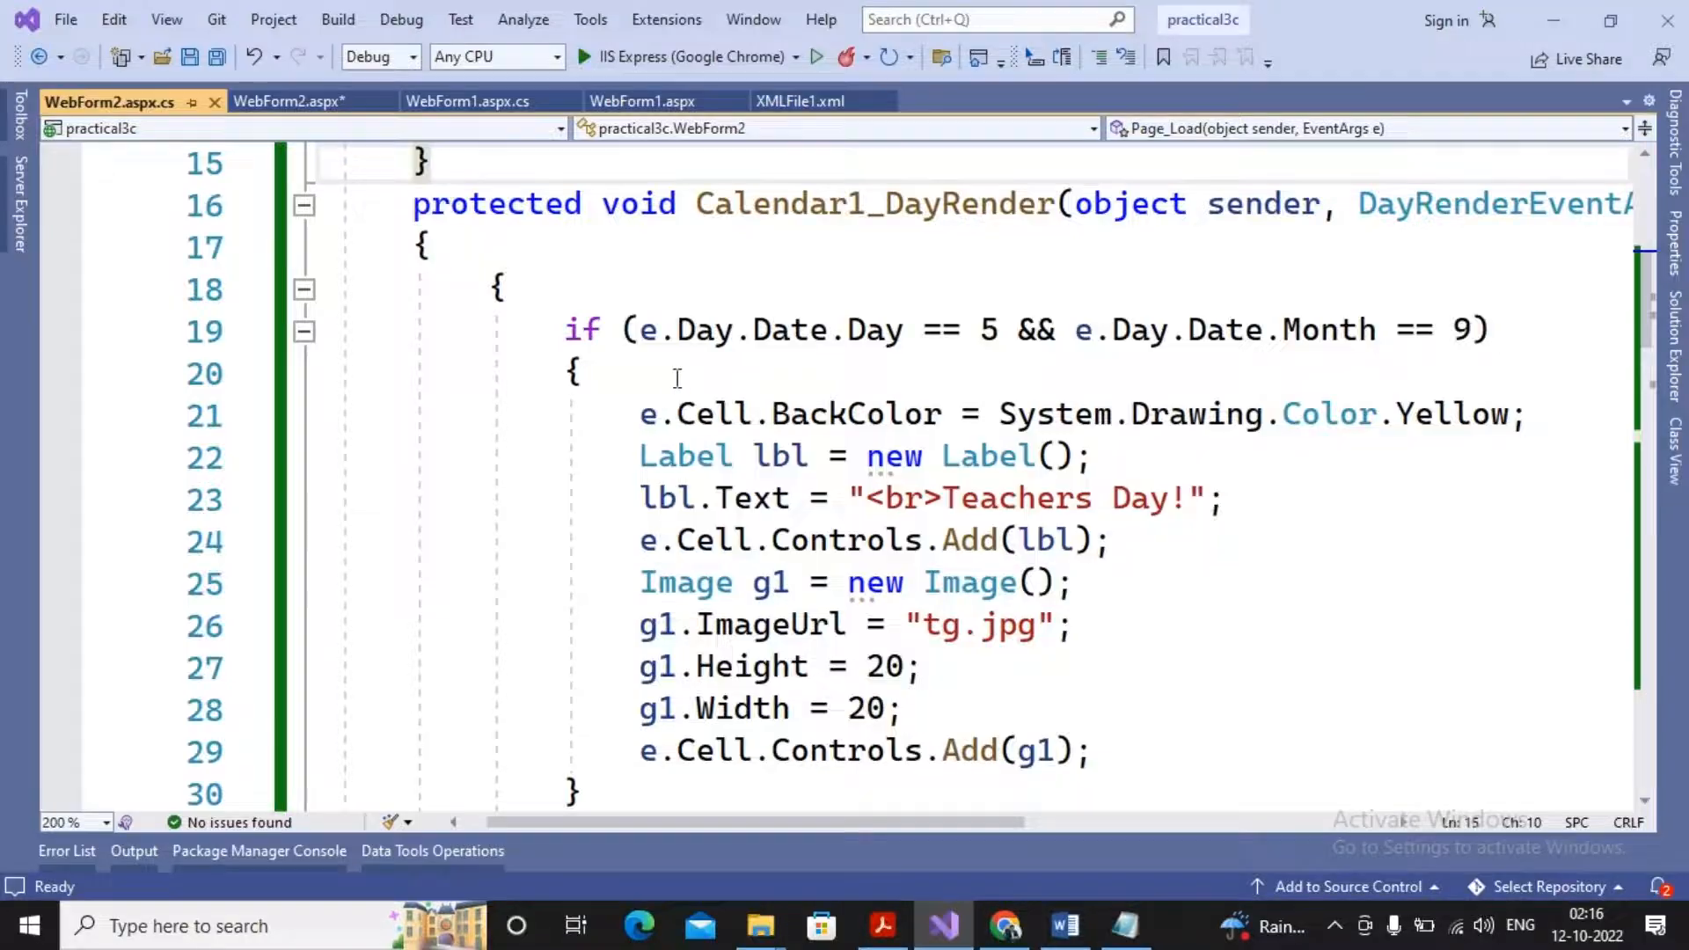
pyautogui.moveTo(1434, 300)
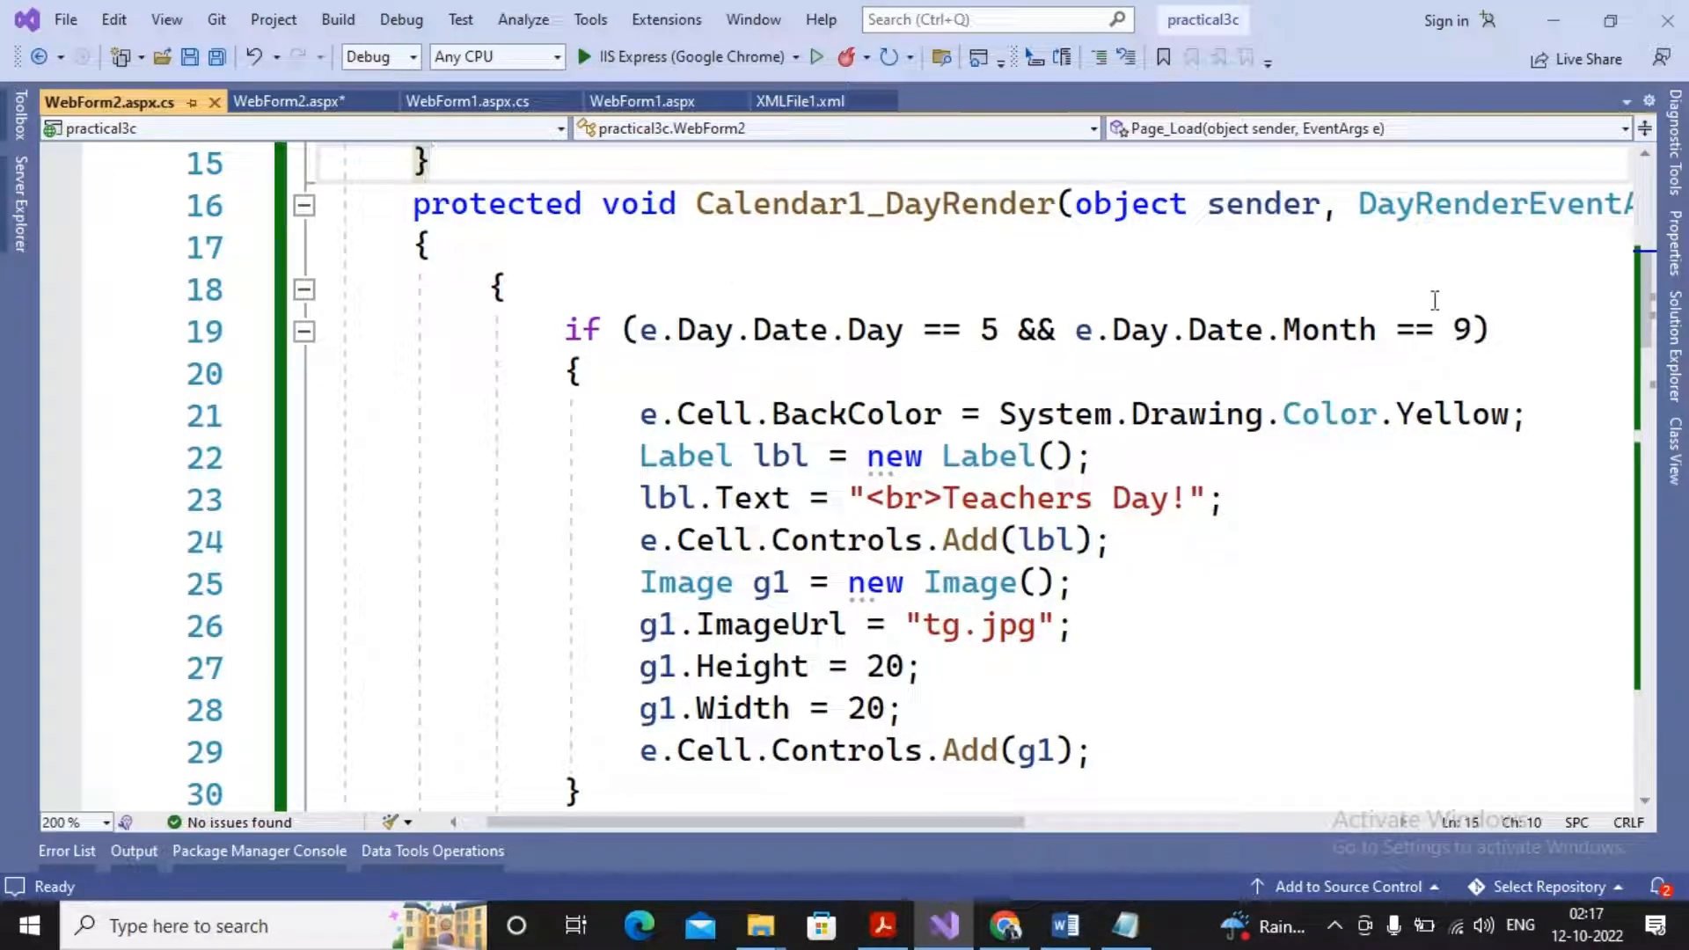
pyautogui.moveTo(684, 582)
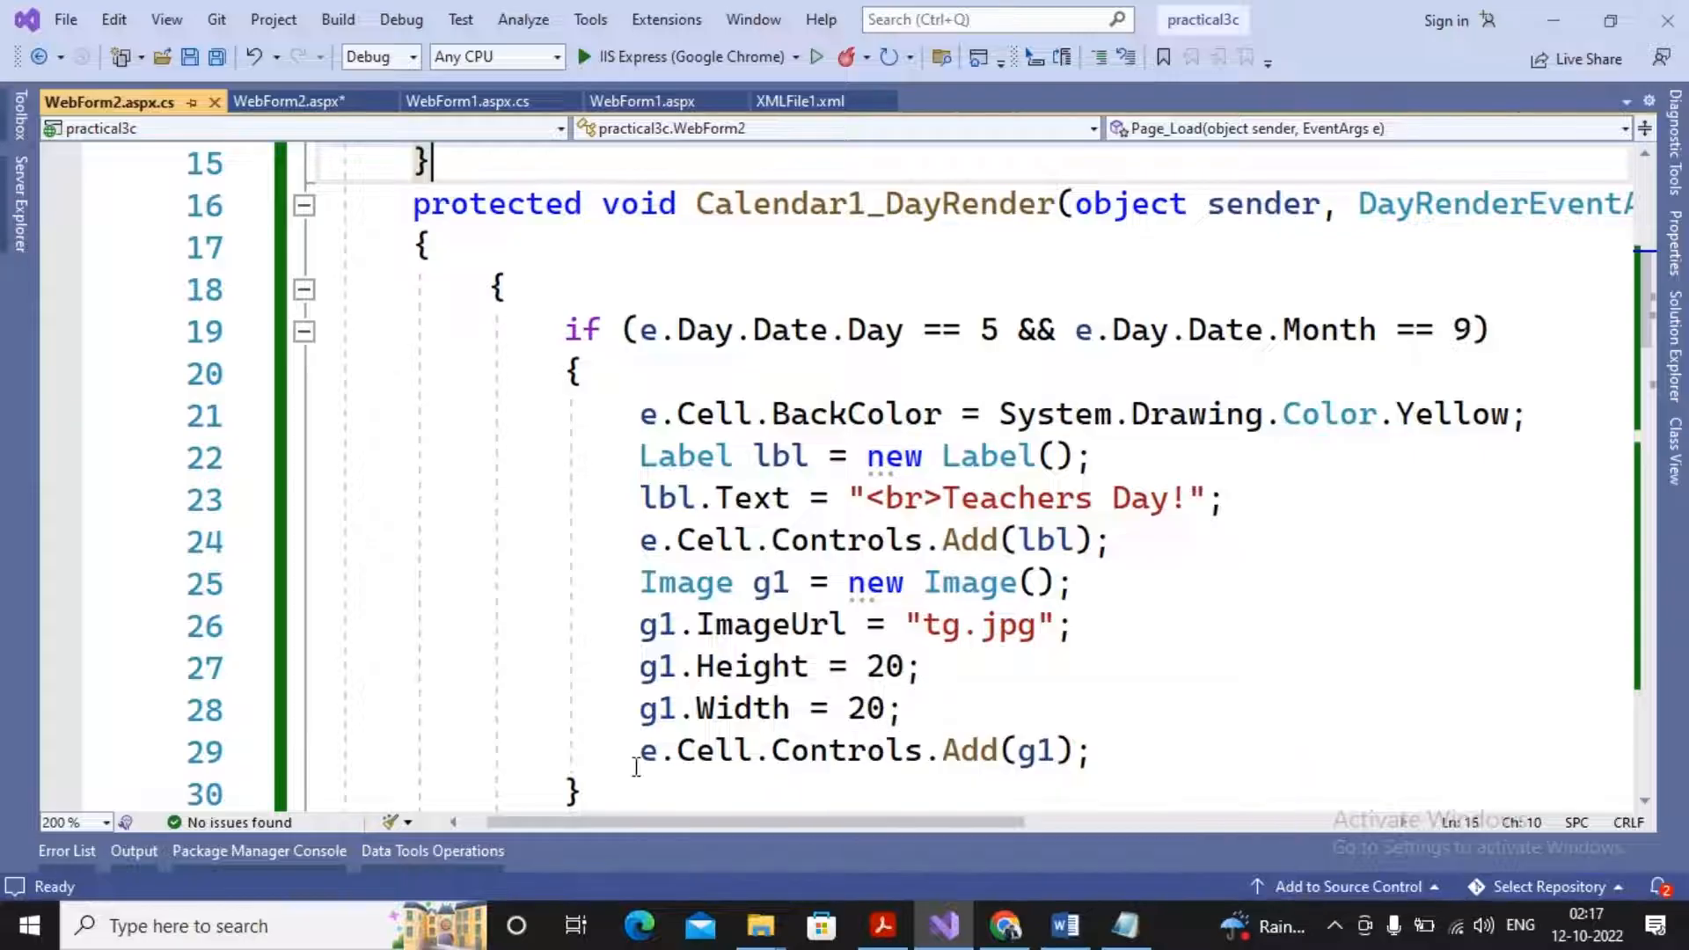
pyautogui.moveTo(969, 751)
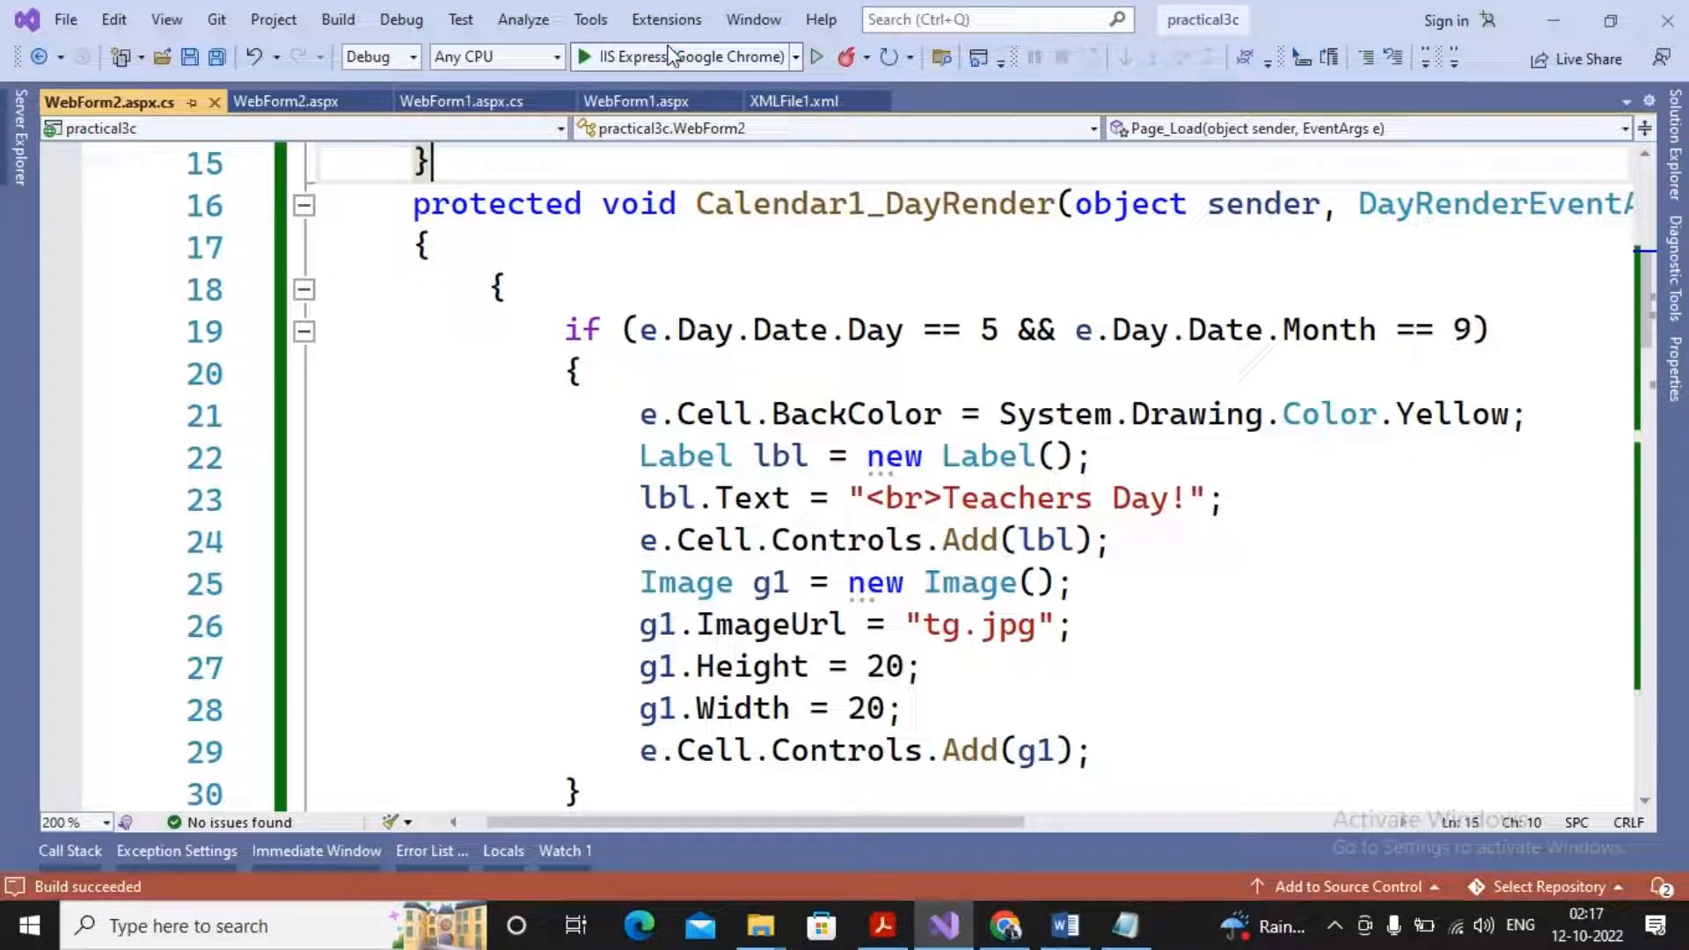
# Step: Run the page, view September 2022's yellow Teachers Day cell, and return to the code
pyautogui.click(583, 56)
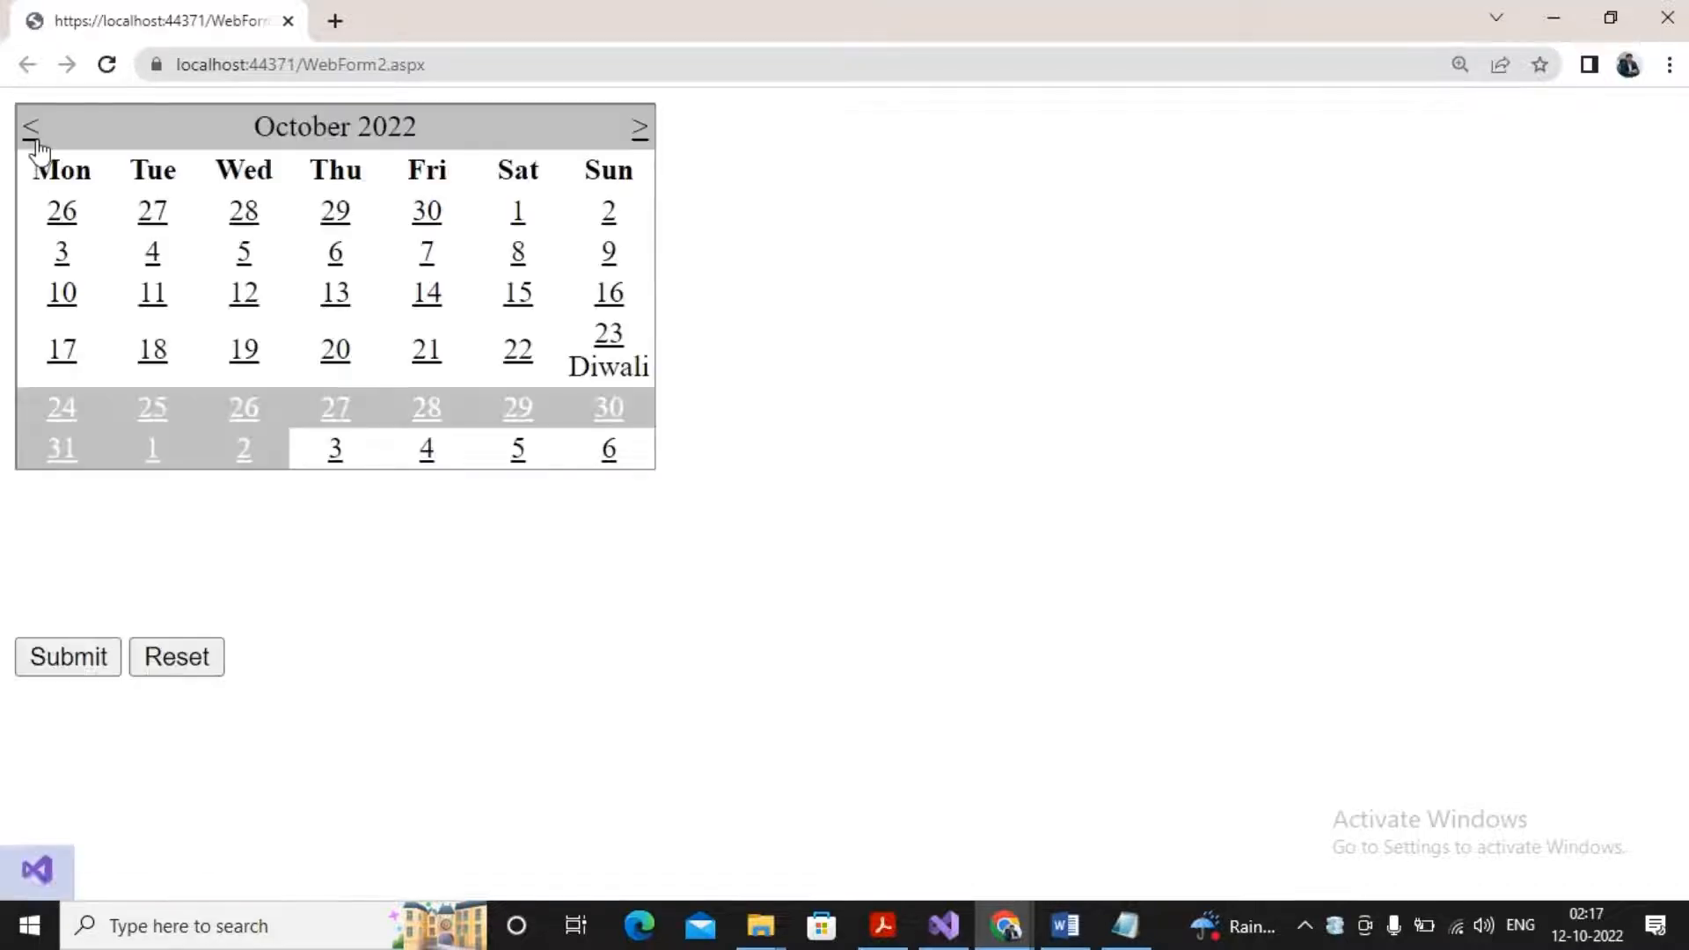
pyautogui.click(32, 126)
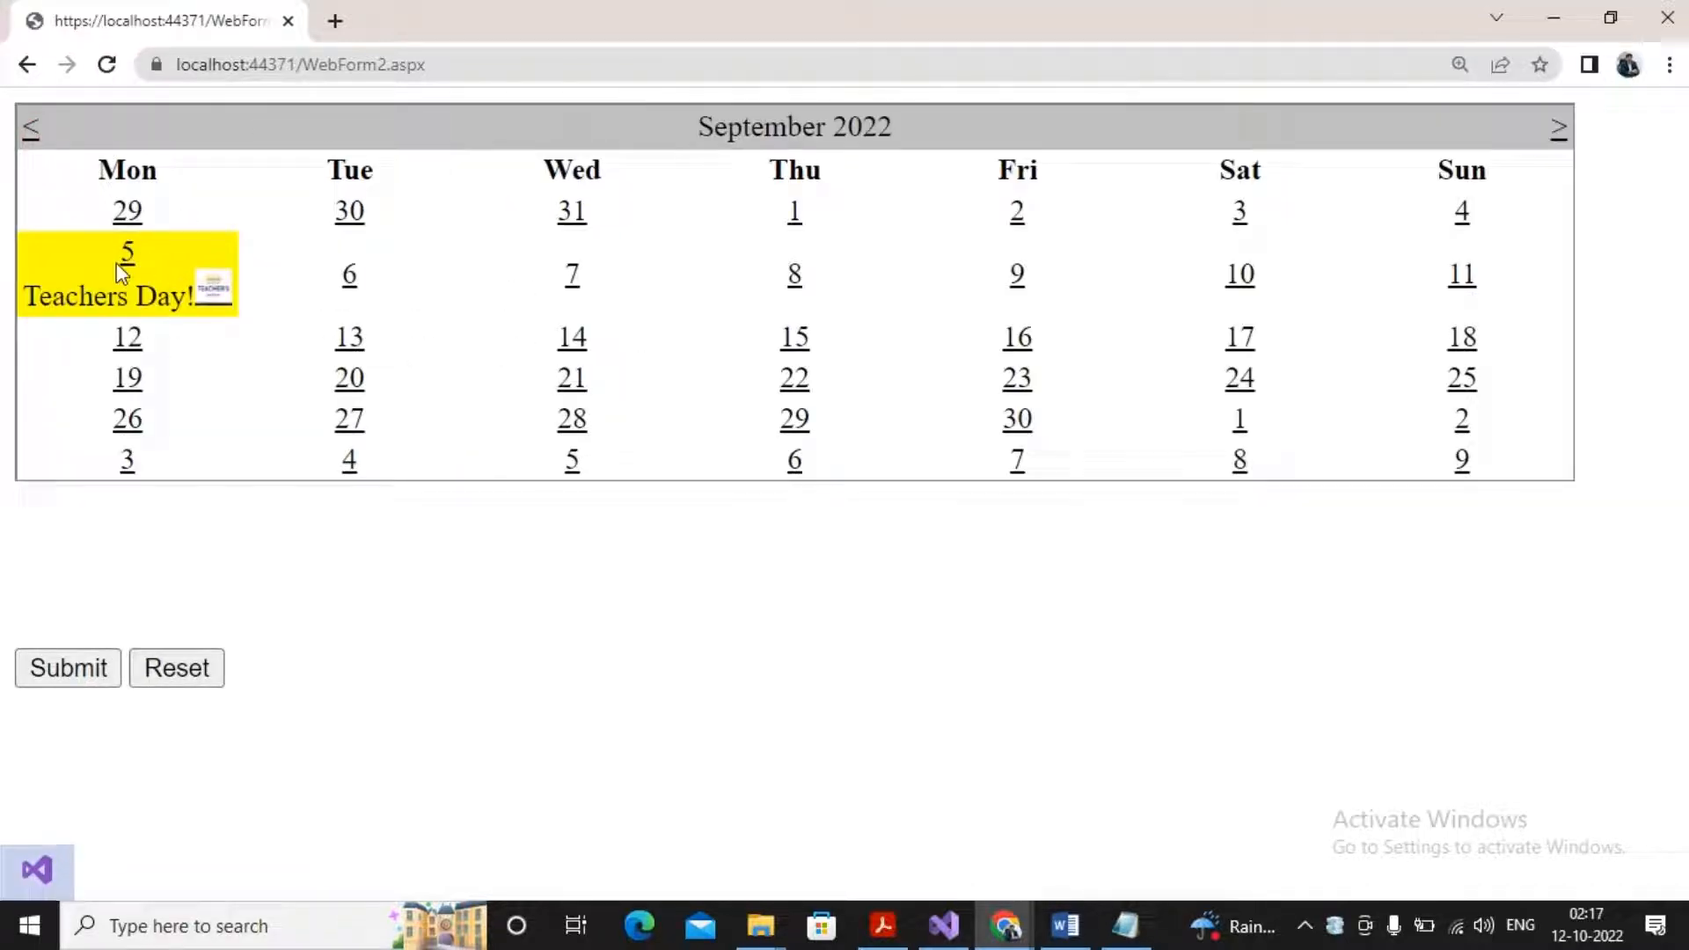
pyautogui.moveTo(214, 306)
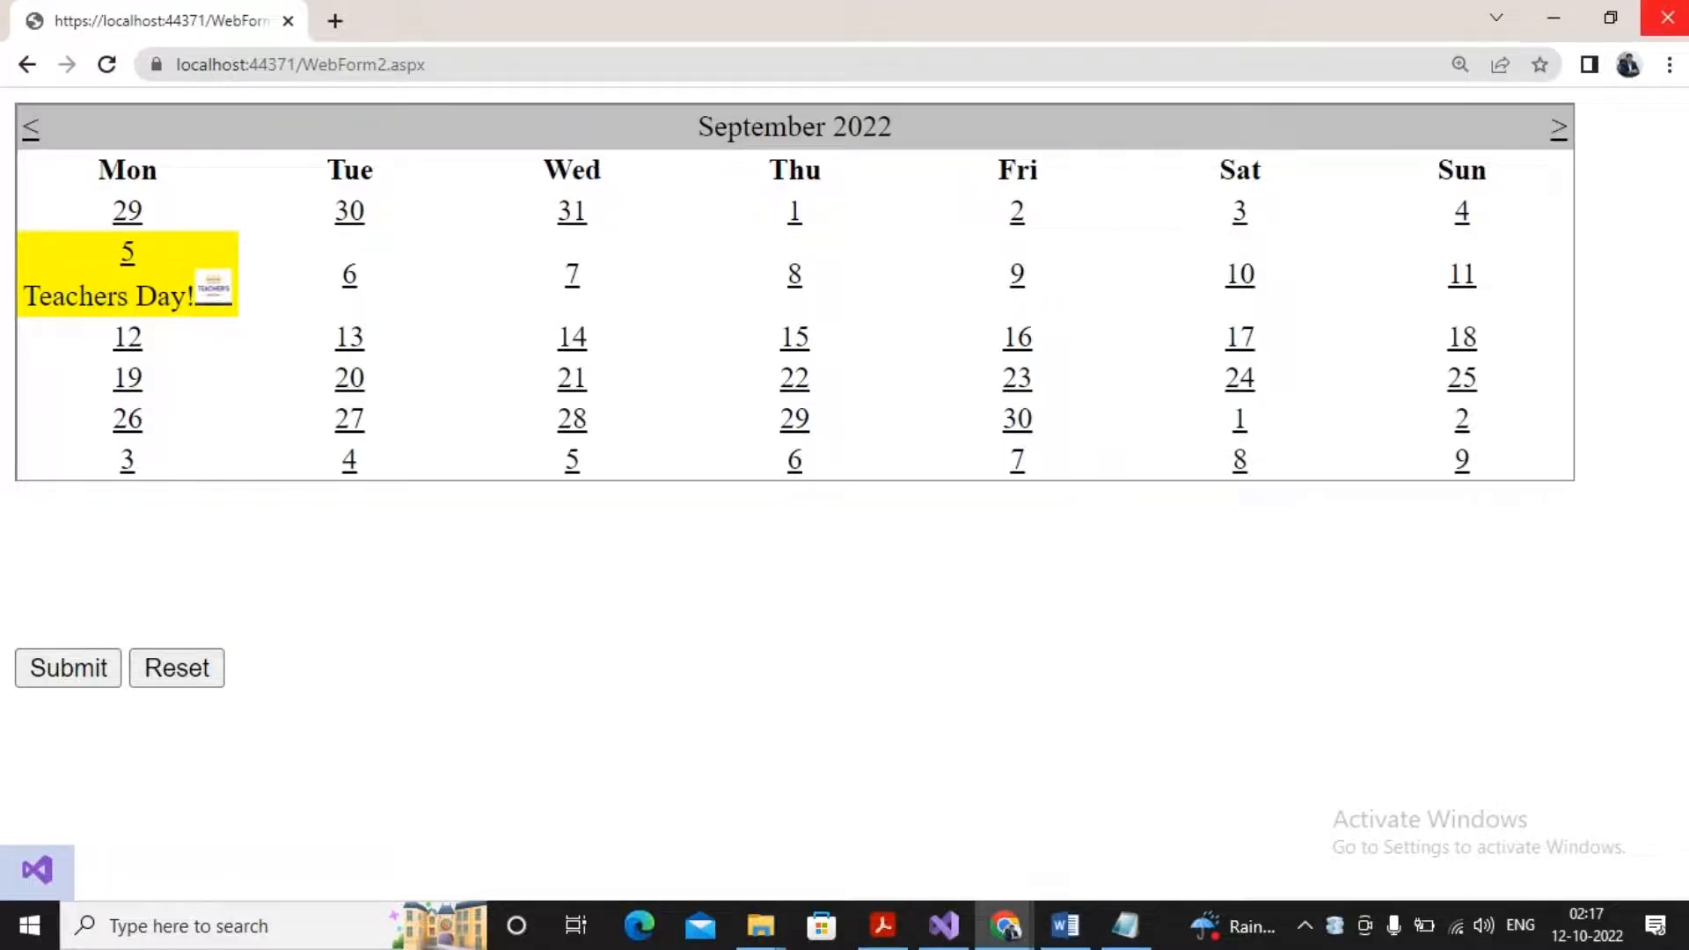
pyautogui.click(943, 925)
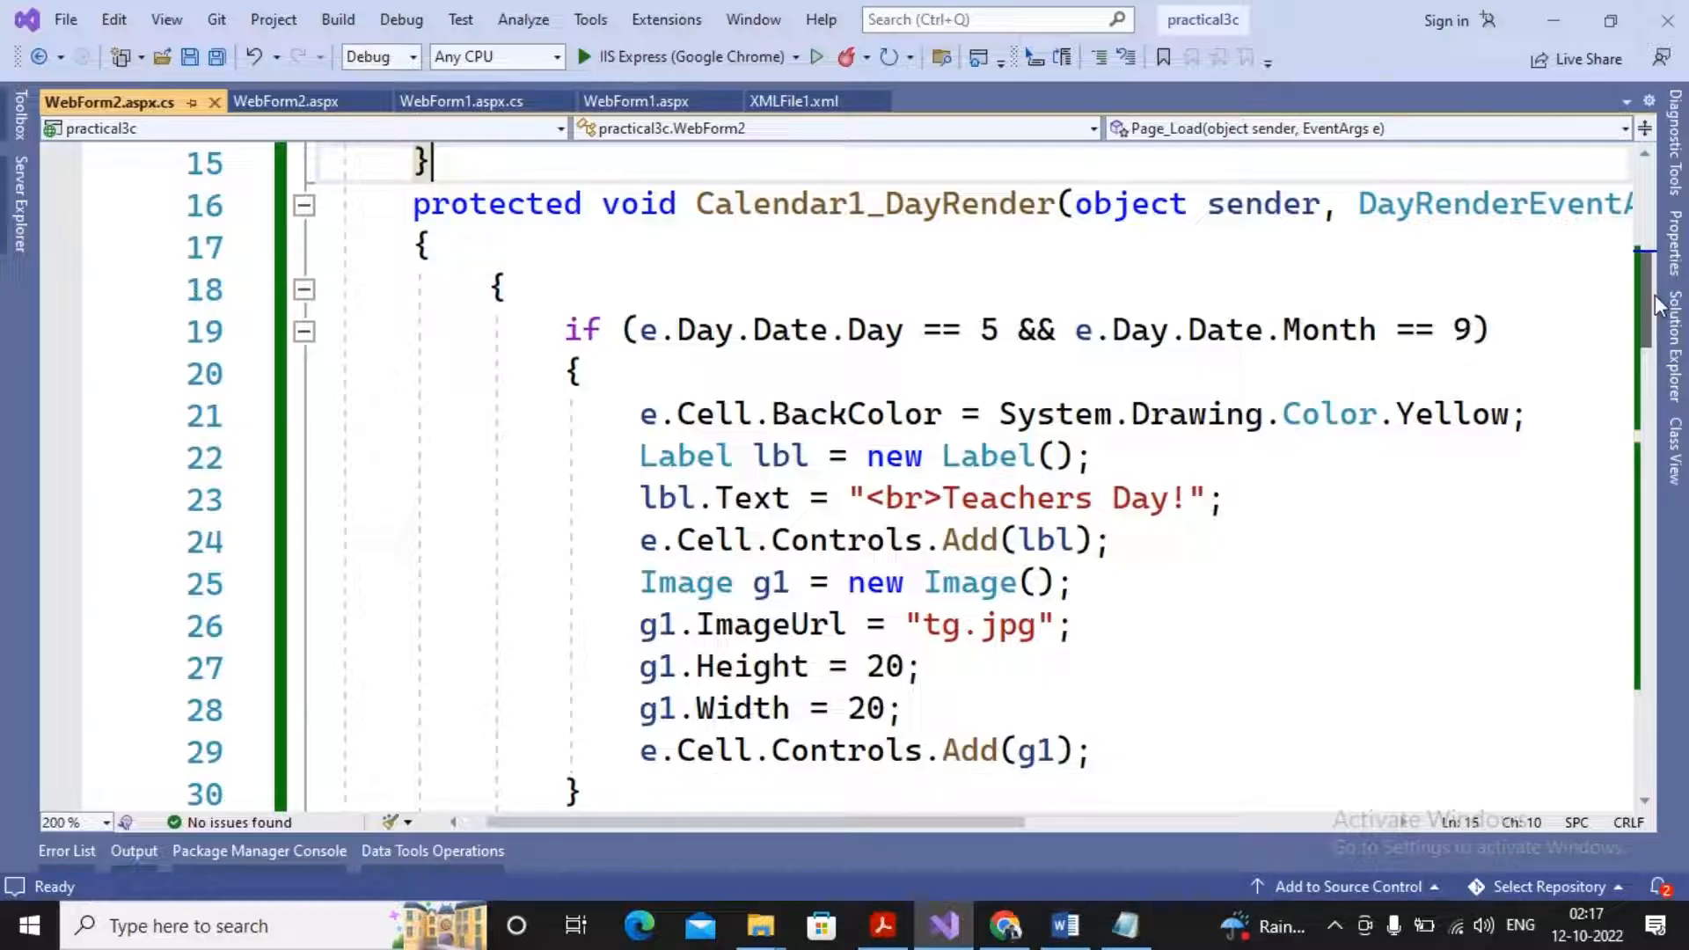
# Step: Change the Diwali selection range from AddDays(10) to AddDays(5) in the DayRender handler
pyautogui.scroll(-3)
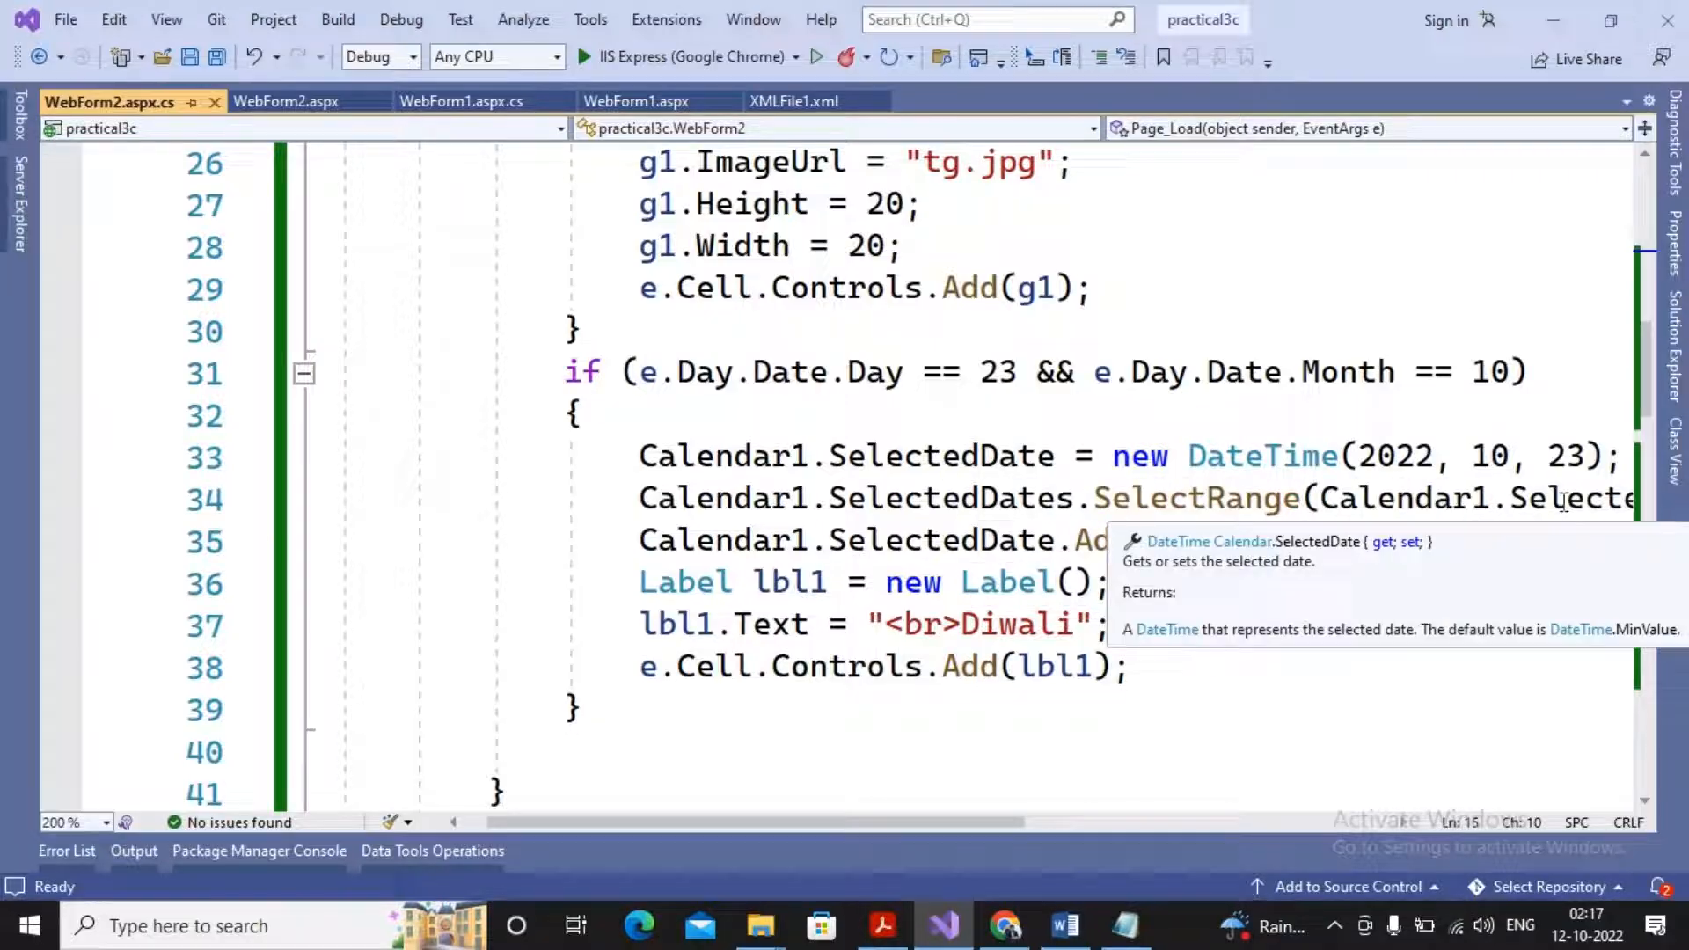
pyautogui.click(969, 822)
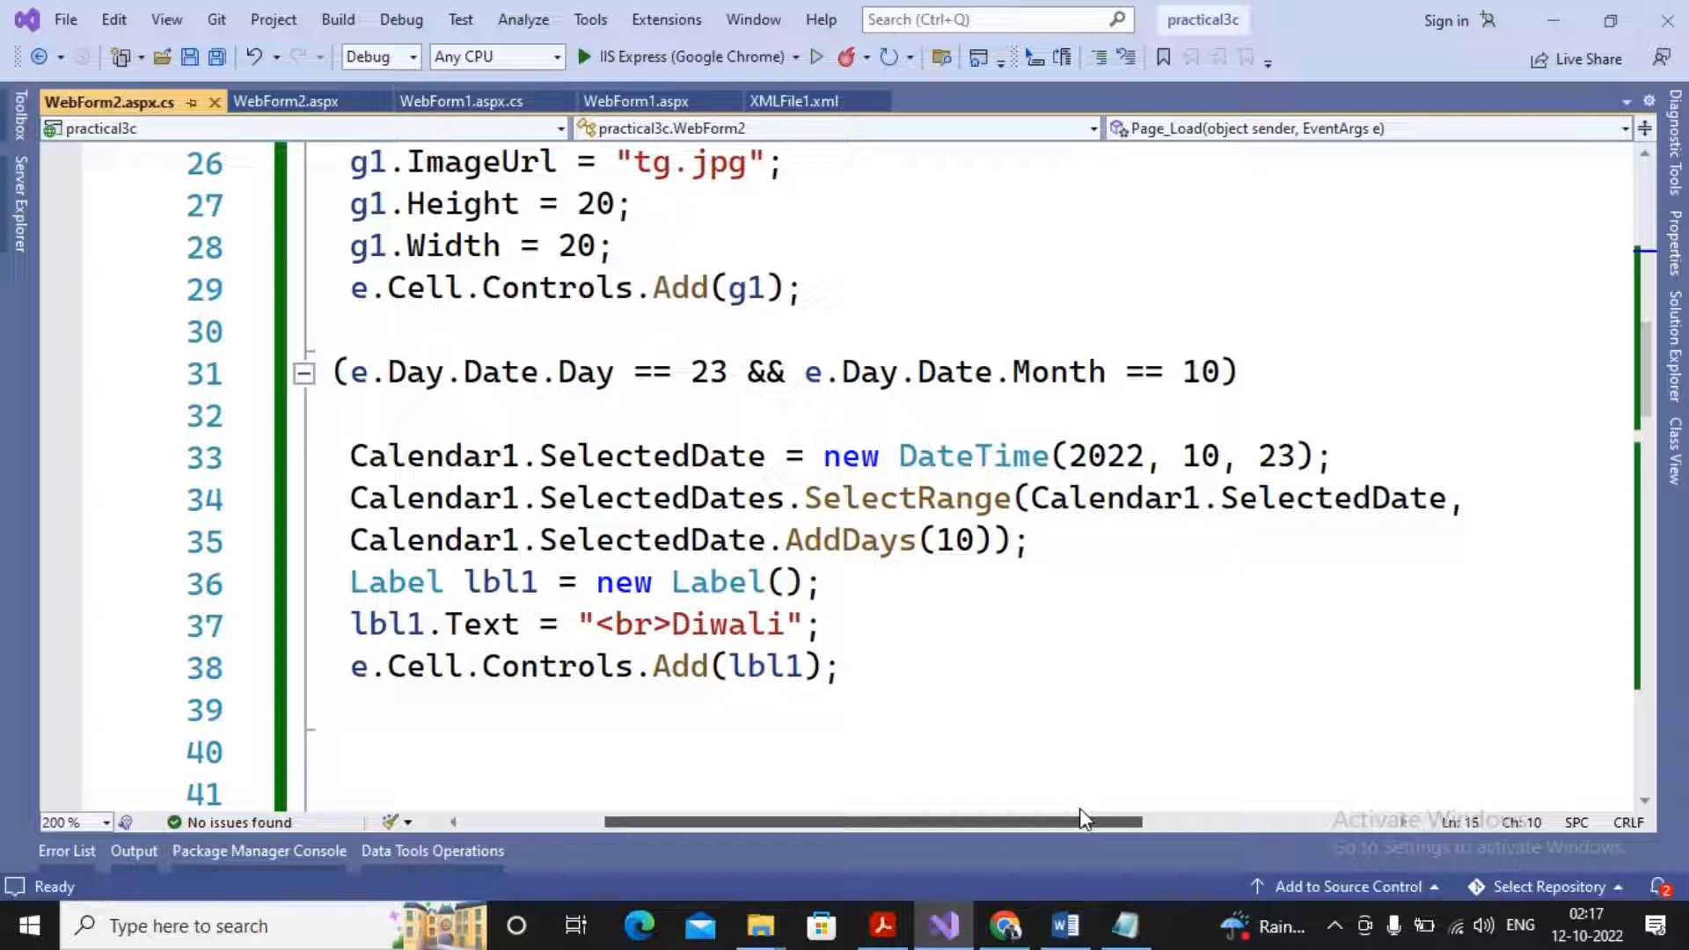
pyautogui.moveTo(1096, 540)
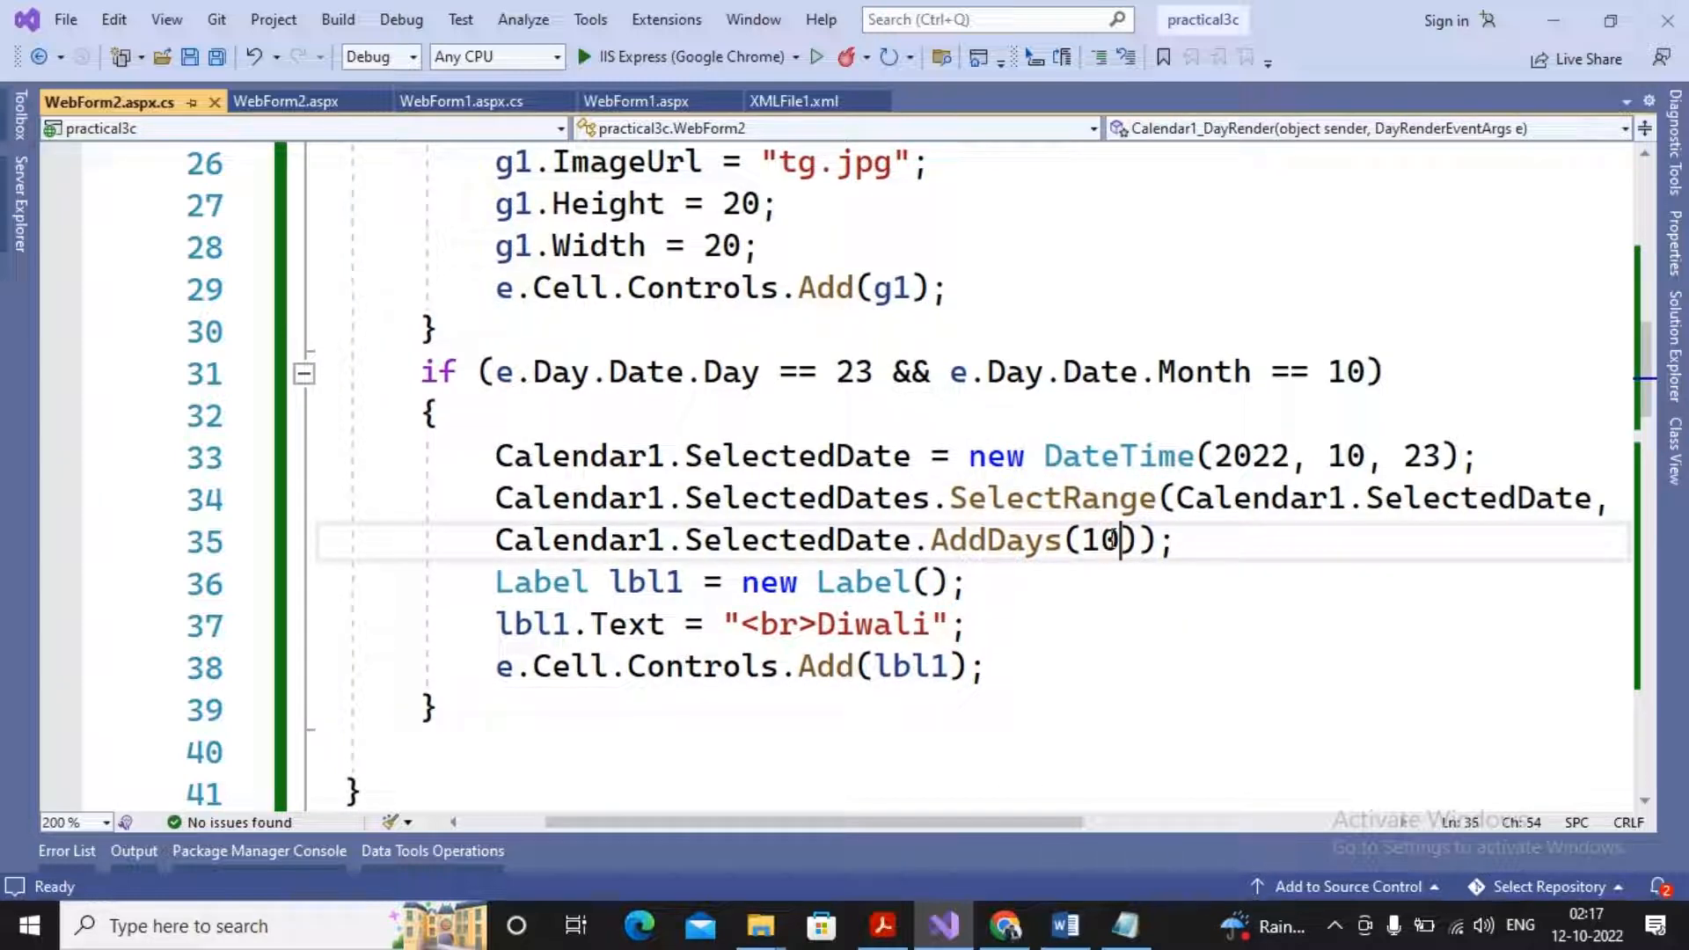
pyautogui.write('5')
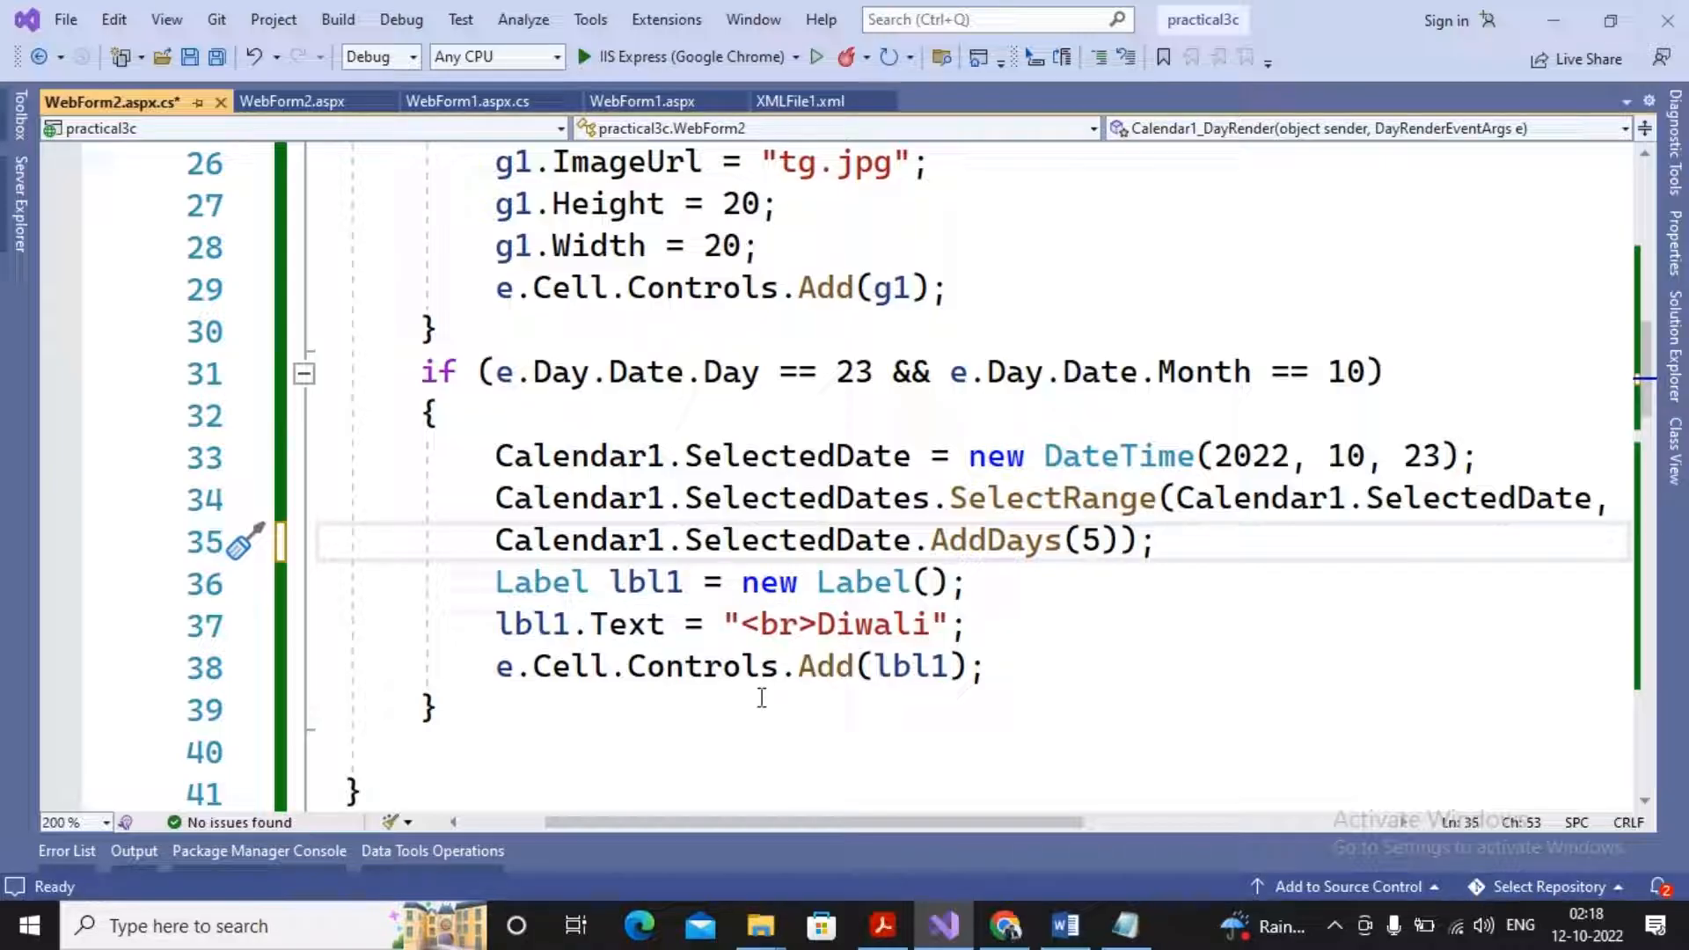
pyautogui.moveTo(883, 622)
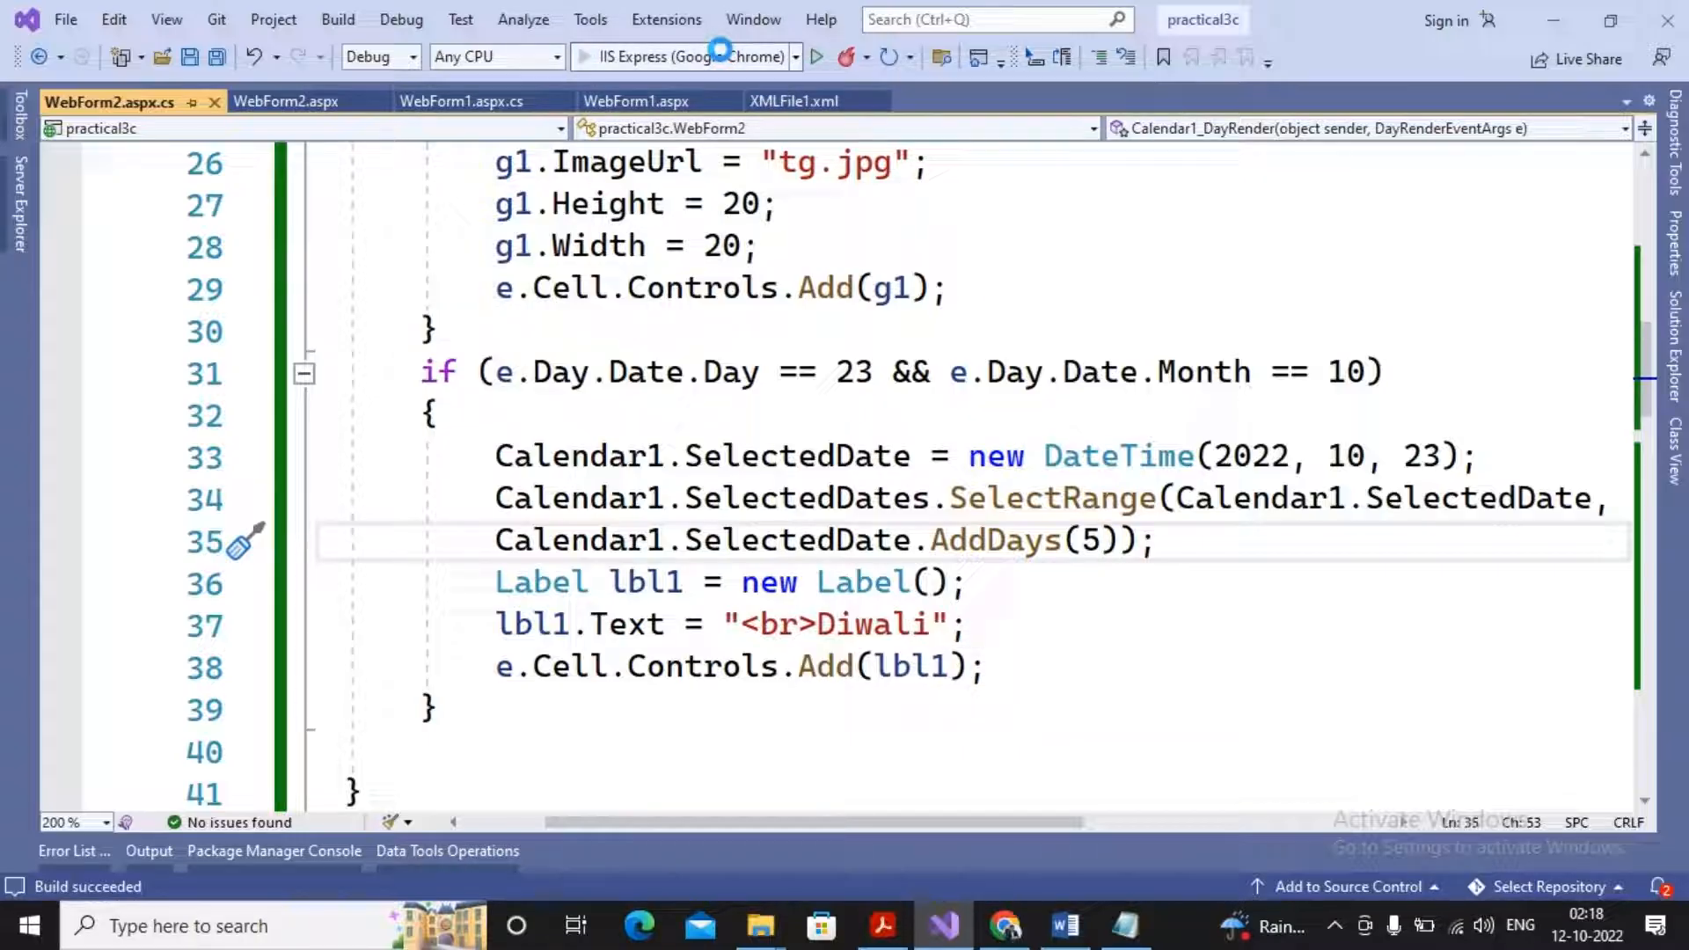
# Step: Rerun the page to check the 24–28 October range, then move back a month
pyautogui.click(814, 56)
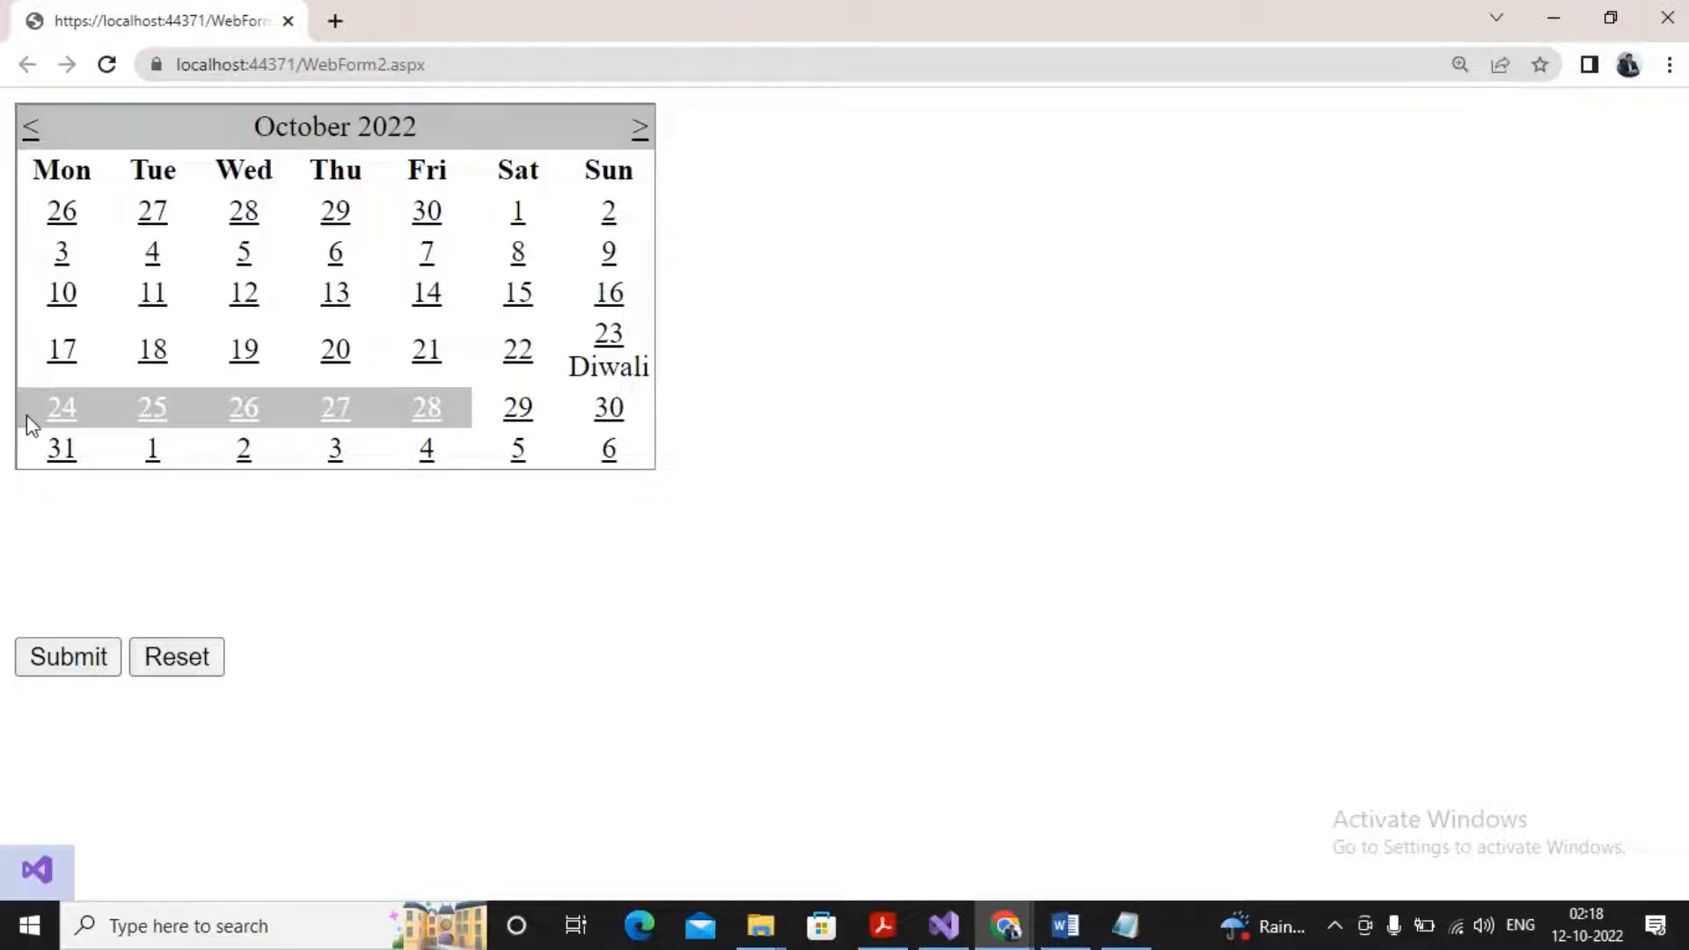
pyautogui.moveTo(289, 440)
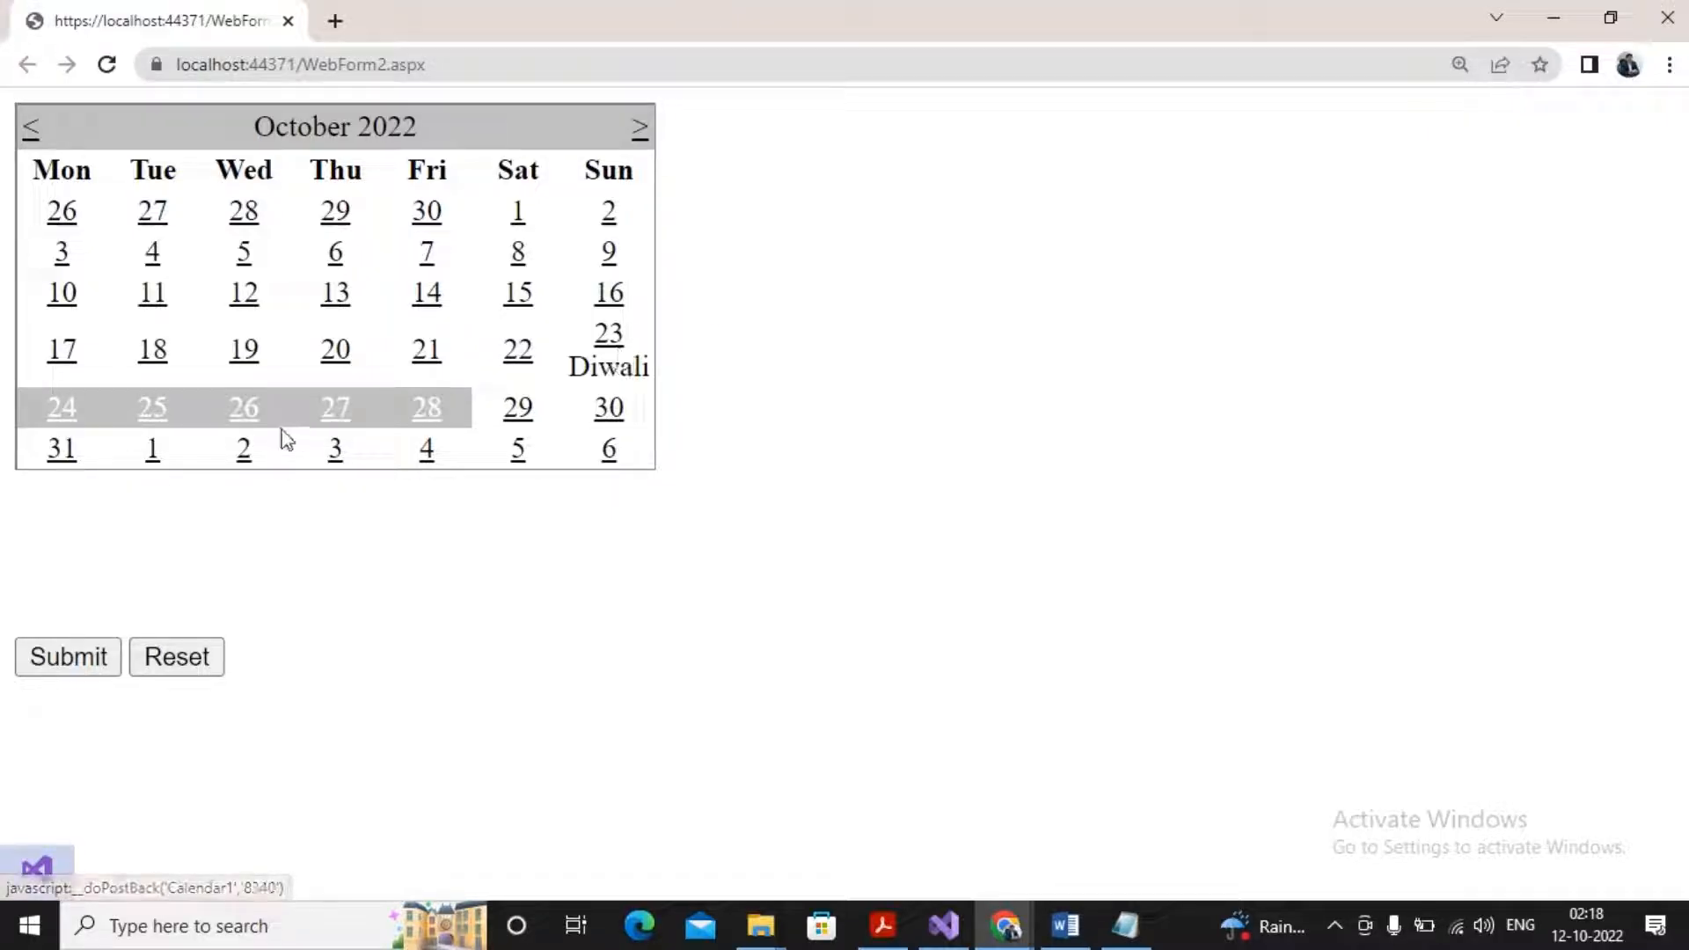
pyautogui.moveTo(410, 431)
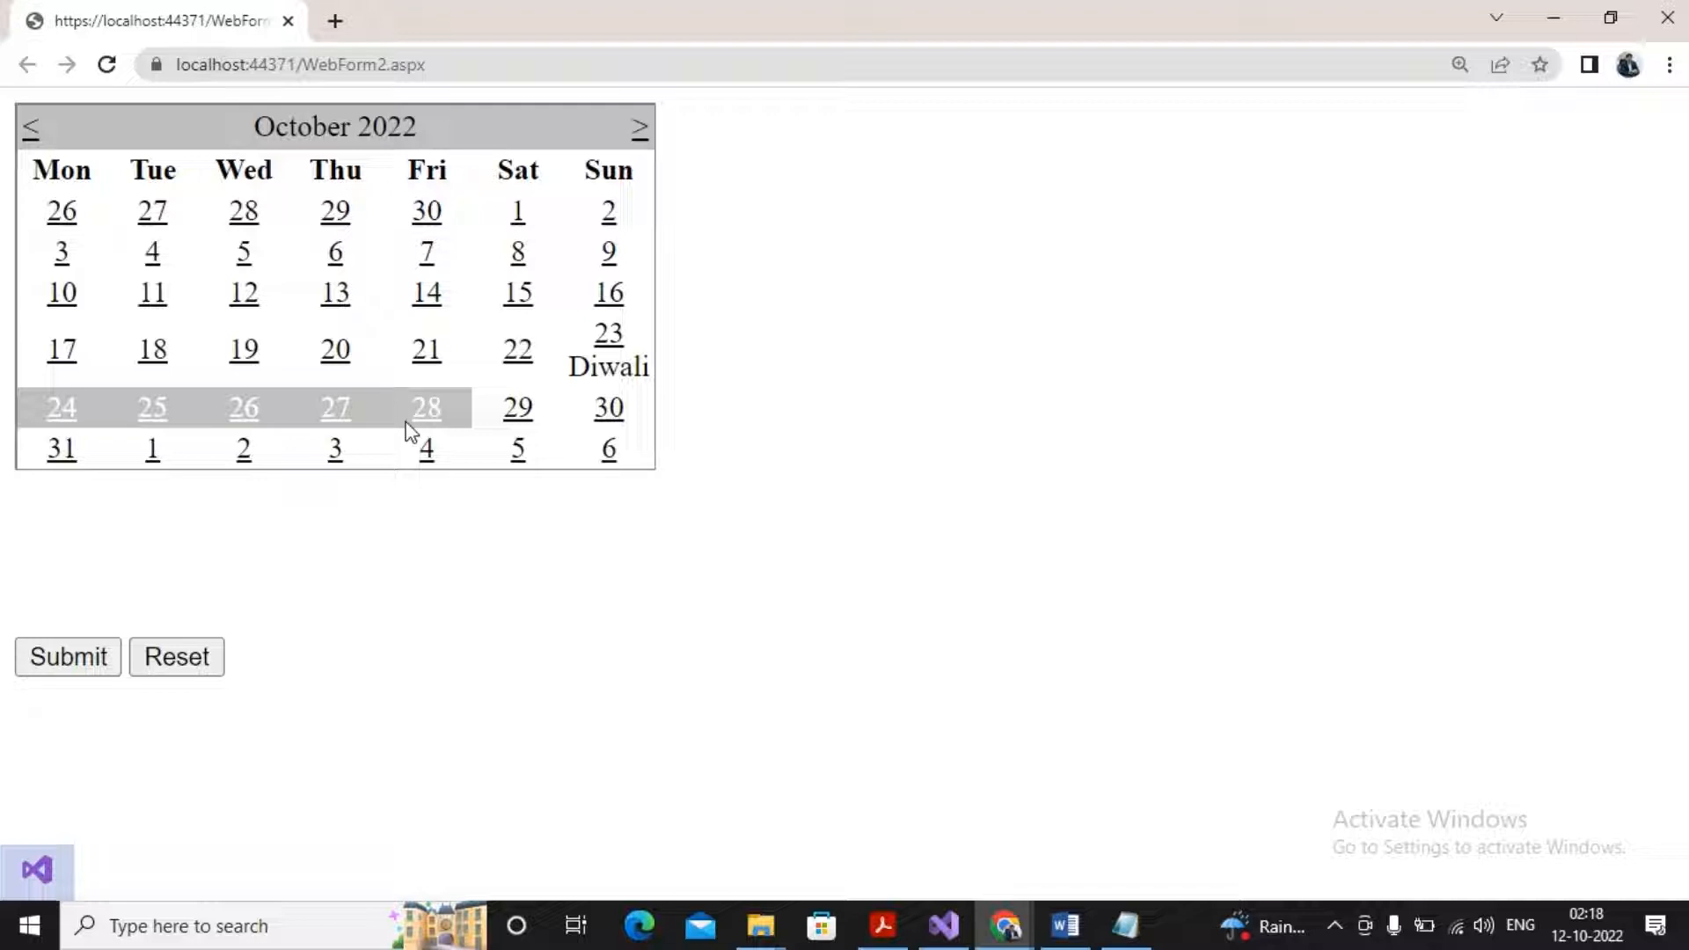
pyautogui.moveTo(16, 152)
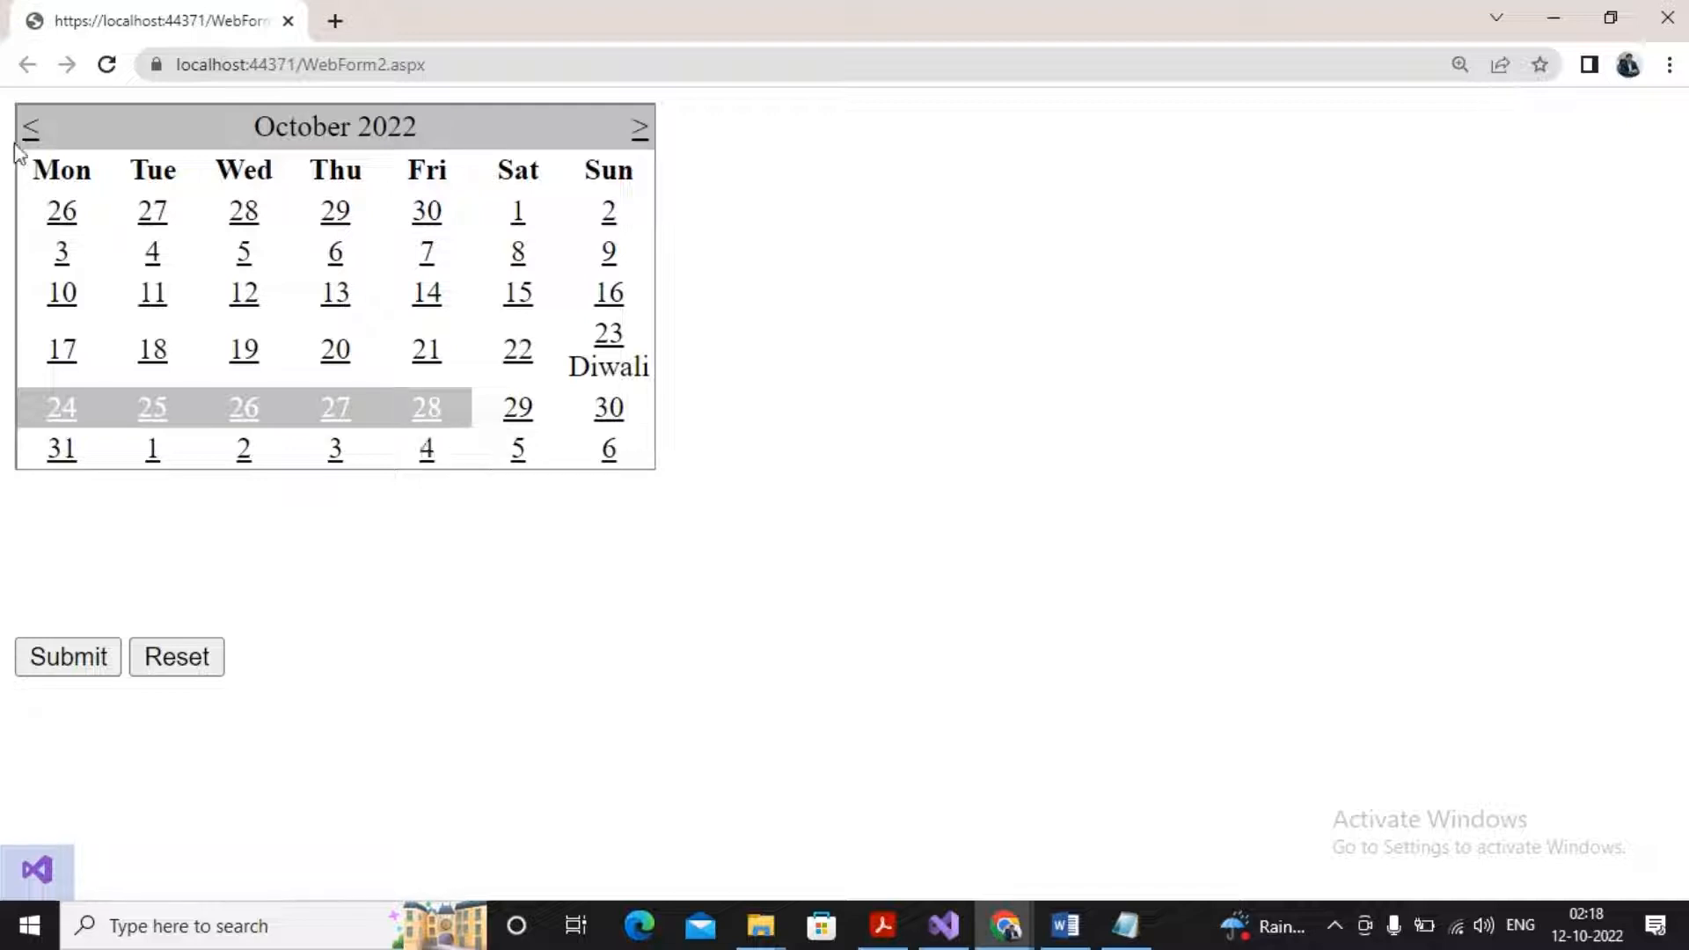
pyautogui.click(32, 126)
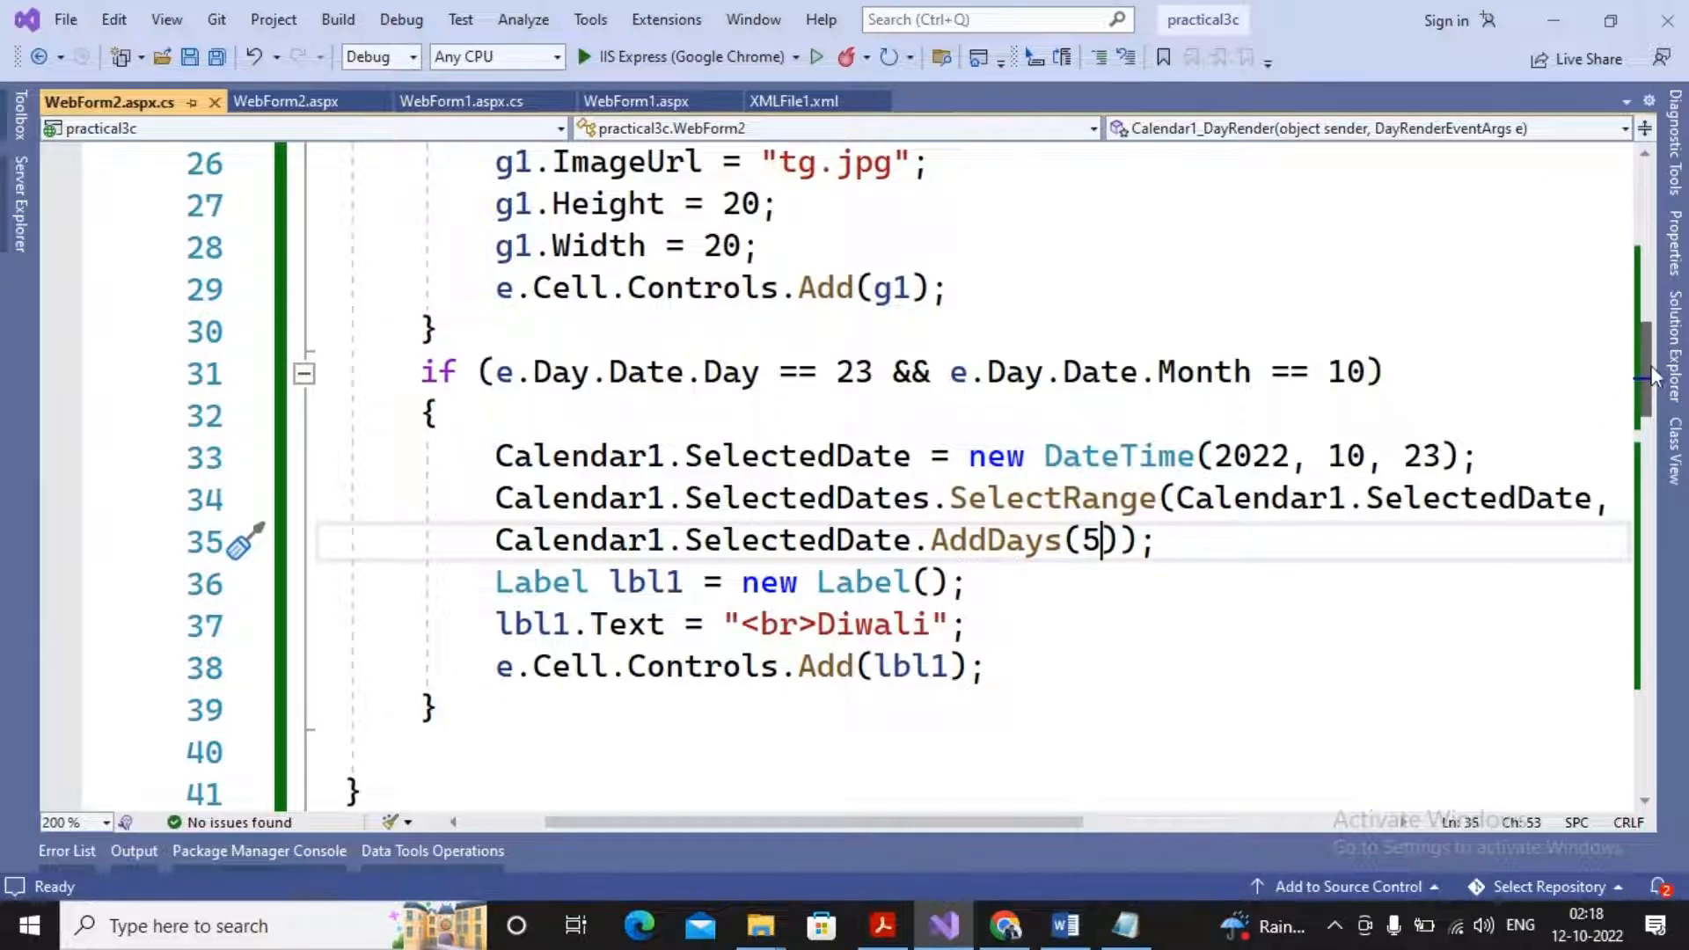
# Step: Review Calendar1_DayRender code, then bring up WebForm2.aspx in Design view
pyautogui.scroll(3)
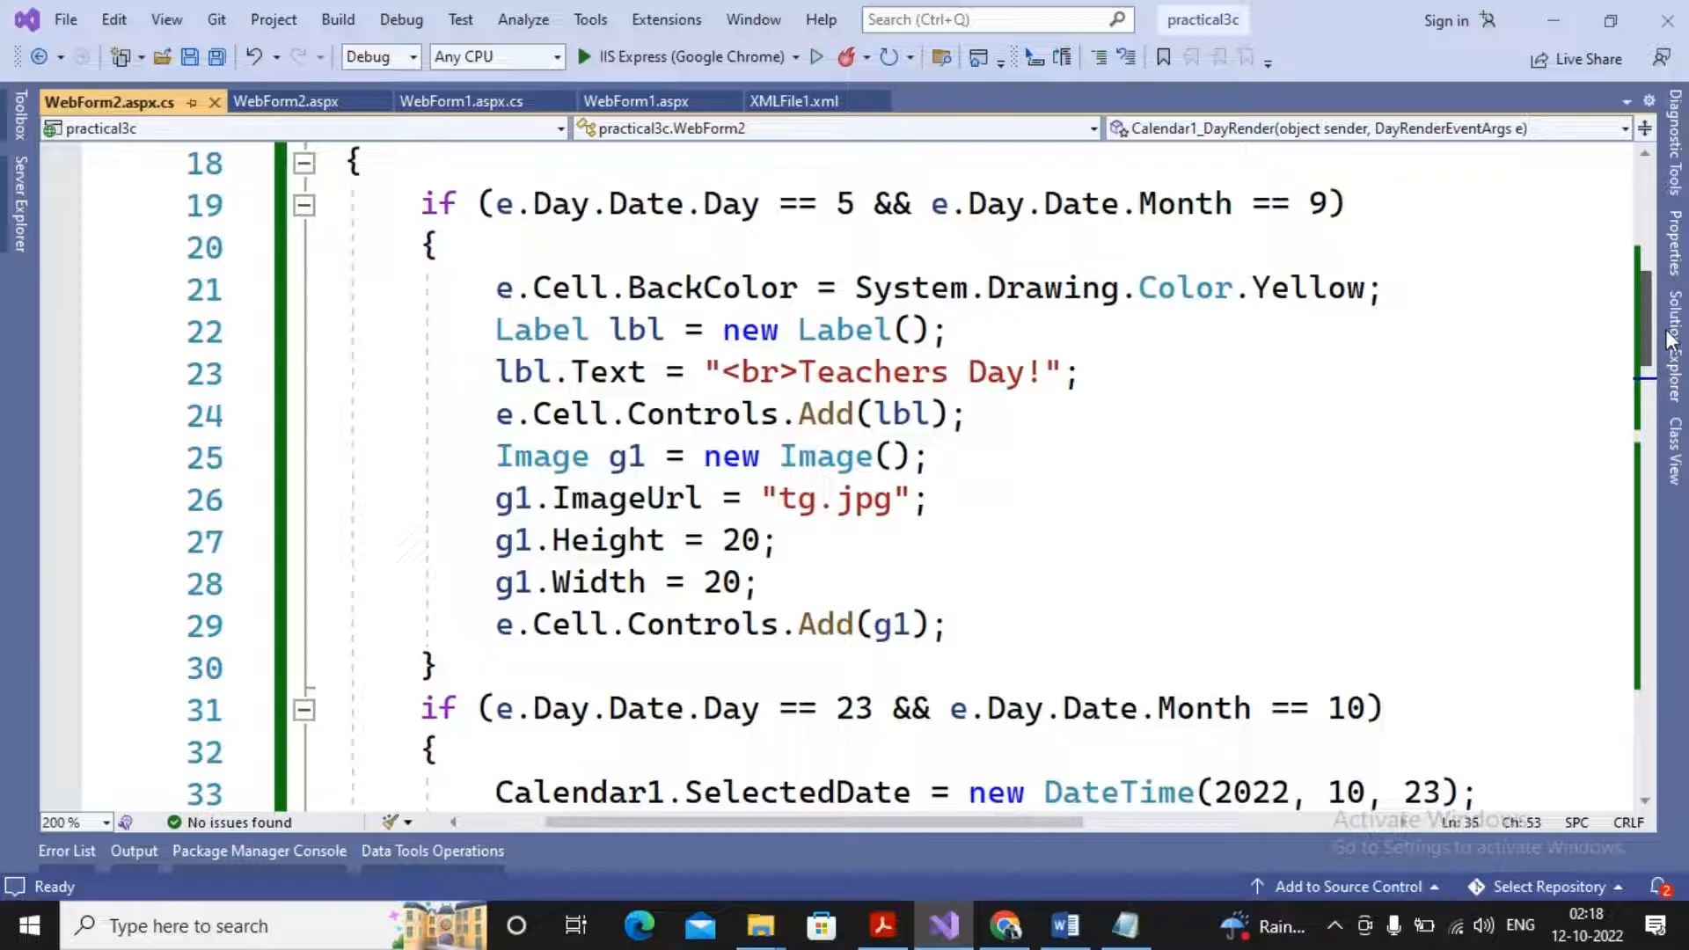
pyautogui.scroll(-3)
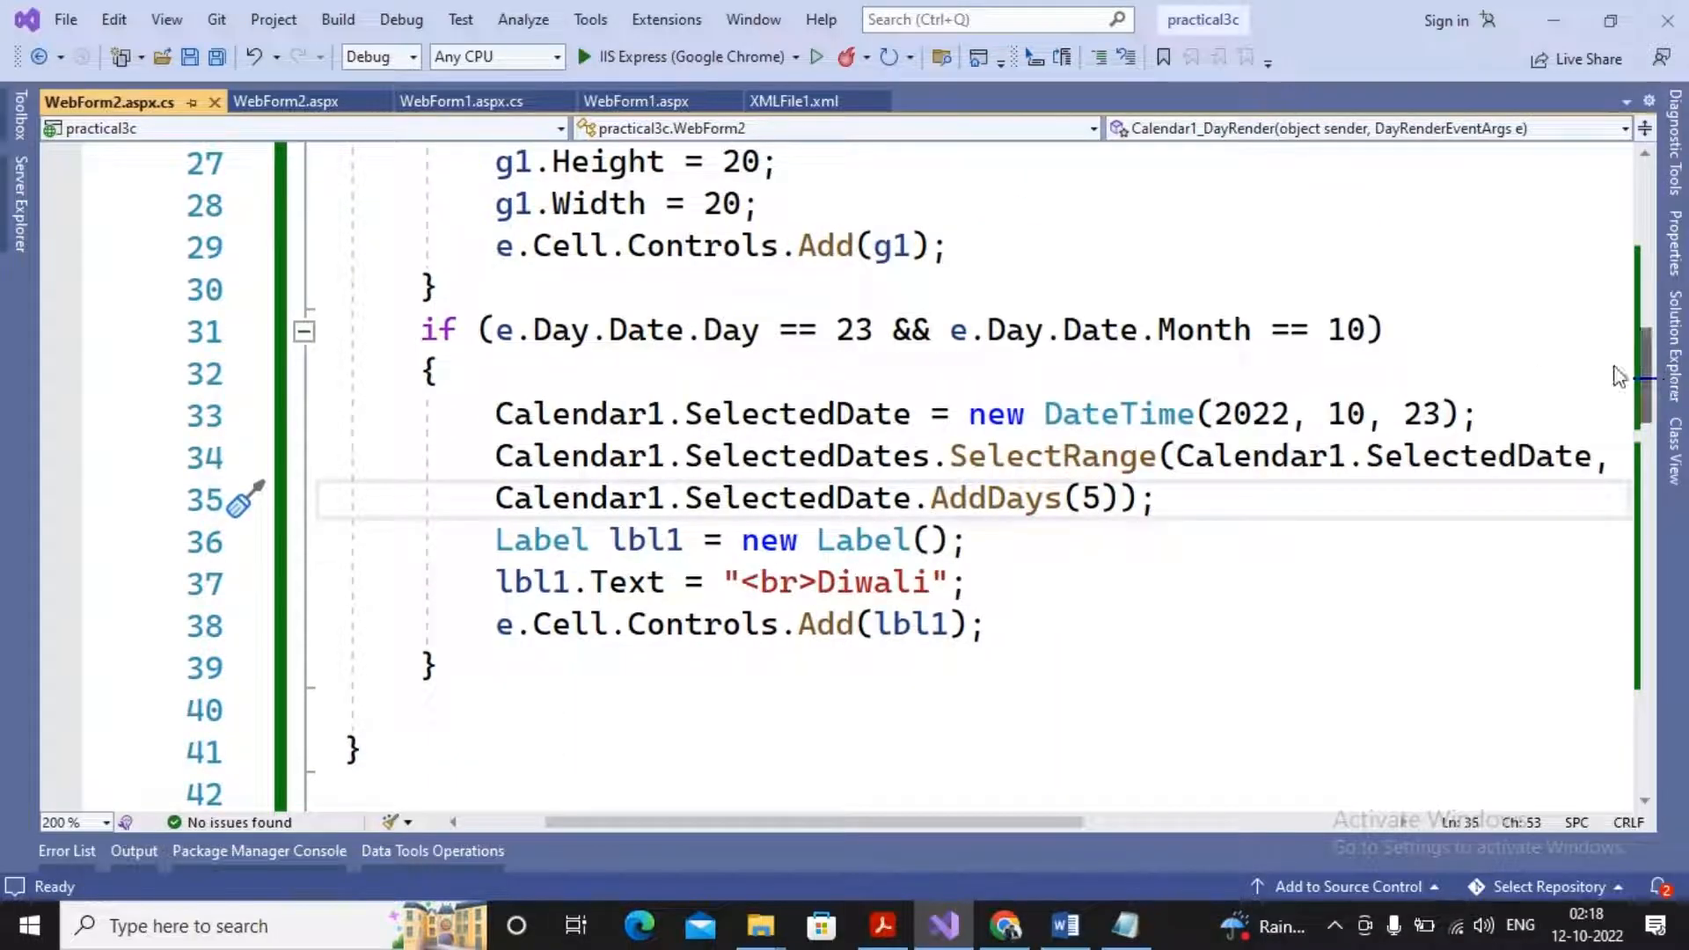
pyautogui.moveTo(306, 197)
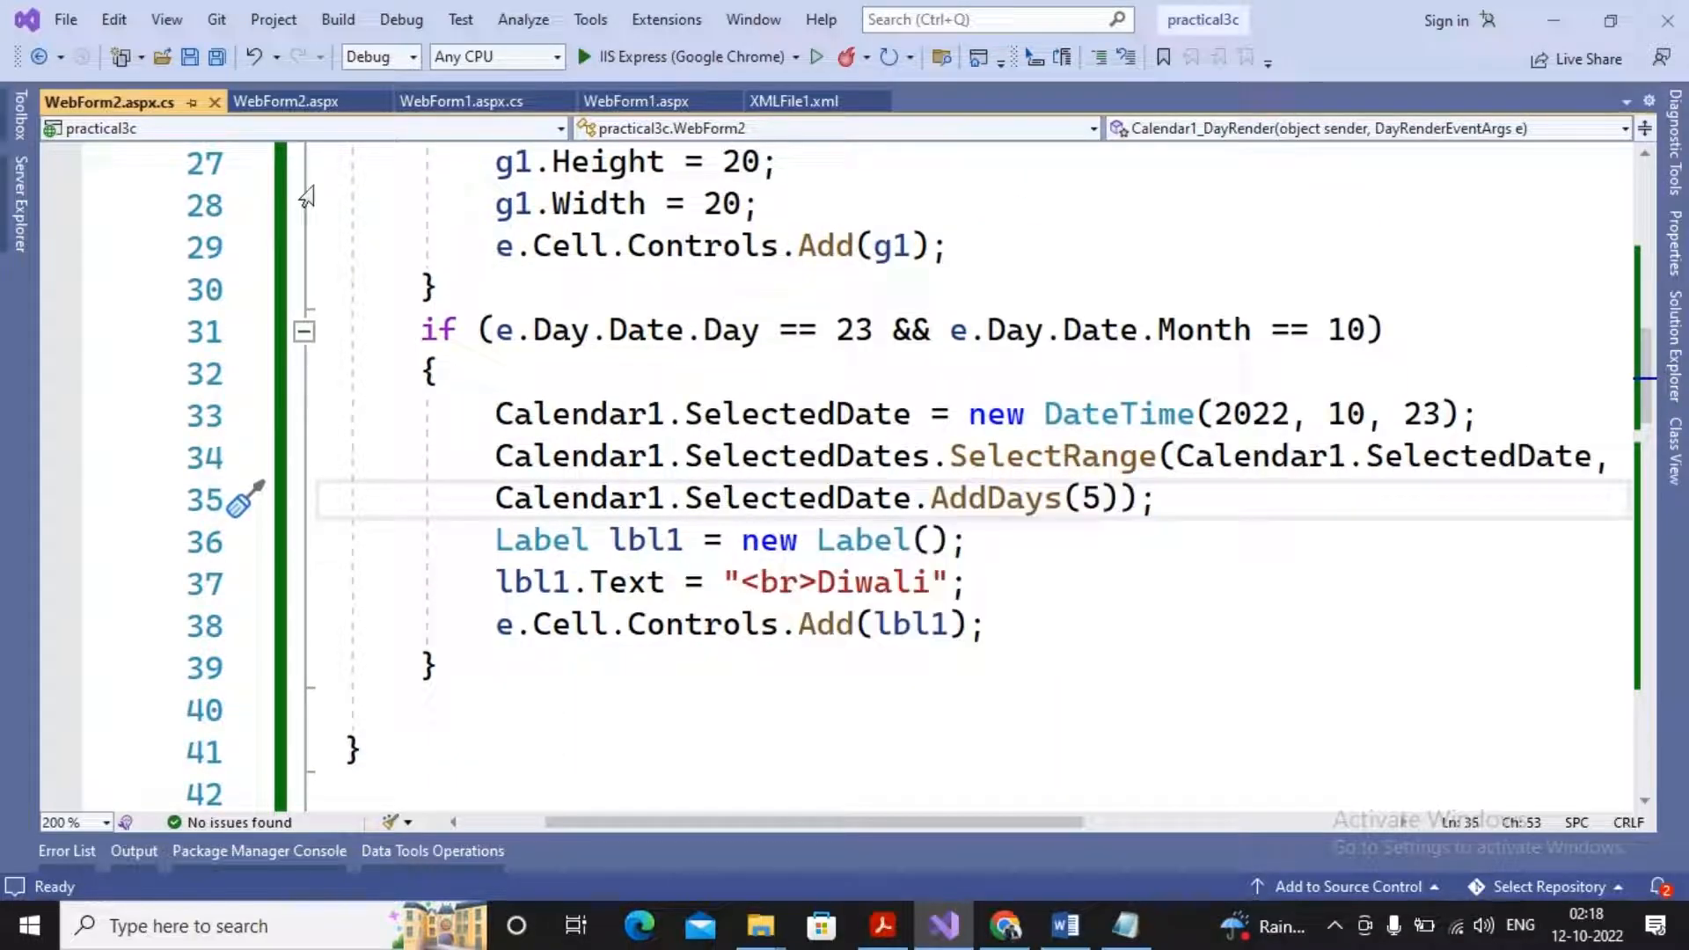
pyautogui.click(284, 100)
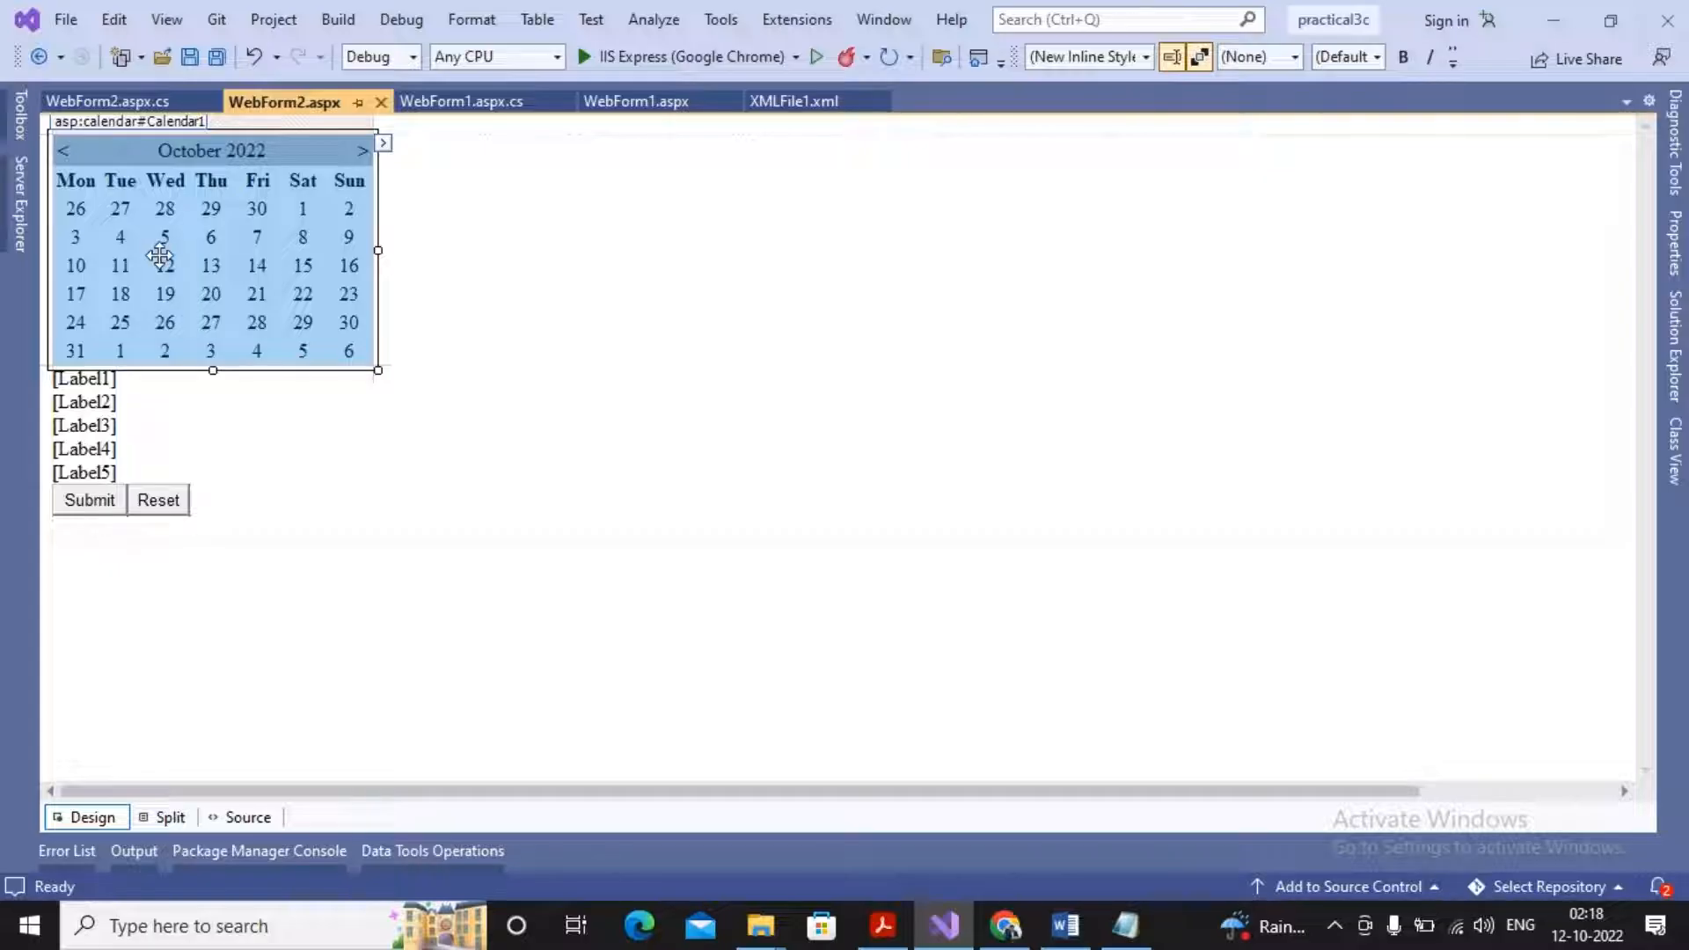
# Step: Set the calendar caption to 'ABHAY MORE' and NextPrevFormat to FullMonth in Button1_Click
pyautogui.click(107, 102)
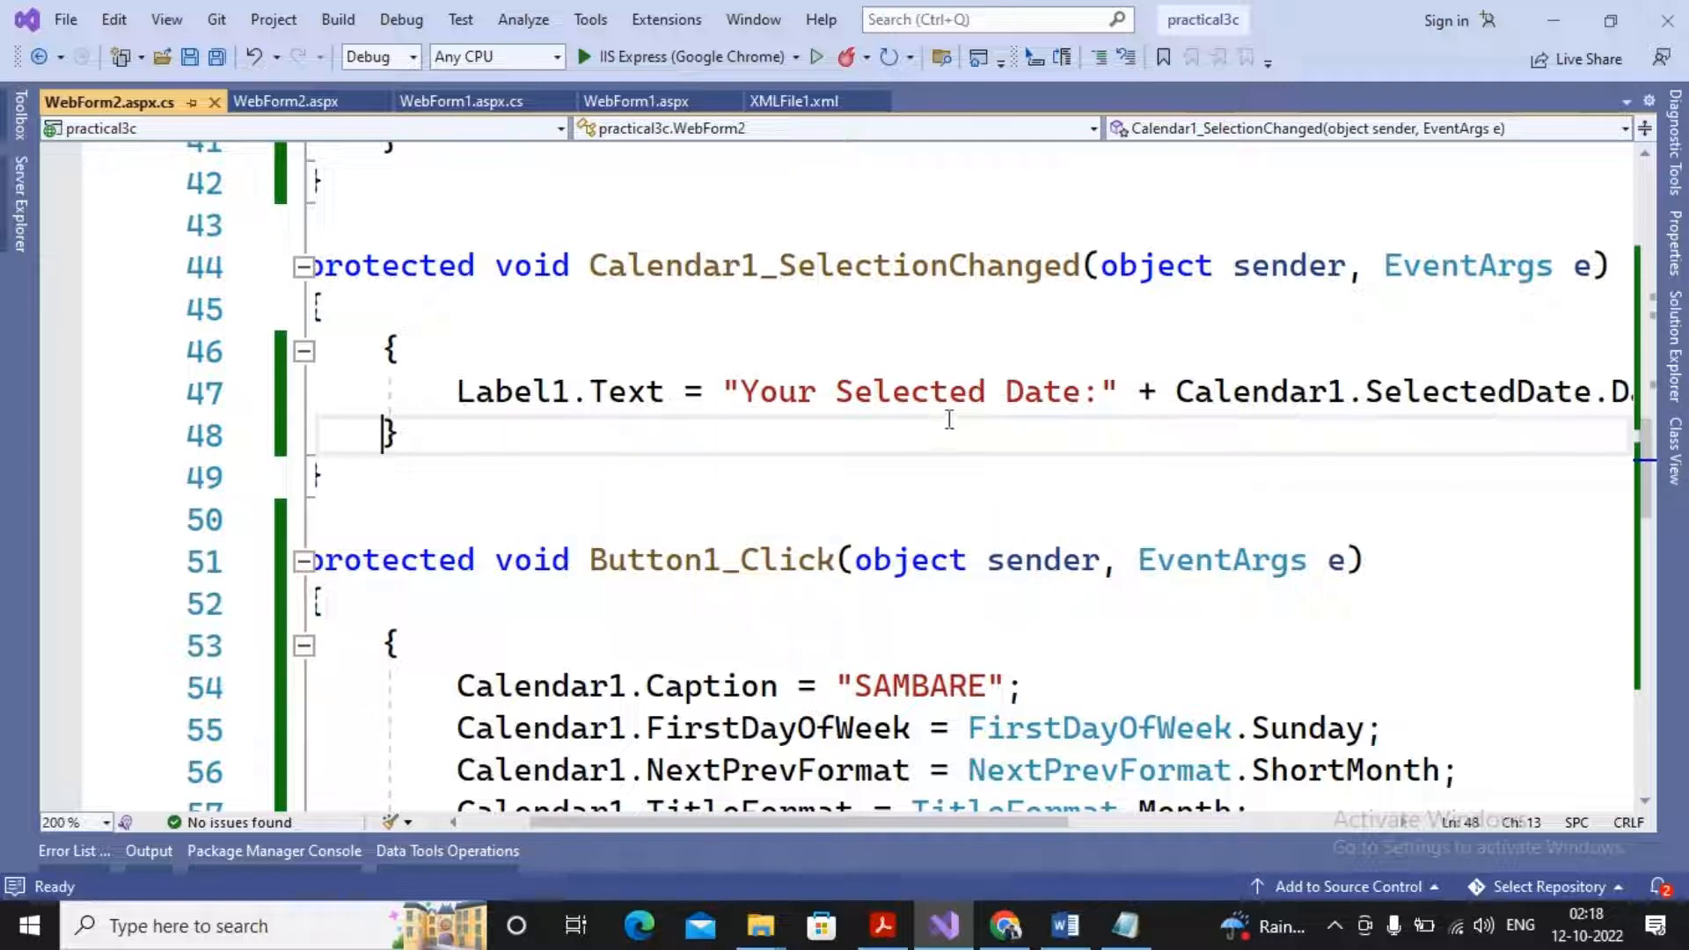
pyautogui.moveTo(646, 372)
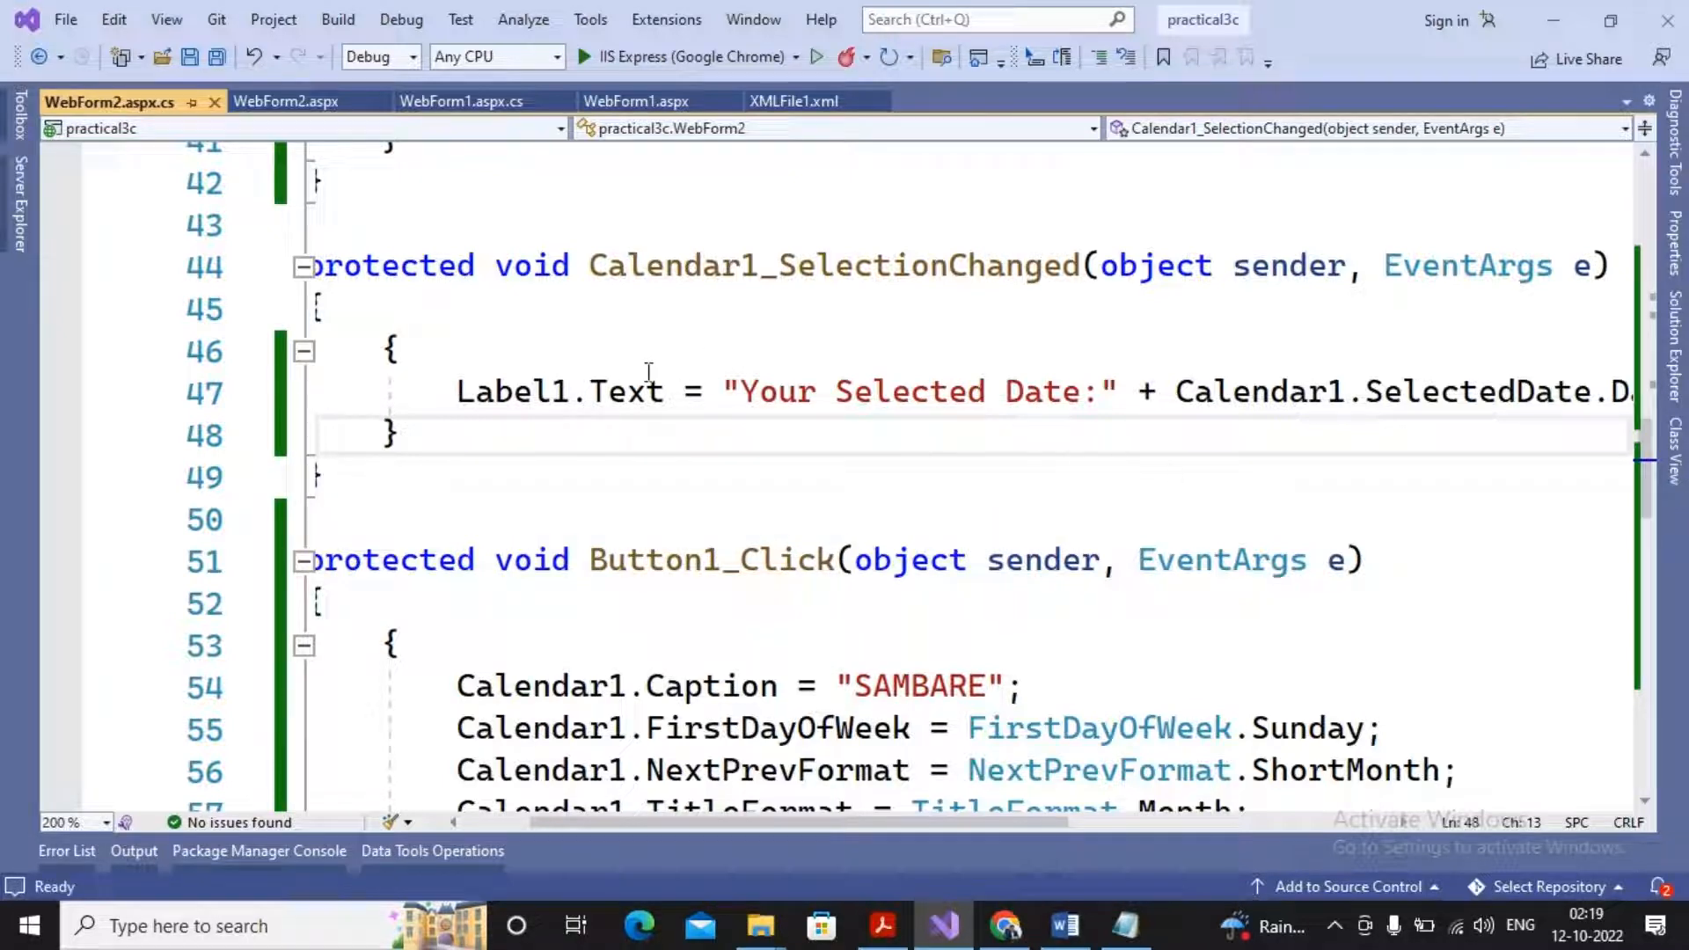
pyautogui.click(285, 102)
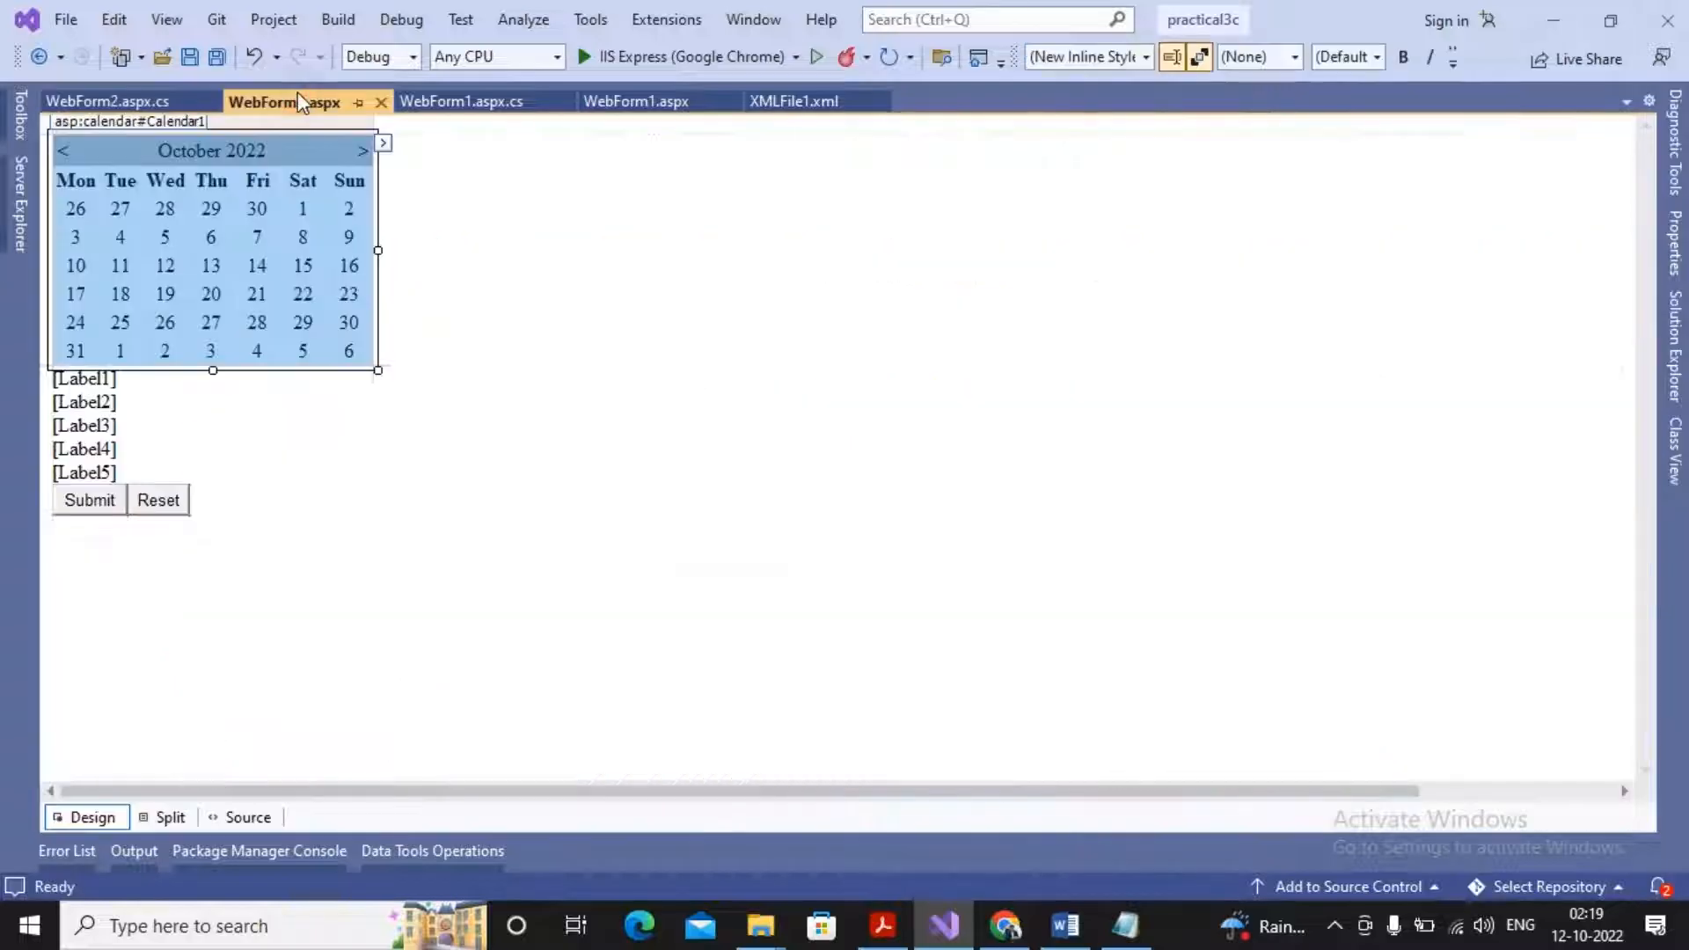
pyautogui.click(107, 100)
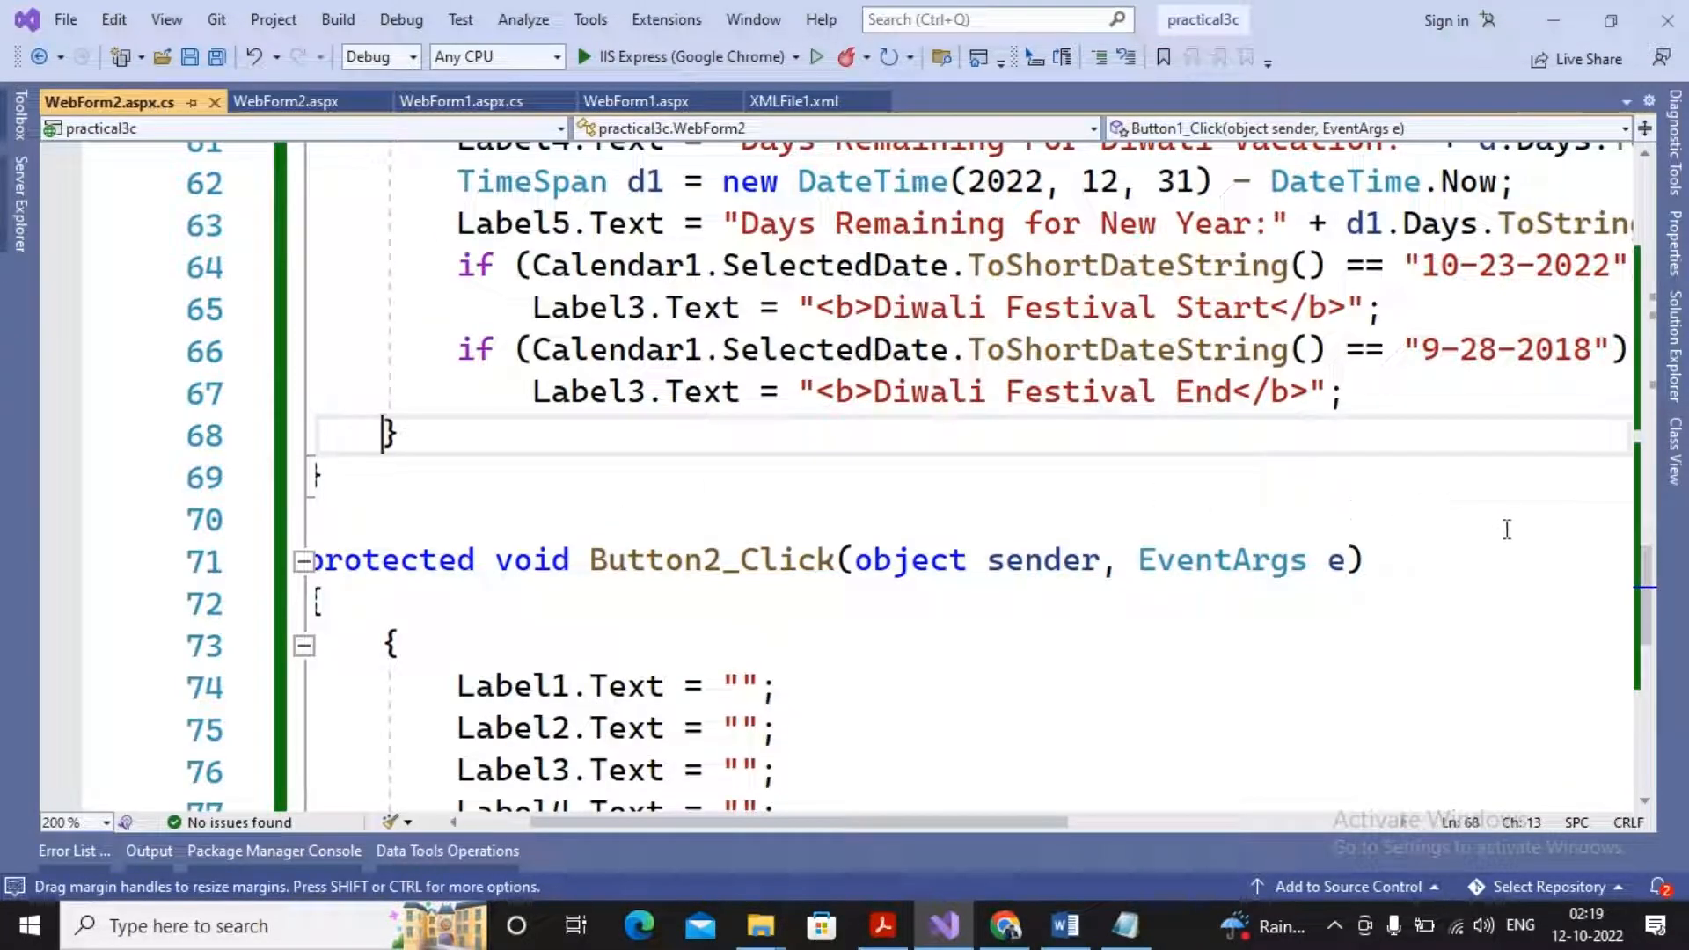
pyautogui.moveTo(1645, 592)
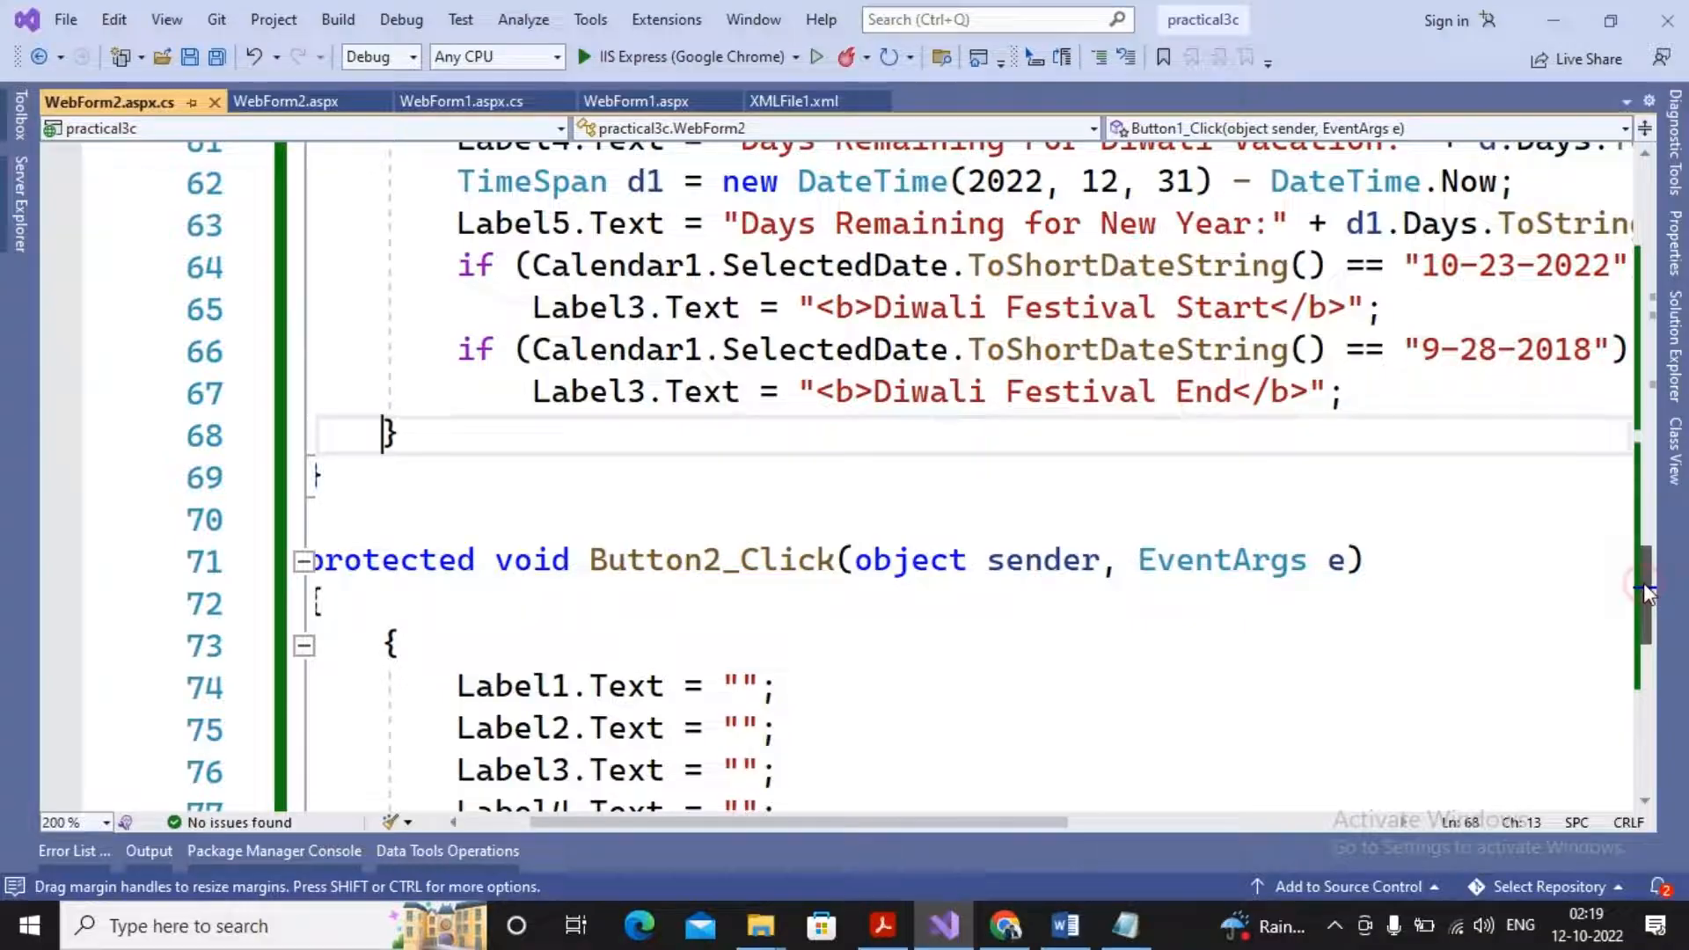
pyautogui.scroll(3)
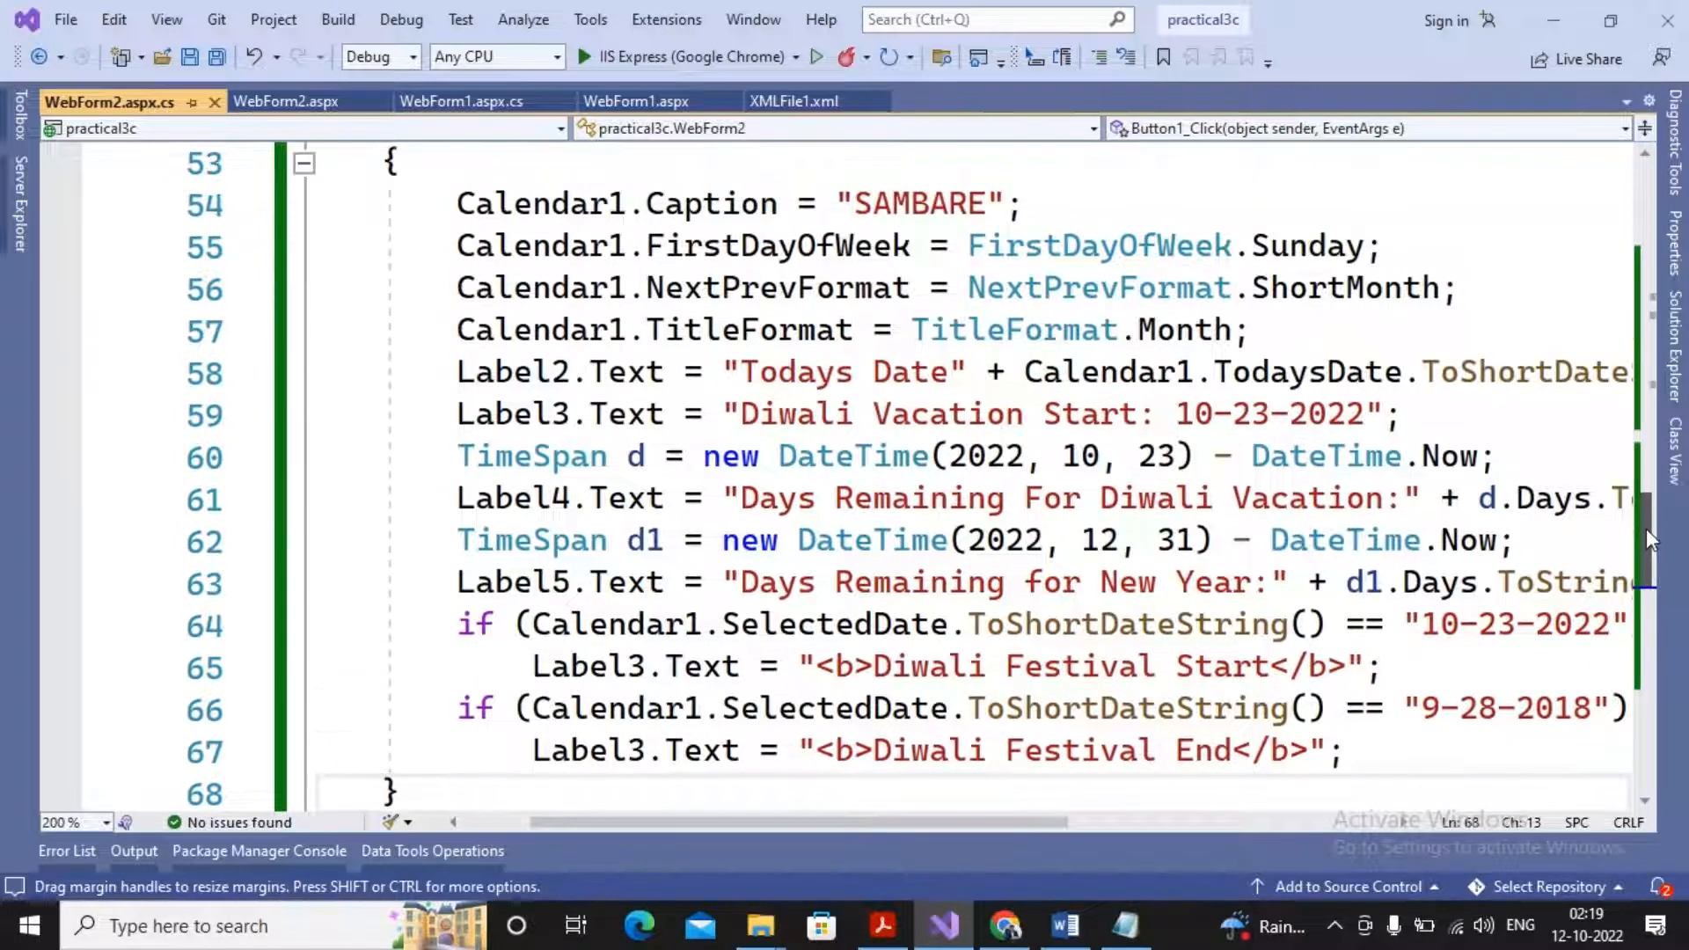
pyautogui.scroll(3)
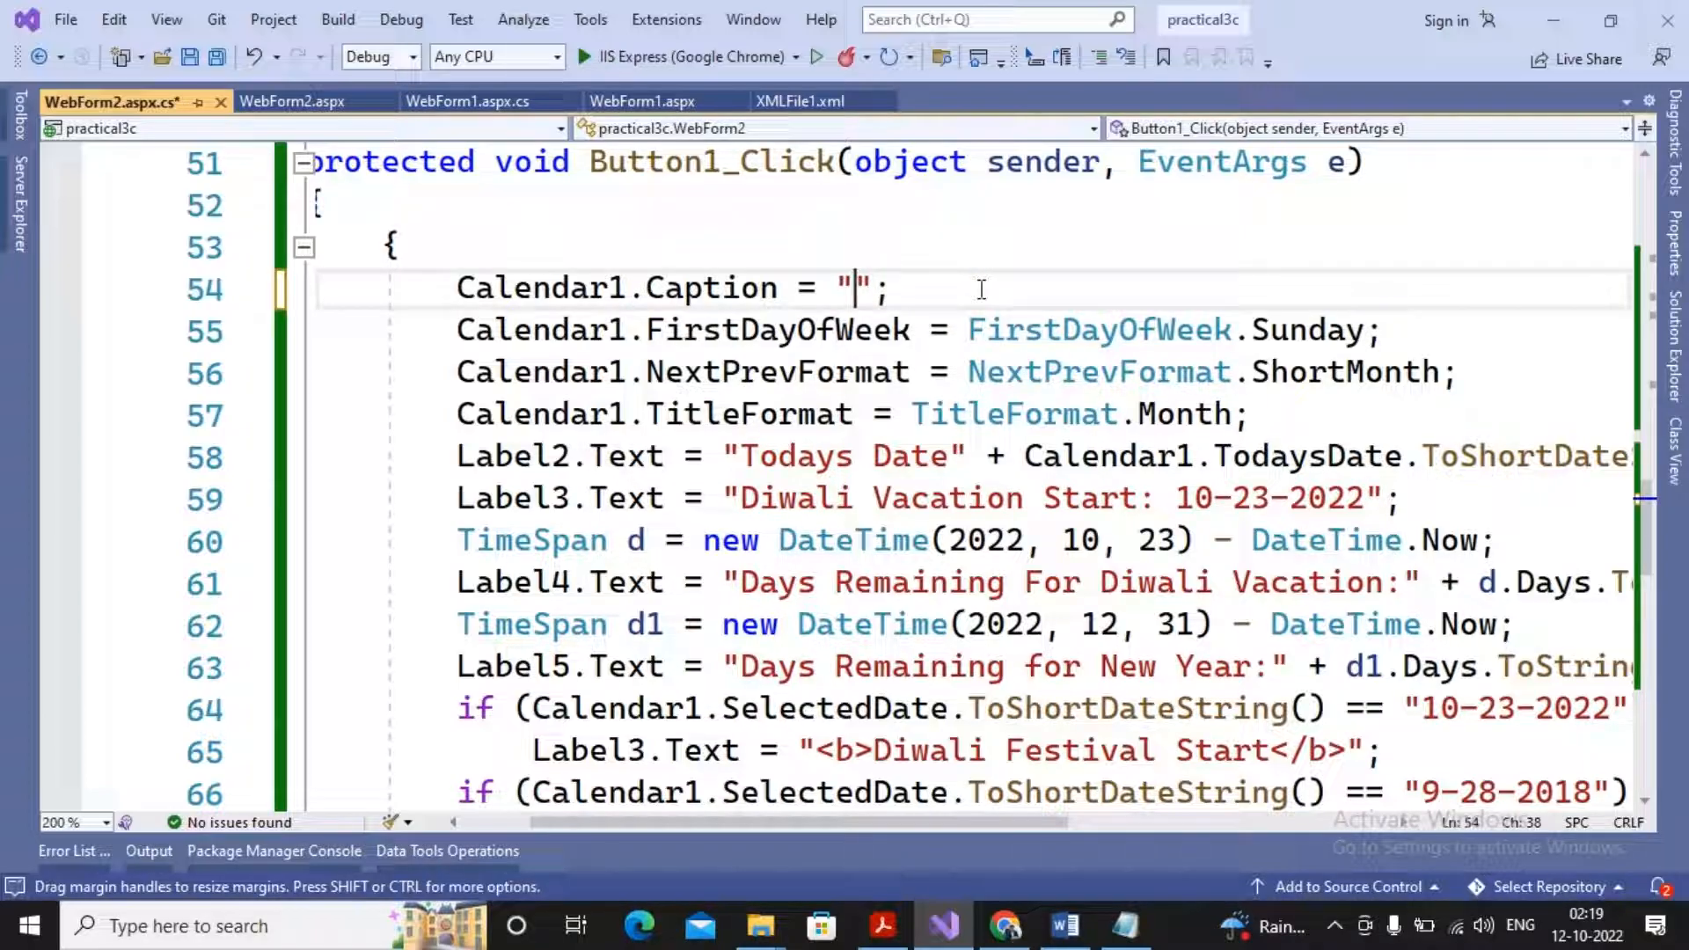
pyautogui.write('ABHAY MORE')
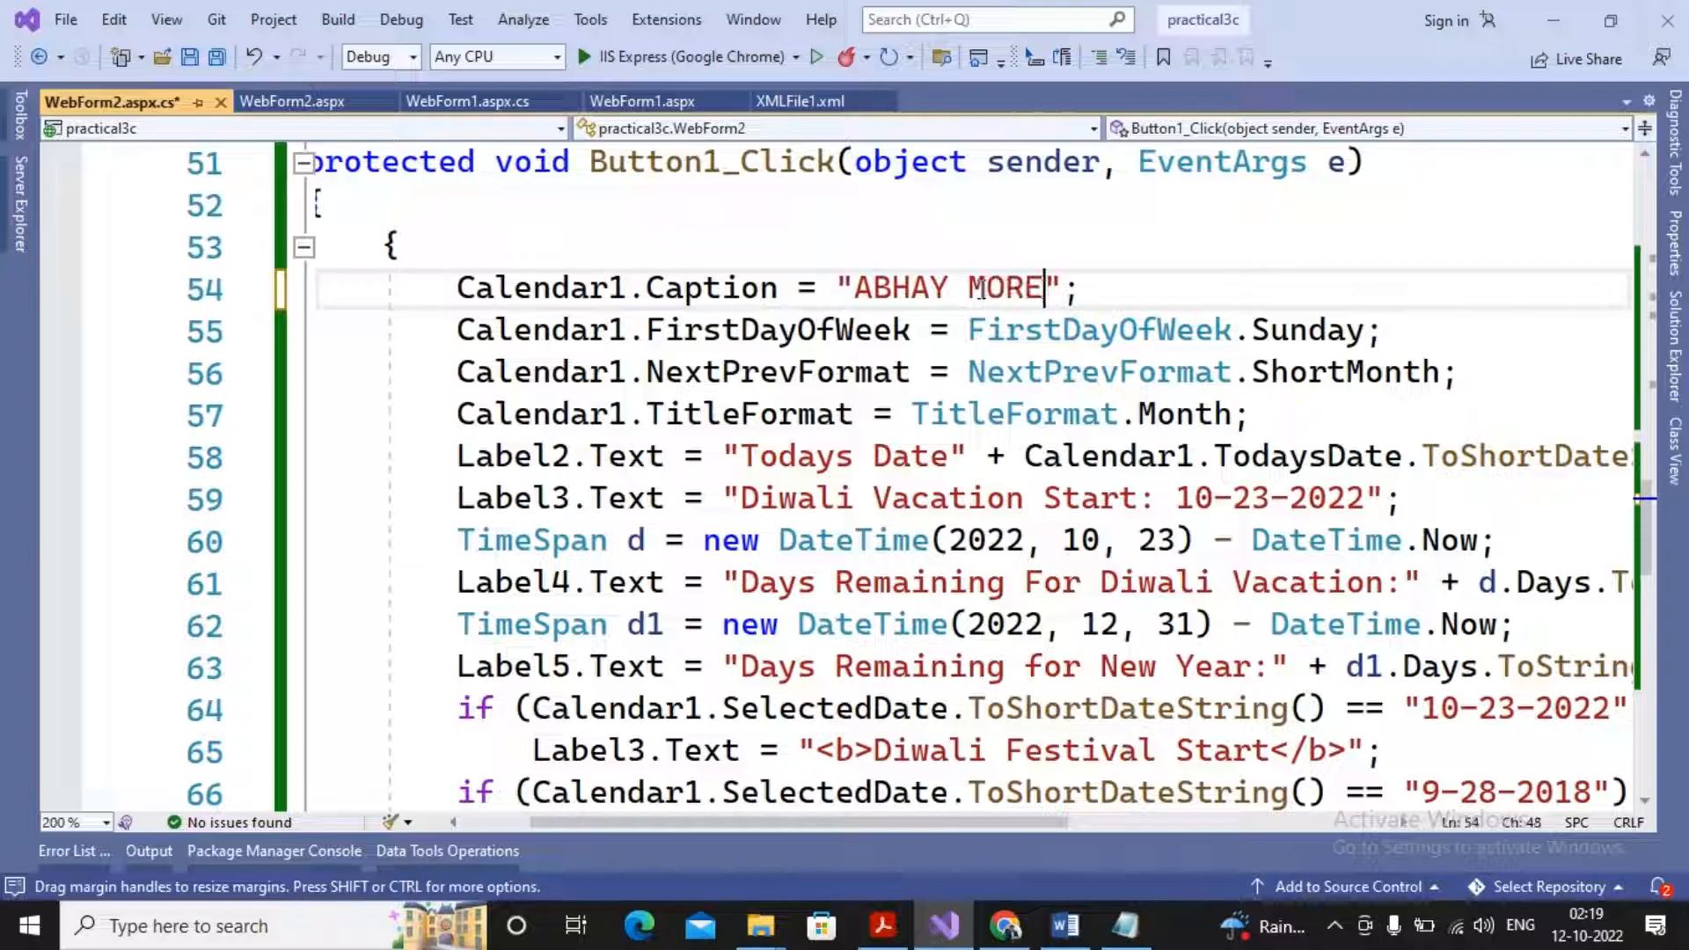
pyautogui.moveTo(808, 329)
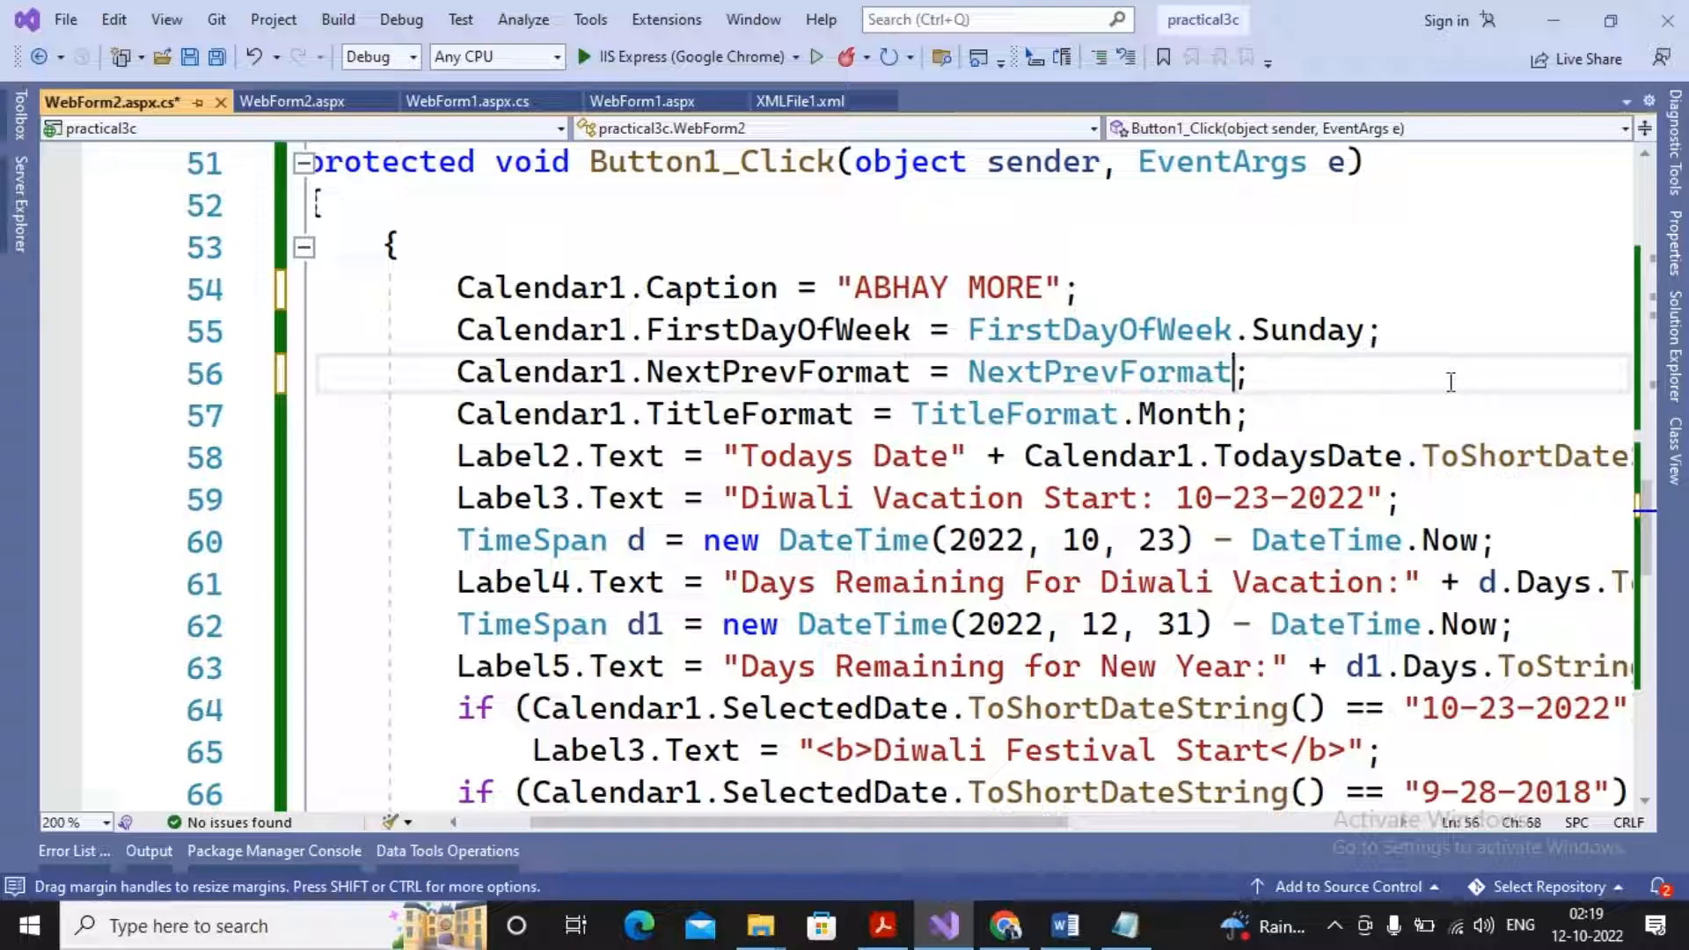
pyautogui.write('.FullMonth')
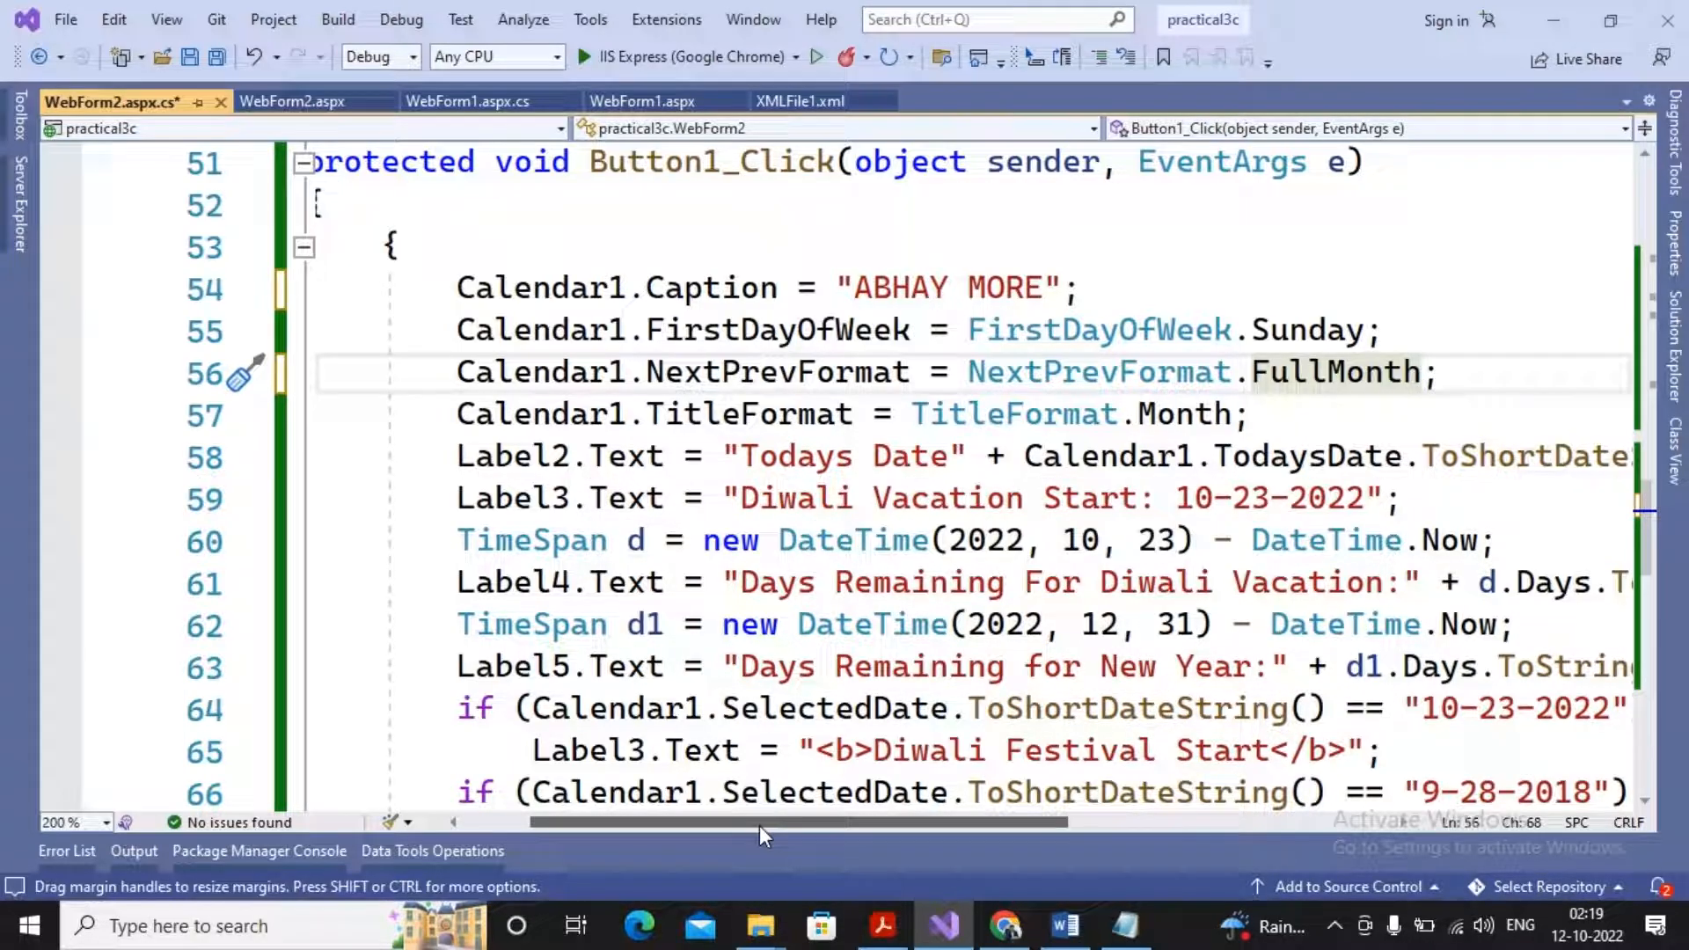
# Step: Scroll through Button1_Click and begin editing the Diwali Festival End date string "9-28-2018"
pyautogui.hscroll(3)
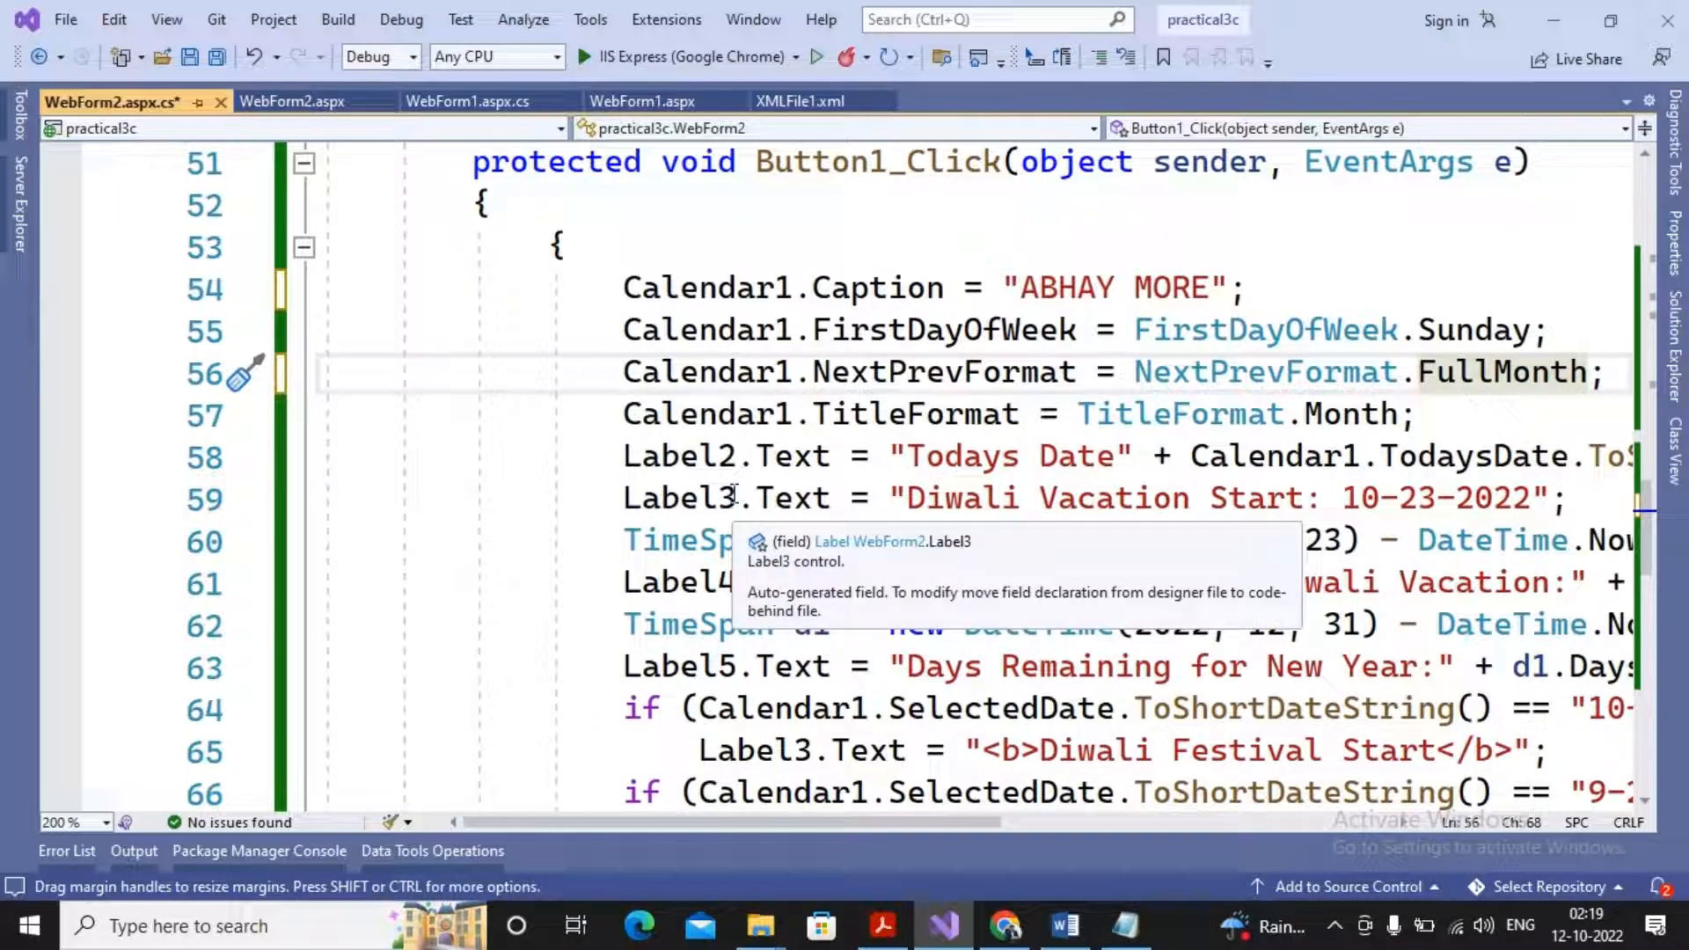
pyautogui.moveTo(1557, 560)
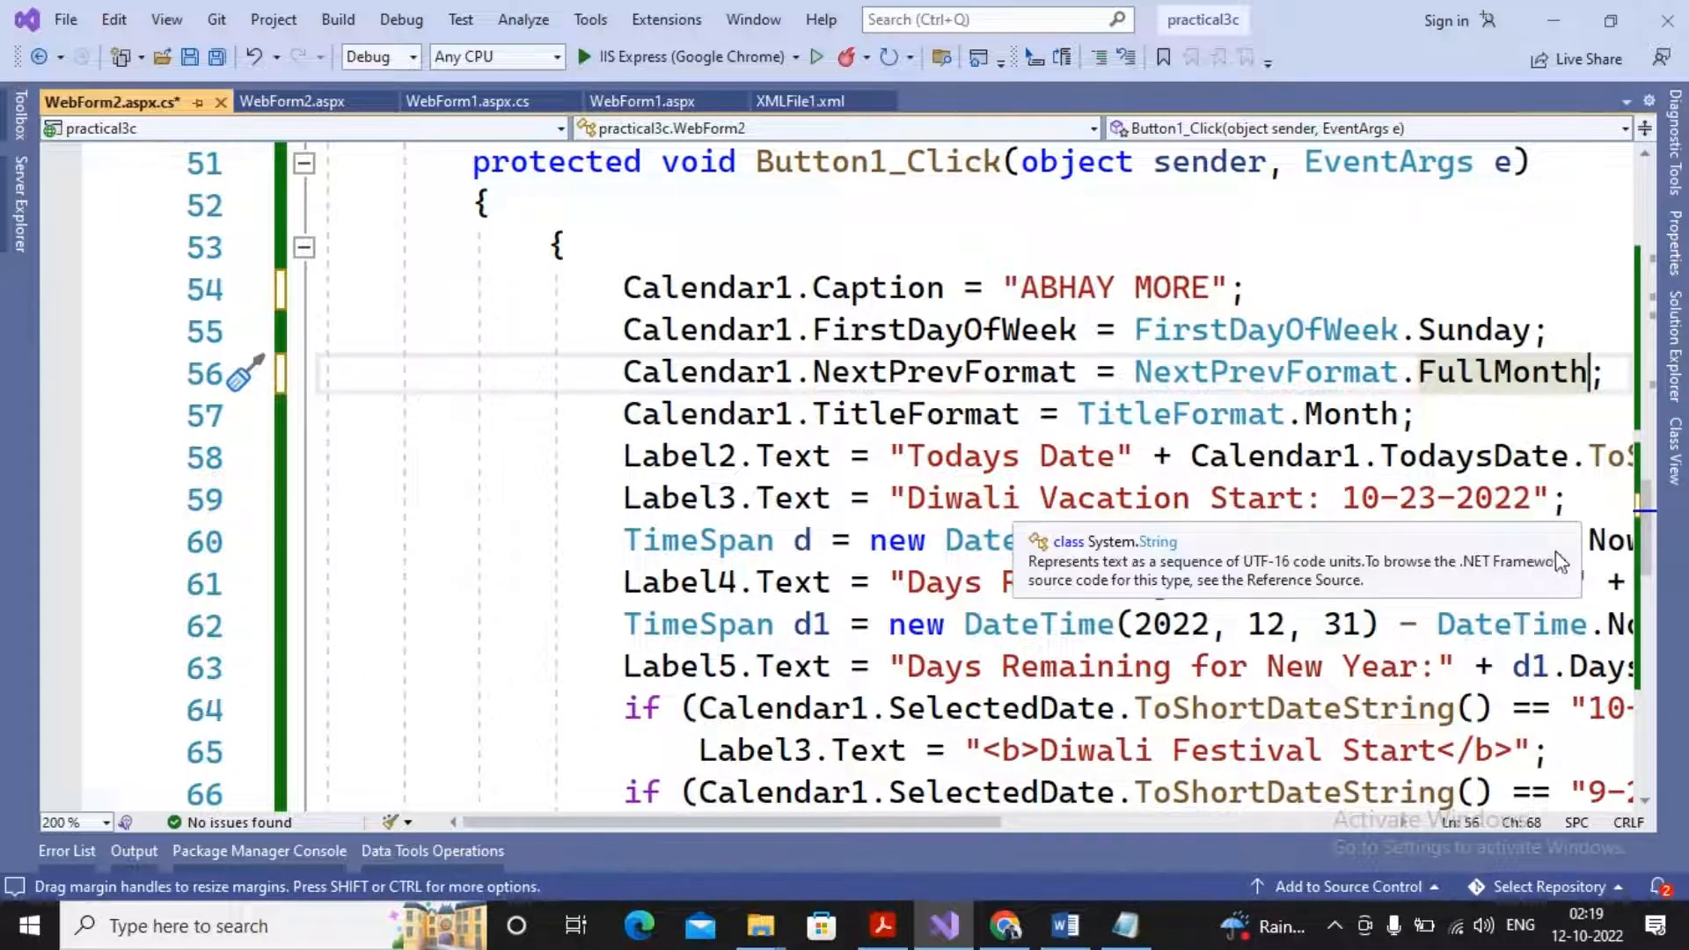
pyautogui.moveTo(697, 540)
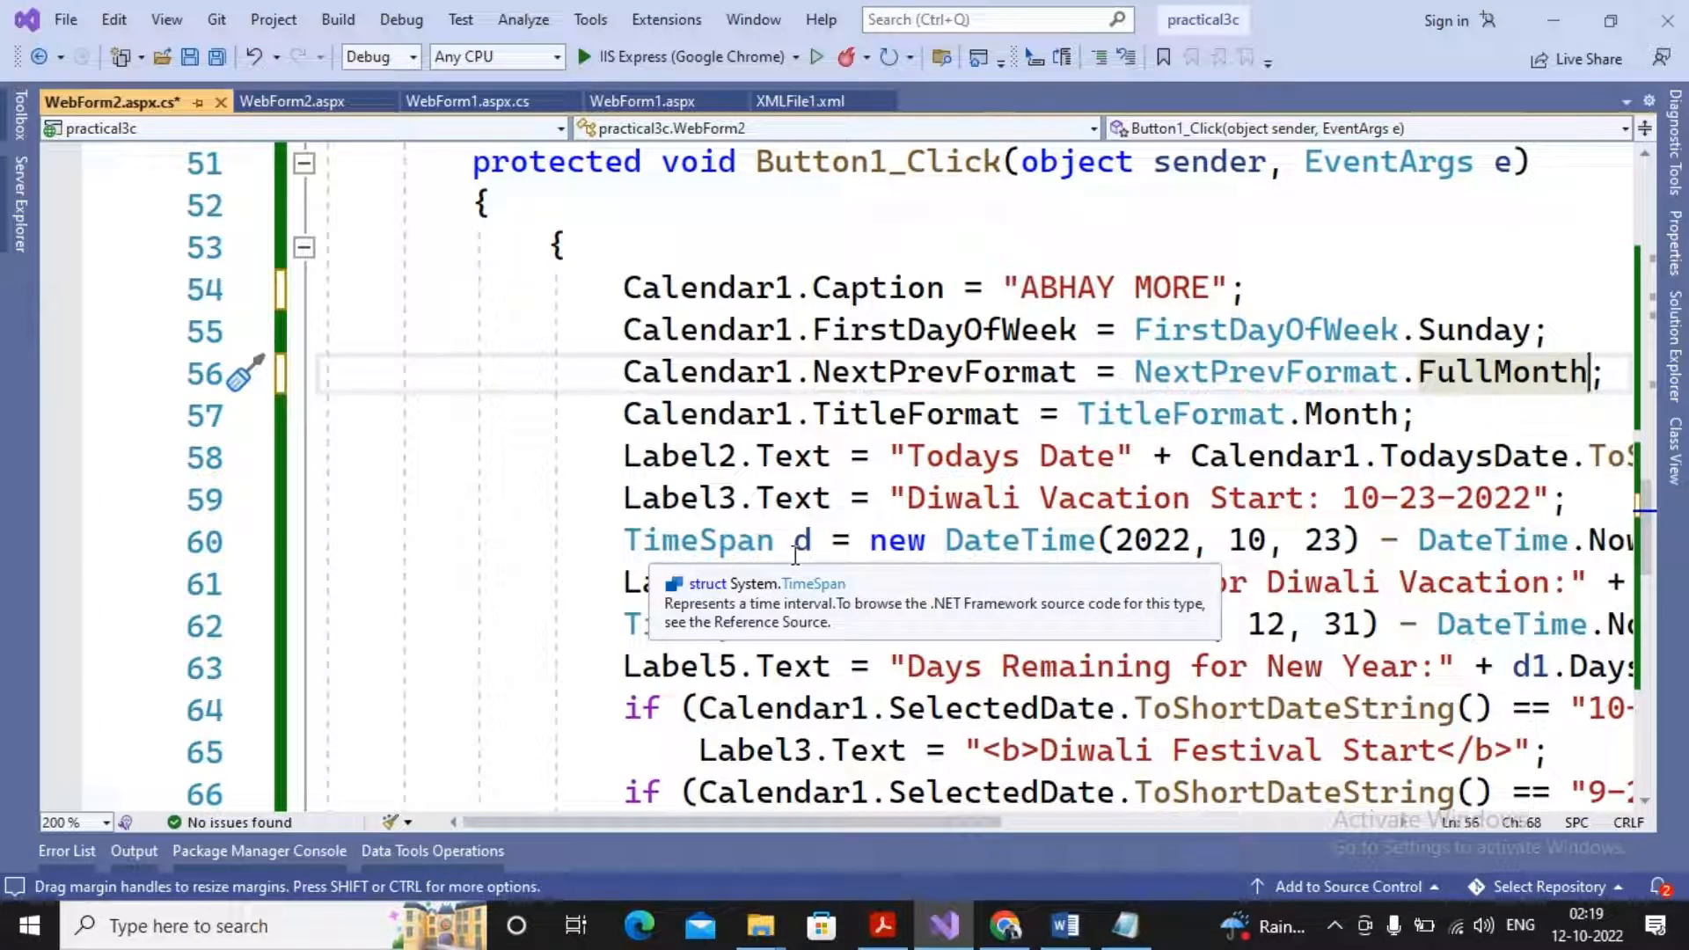
pyautogui.moveTo(1024, 540)
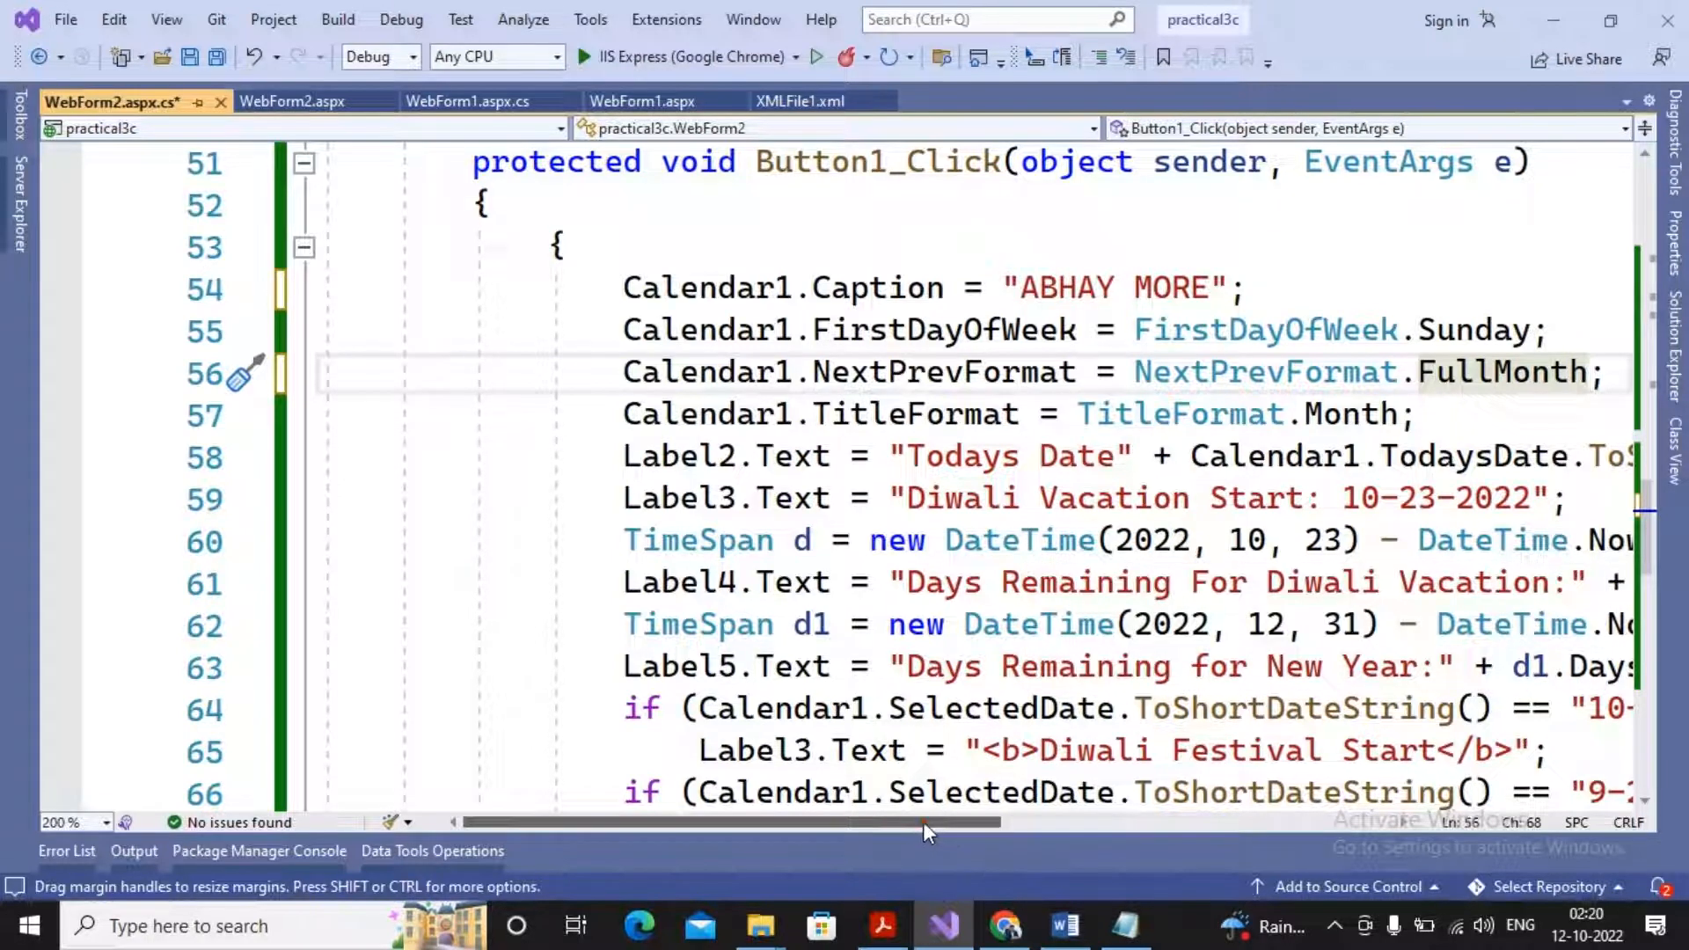
pyautogui.hscroll(-3)
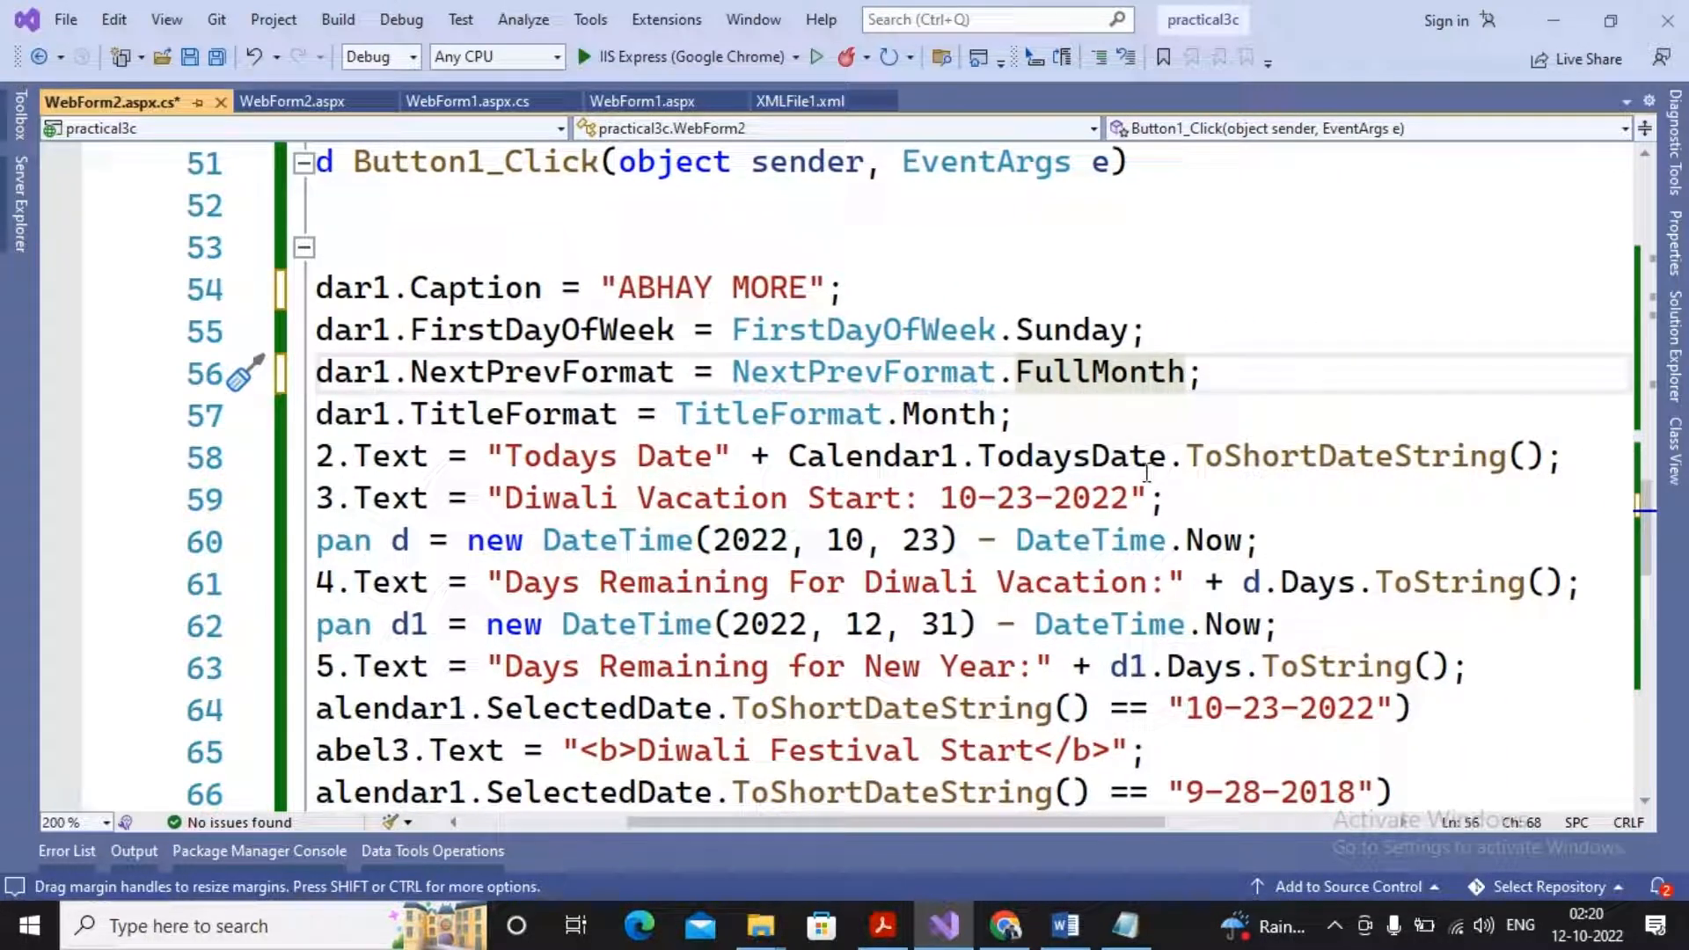
pyautogui.moveTo(1198, 540)
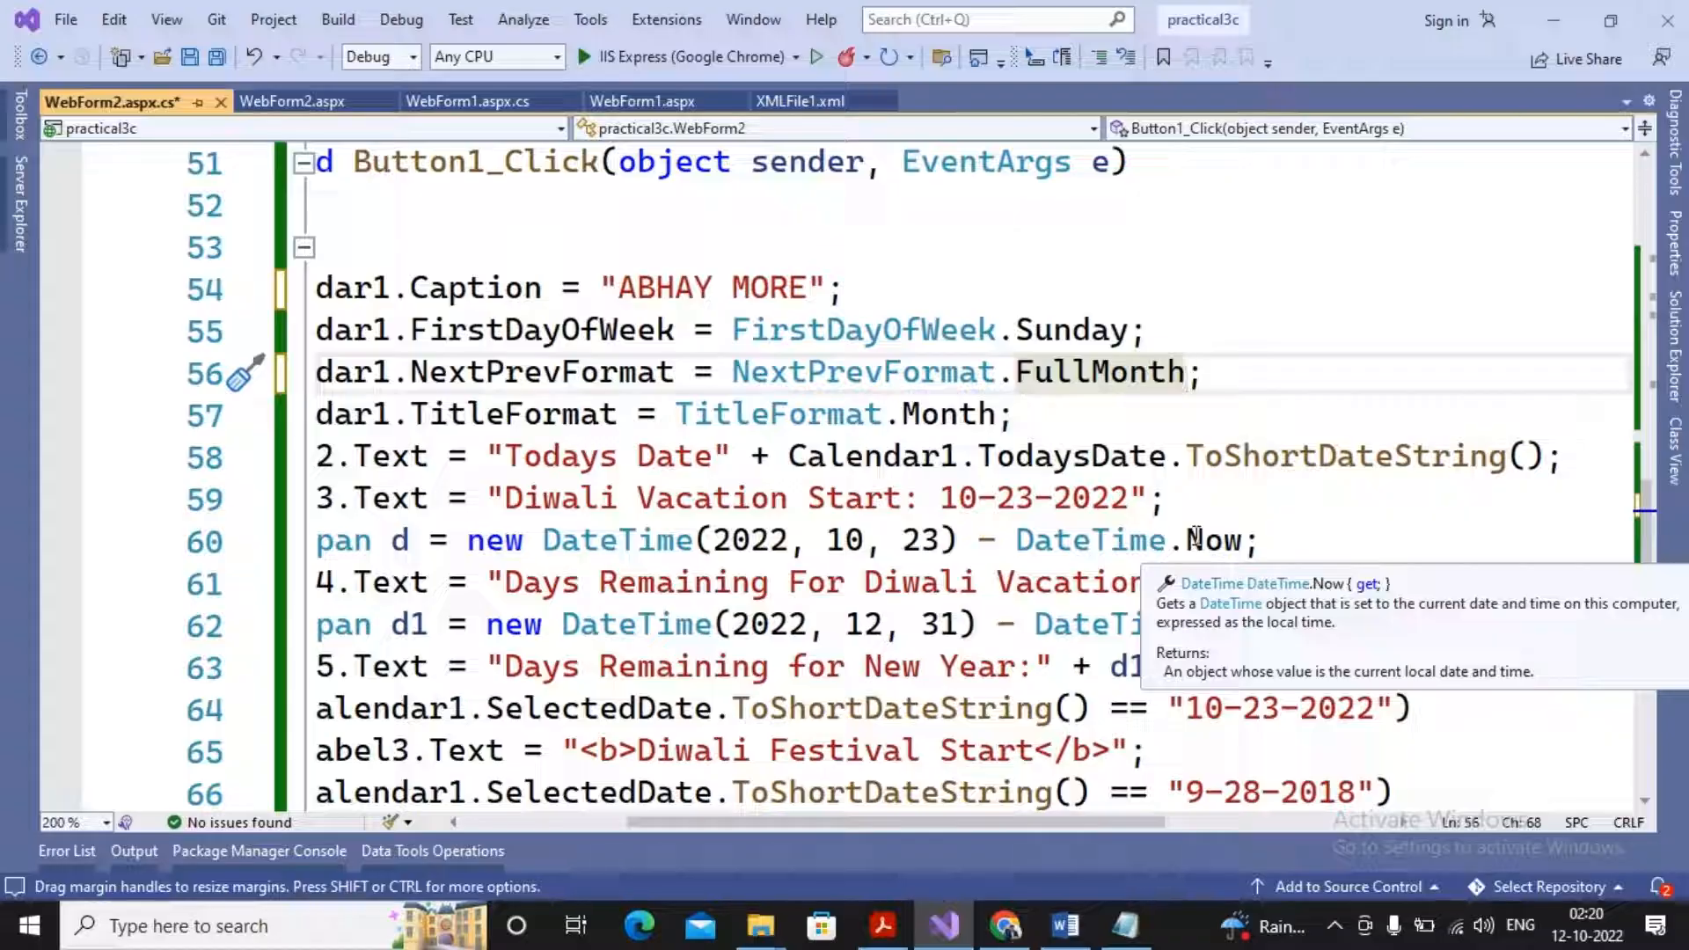
pyautogui.moveTo(923, 583)
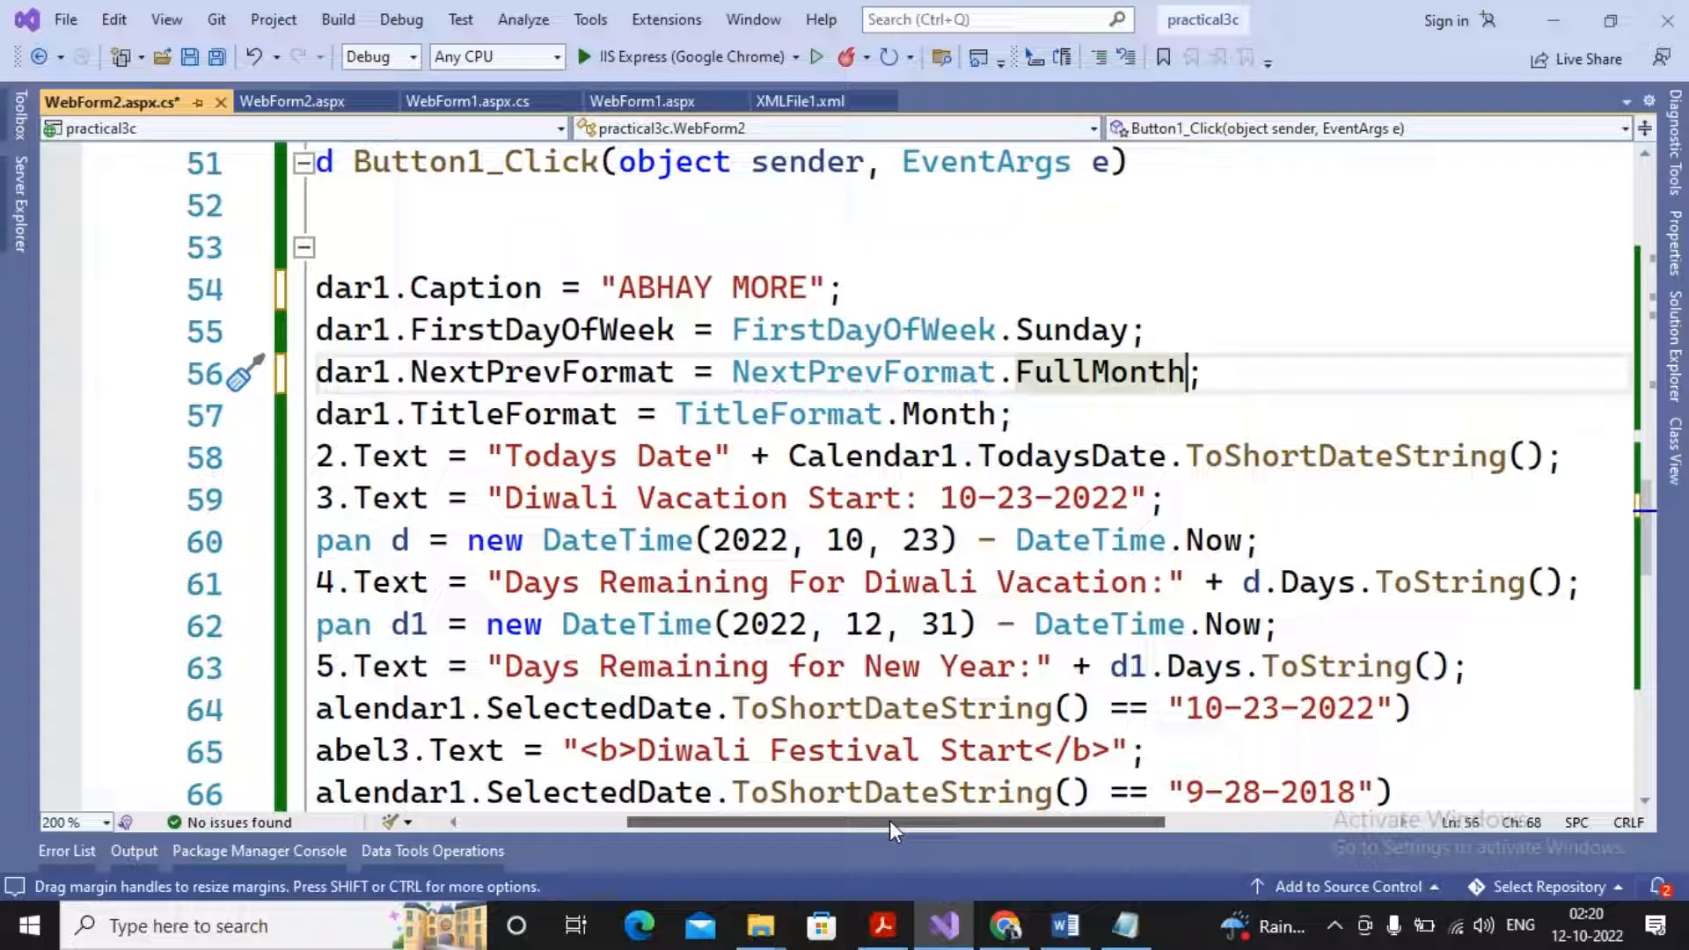
pyautogui.moveTo(862, 625)
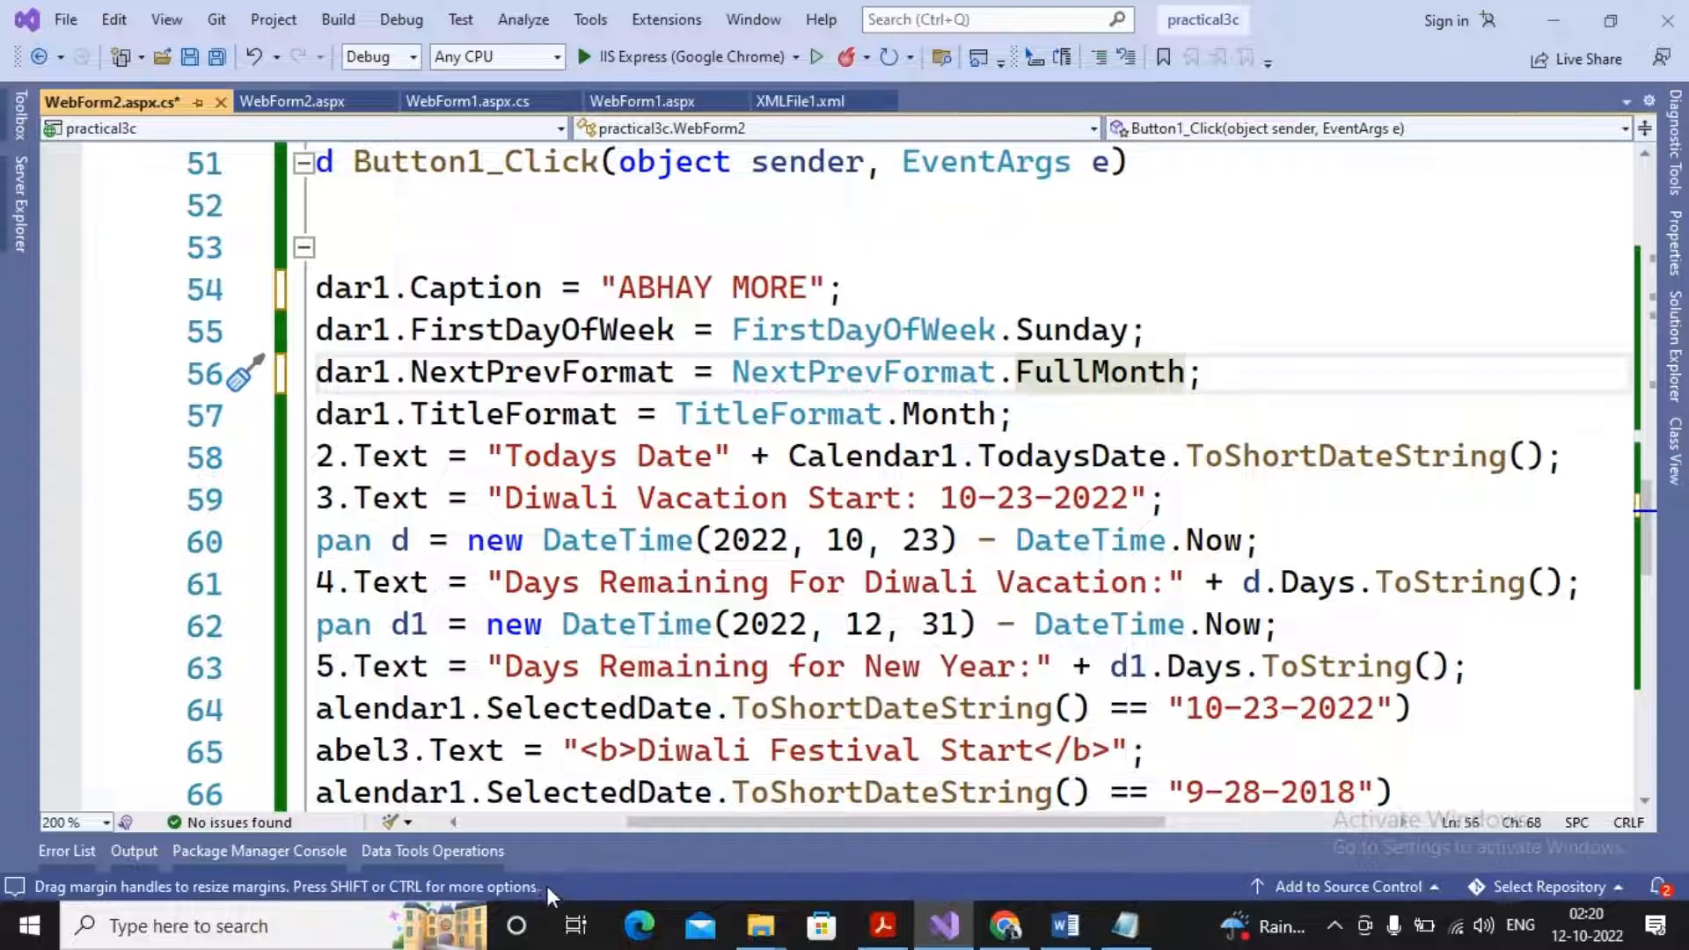
pyautogui.moveTo(609, 841)
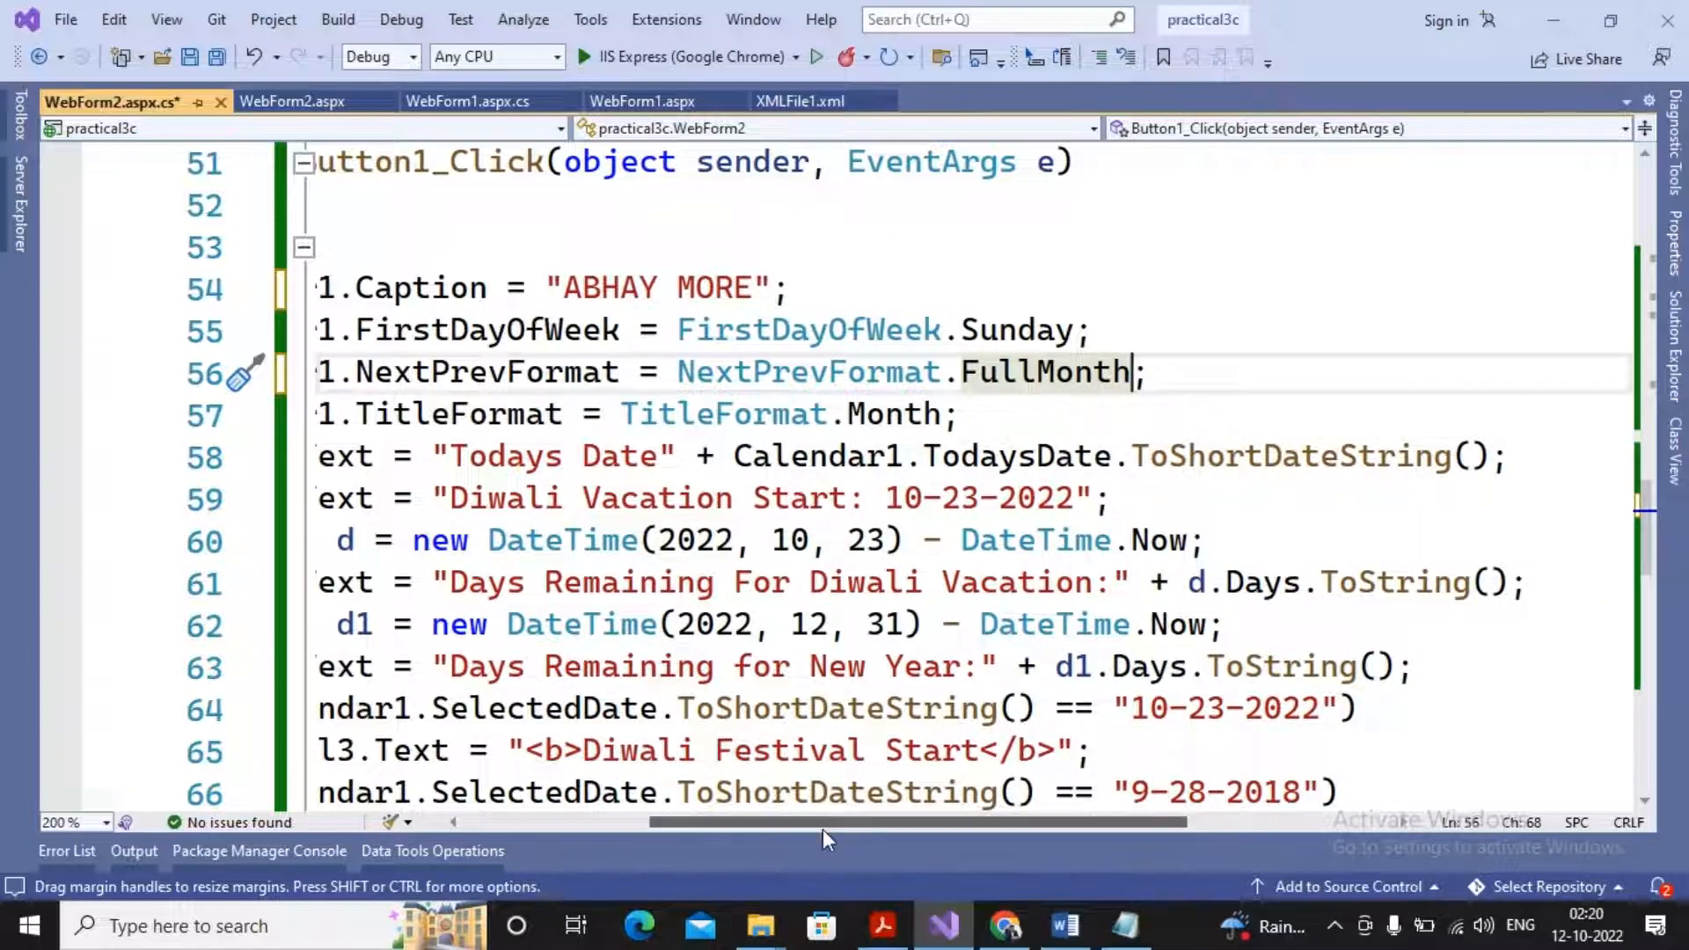
pyautogui.moveTo(1223, 781)
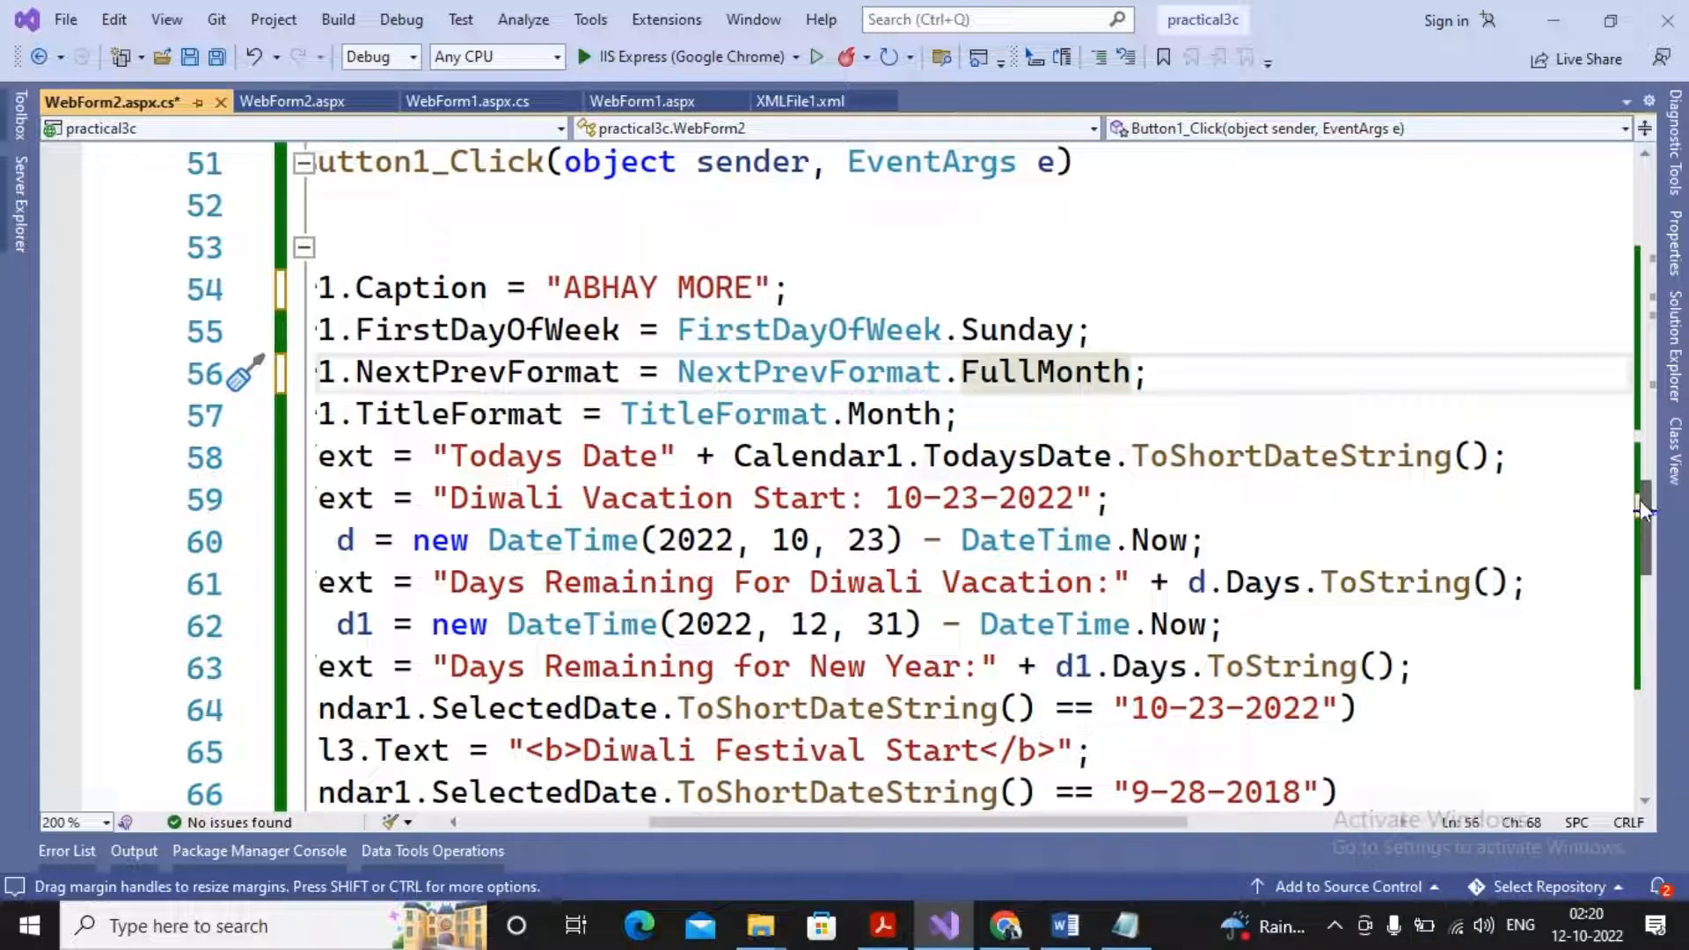
pyautogui.scroll(-3)
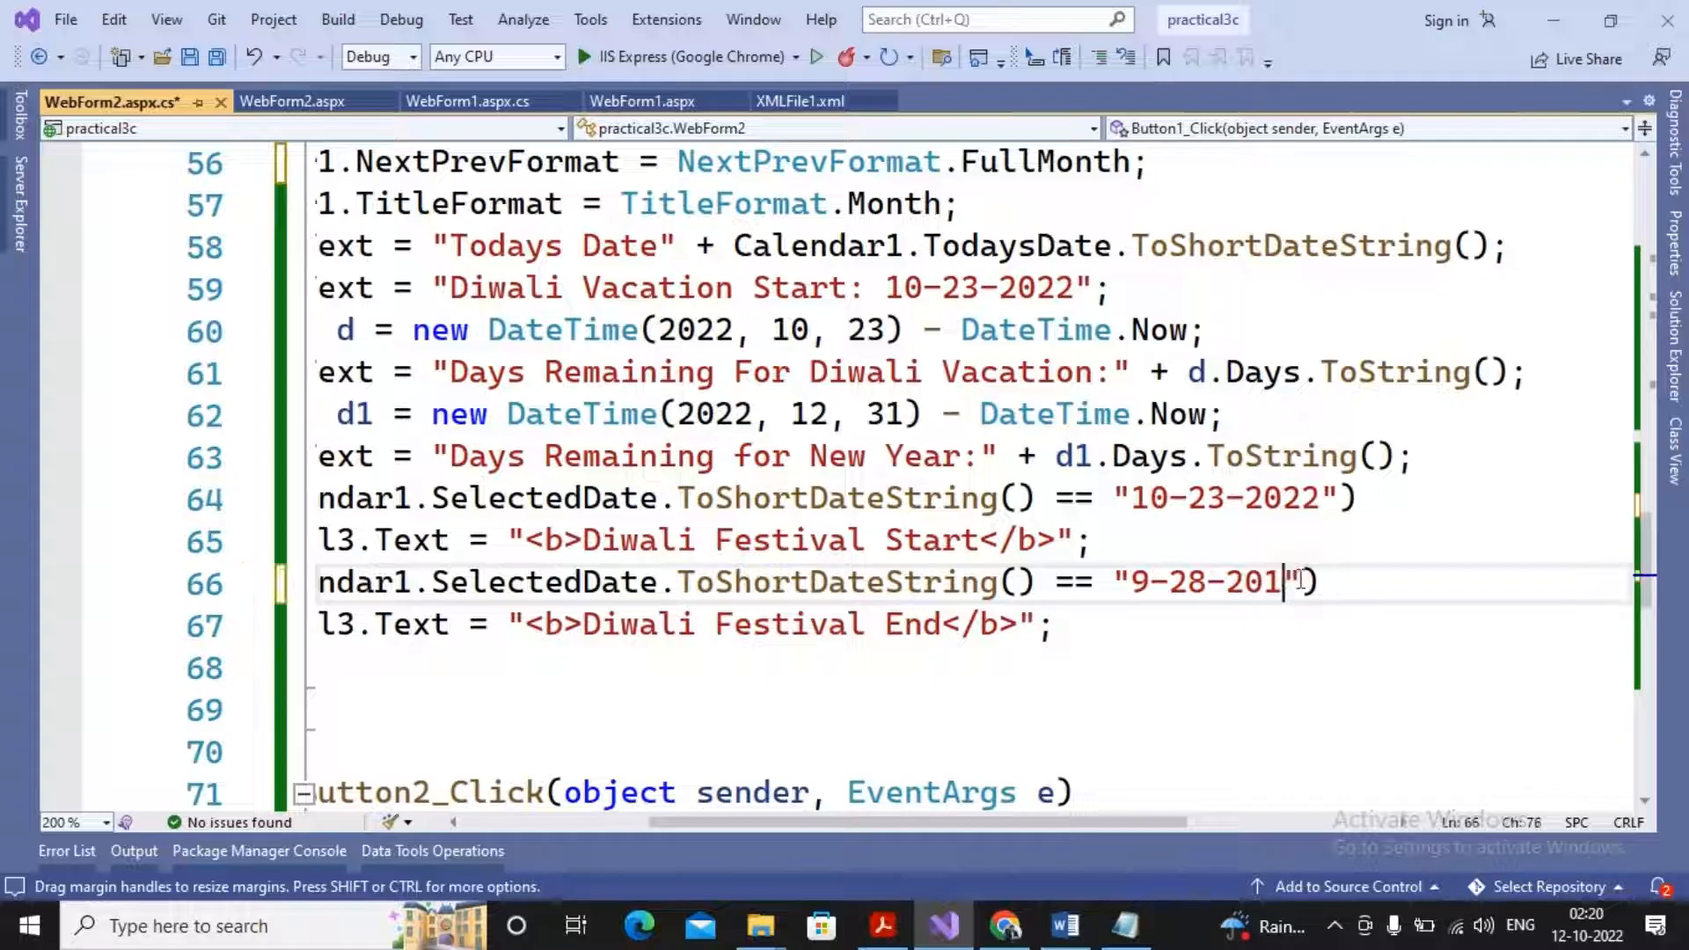
# Step: Make the Diwali Festival End check compare against "10-28-2022"
pyautogui.write('22')
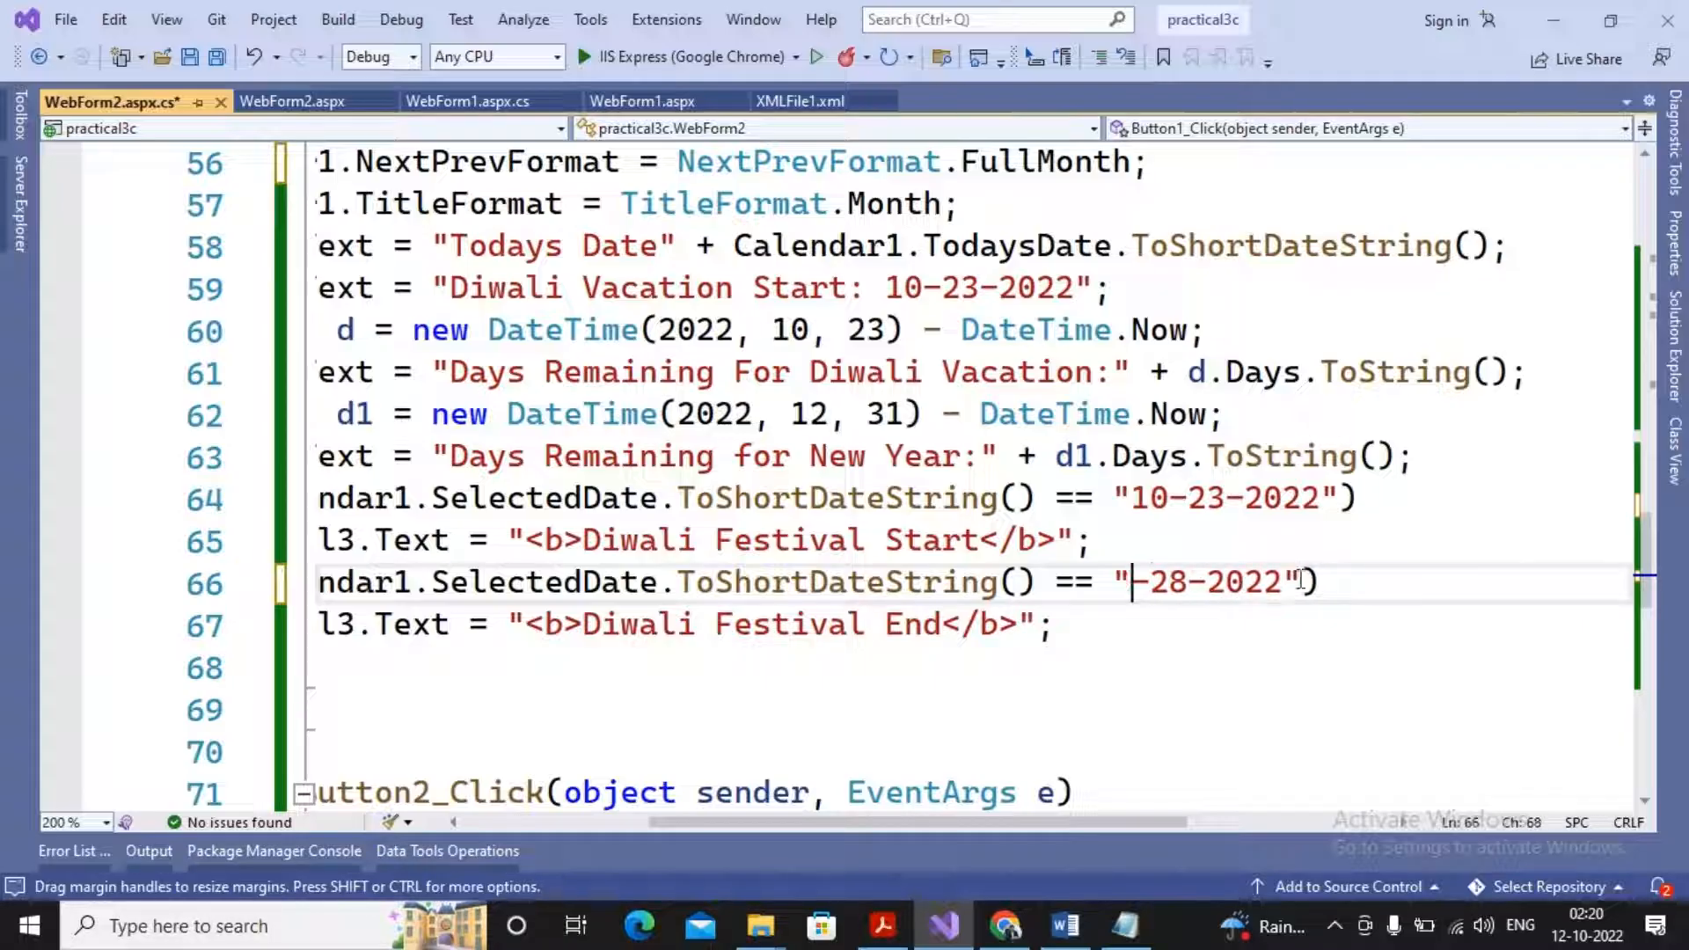
pyautogui.write('10')
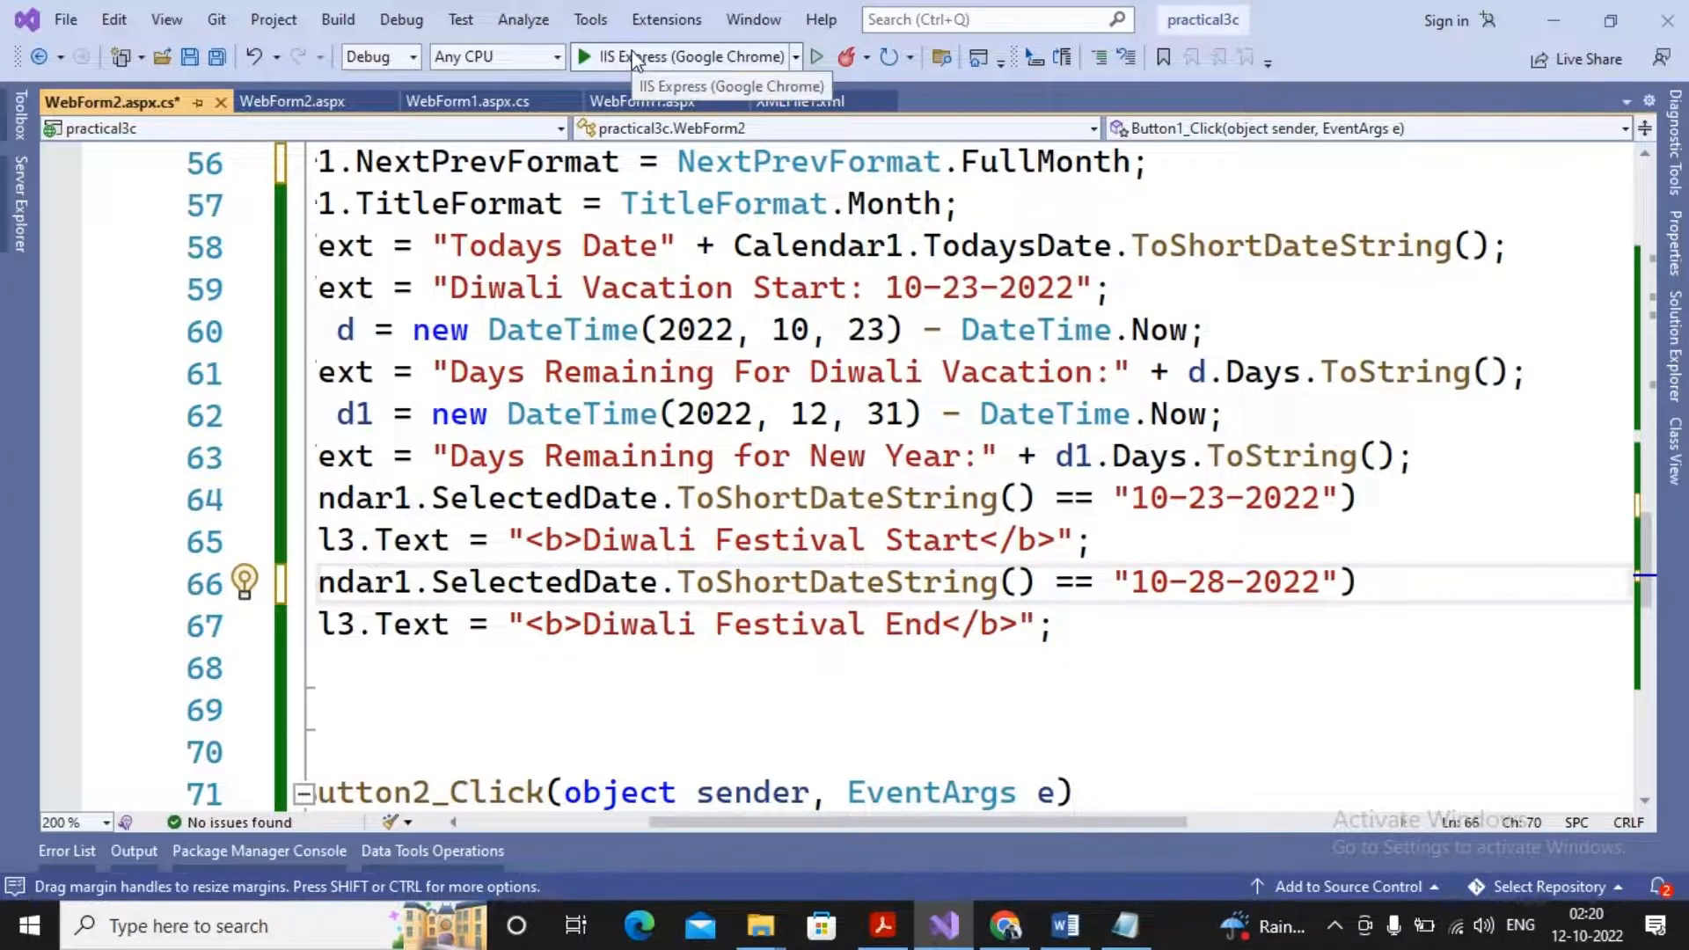
# Step: Run the form in Chrome via IIS Express and select 14 October 2022
pyautogui.click(581, 56)
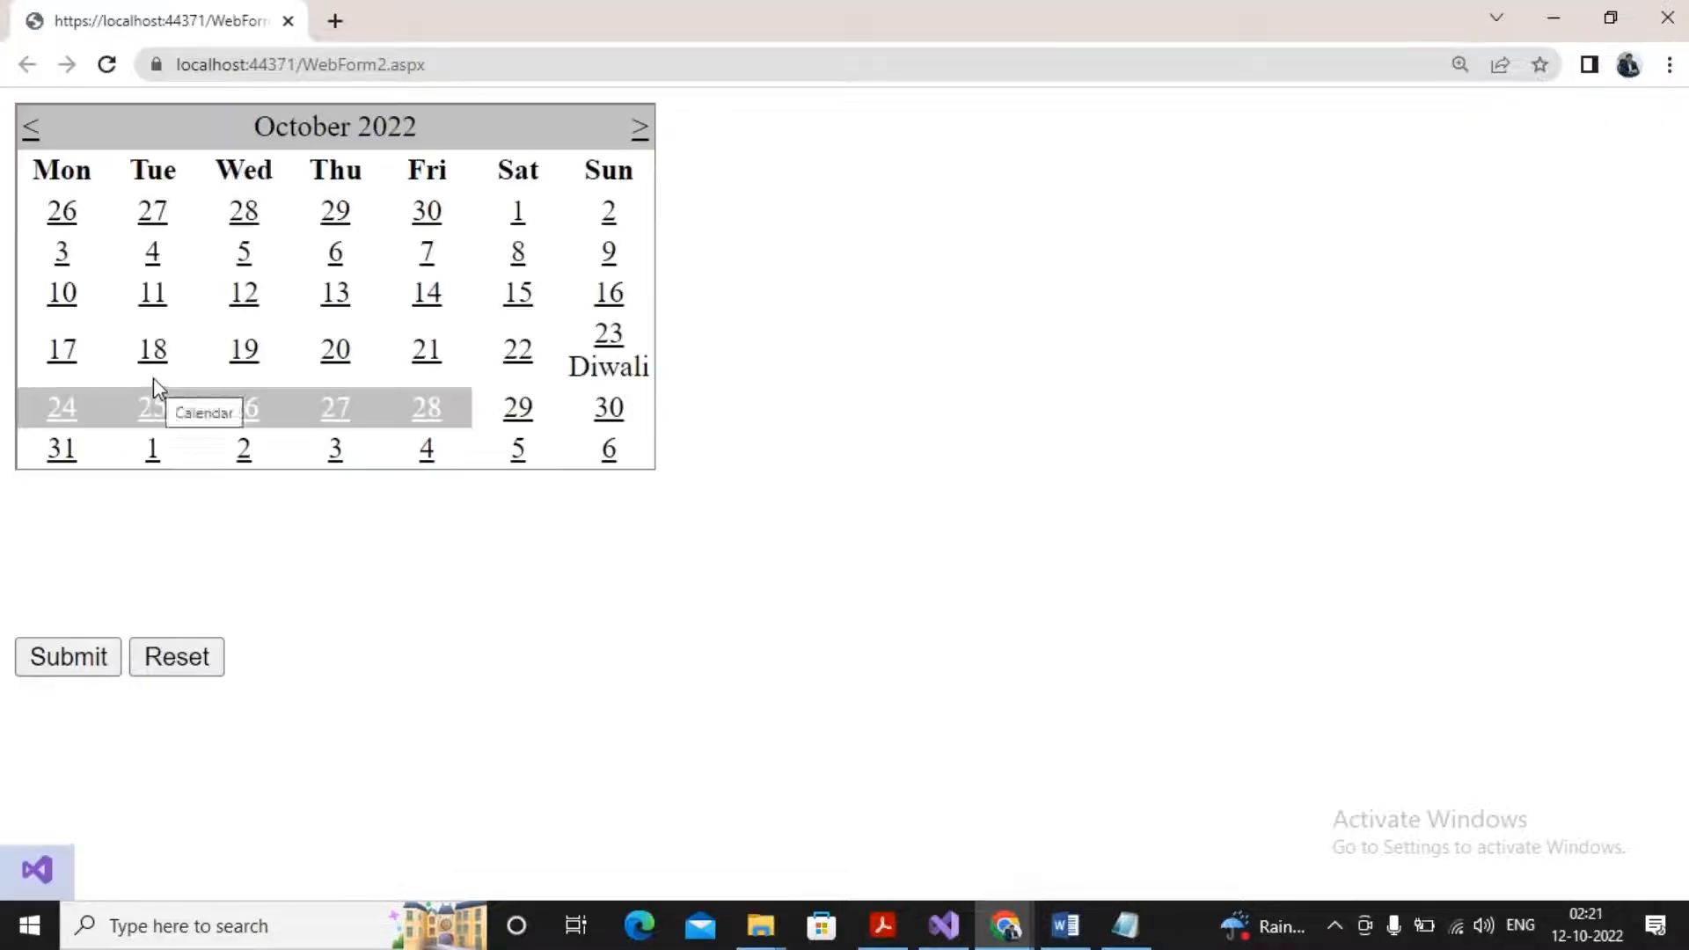
pyautogui.moveTo(361, 310)
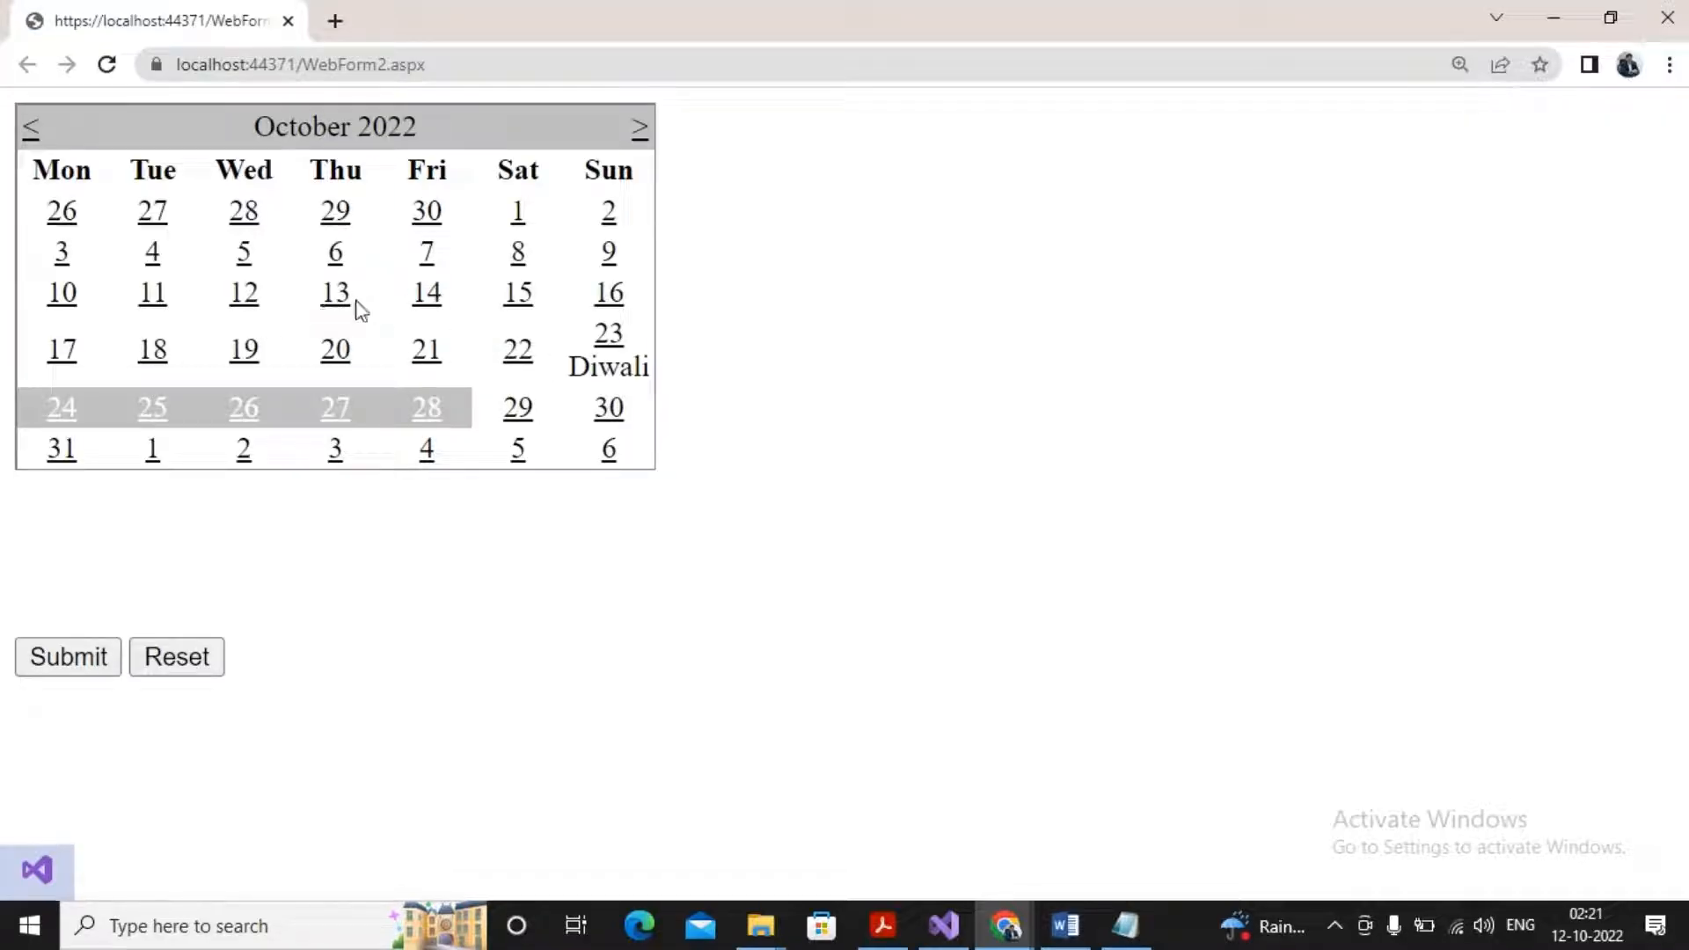
pyautogui.click(426, 292)
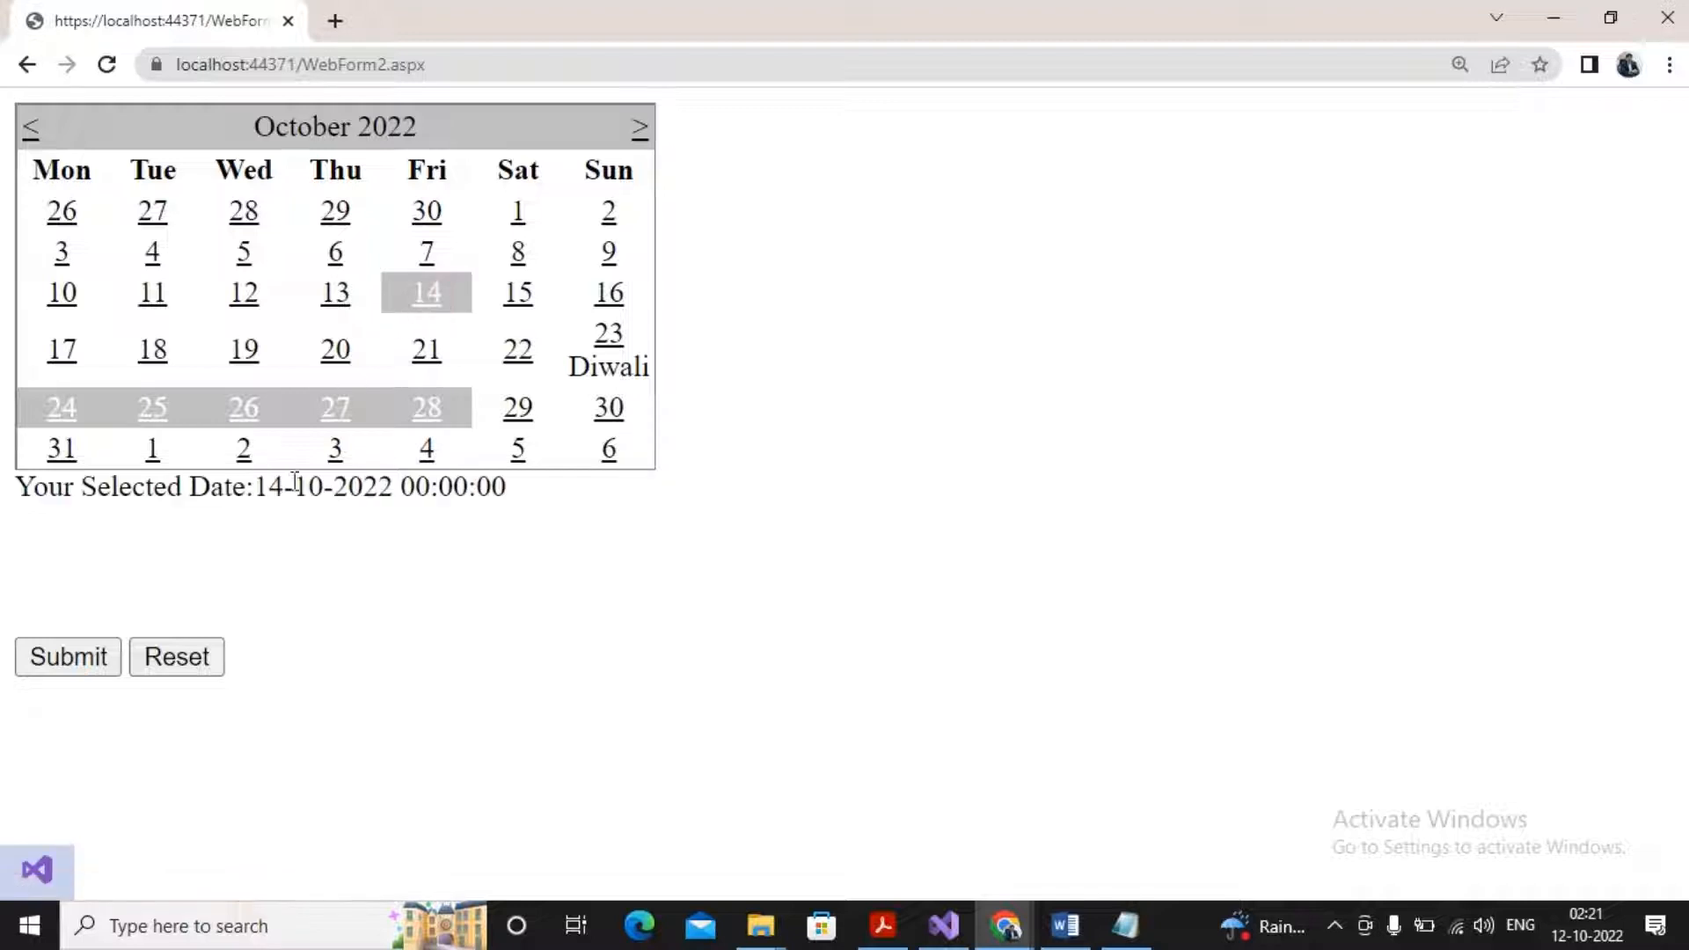
pyautogui.moveTo(6, 711)
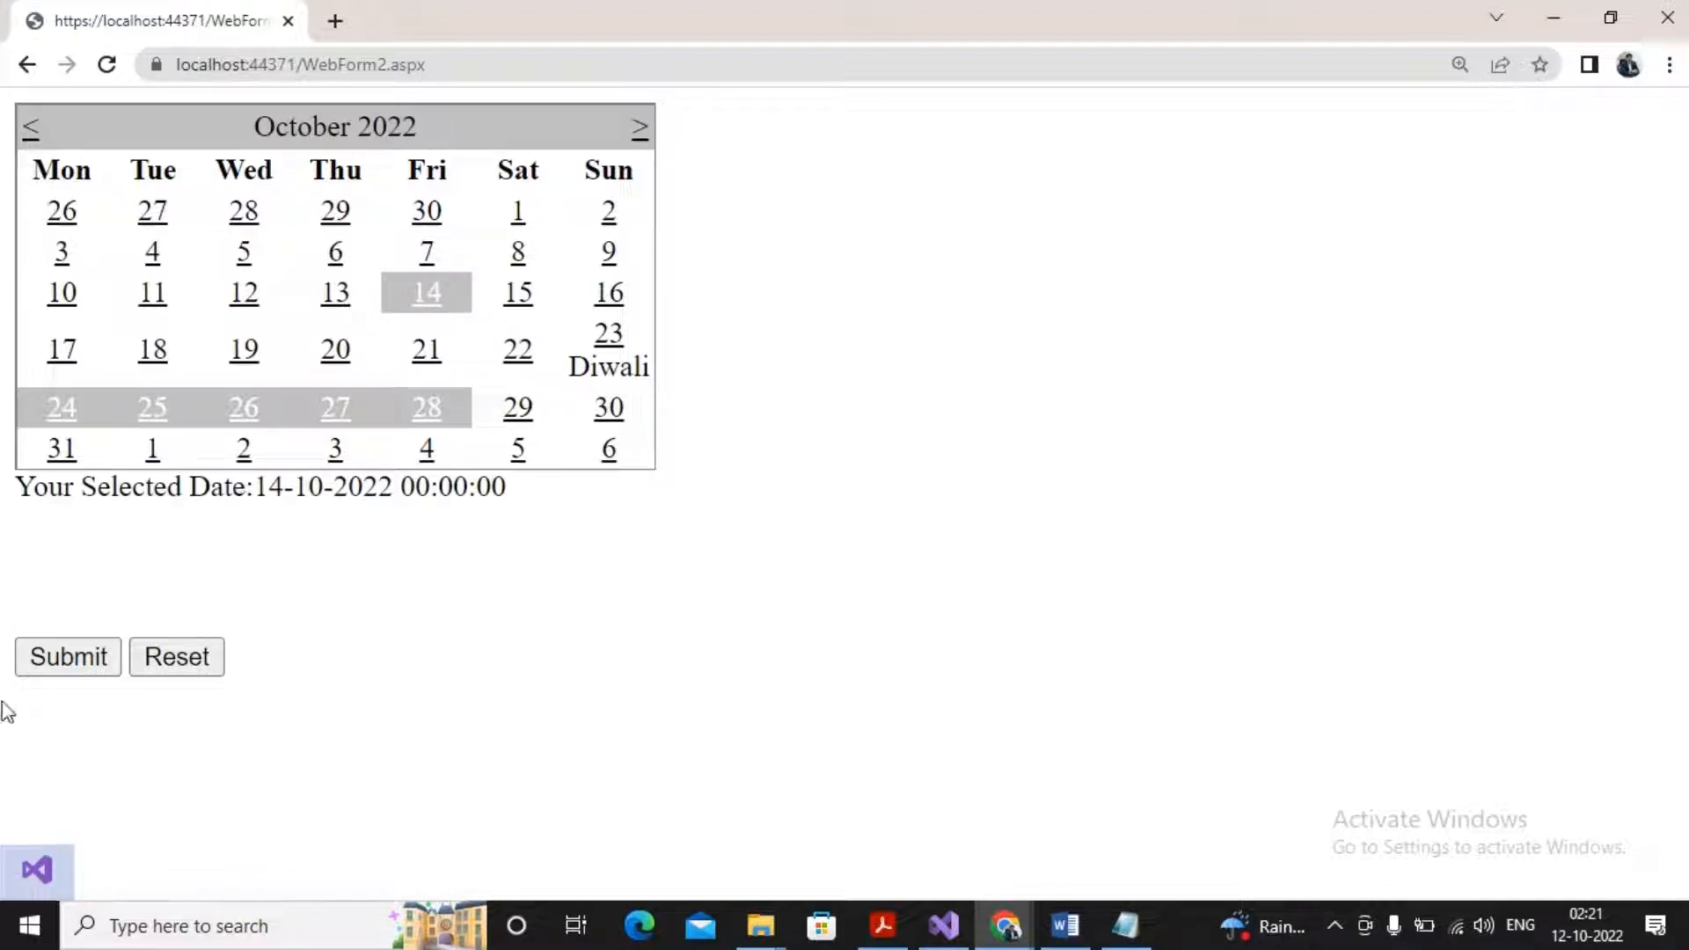
# Step: Submit to show the days-remaining figures, then select 29 October
pyautogui.click(67, 656)
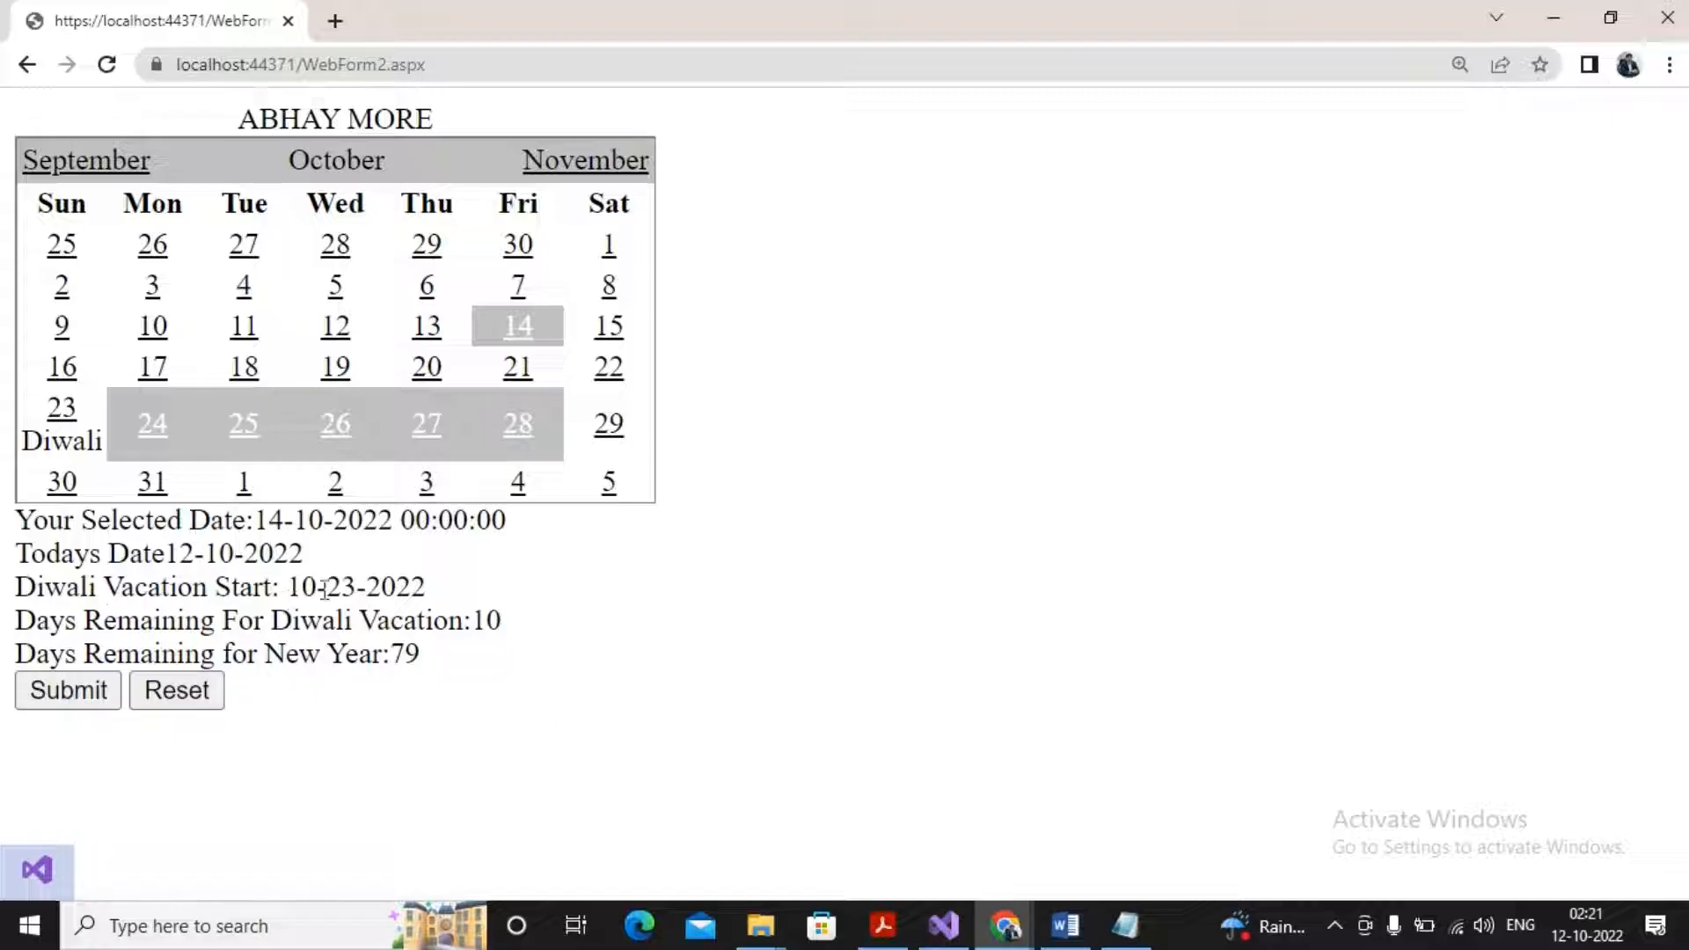
pyautogui.moveTo(209, 653)
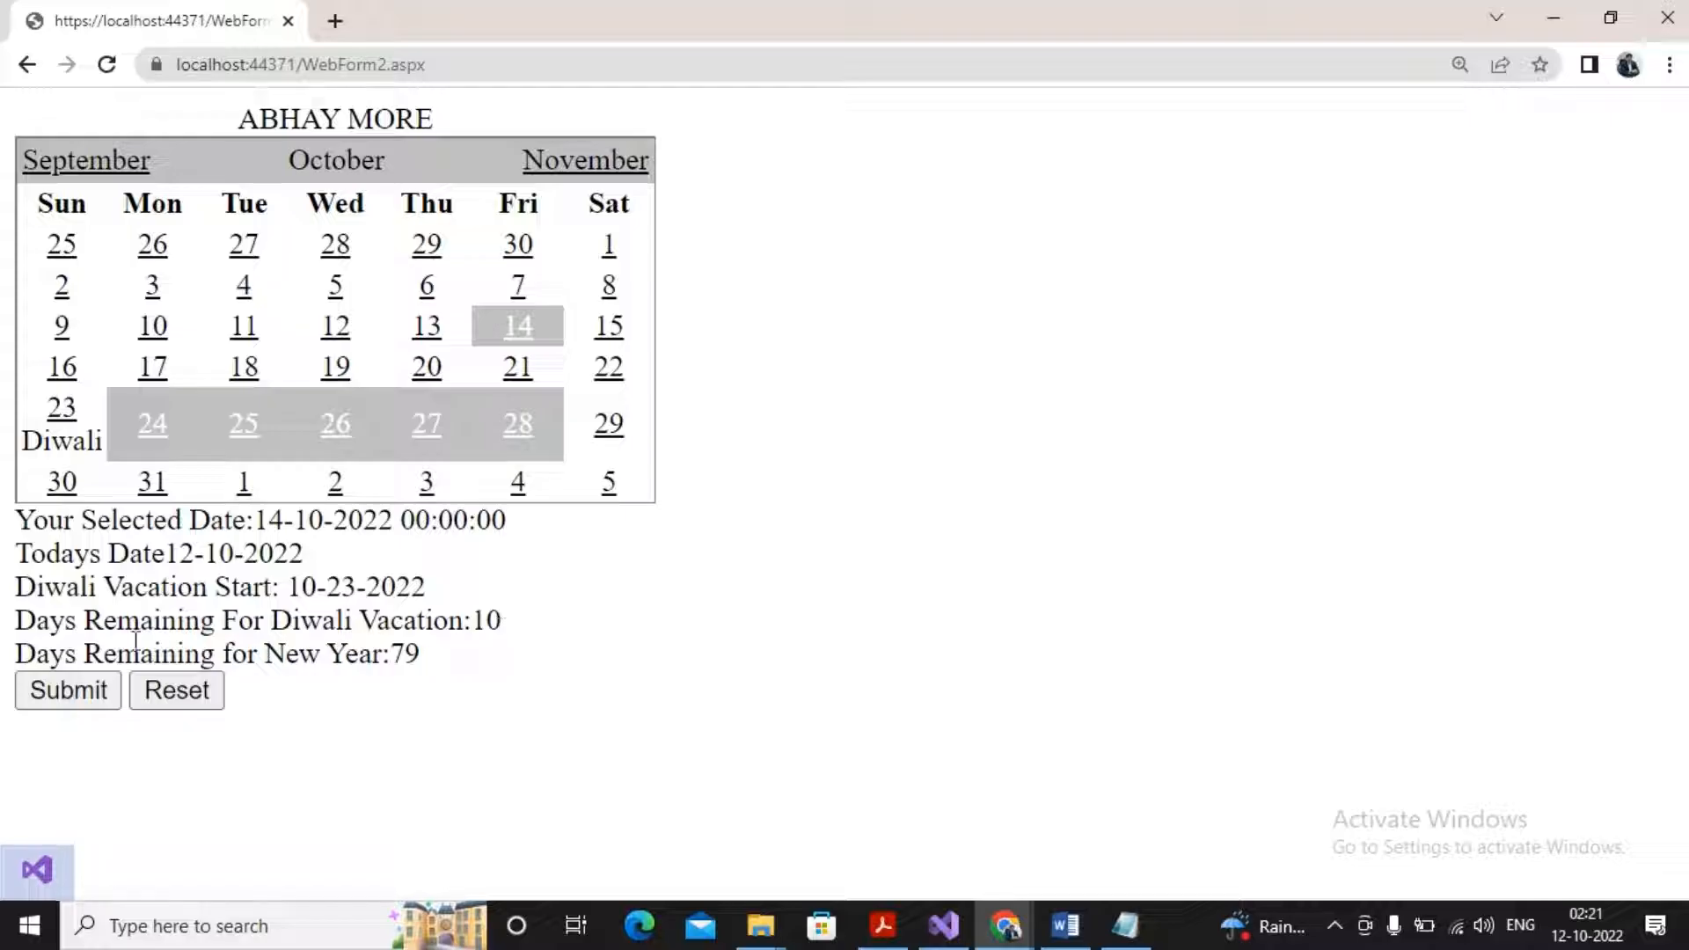
pyautogui.moveTo(386, 668)
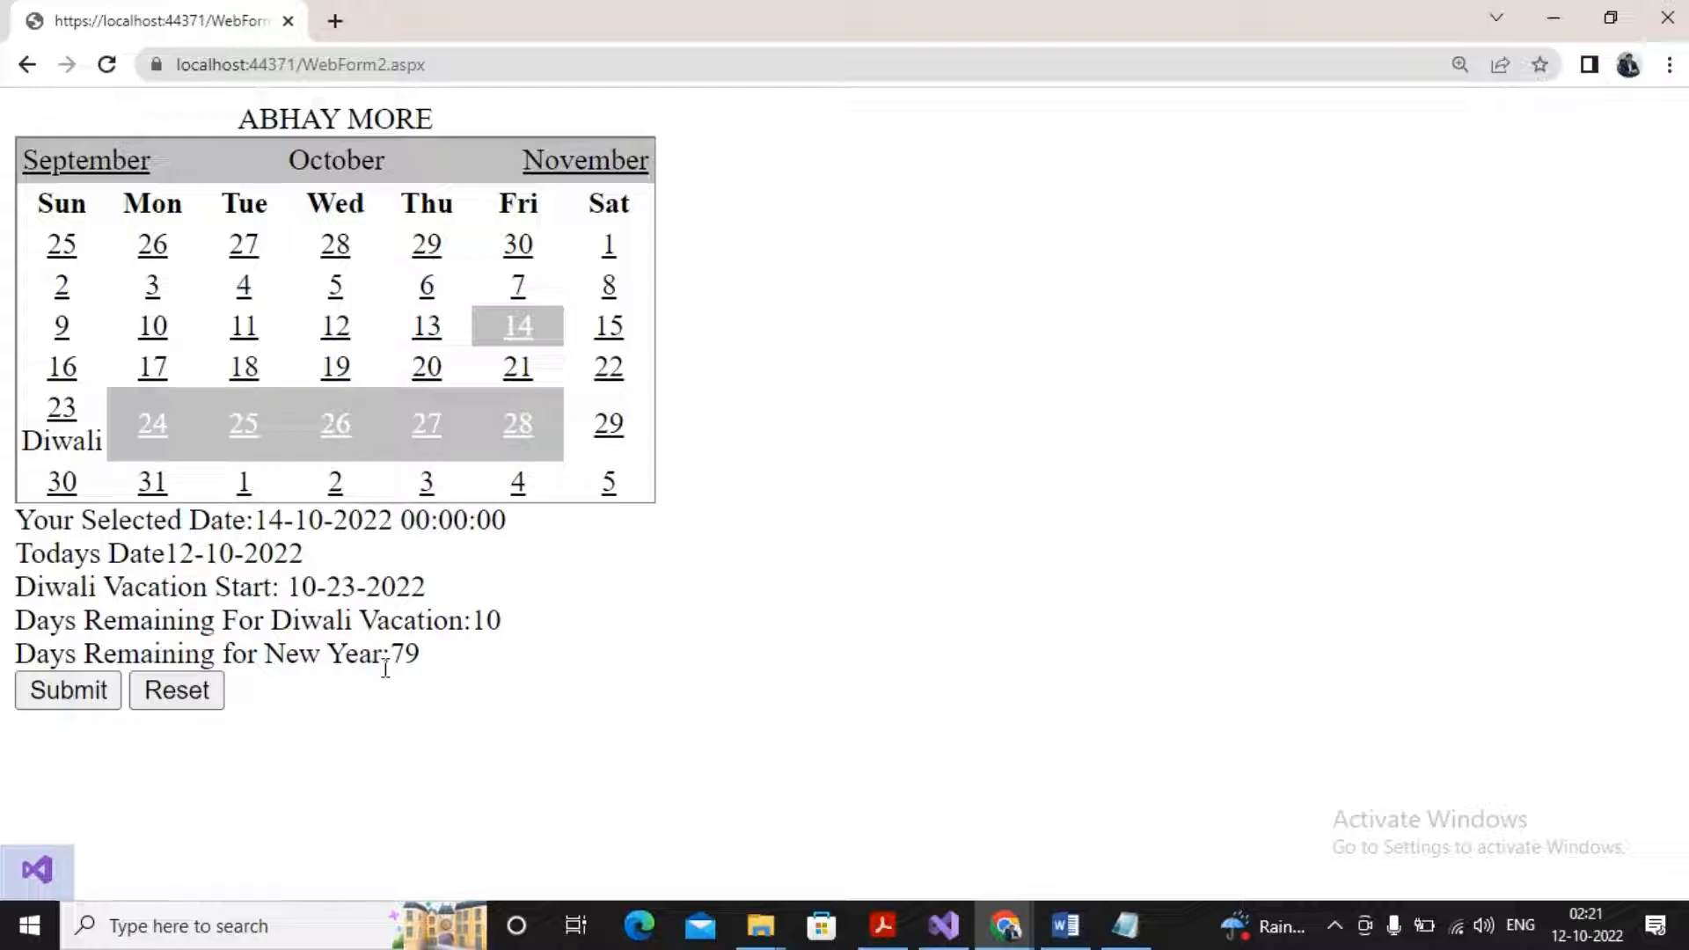
pyautogui.moveTo(607, 424)
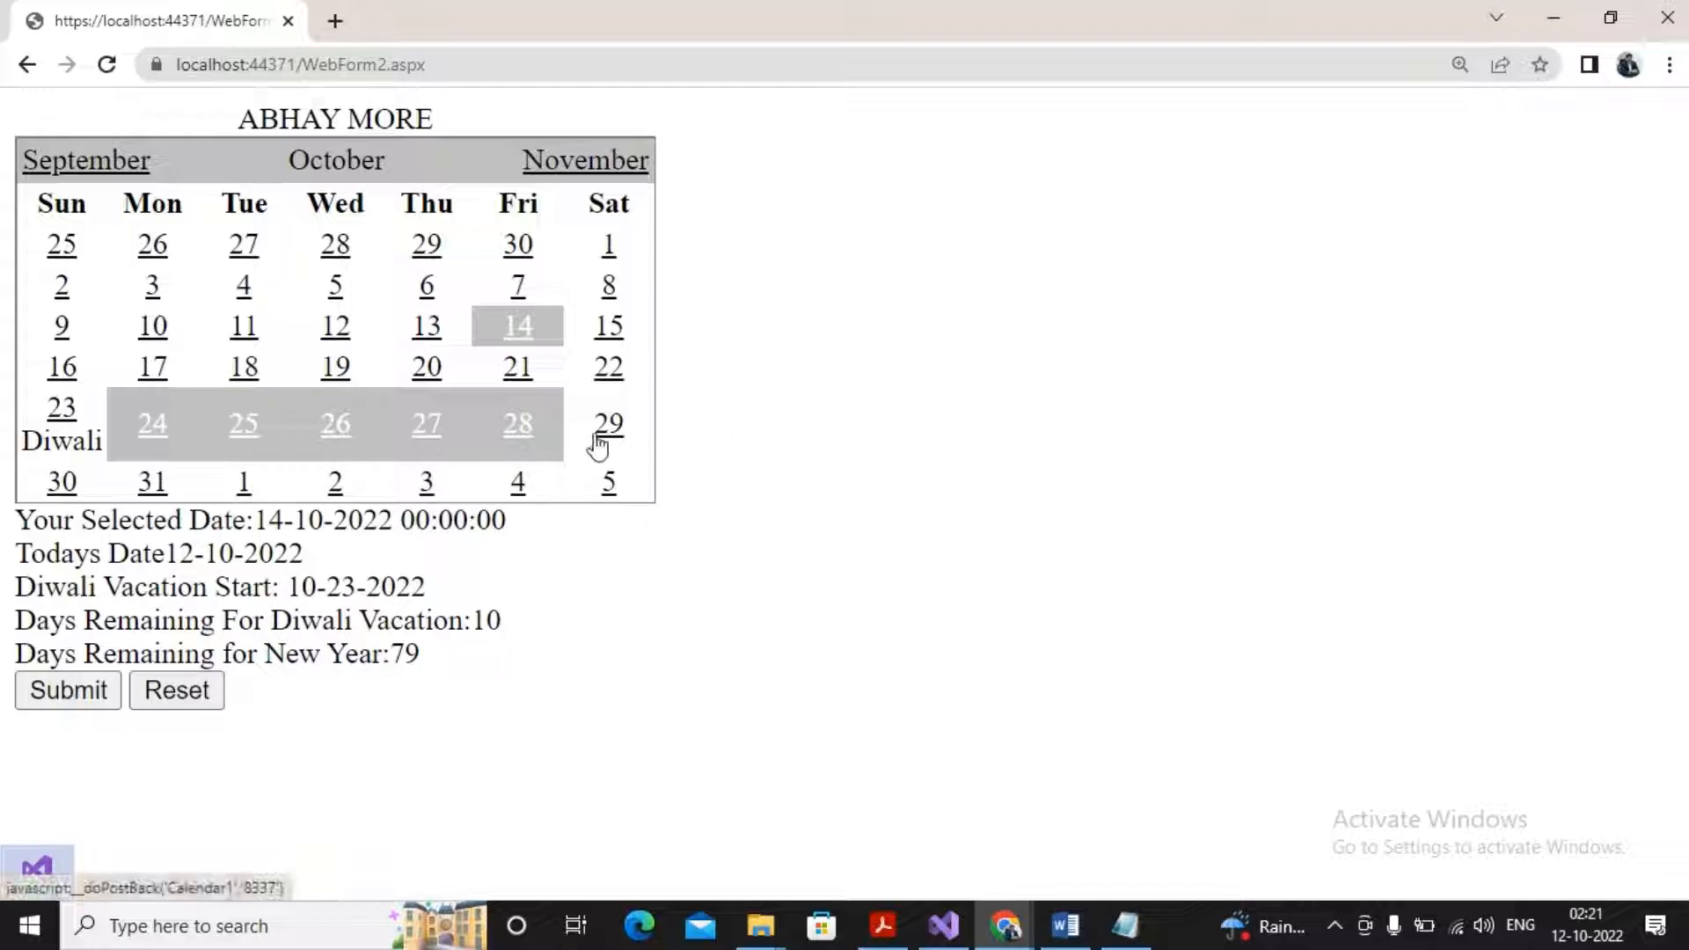
pyautogui.click(607, 424)
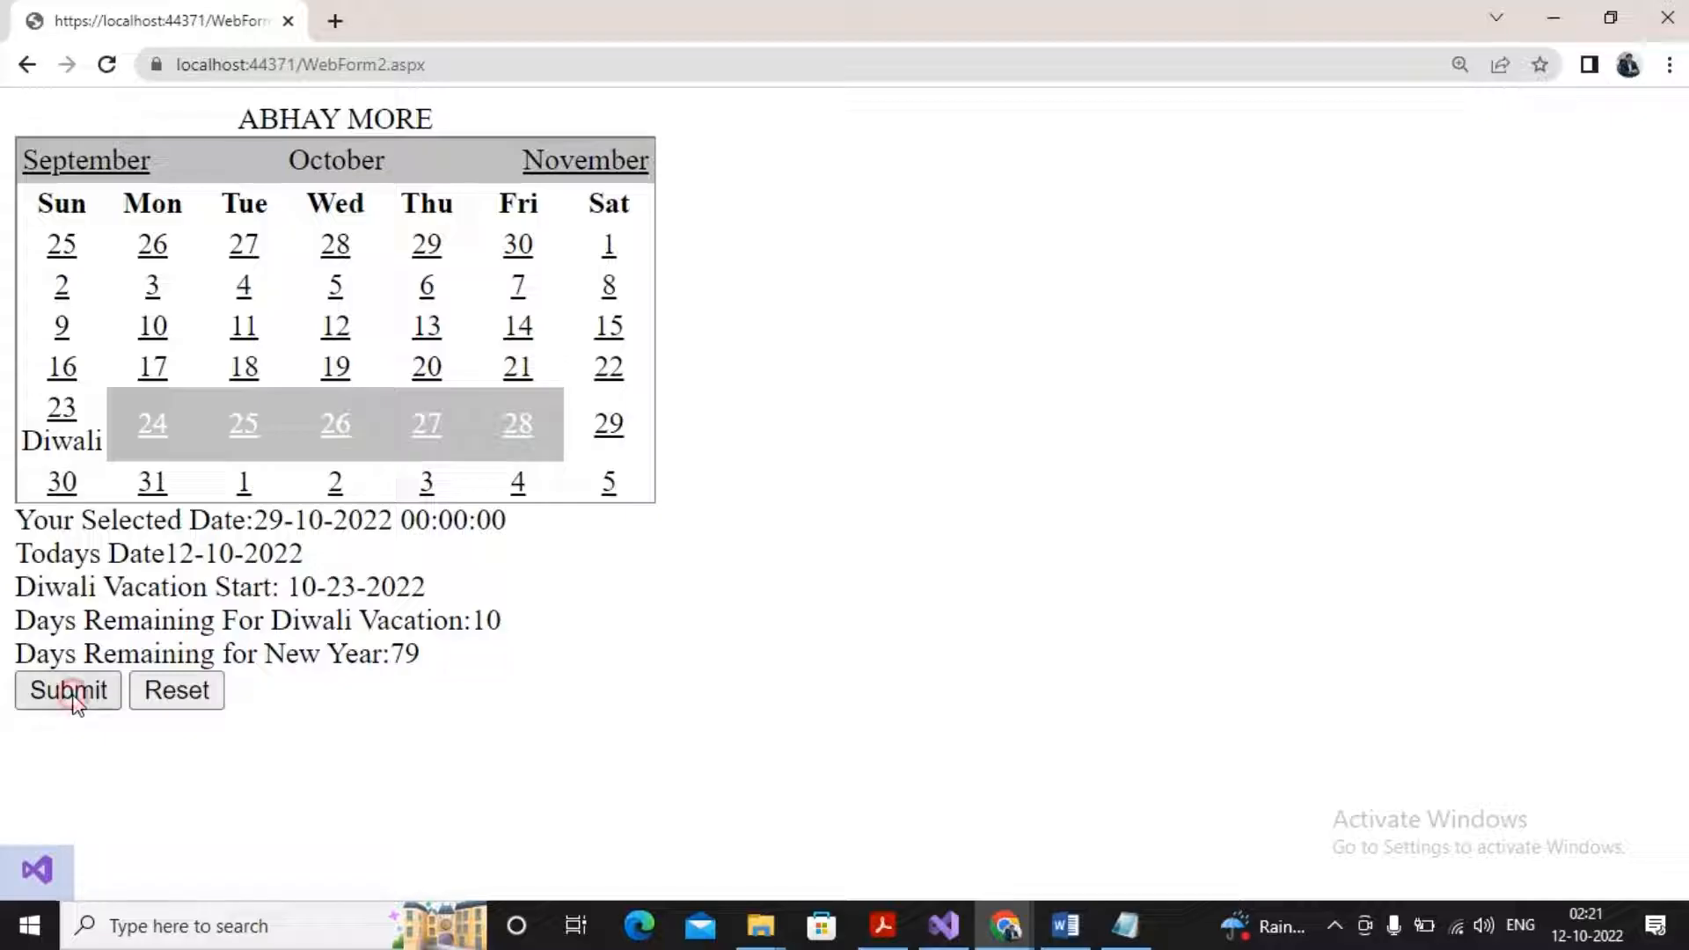
pyautogui.moveTo(607, 422)
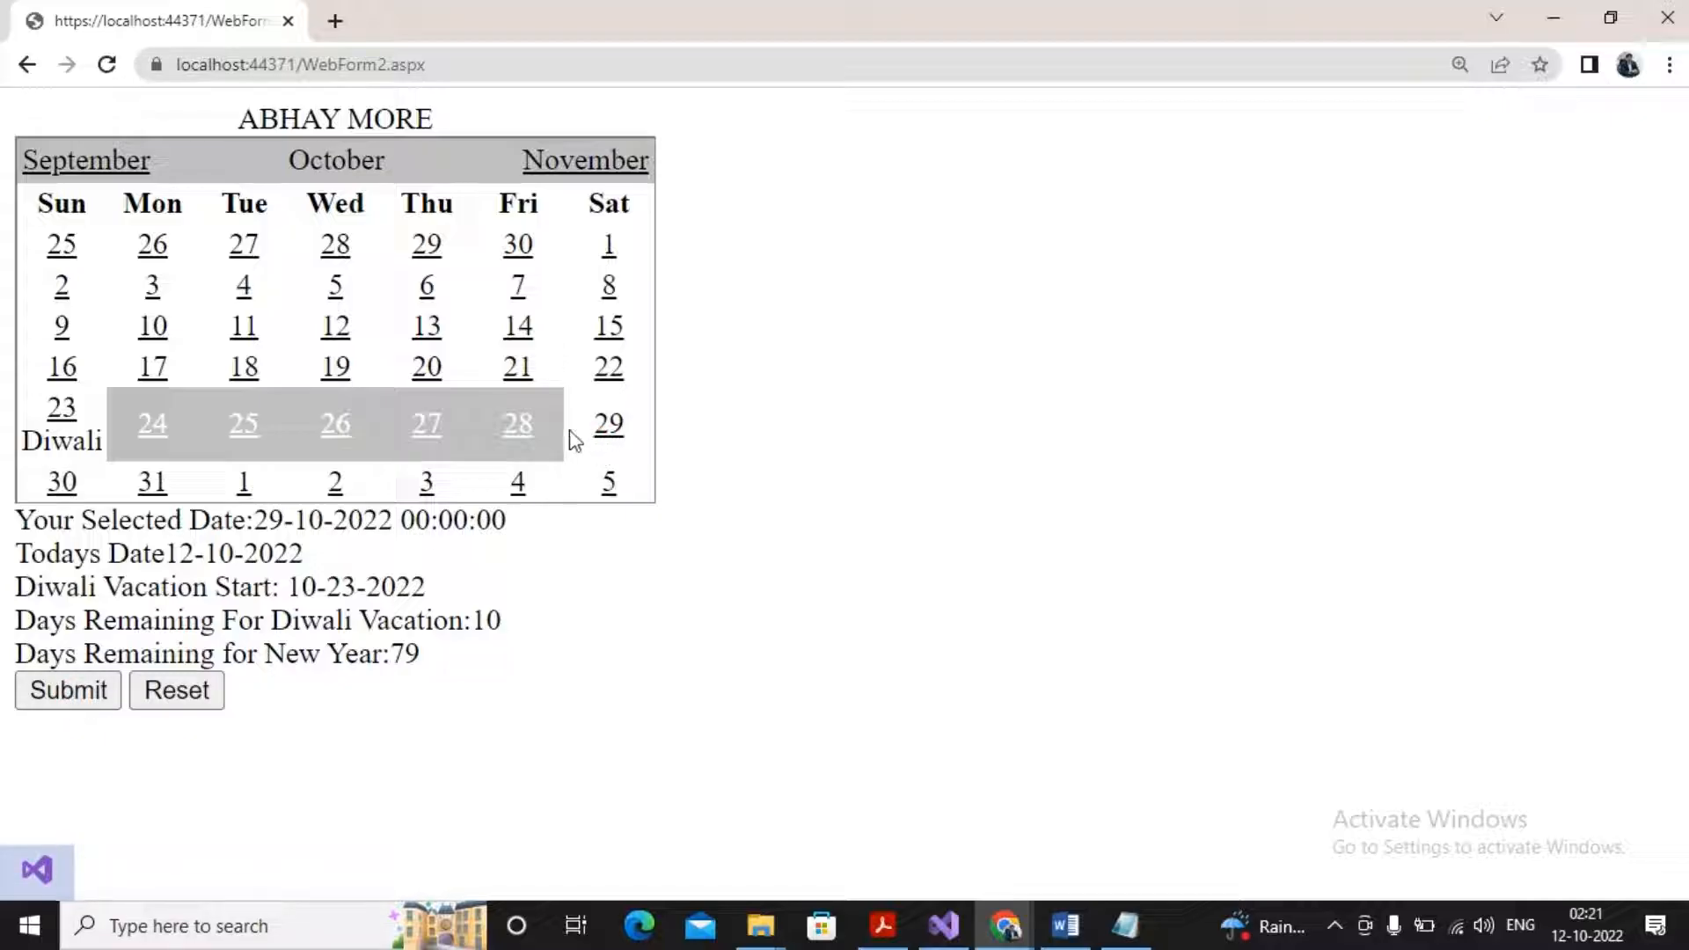
pyautogui.moveTo(62, 366)
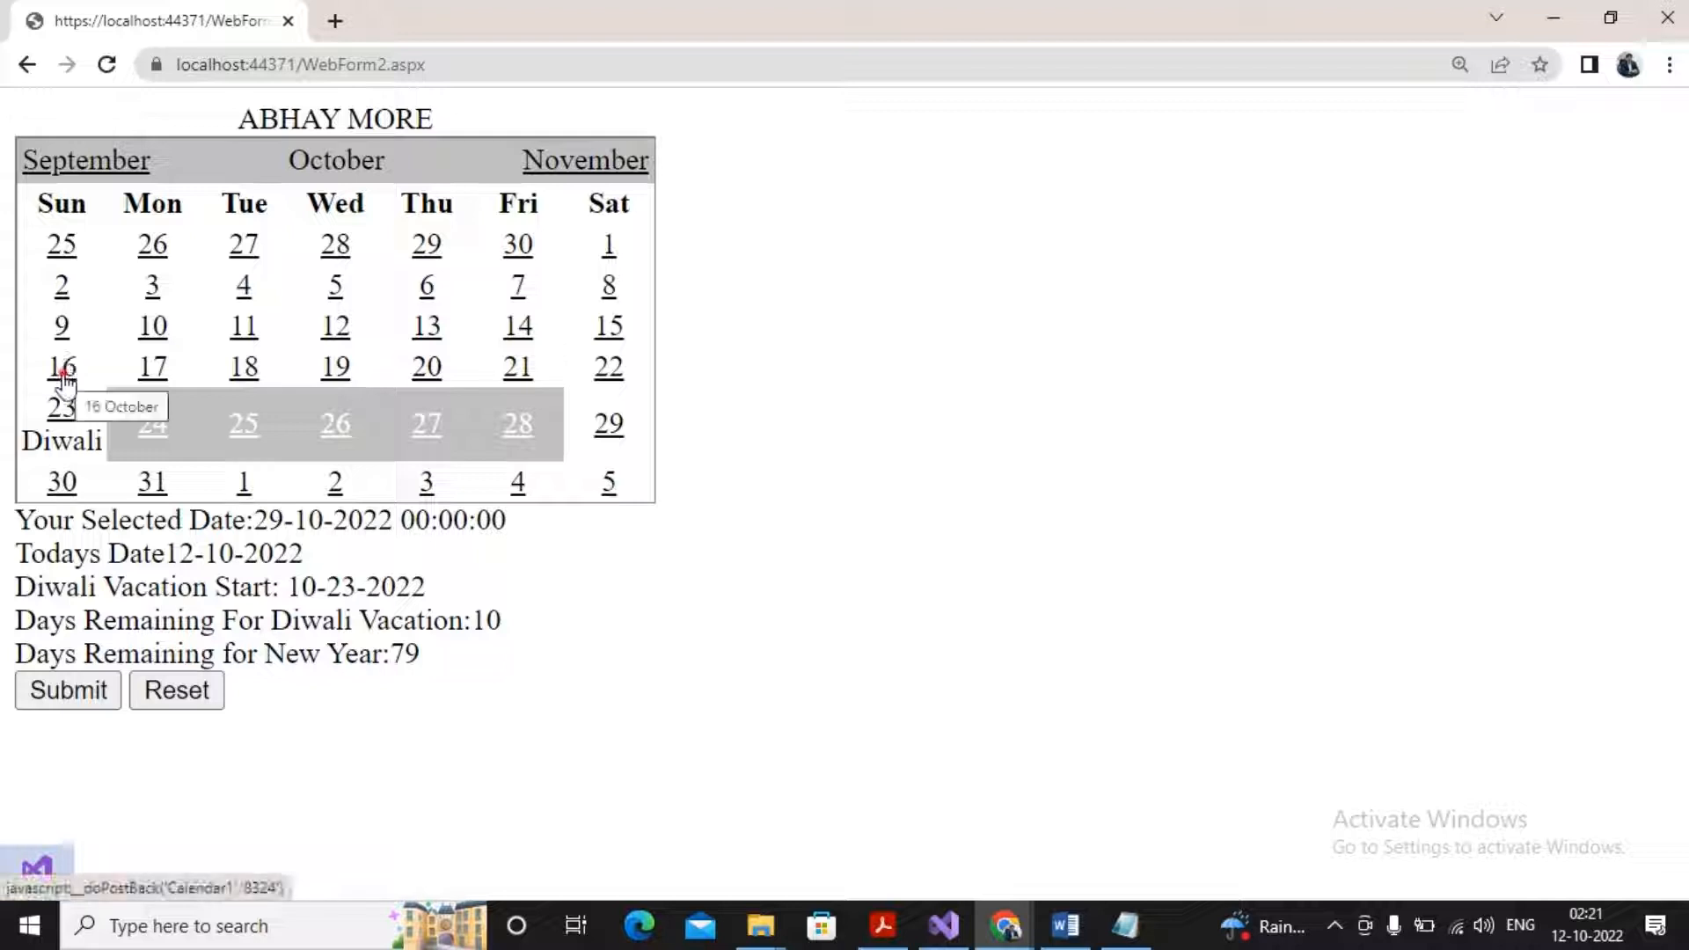
# Step: Select 16 October on the calendar
pyautogui.click(60, 366)
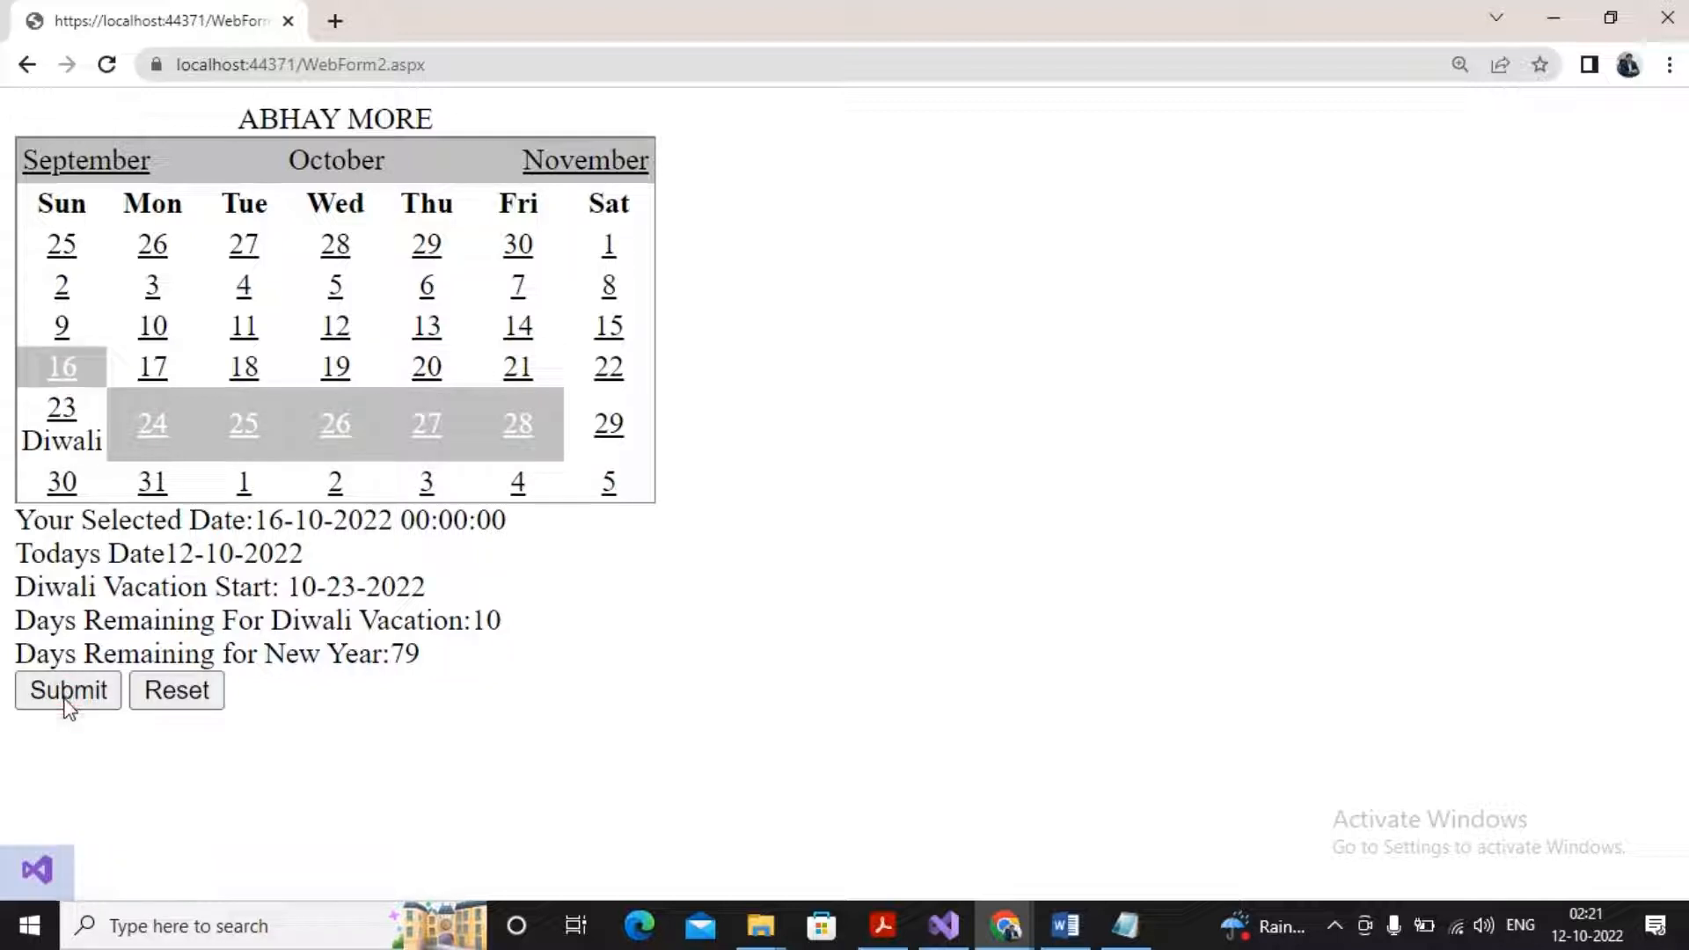
pyautogui.moveTo(523, 264)
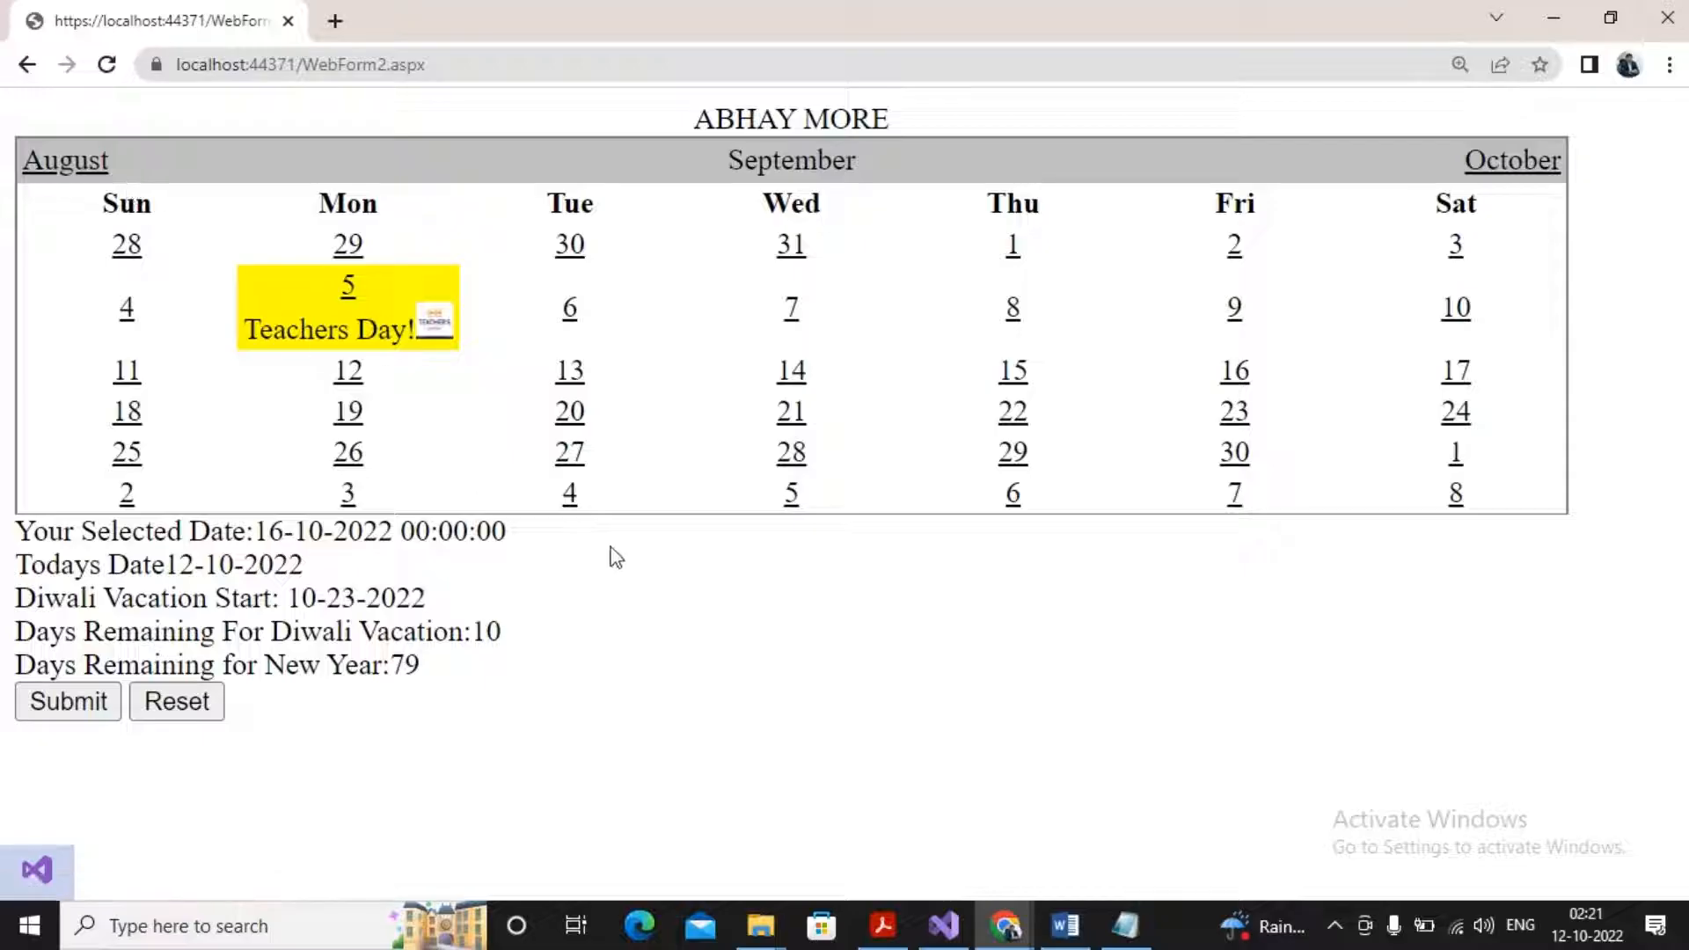
# Step: Select 20 September, note the counts stay at 10 and 79, and return to Visual Studio
pyautogui.click(569, 410)
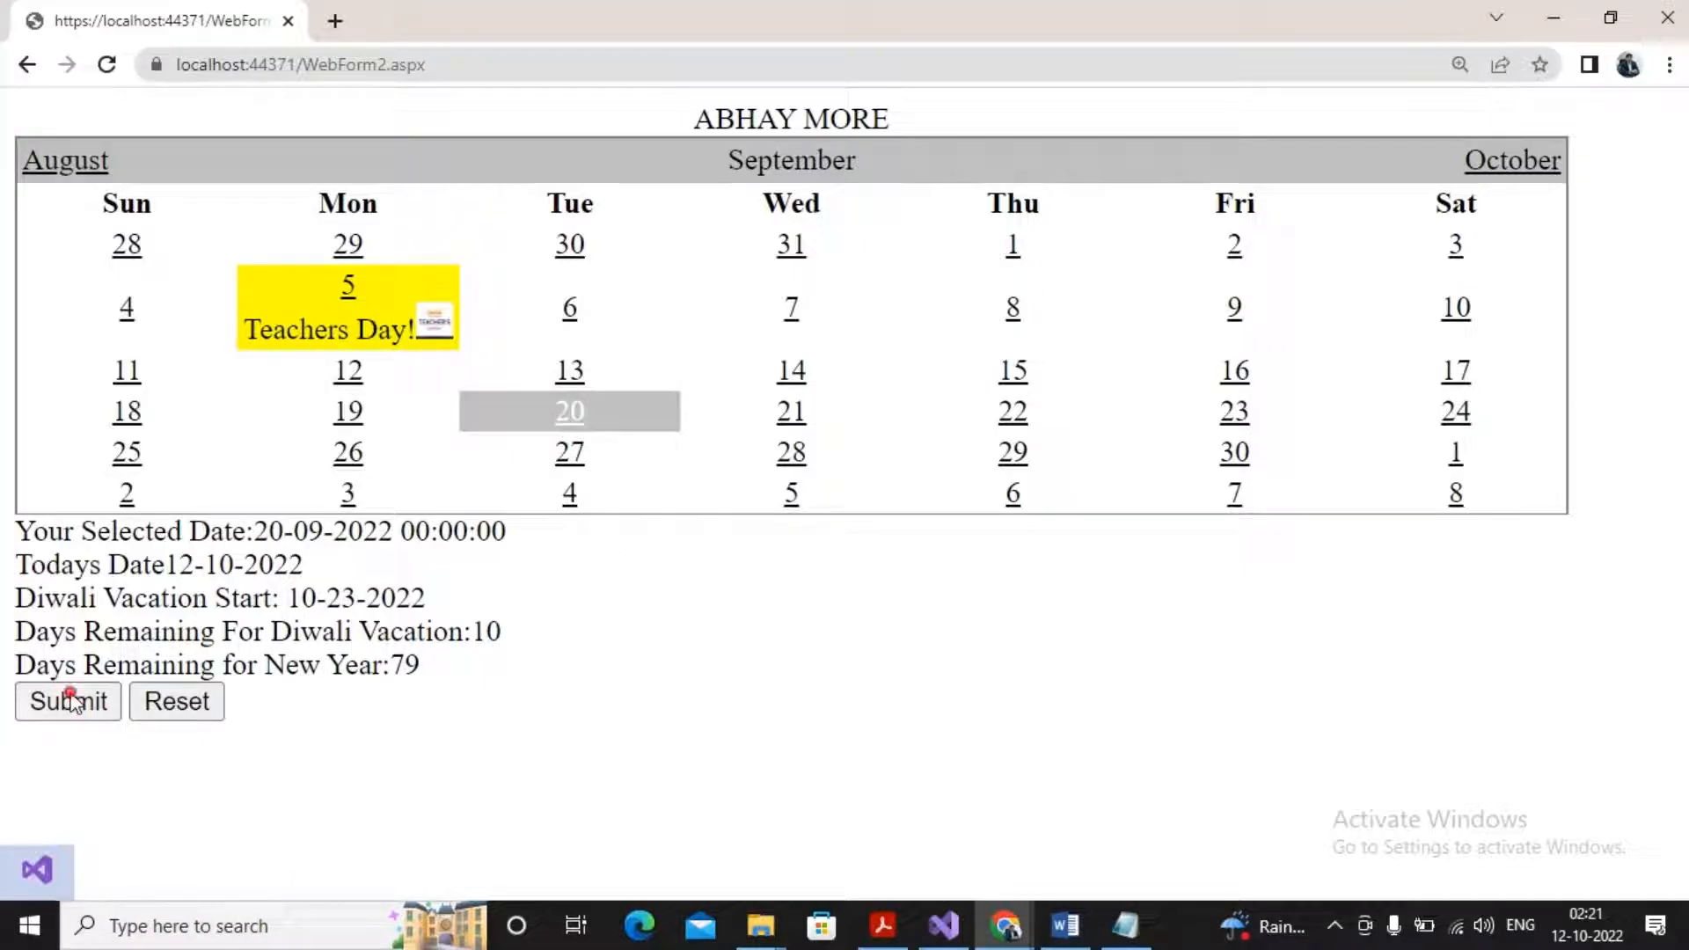
pyautogui.moveTo(391, 748)
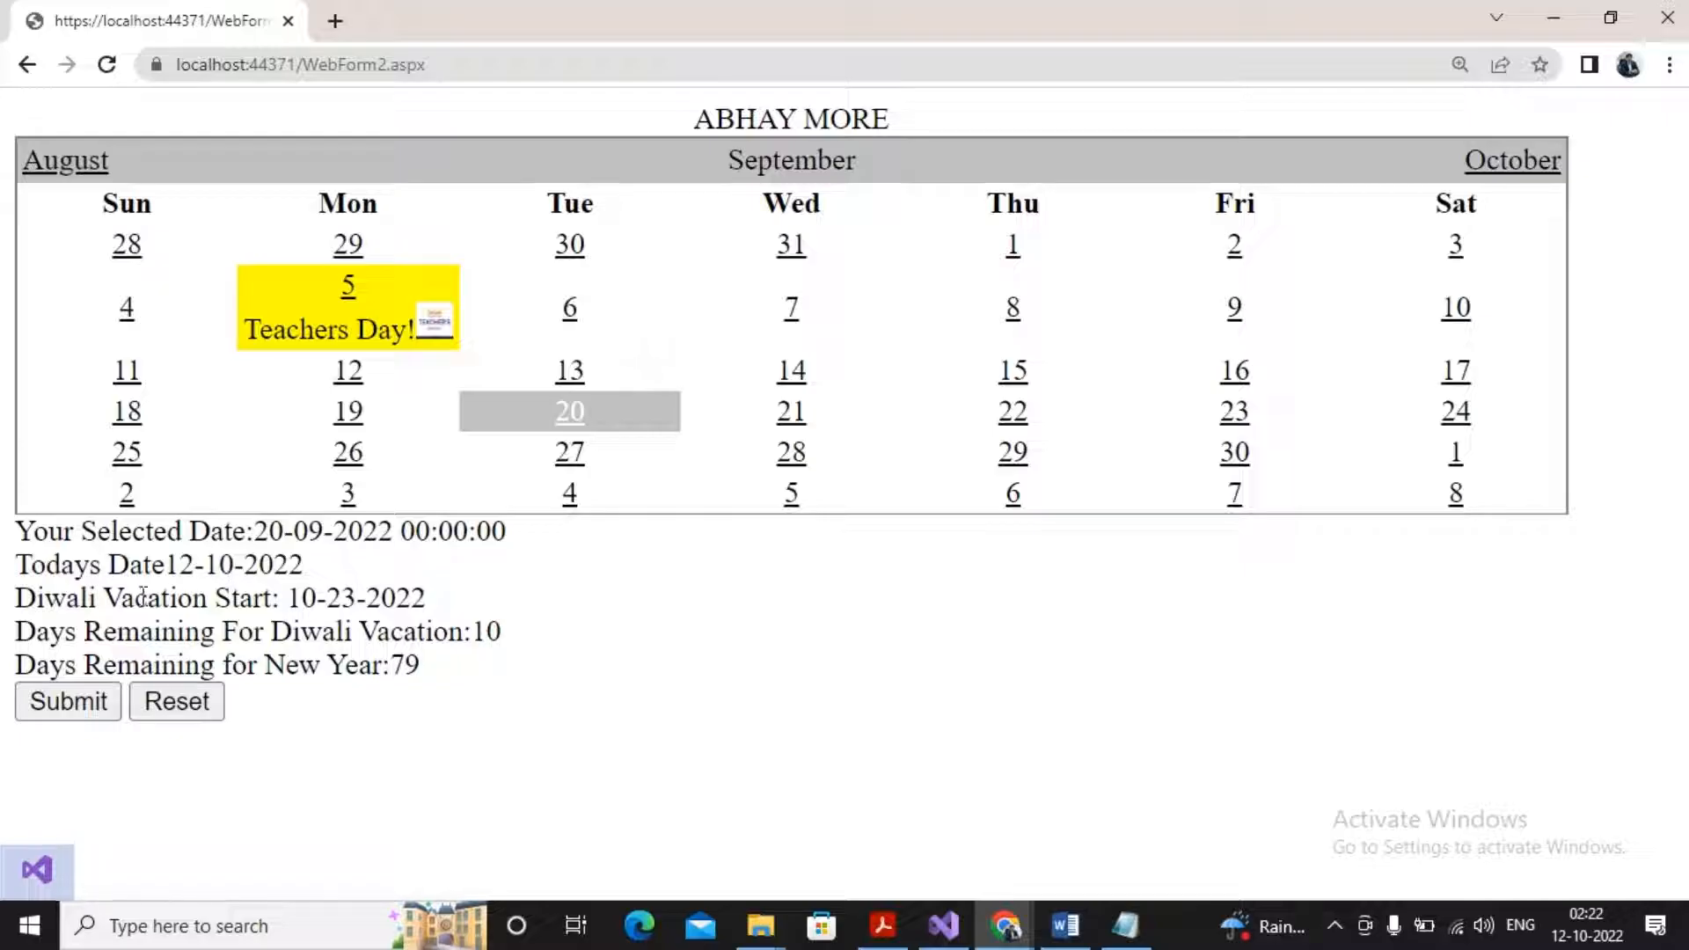
pyautogui.moveTo(1244, 10)
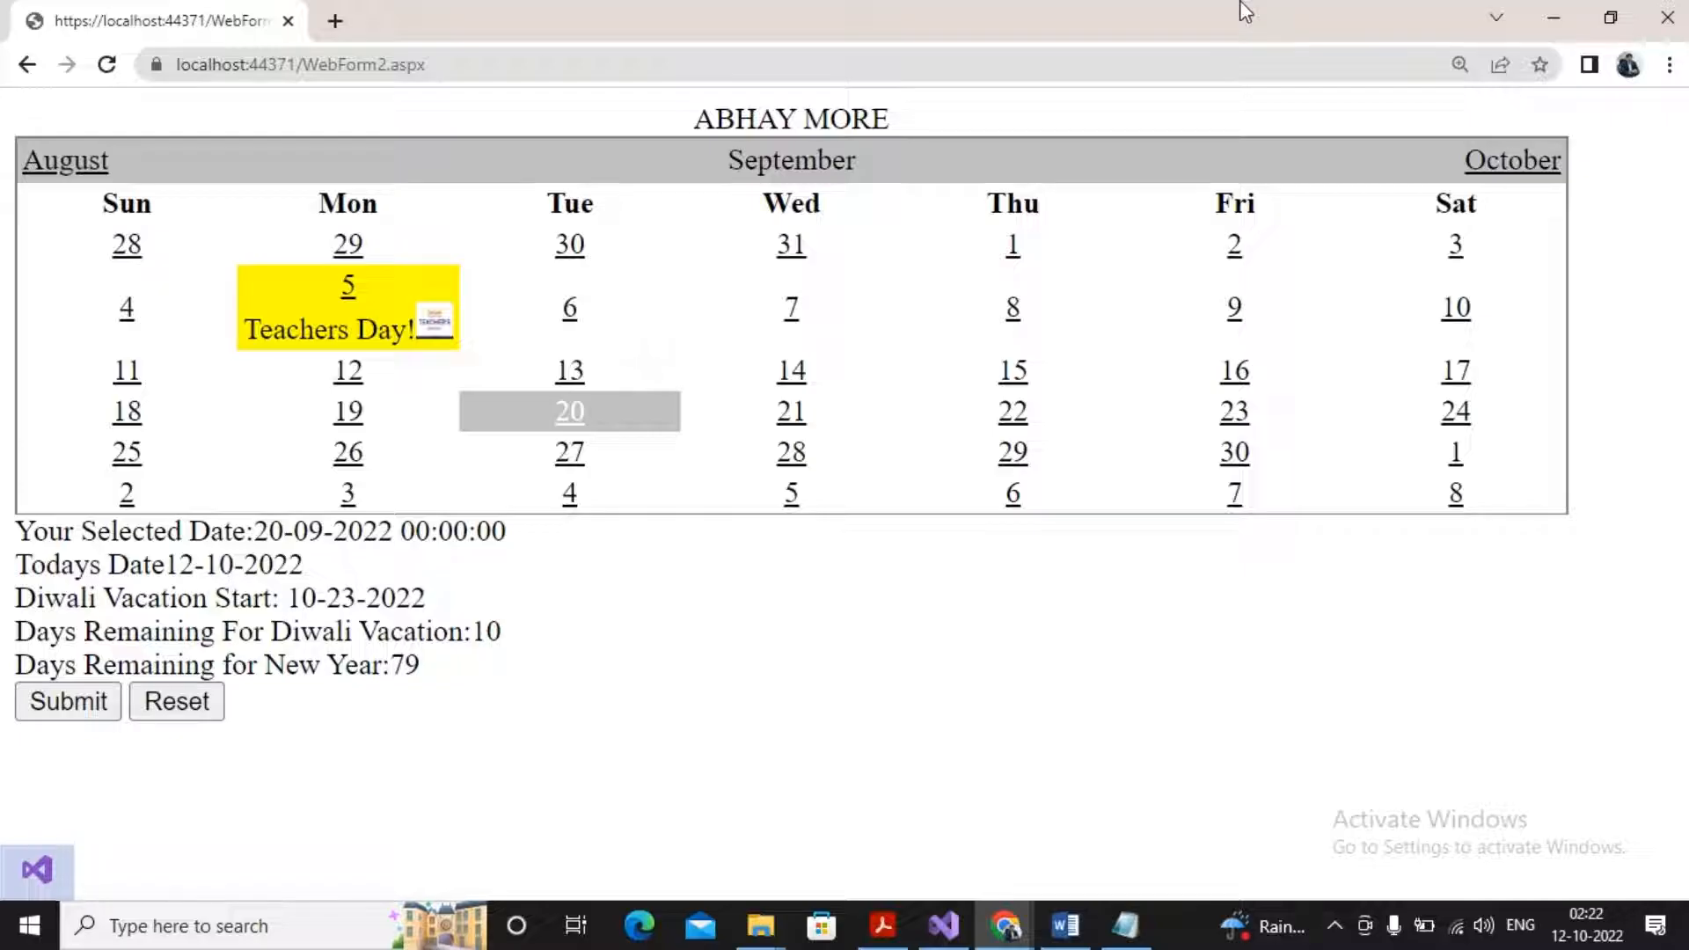
pyautogui.moveTo(1233, 200)
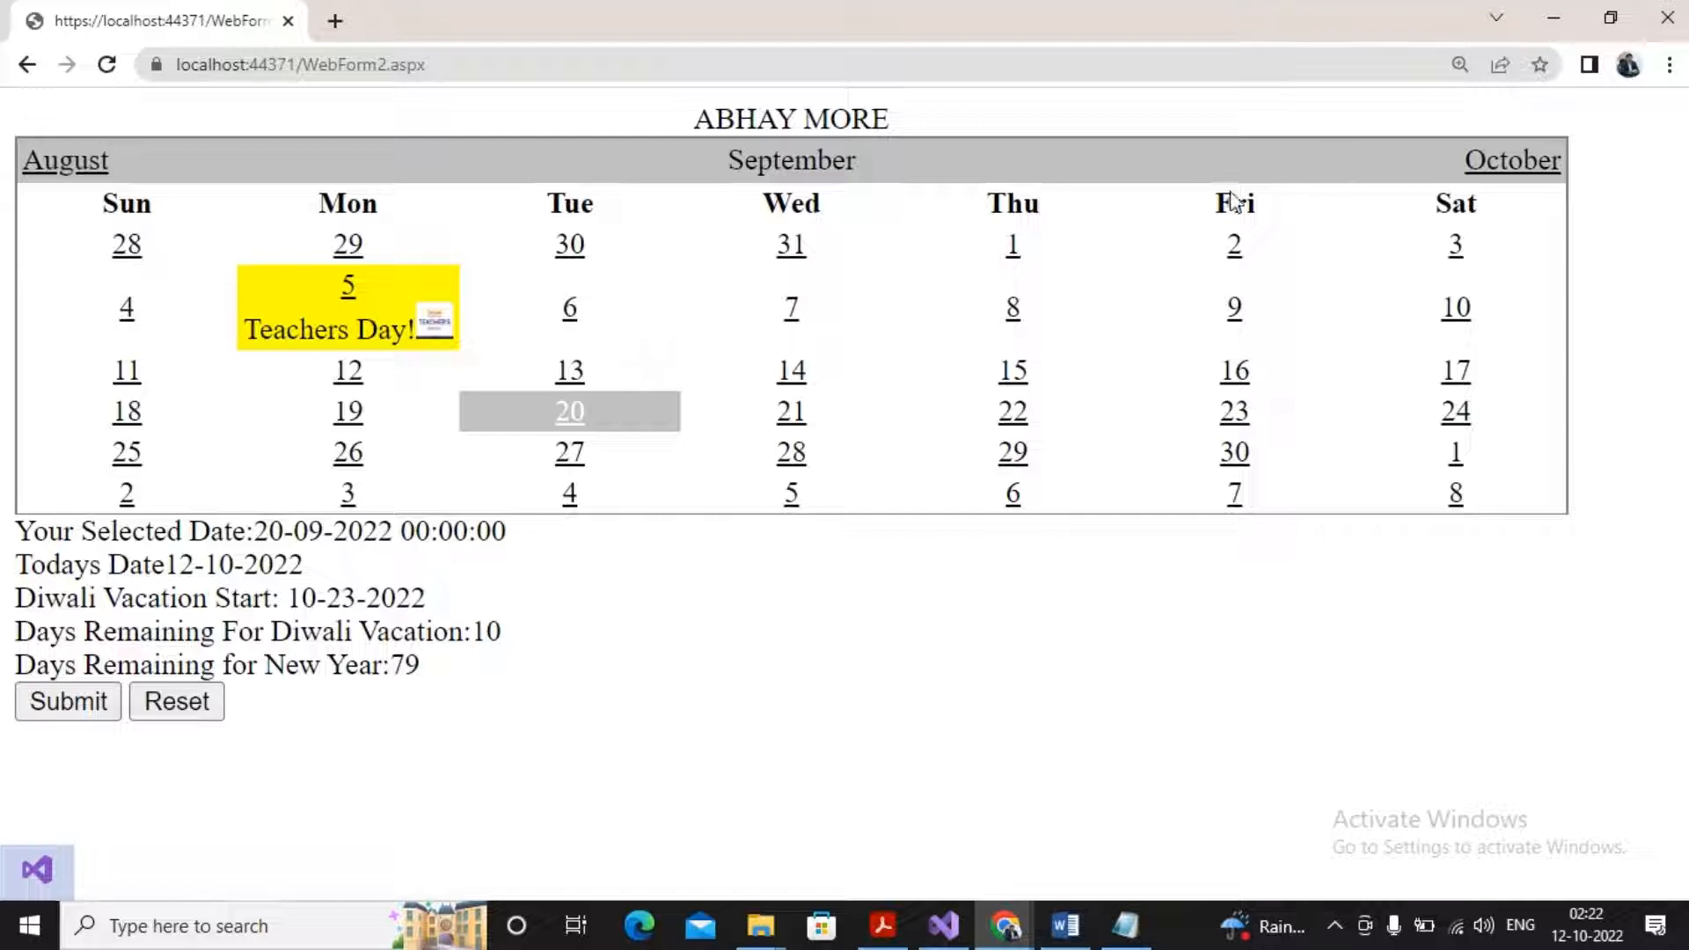
pyautogui.moveTo(664, 675)
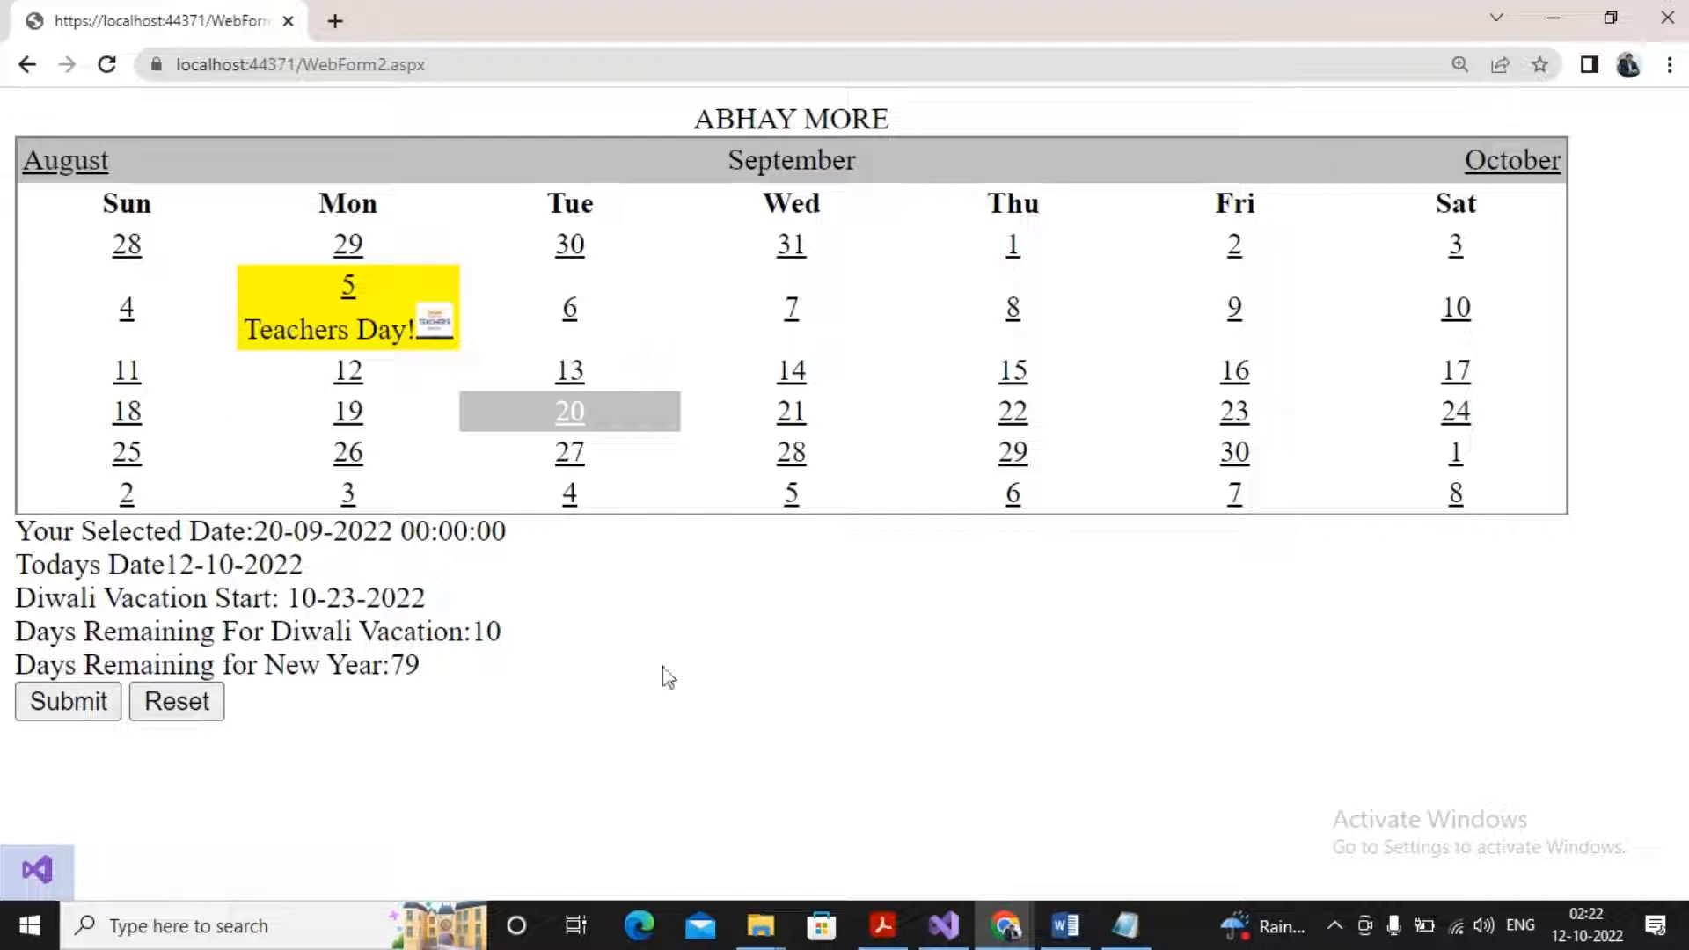
pyautogui.moveTo(1585, 925)
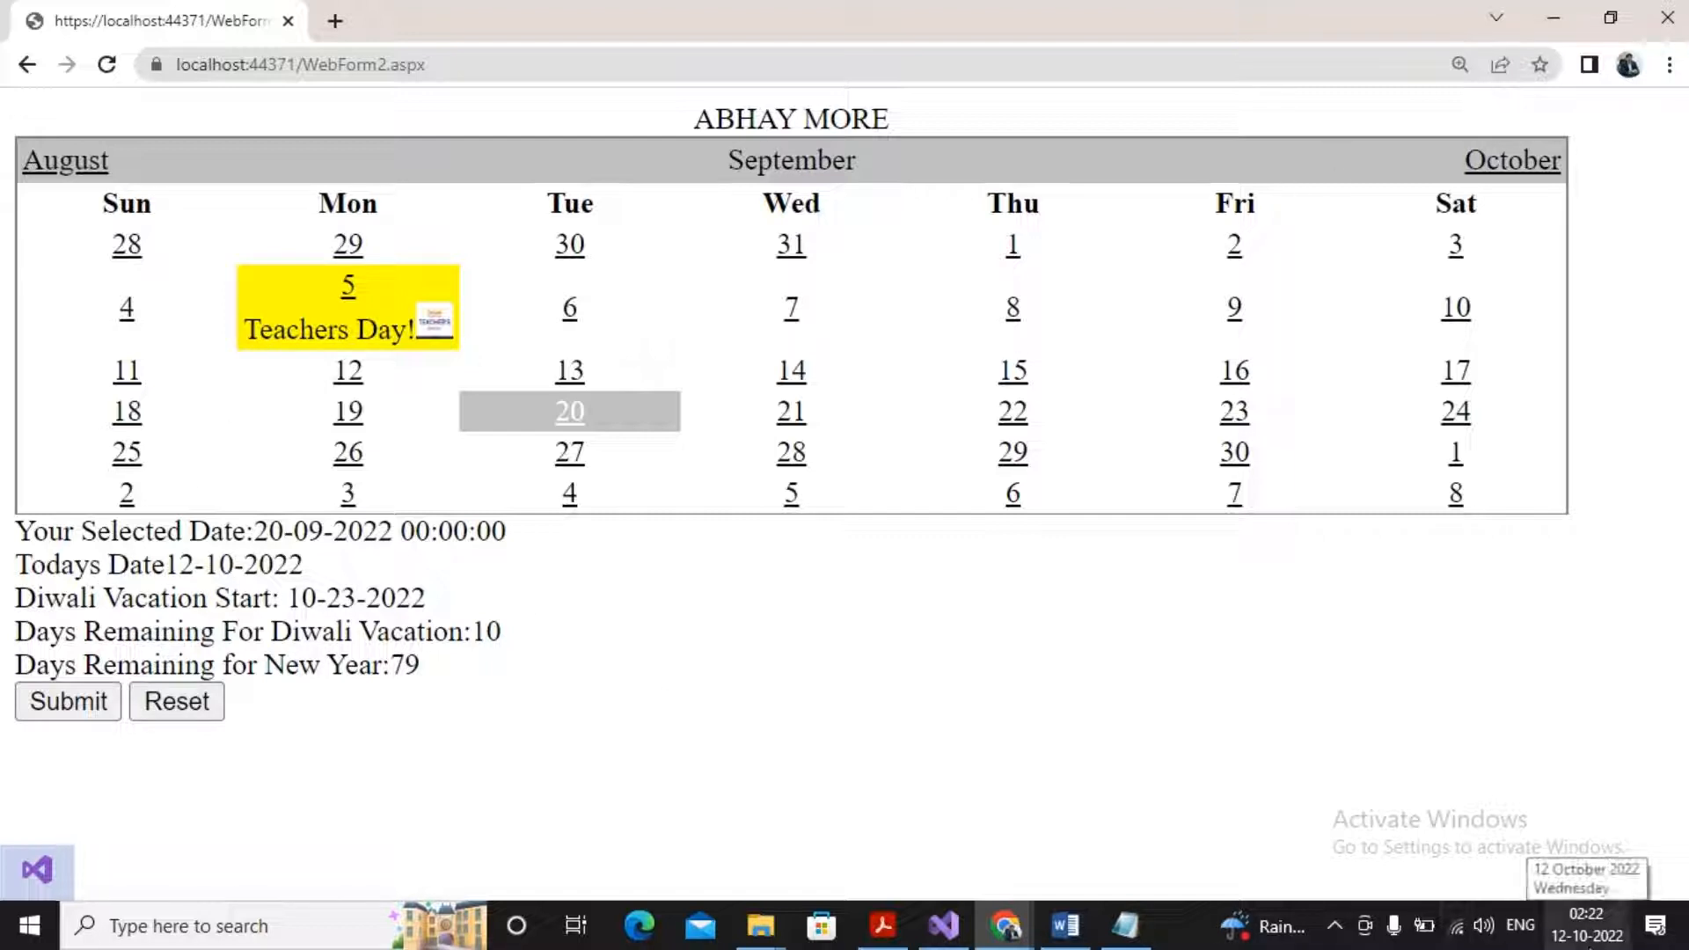
pyautogui.click(940, 925)
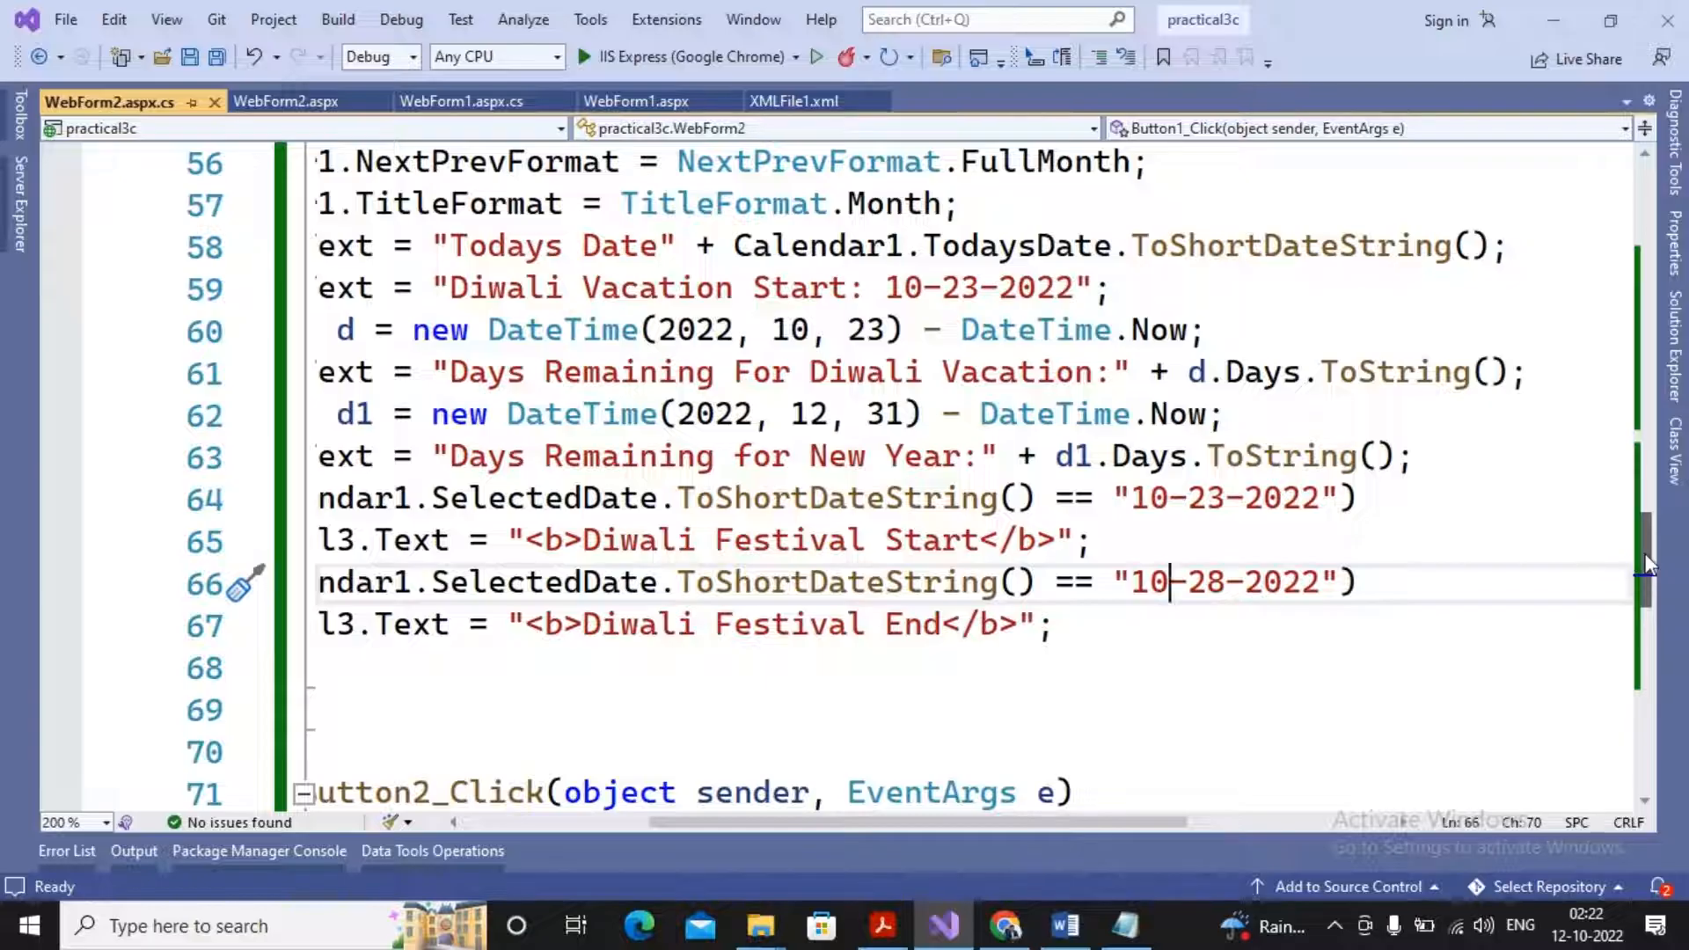
# Step: Replace Calendar1.TodaysDate with Calendar1.SelectedDate on the Todays Date line
pyautogui.scroll(3)
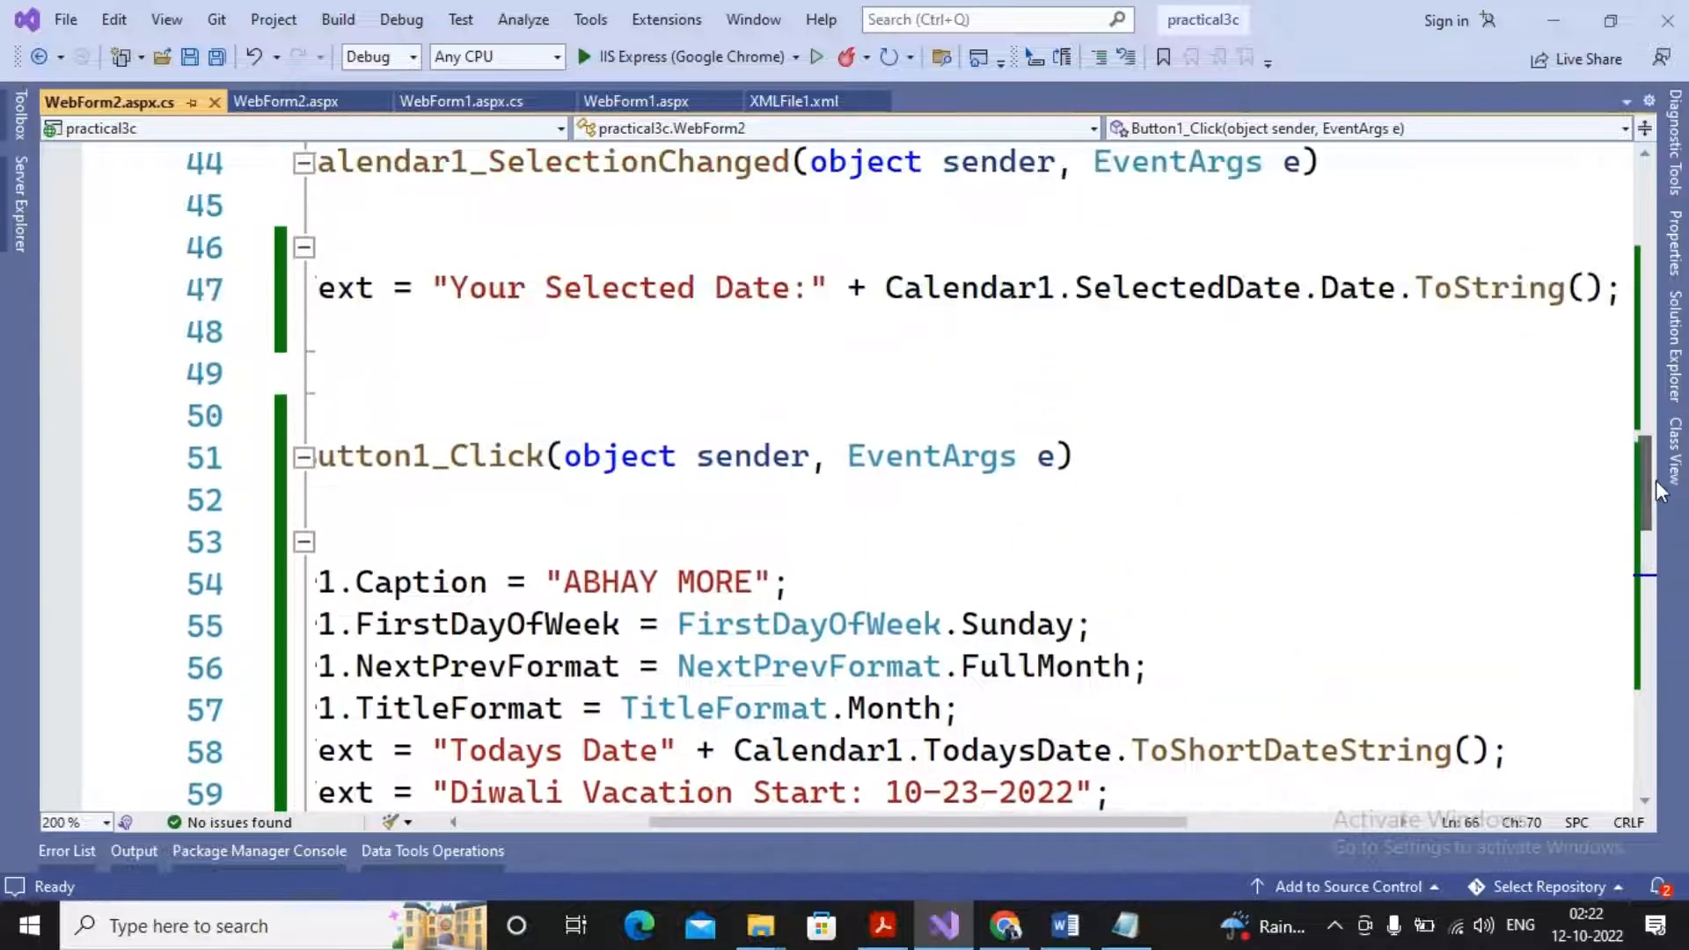
pyautogui.moveTo(1178, 287)
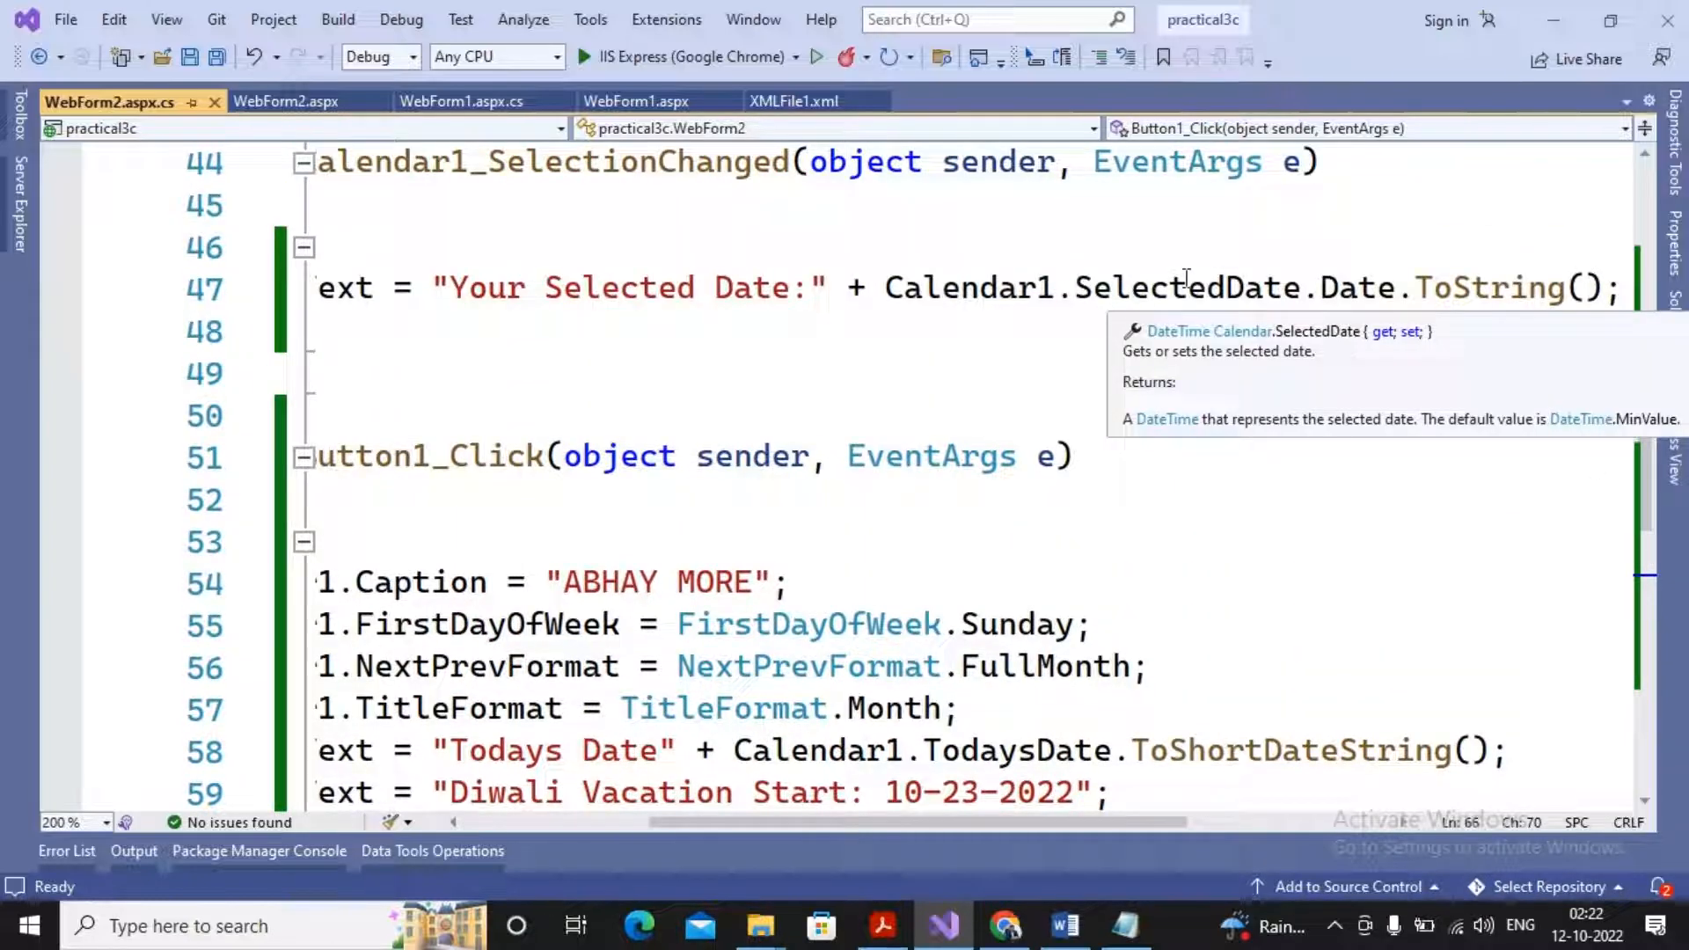
pyautogui.moveTo(1015, 751)
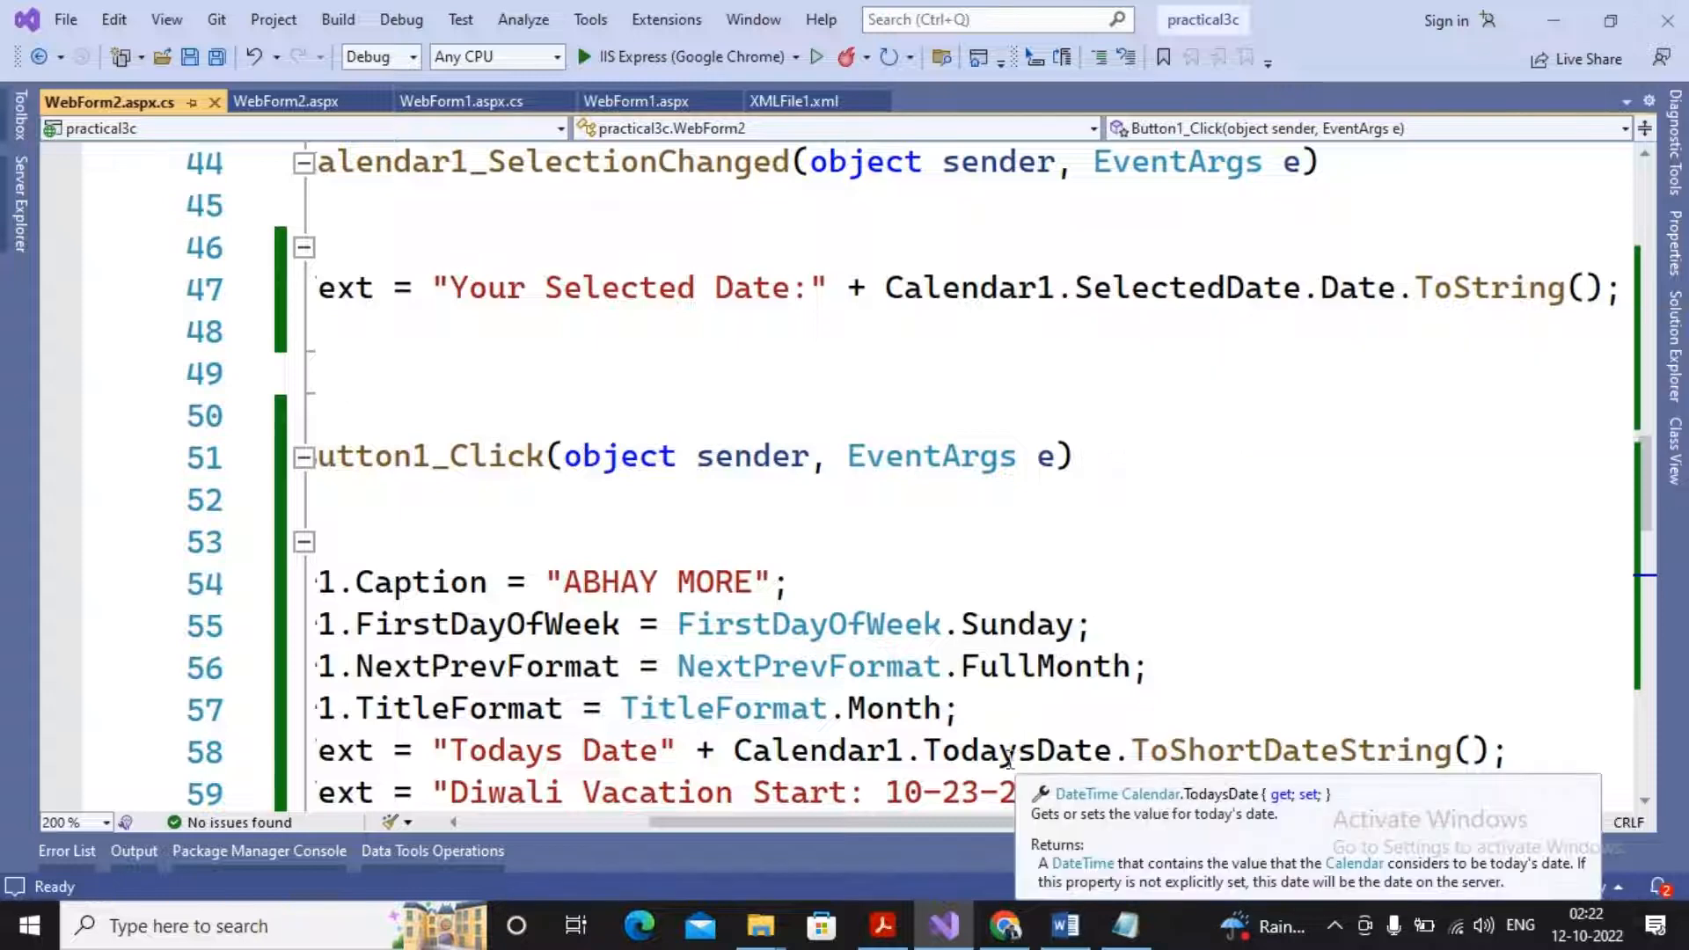
pyautogui.click(1116, 751)
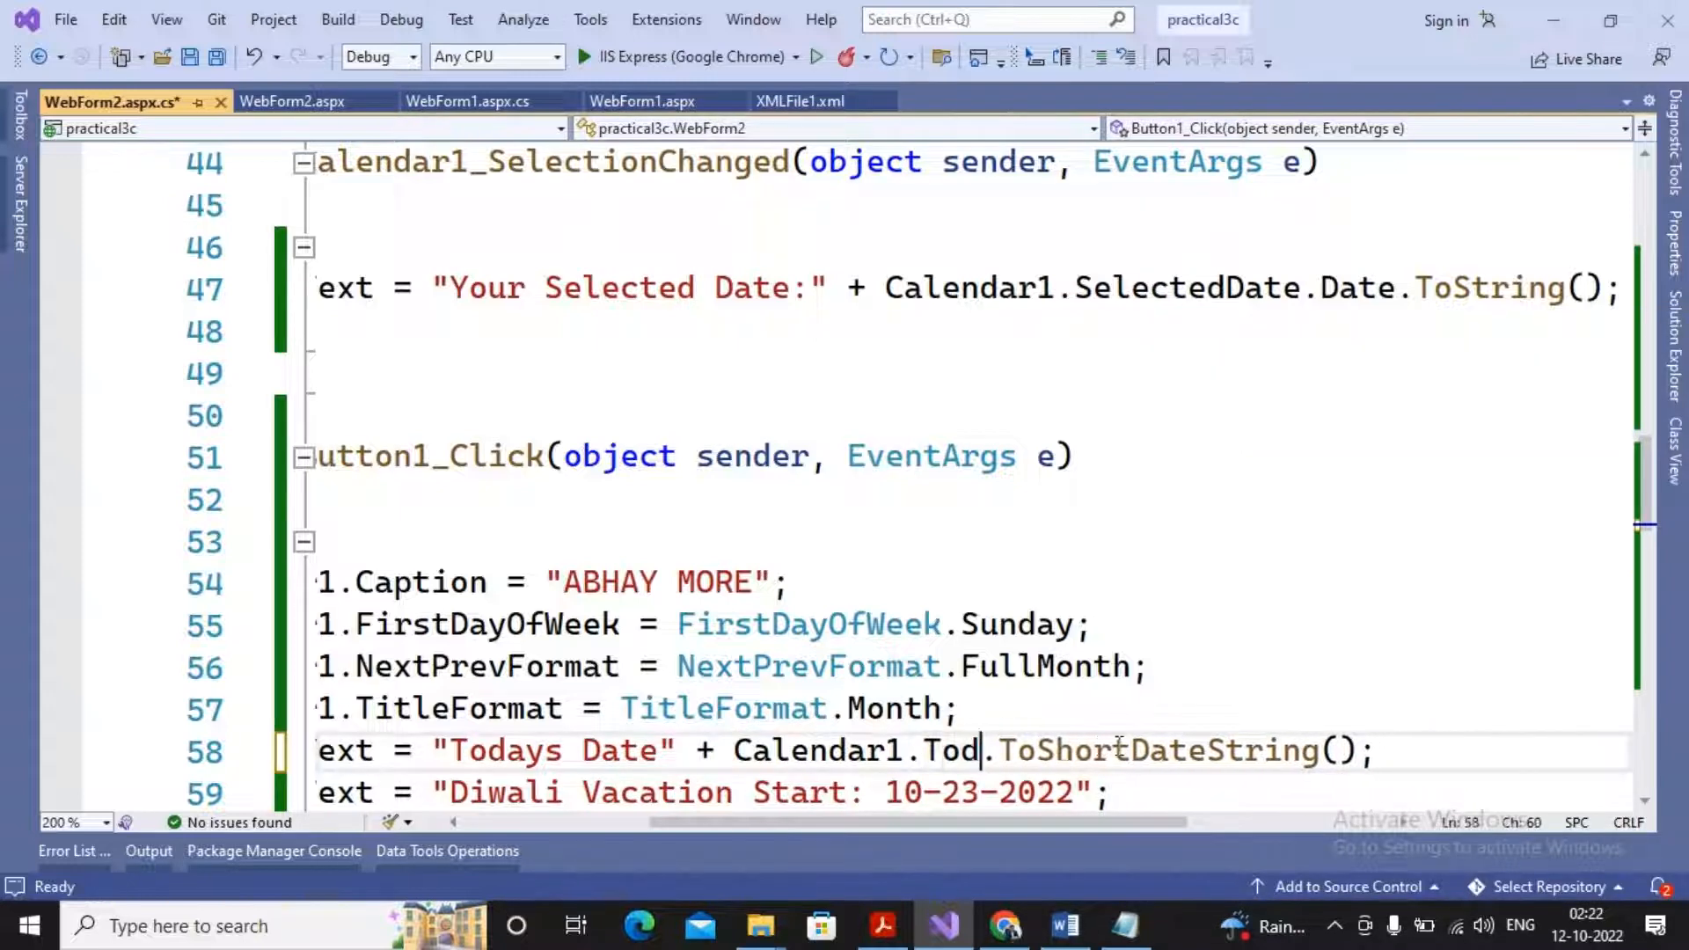
pyautogui.write('SelectedDate')
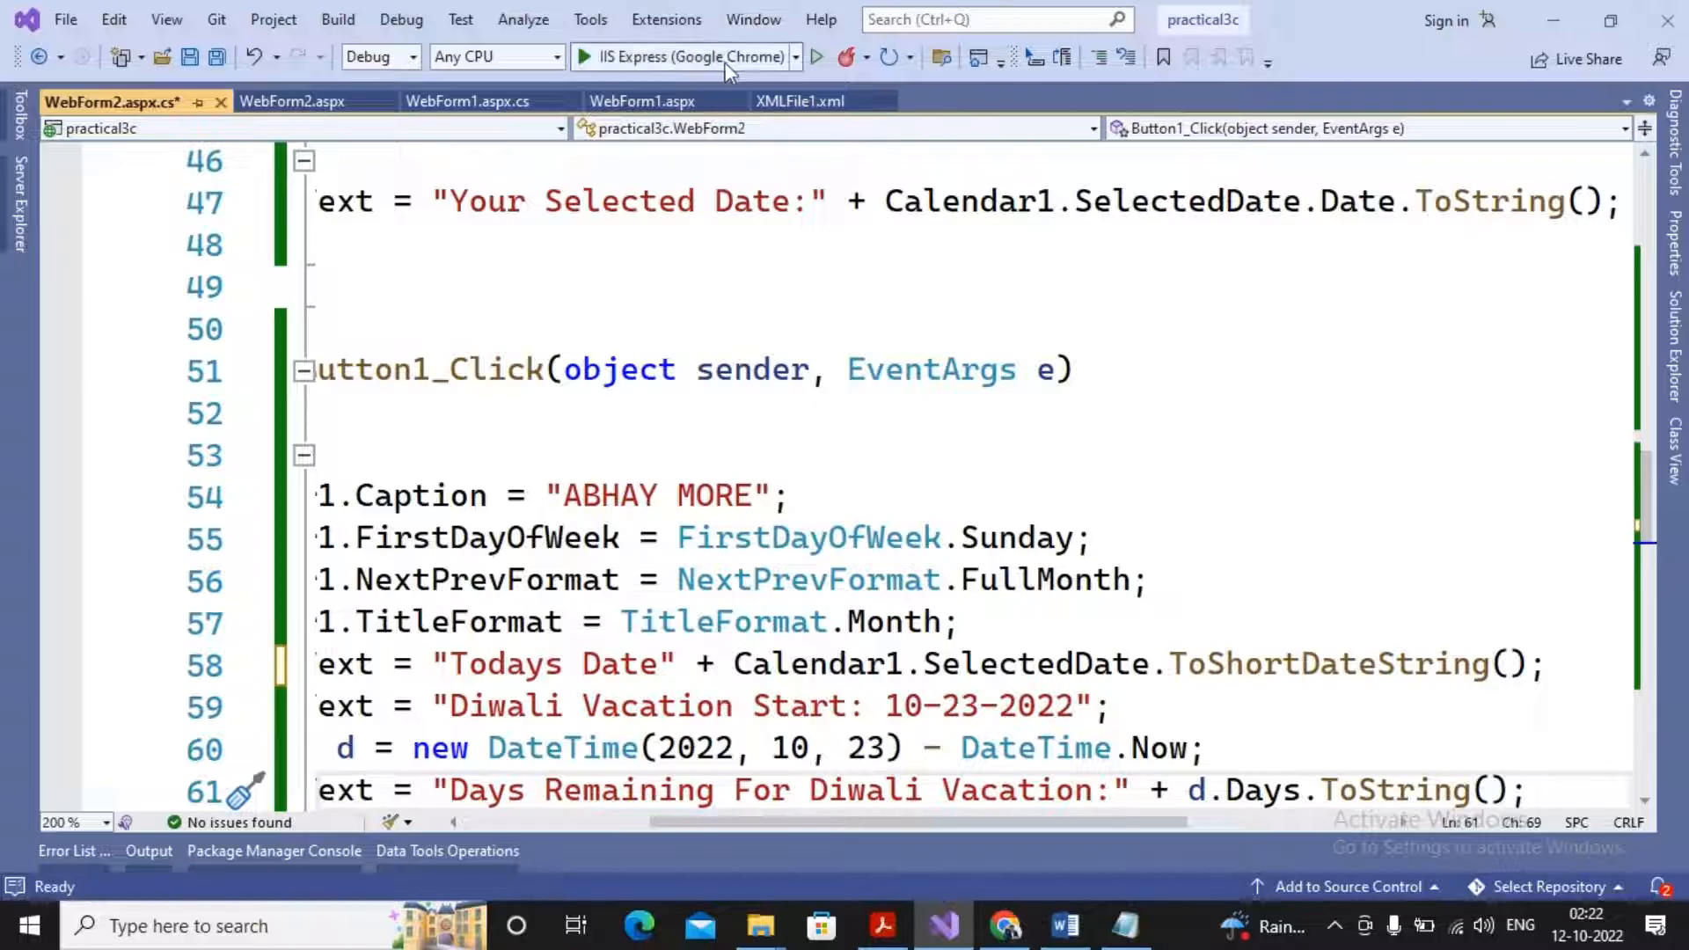
# Step: Rerun the updated form in Chrome, then return to the code in Visual Studio
pyautogui.click(582, 56)
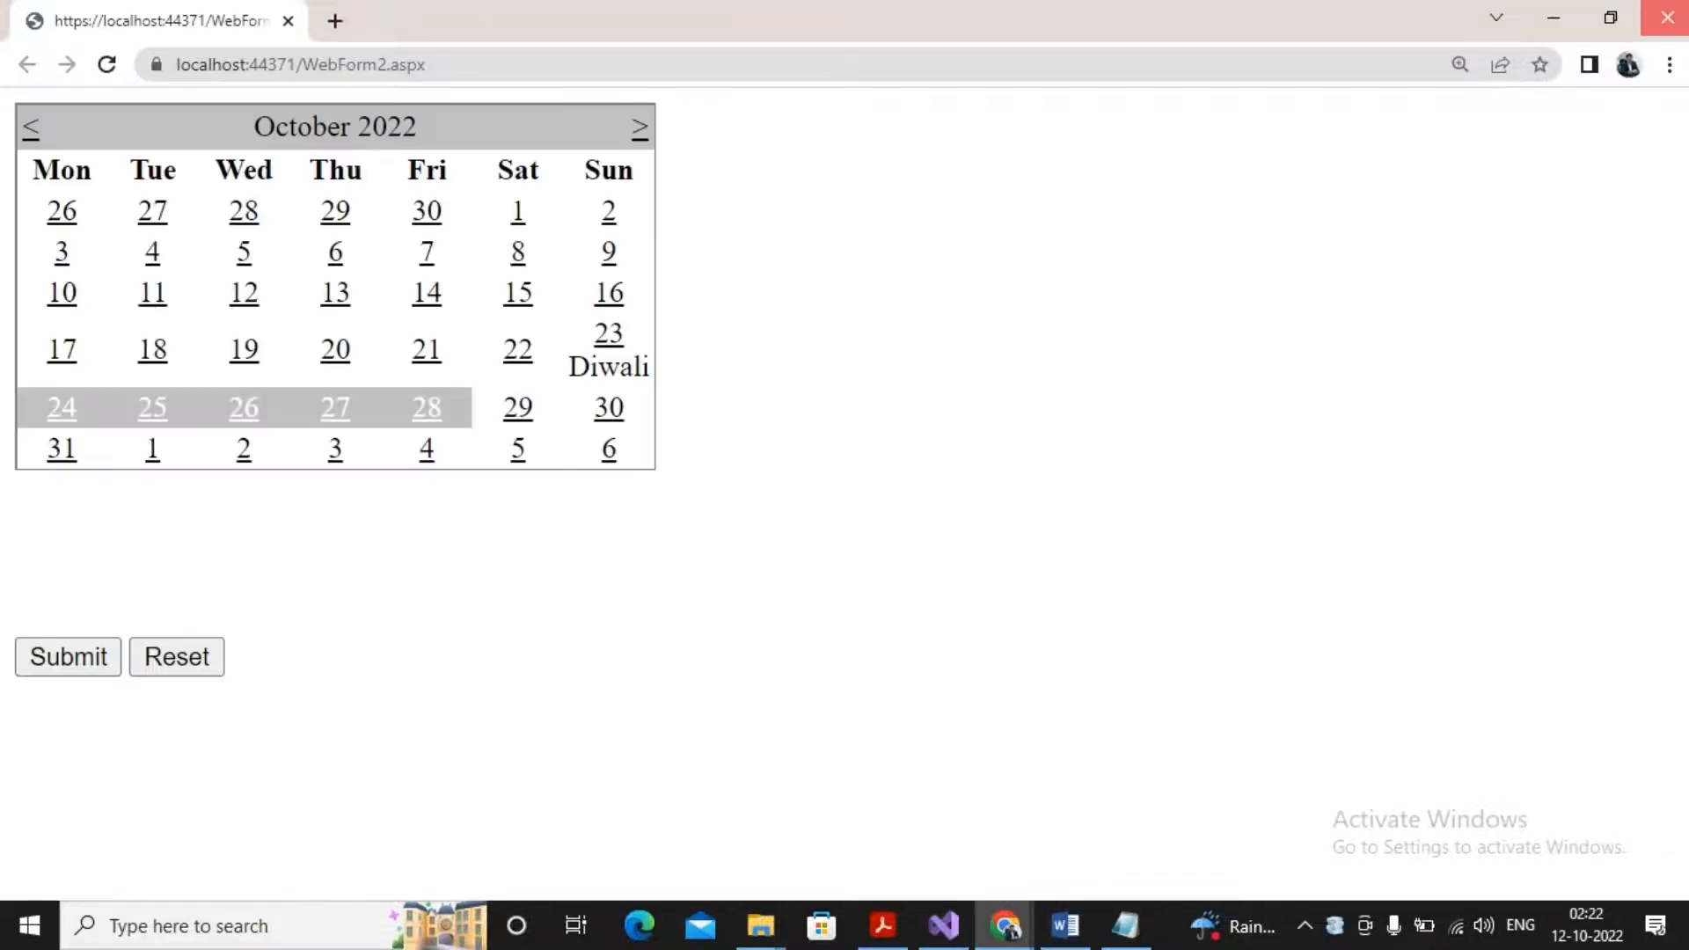
pyautogui.click(943, 926)
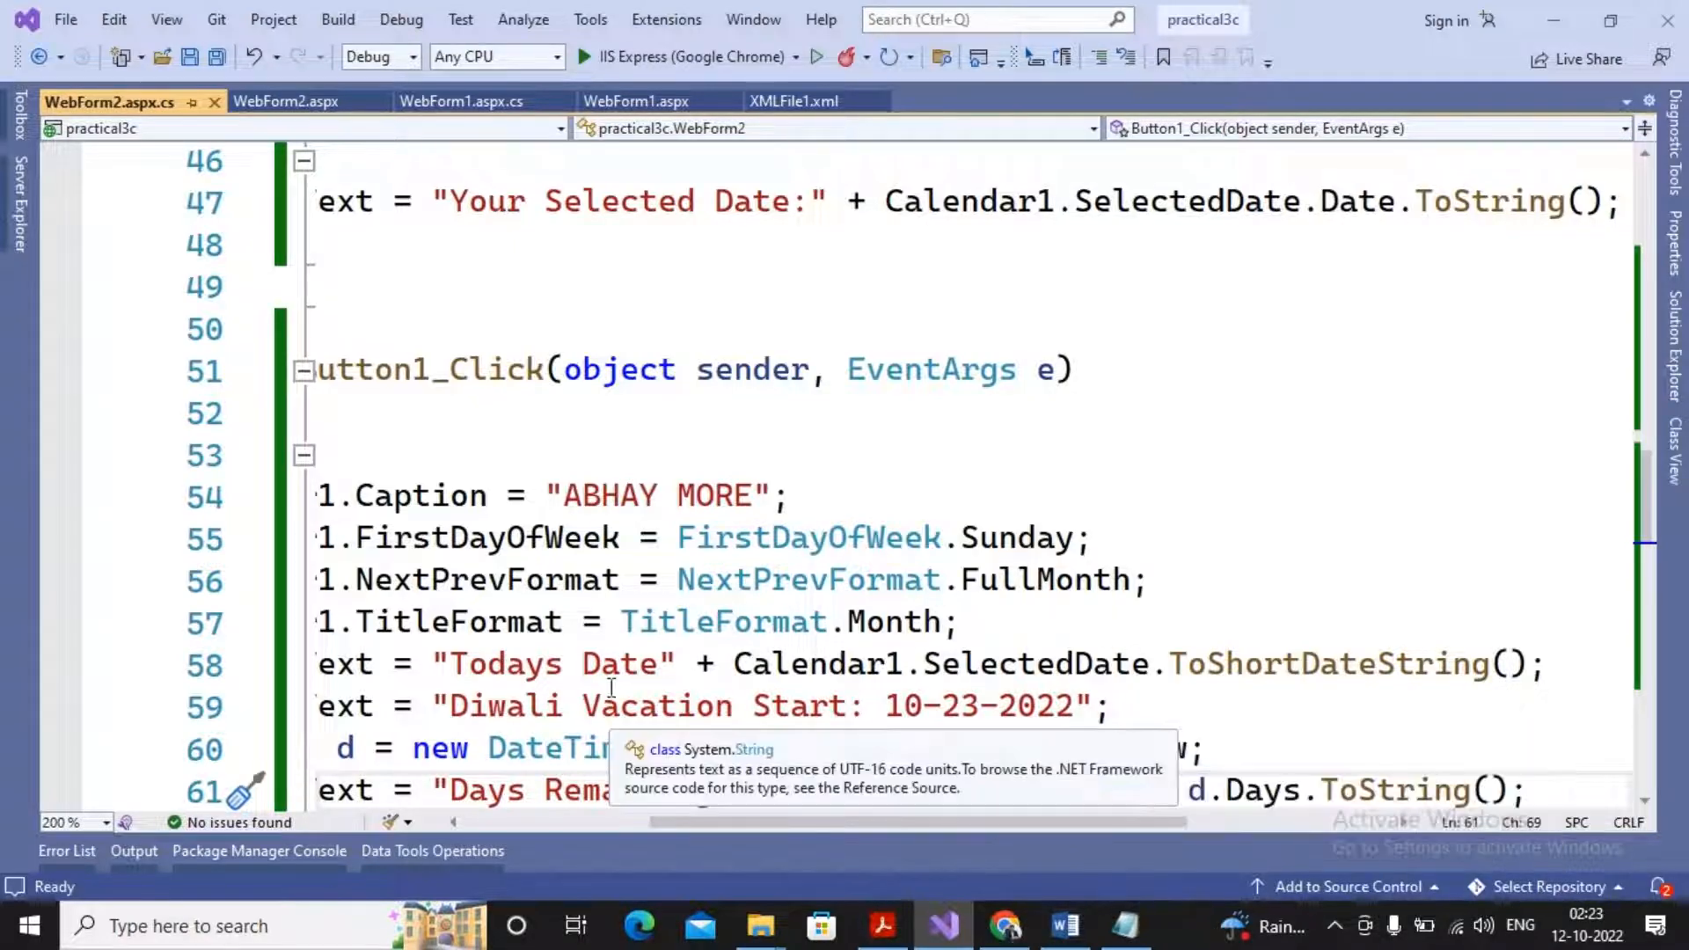
pyautogui.moveTo(1034, 748)
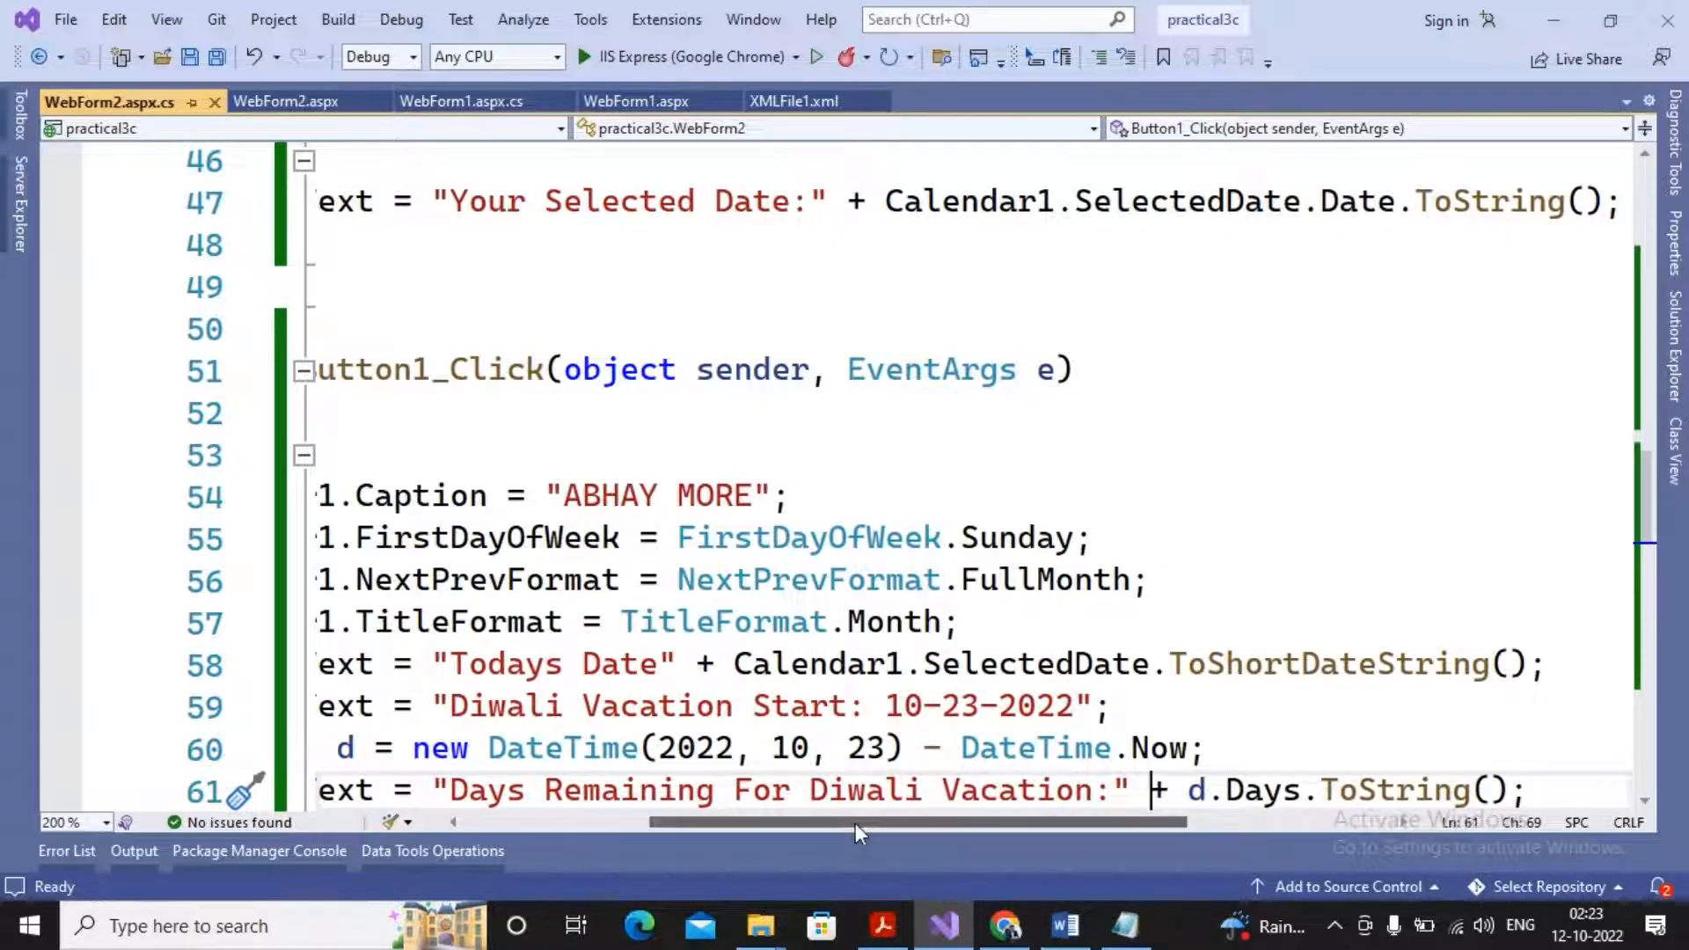
# Step: Replace DateTime.Now with Calendar1.SelectedDate in the d1 New Year TimeSpan on line 62
pyautogui.hscroll(-3)
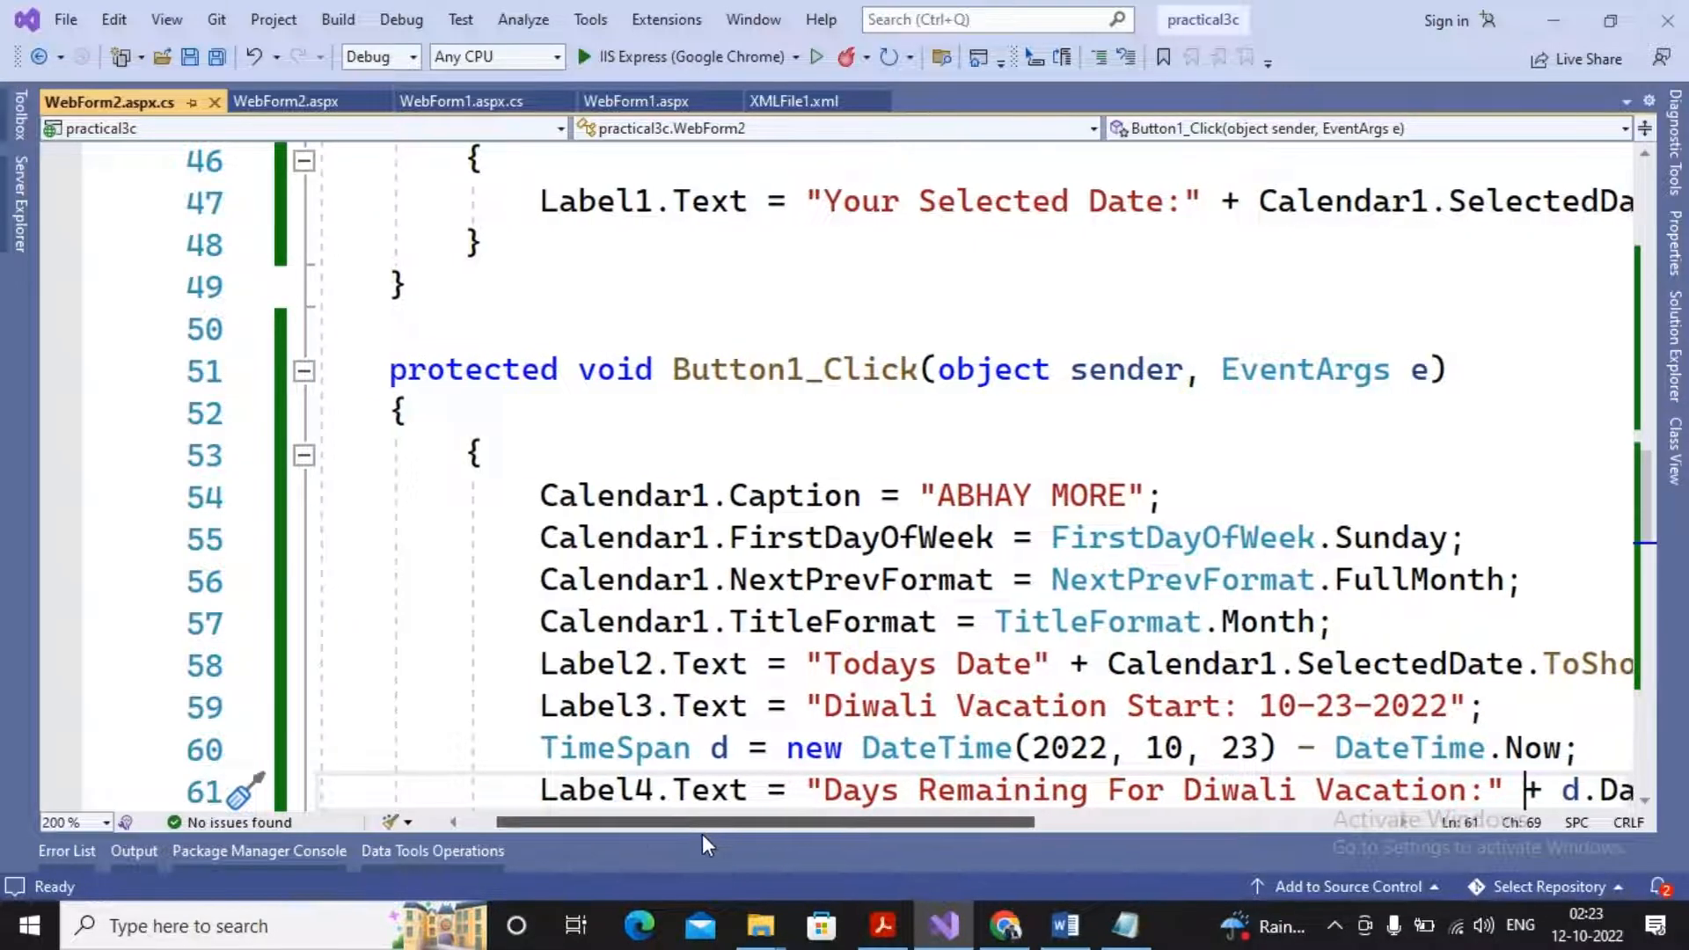
pyautogui.hscroll(-3)
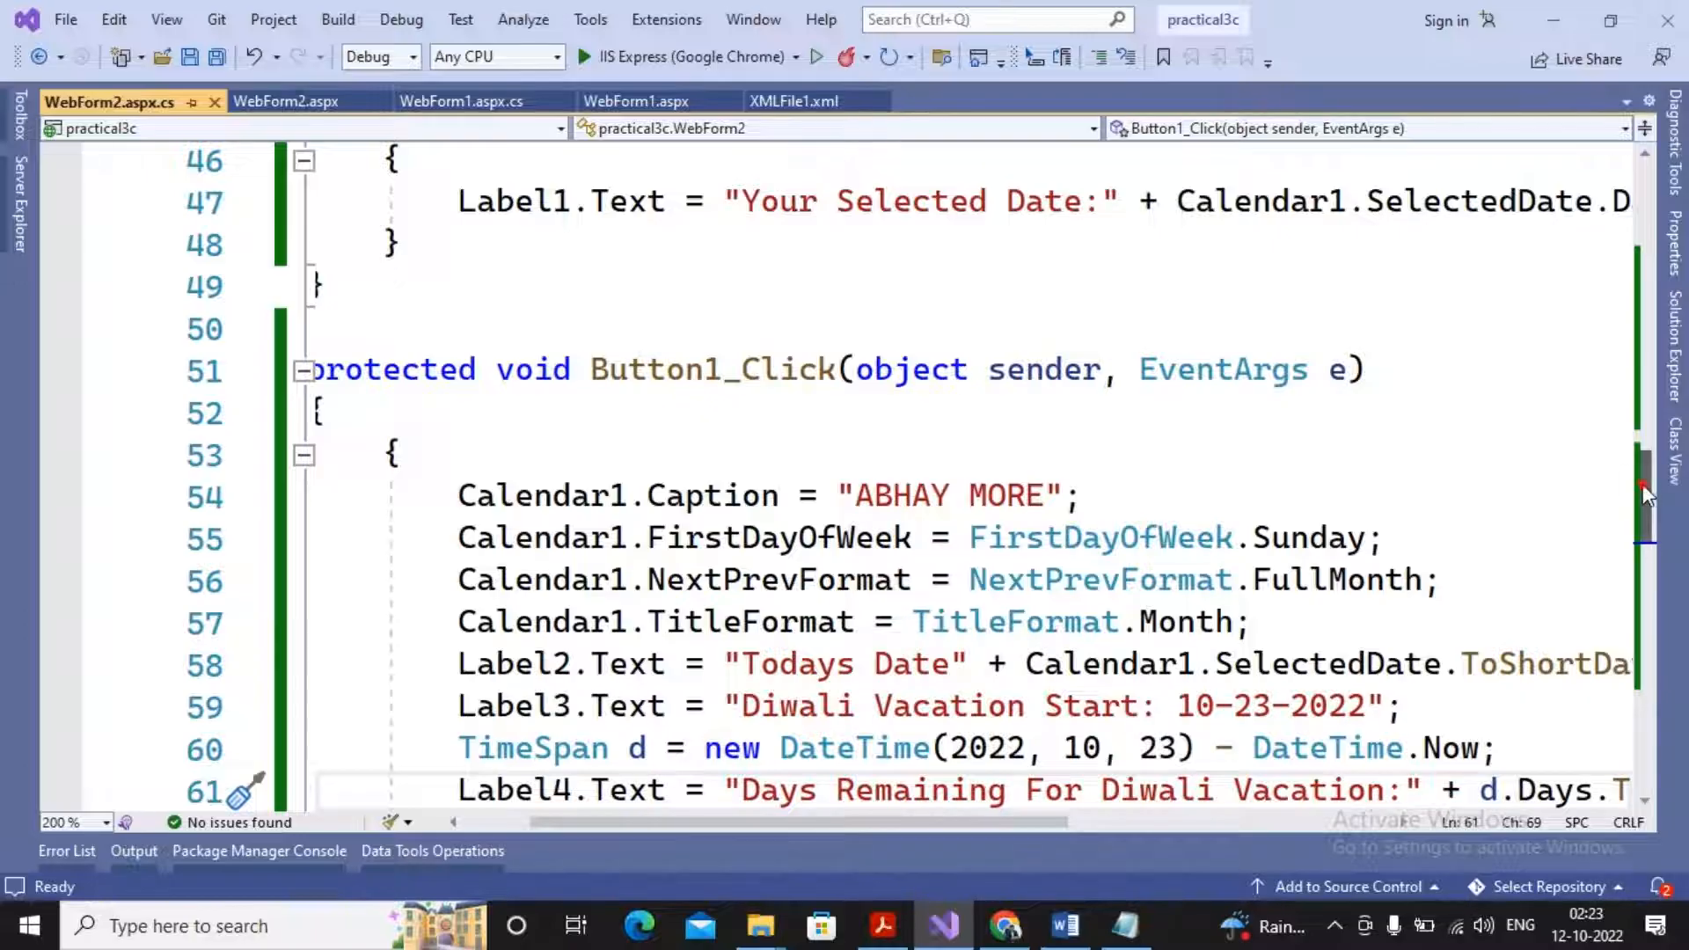
pyautogui.scroll(-3)
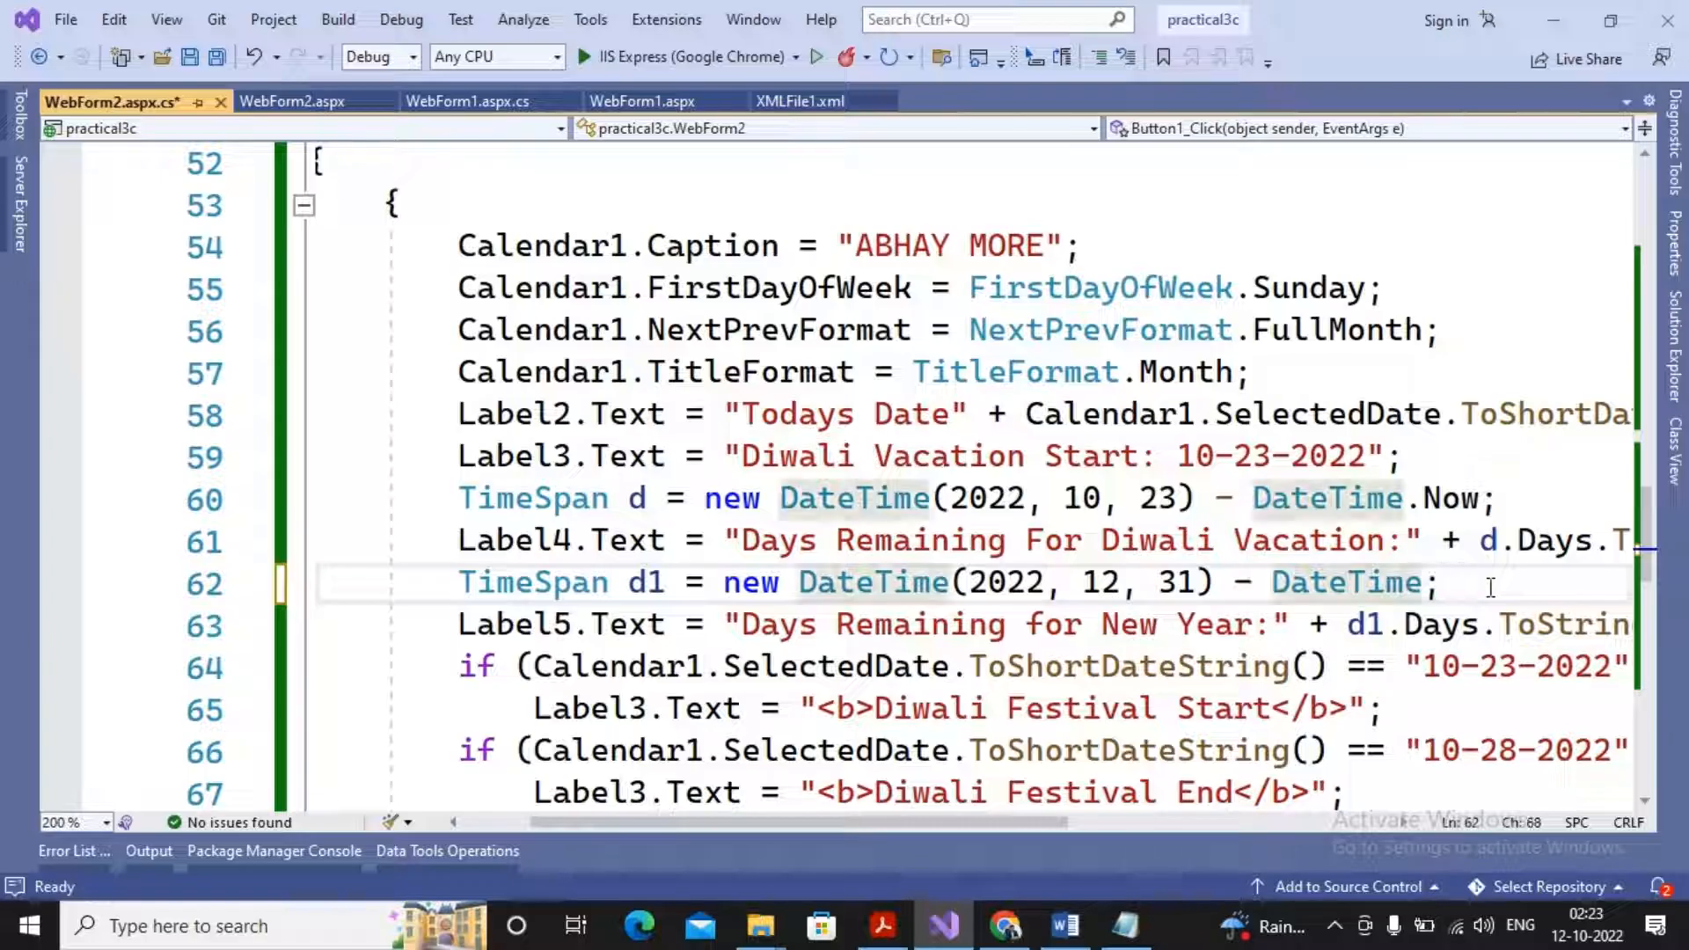
pyautogui.write('SELE')
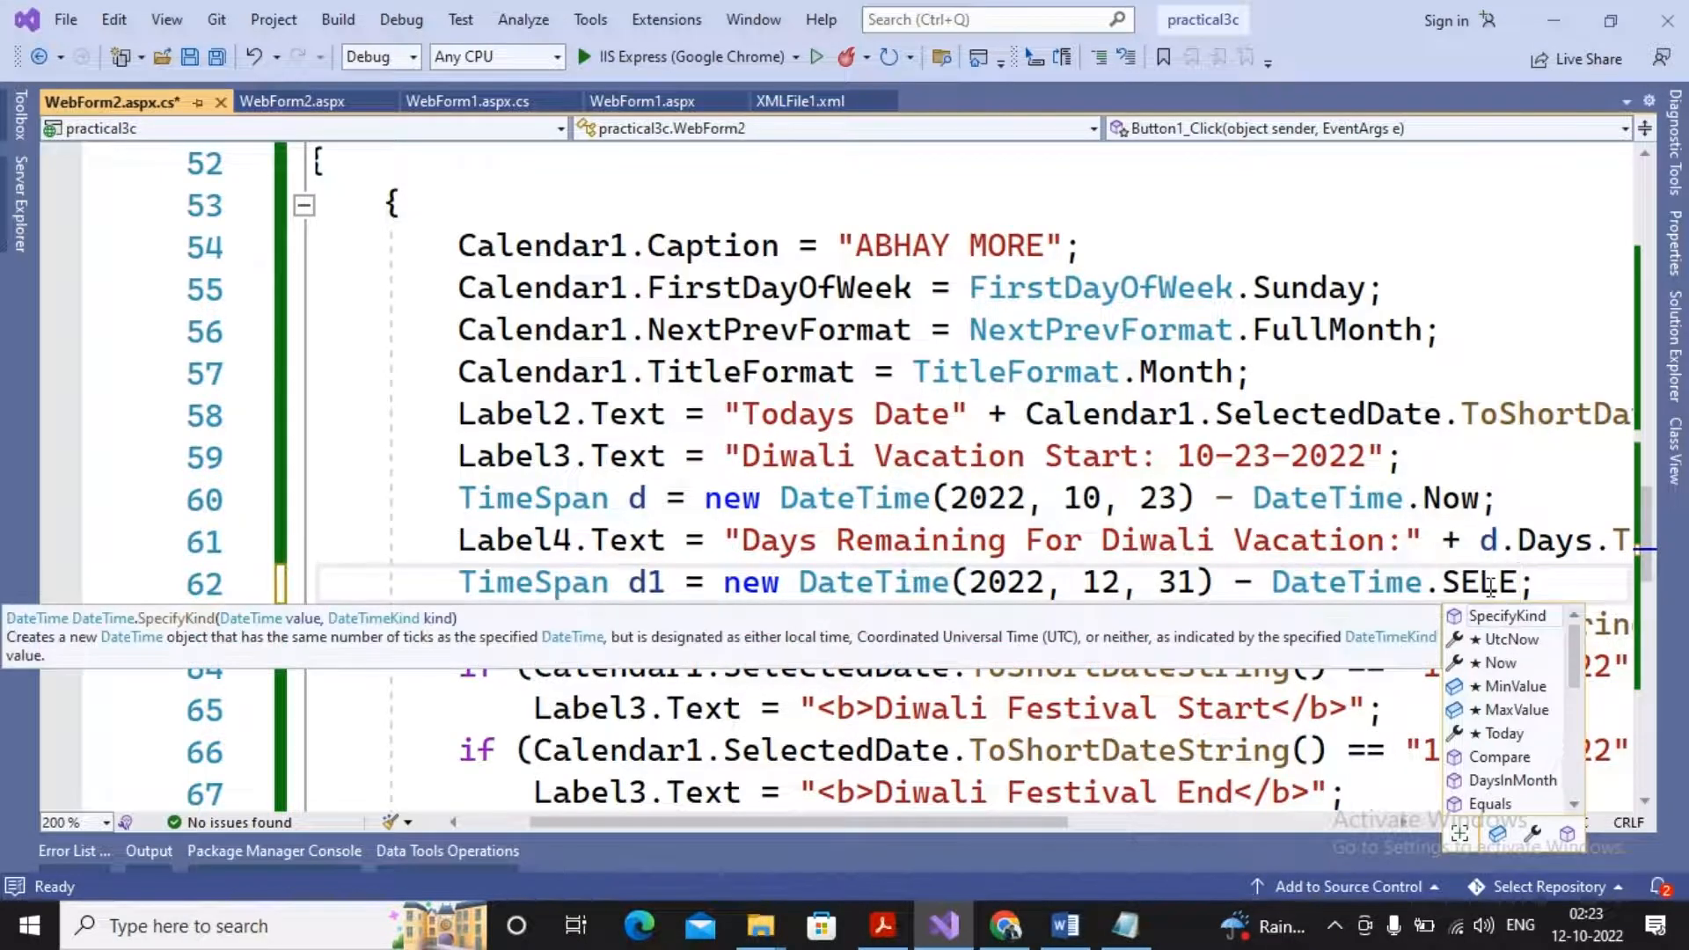
pyautogui.write('sele')
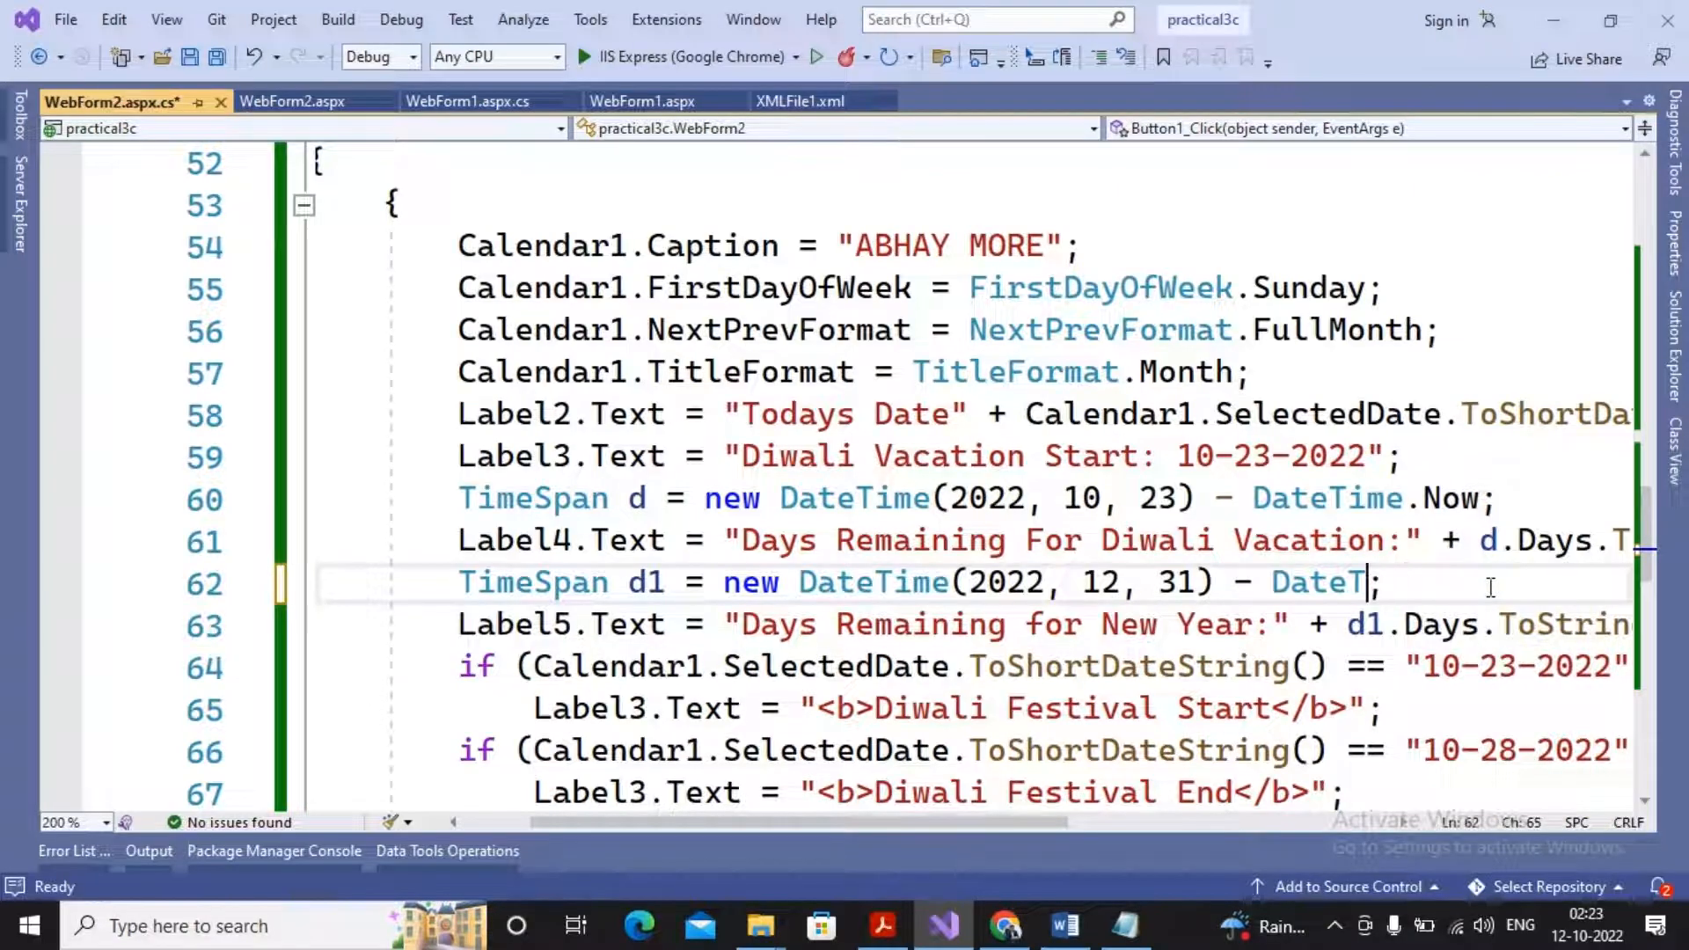
pyautogui.write('cal')
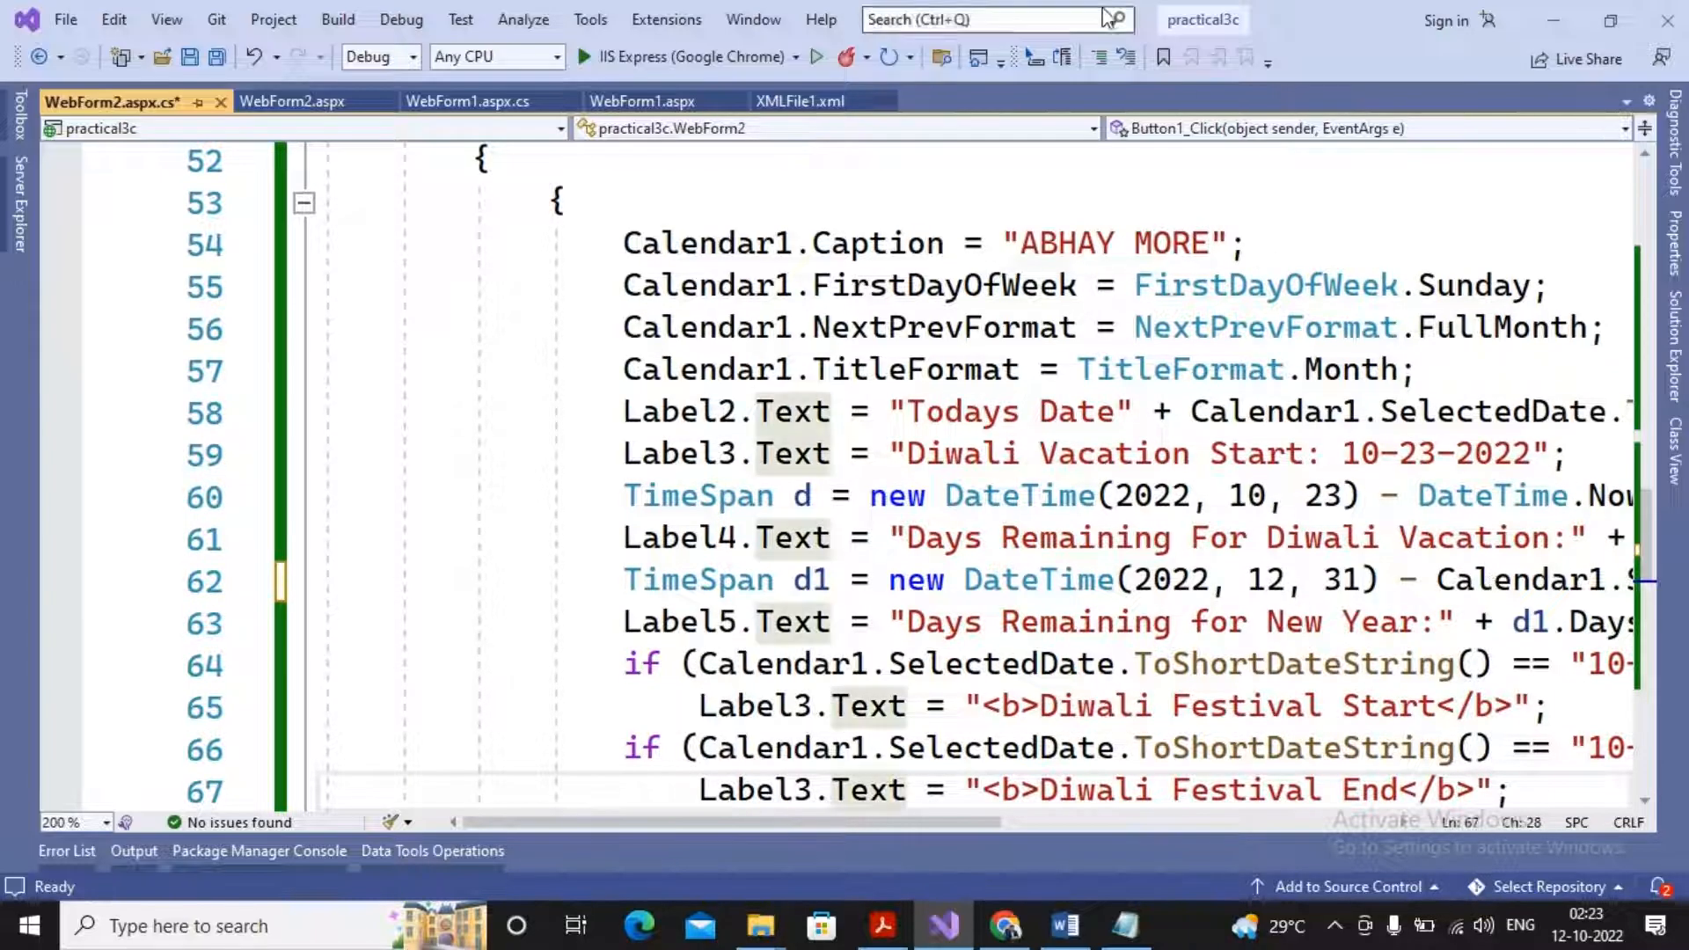
# Step: Launch the form in IIS Express, select the 28th and submit to see 94 New Year days
pyautogui.click(815, 57)
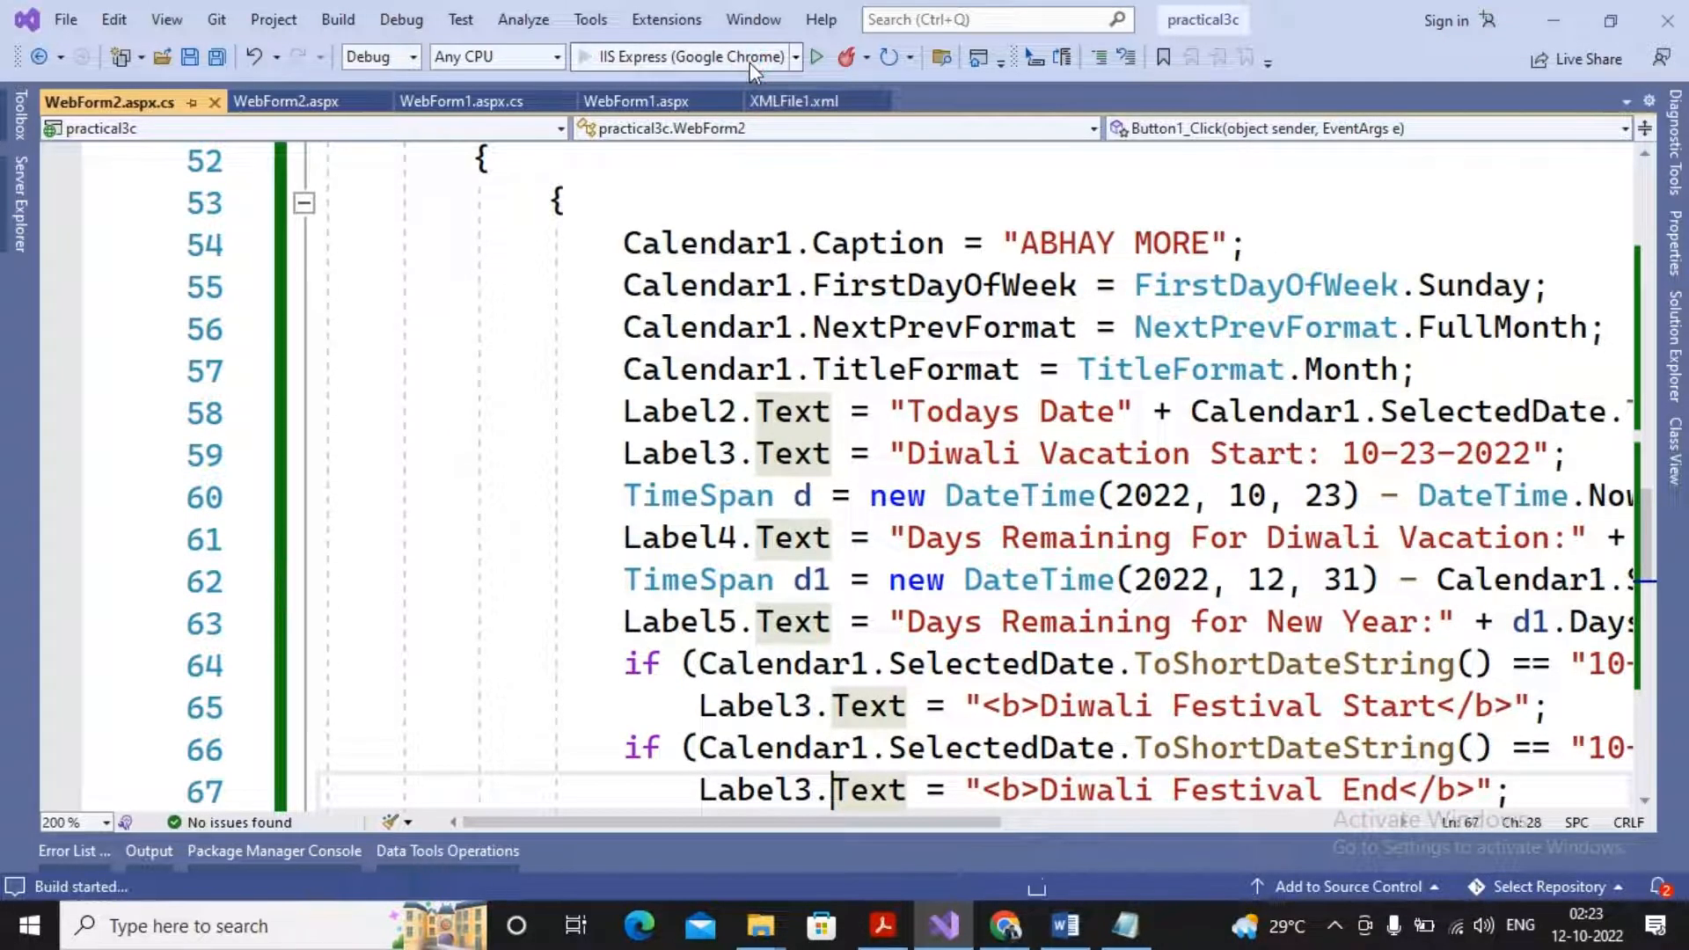
pyautogui.click(814, 57)
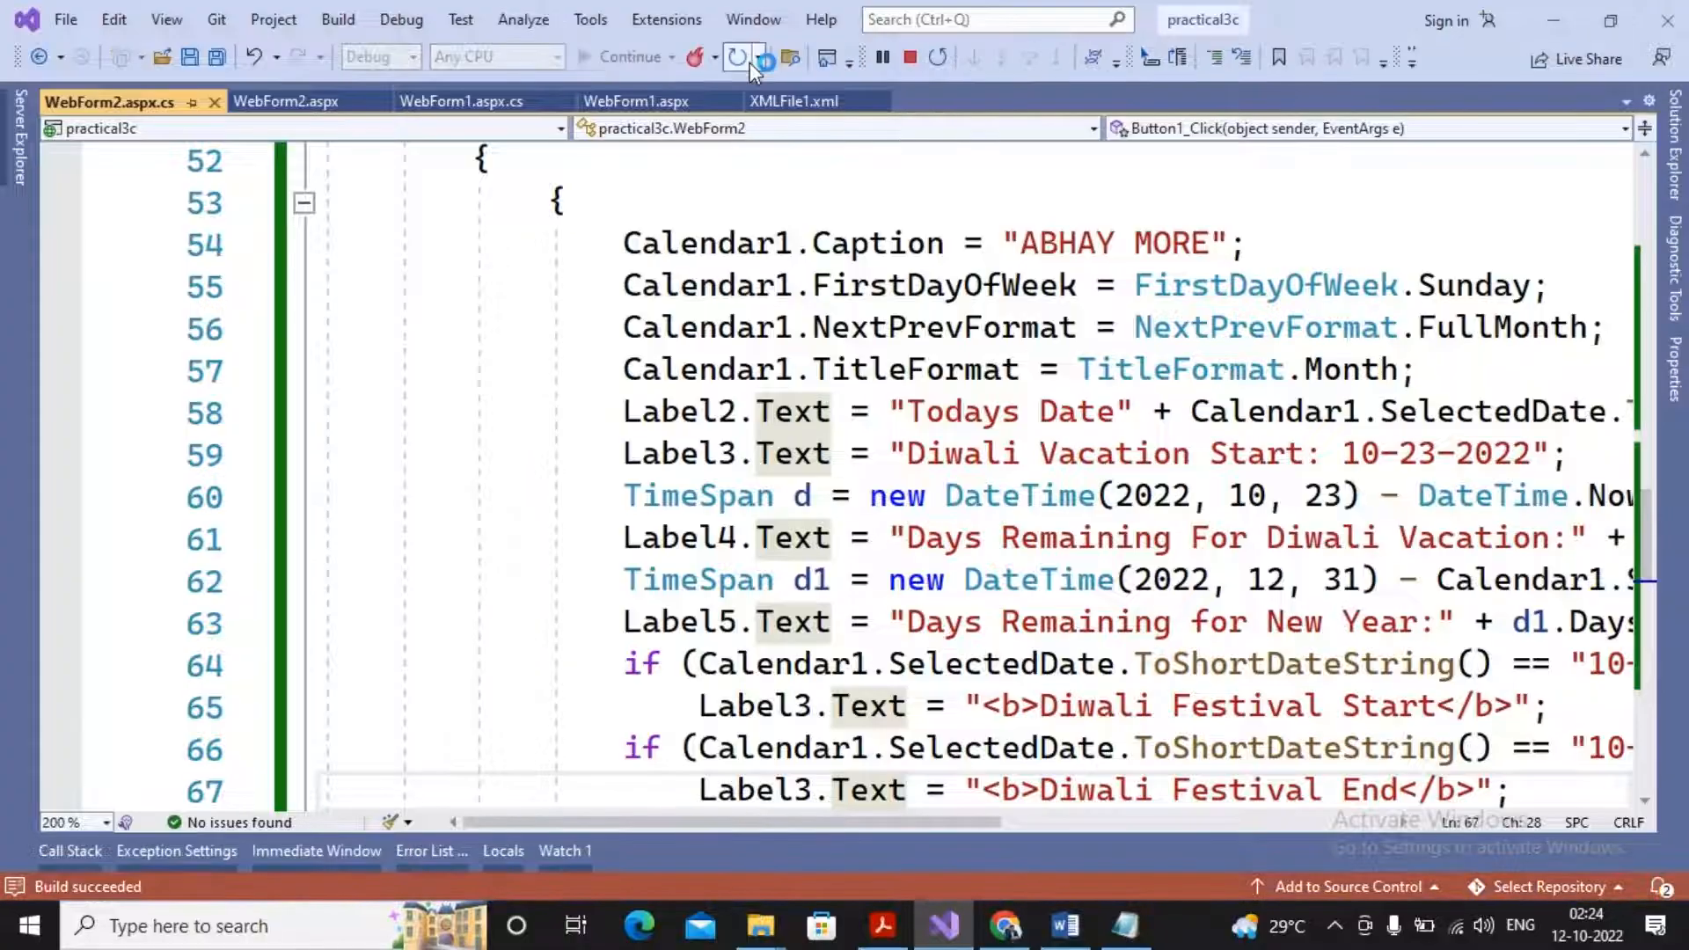
pyautogui.click(737, 56)
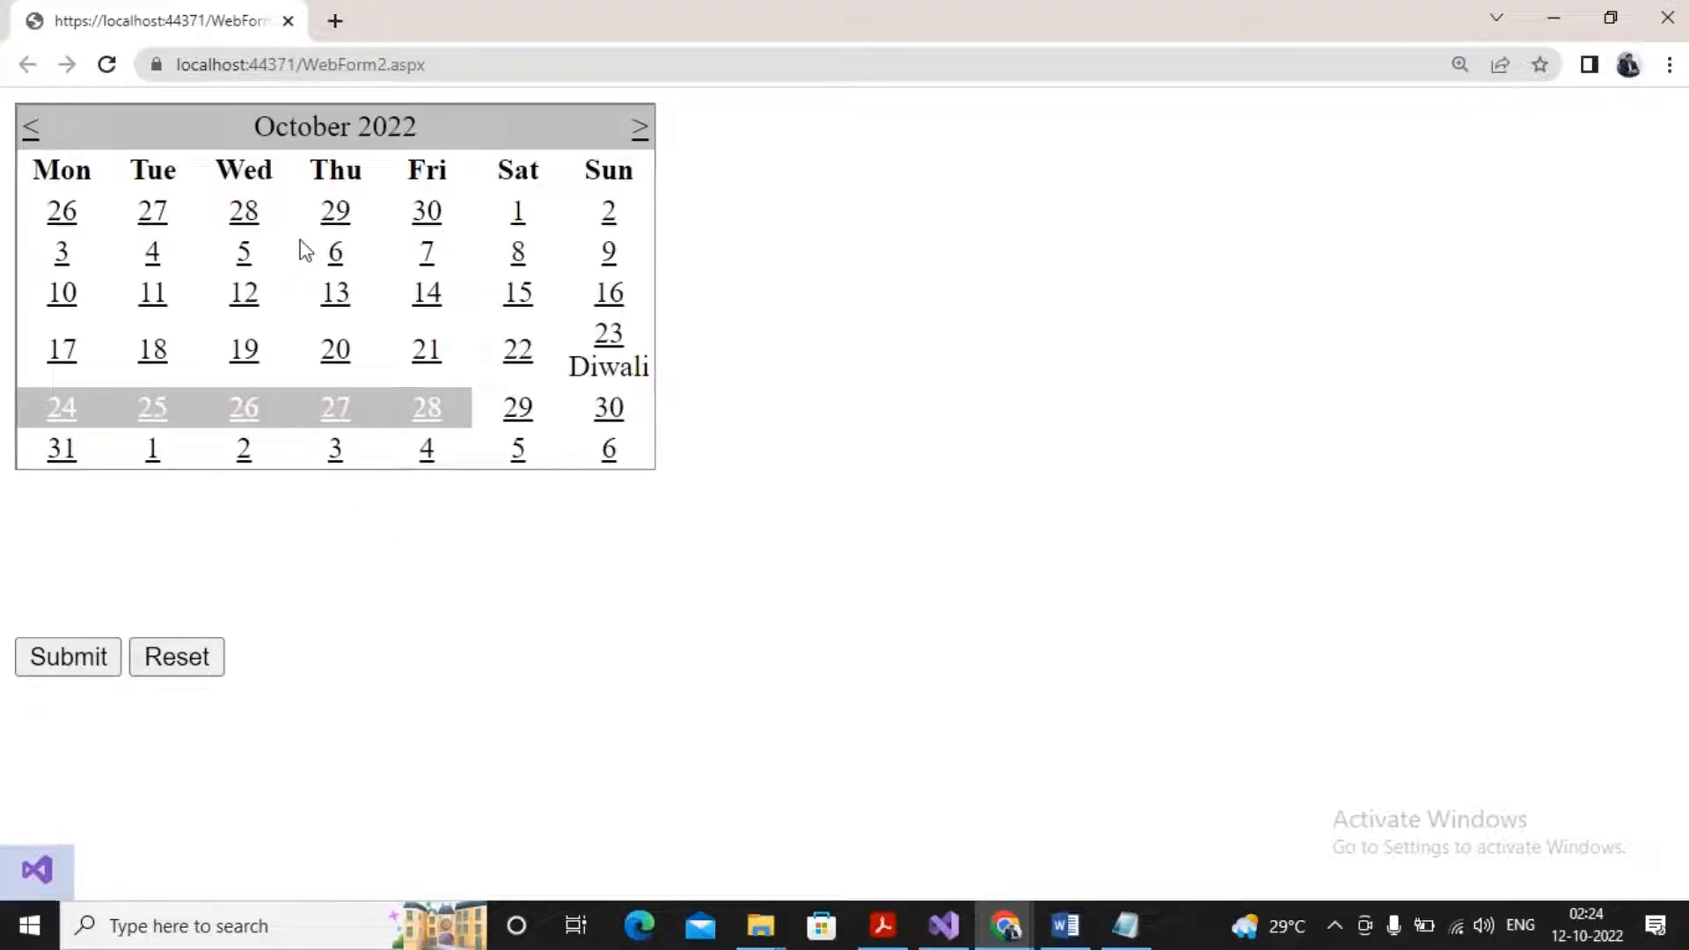
pyautogui.click(243, 211)
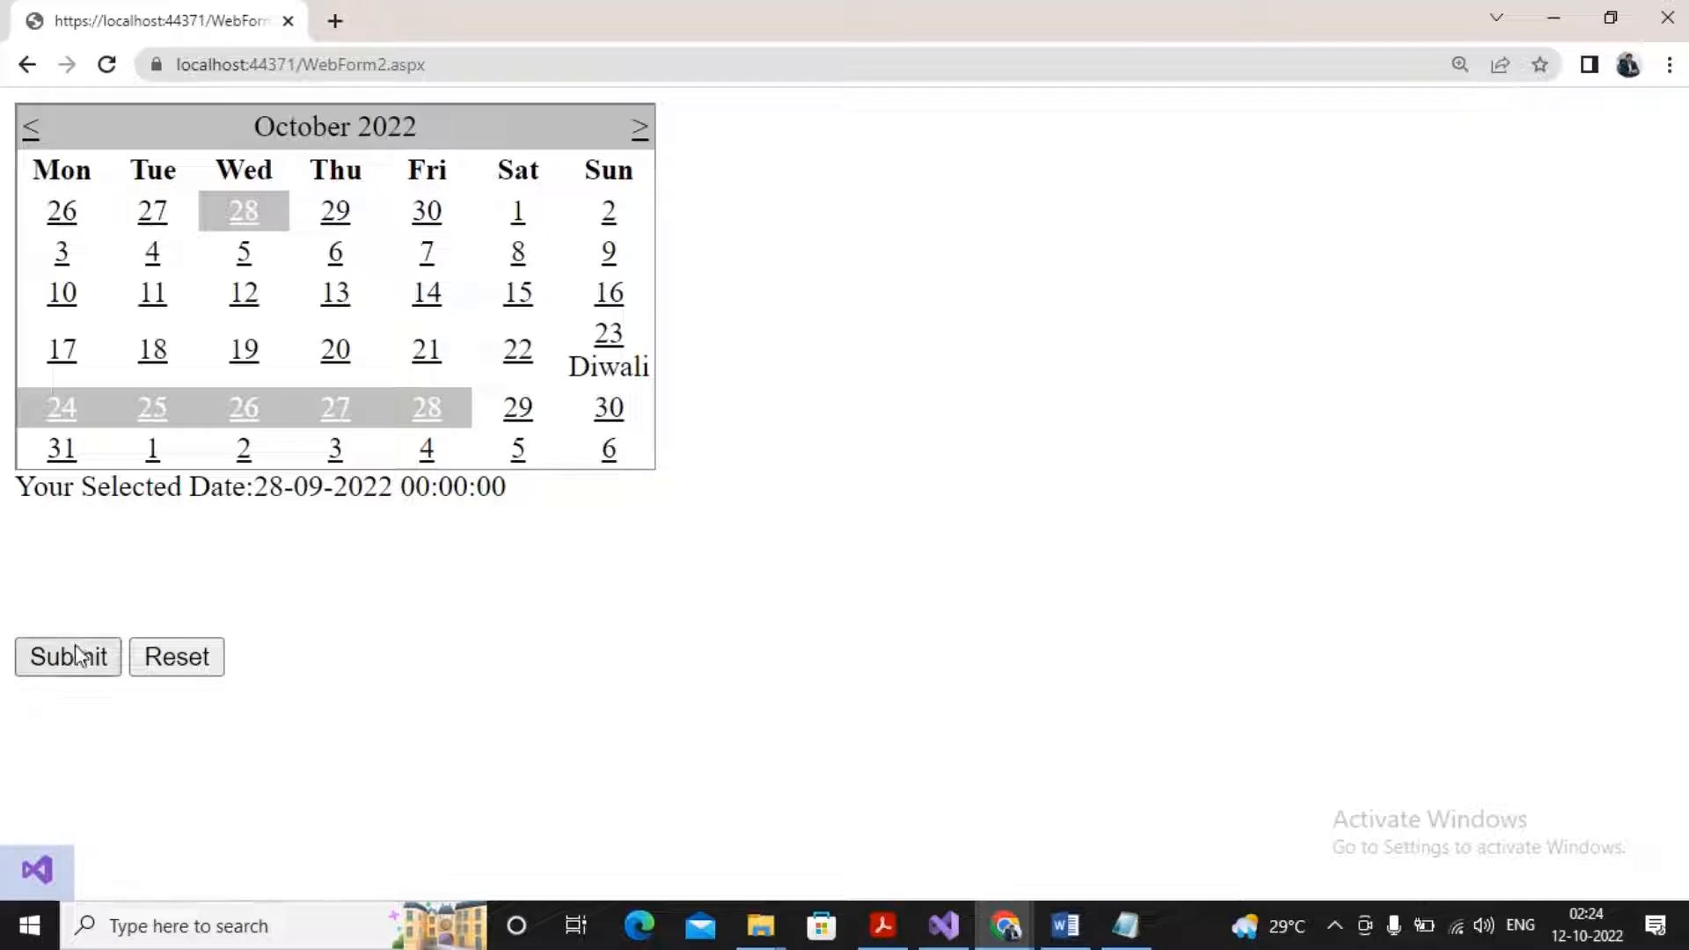
pyautogui.click(67, 656)
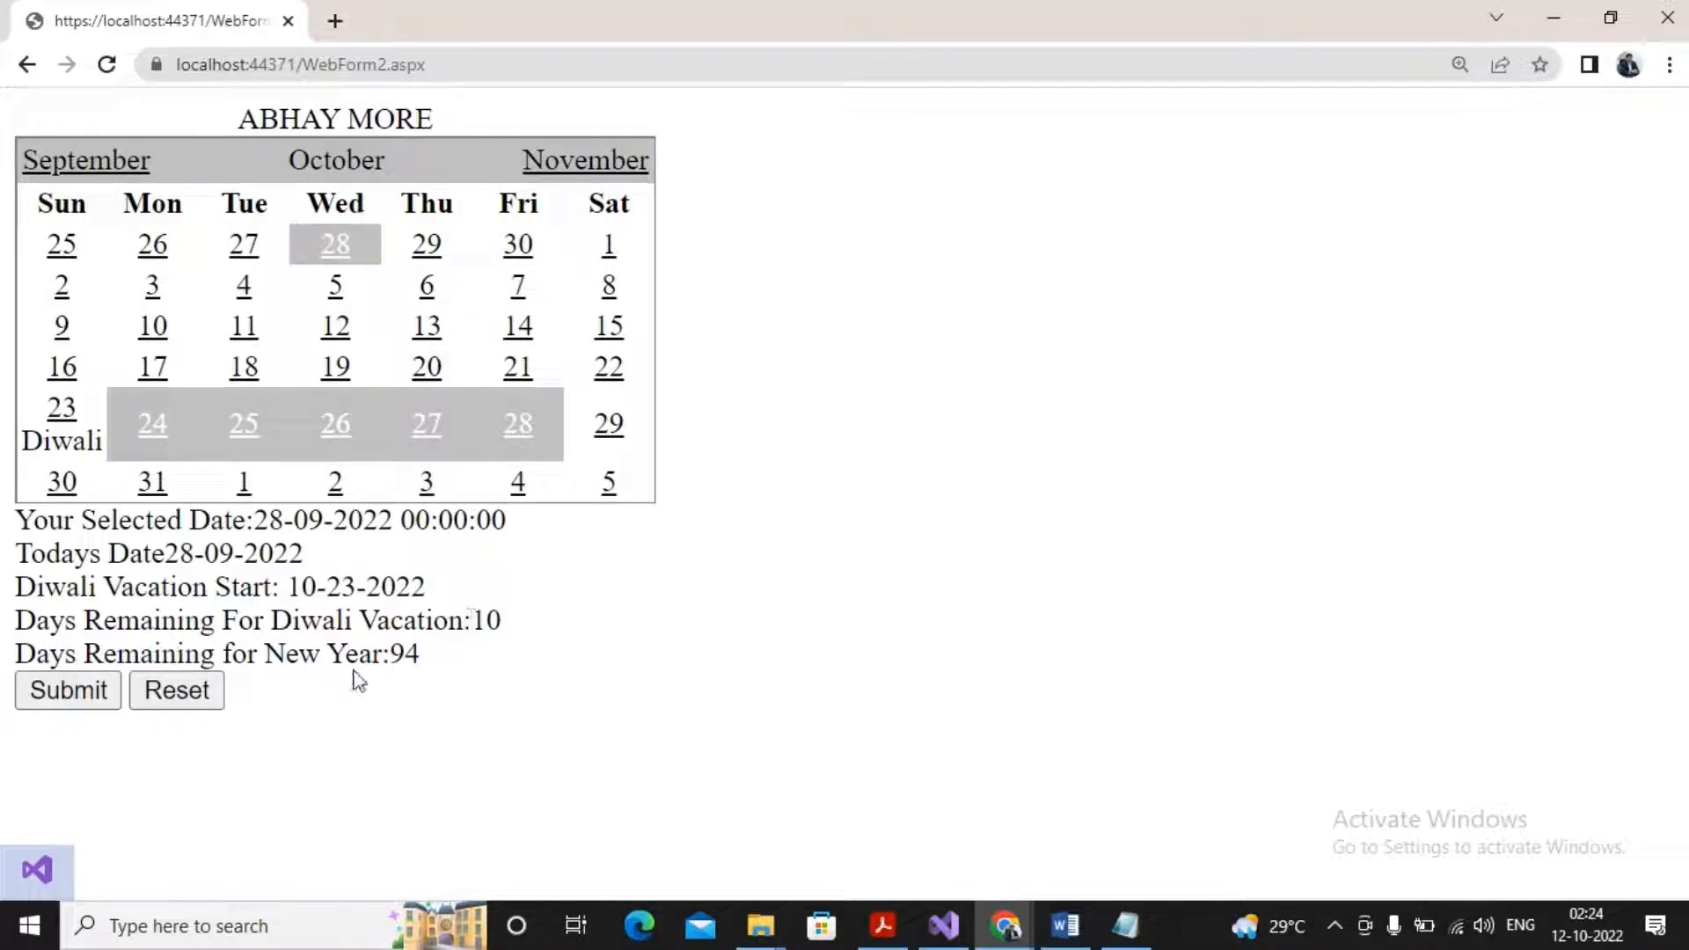
pyautogui.moveTo(463, 649)
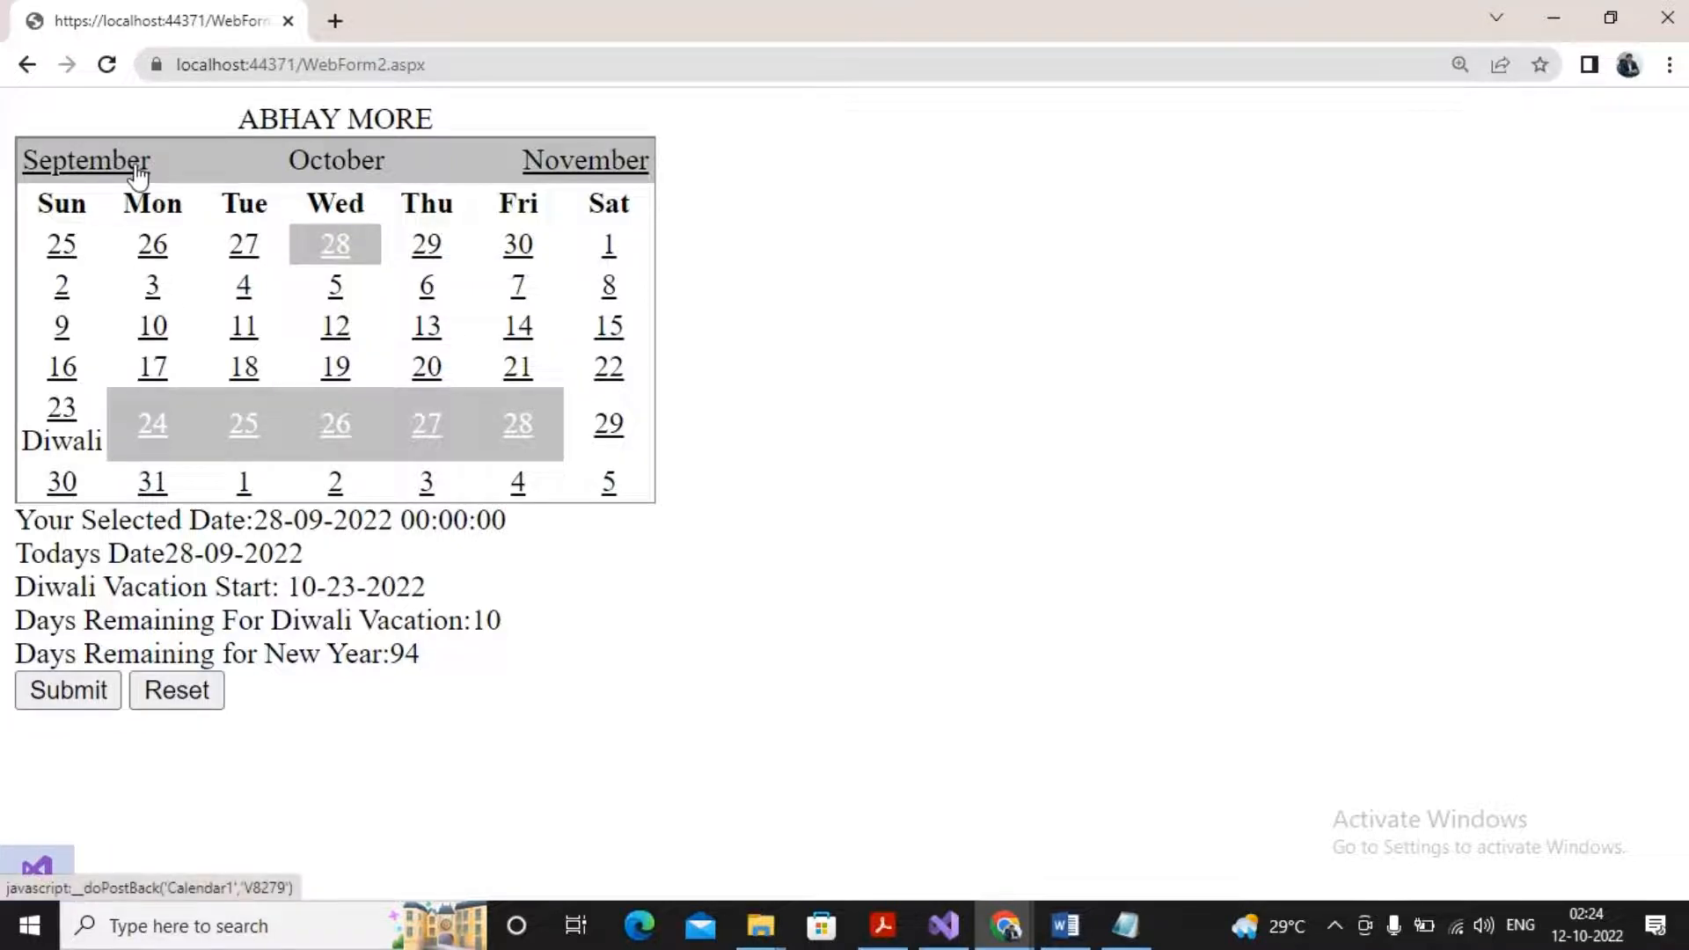
# Step: Go back to September, select the 13th to get 109 New Year days, then return to the editor
pyautogui.click(84, 160)
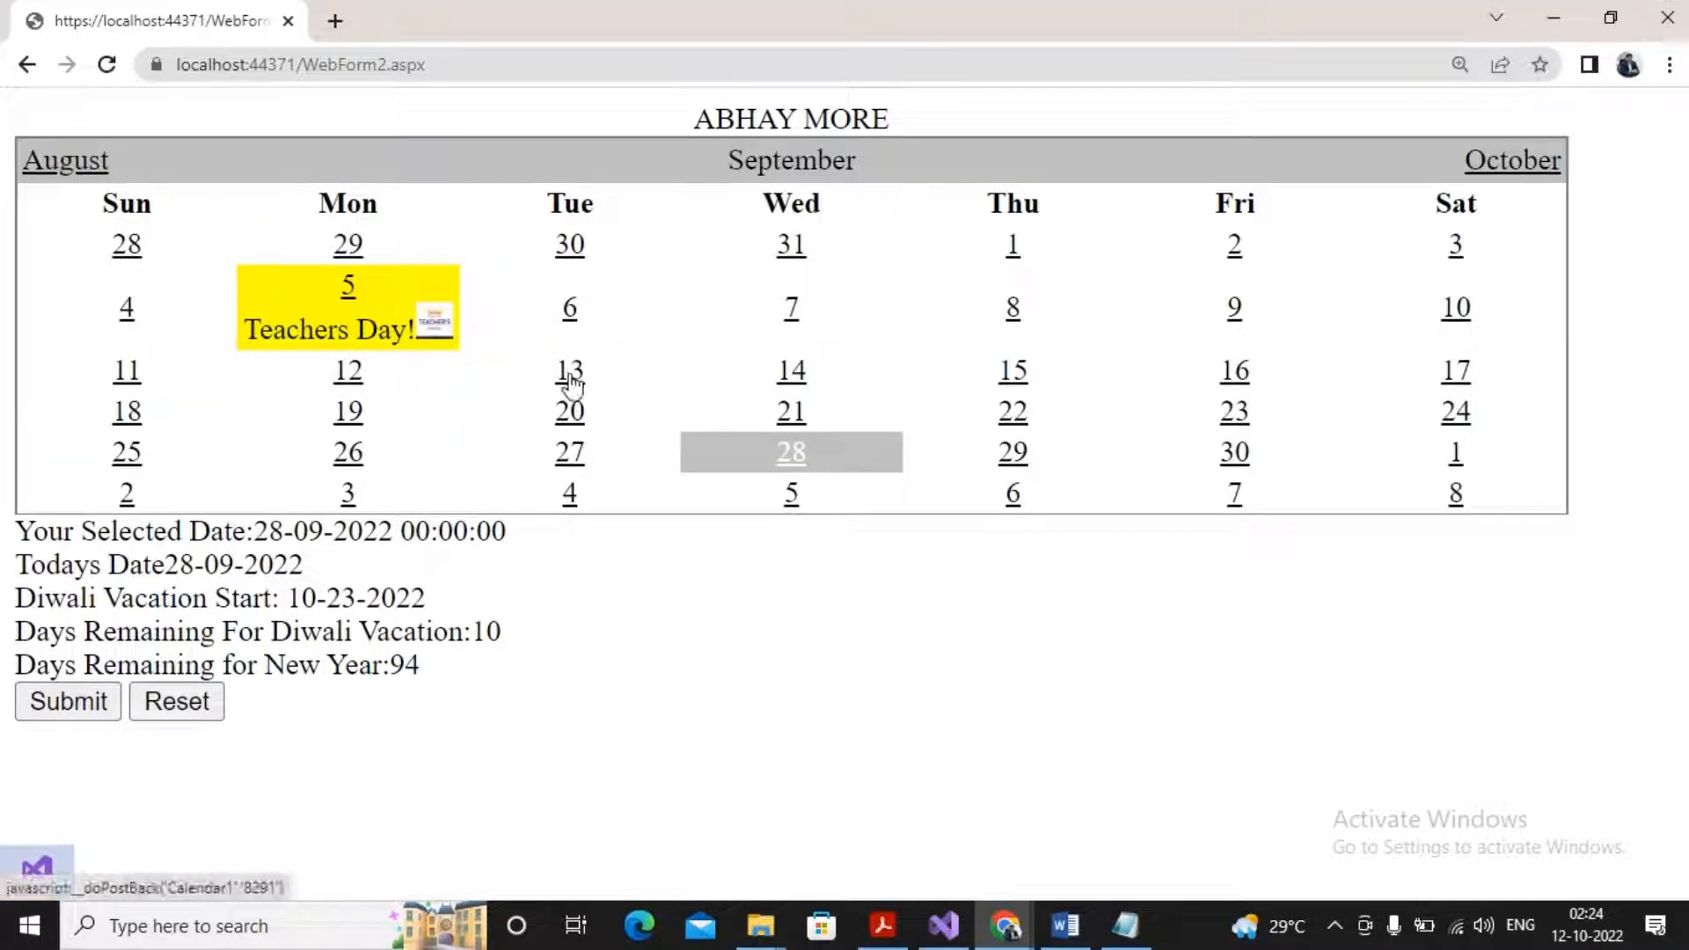
pyautogui.click(569, 371)
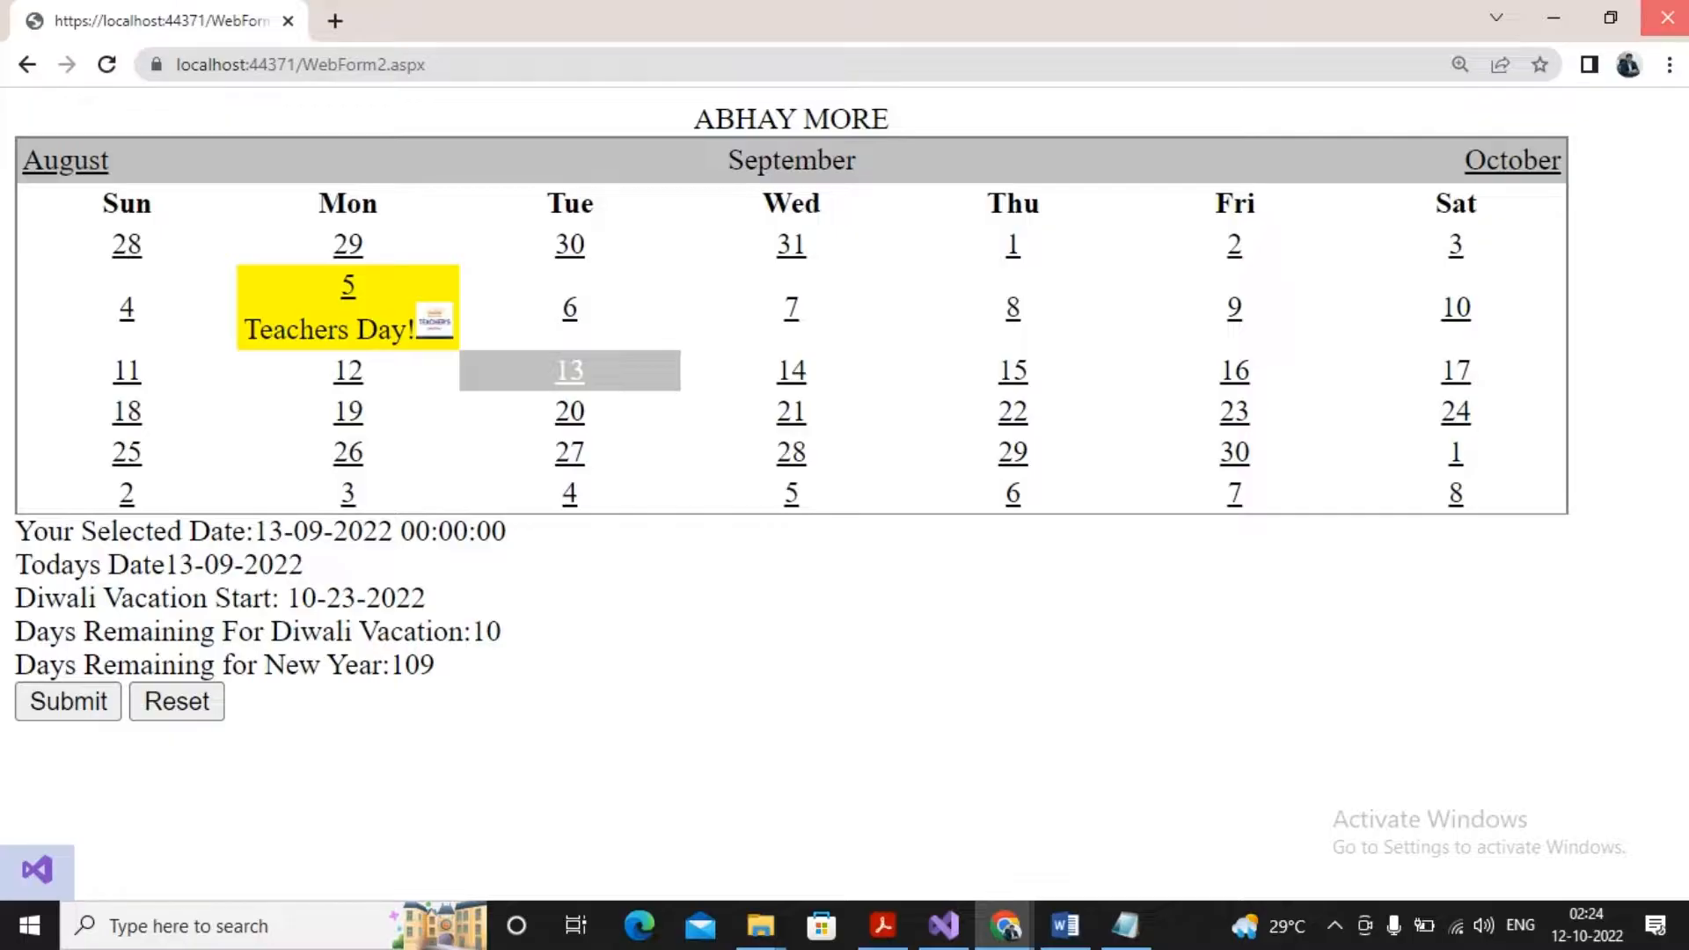
pyautogui.click(941, 926)
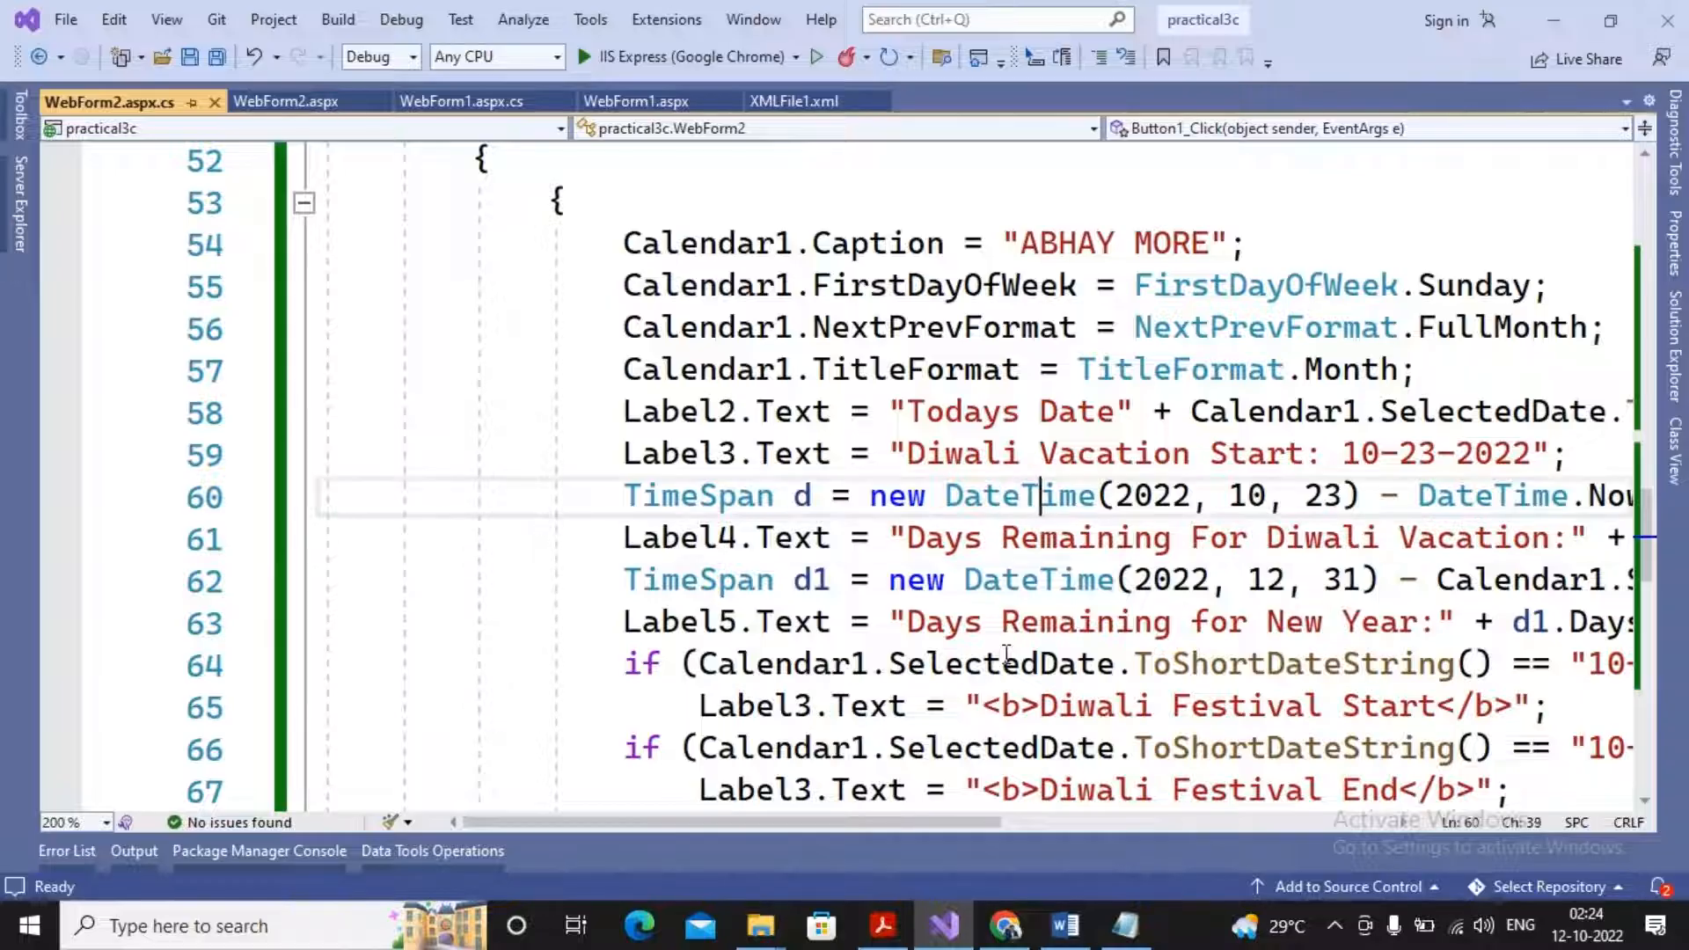
# Step: Replace DateTime.Now with Calendar1.SelectedDate in the Diwali line 60 and rebuild in IIS Express
pyautogui.hscroll(3)
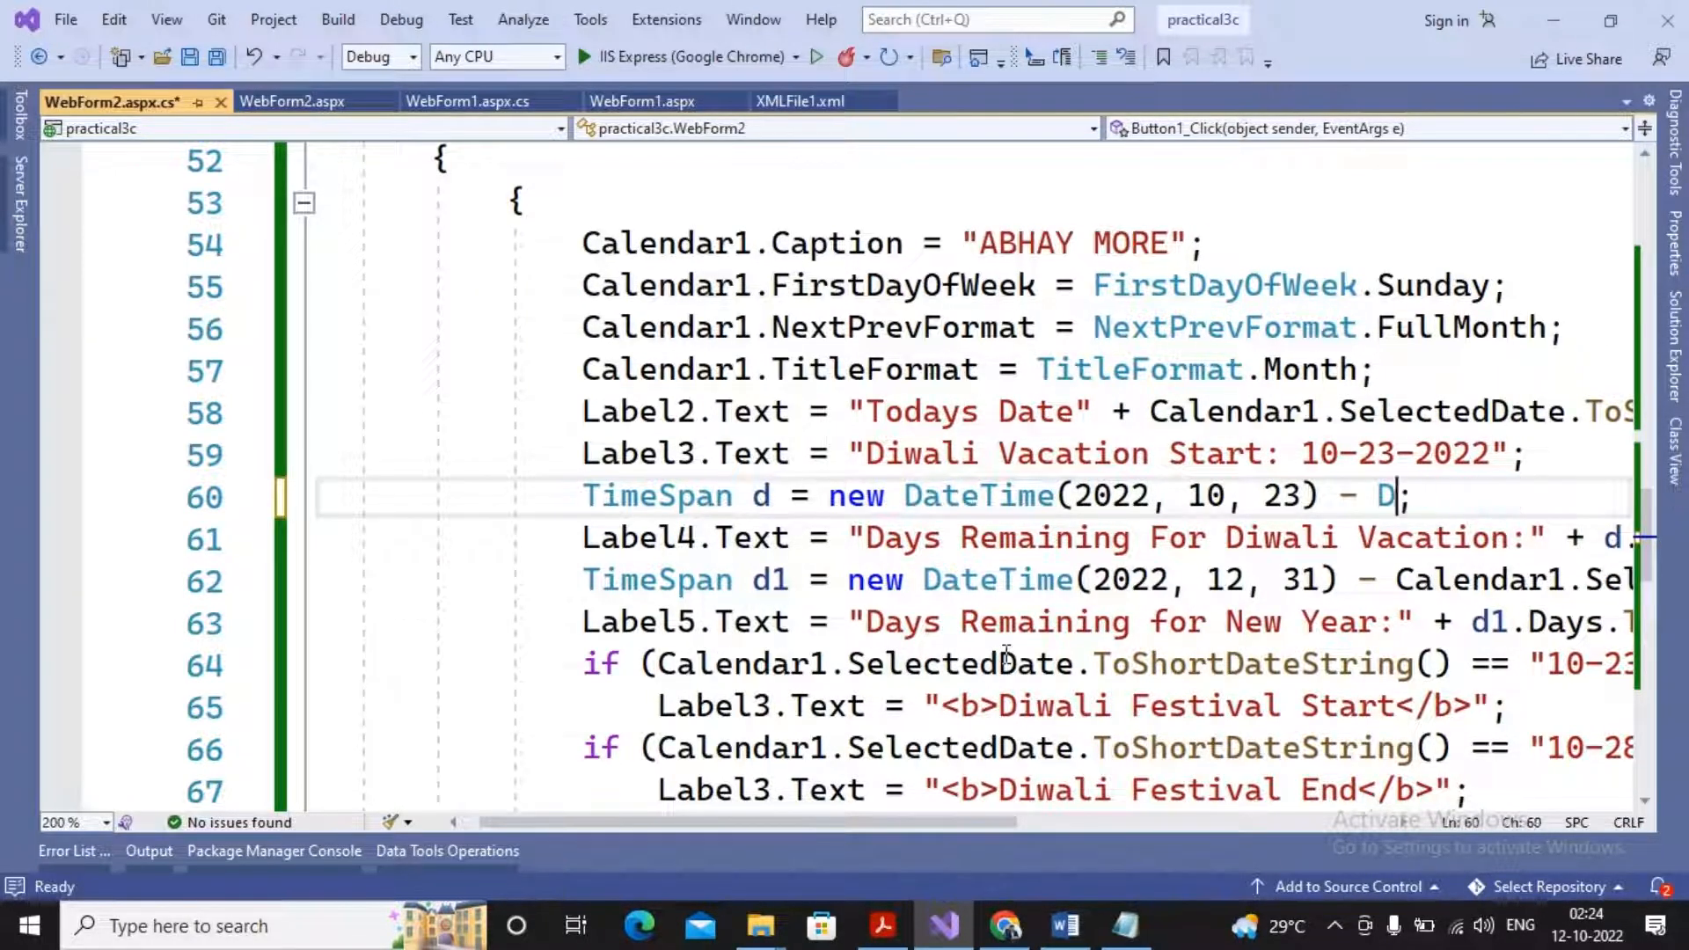
pyautogui.write('alendar1.SelectedDate')
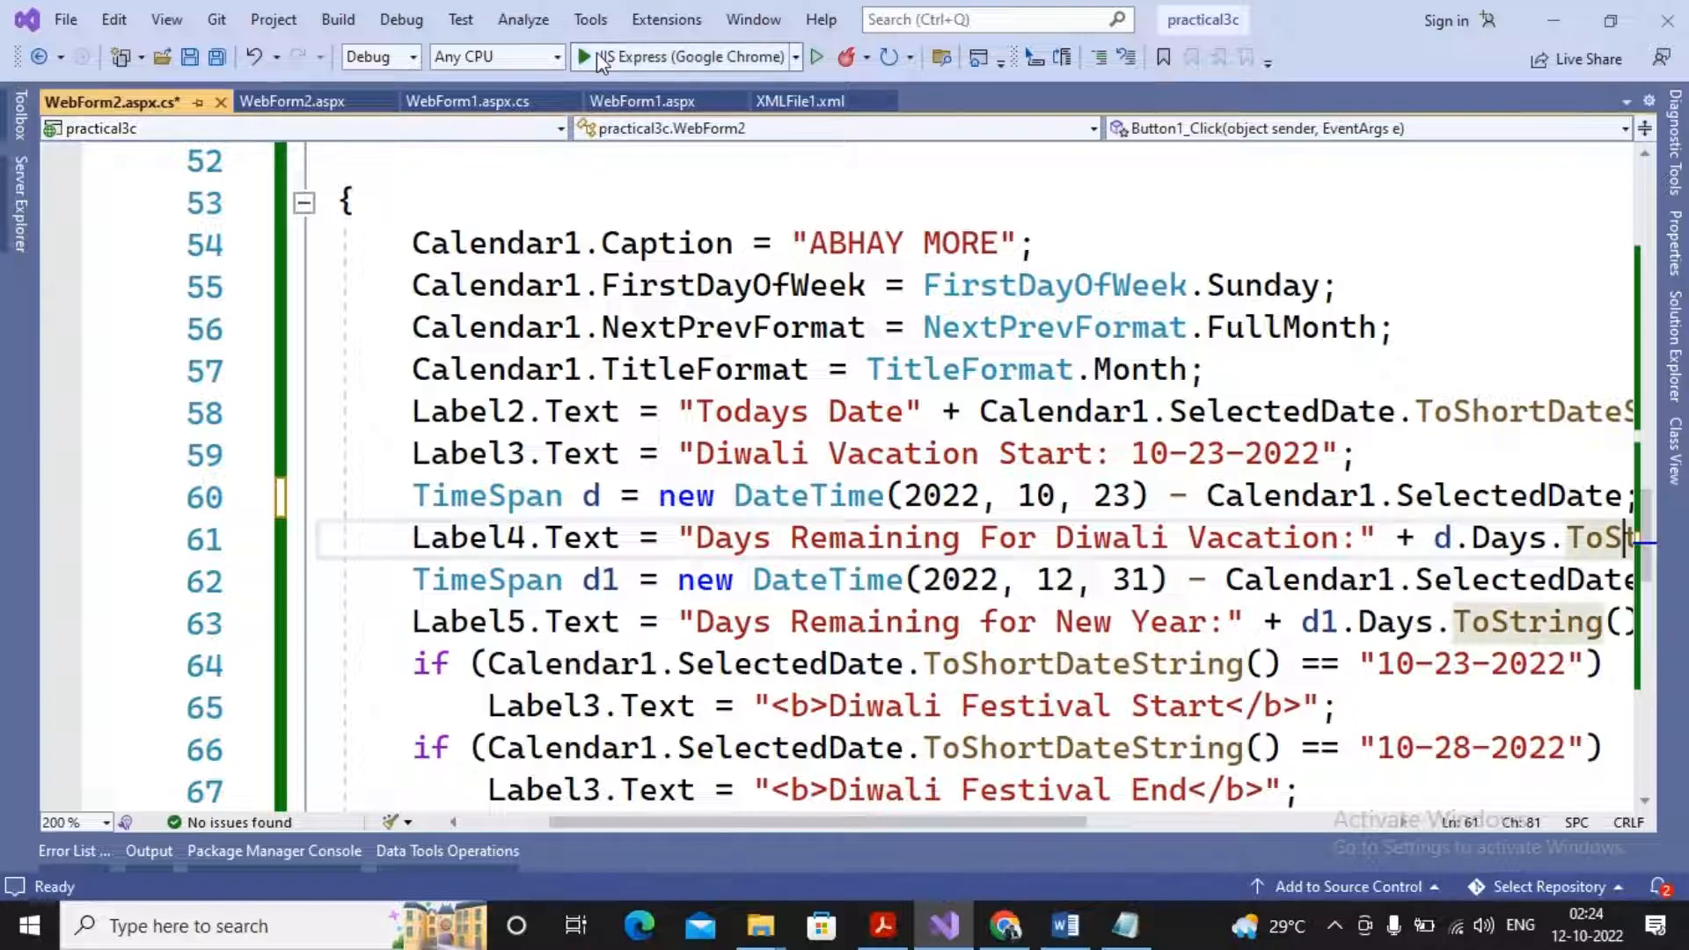
pyautogui.click(580, 56)
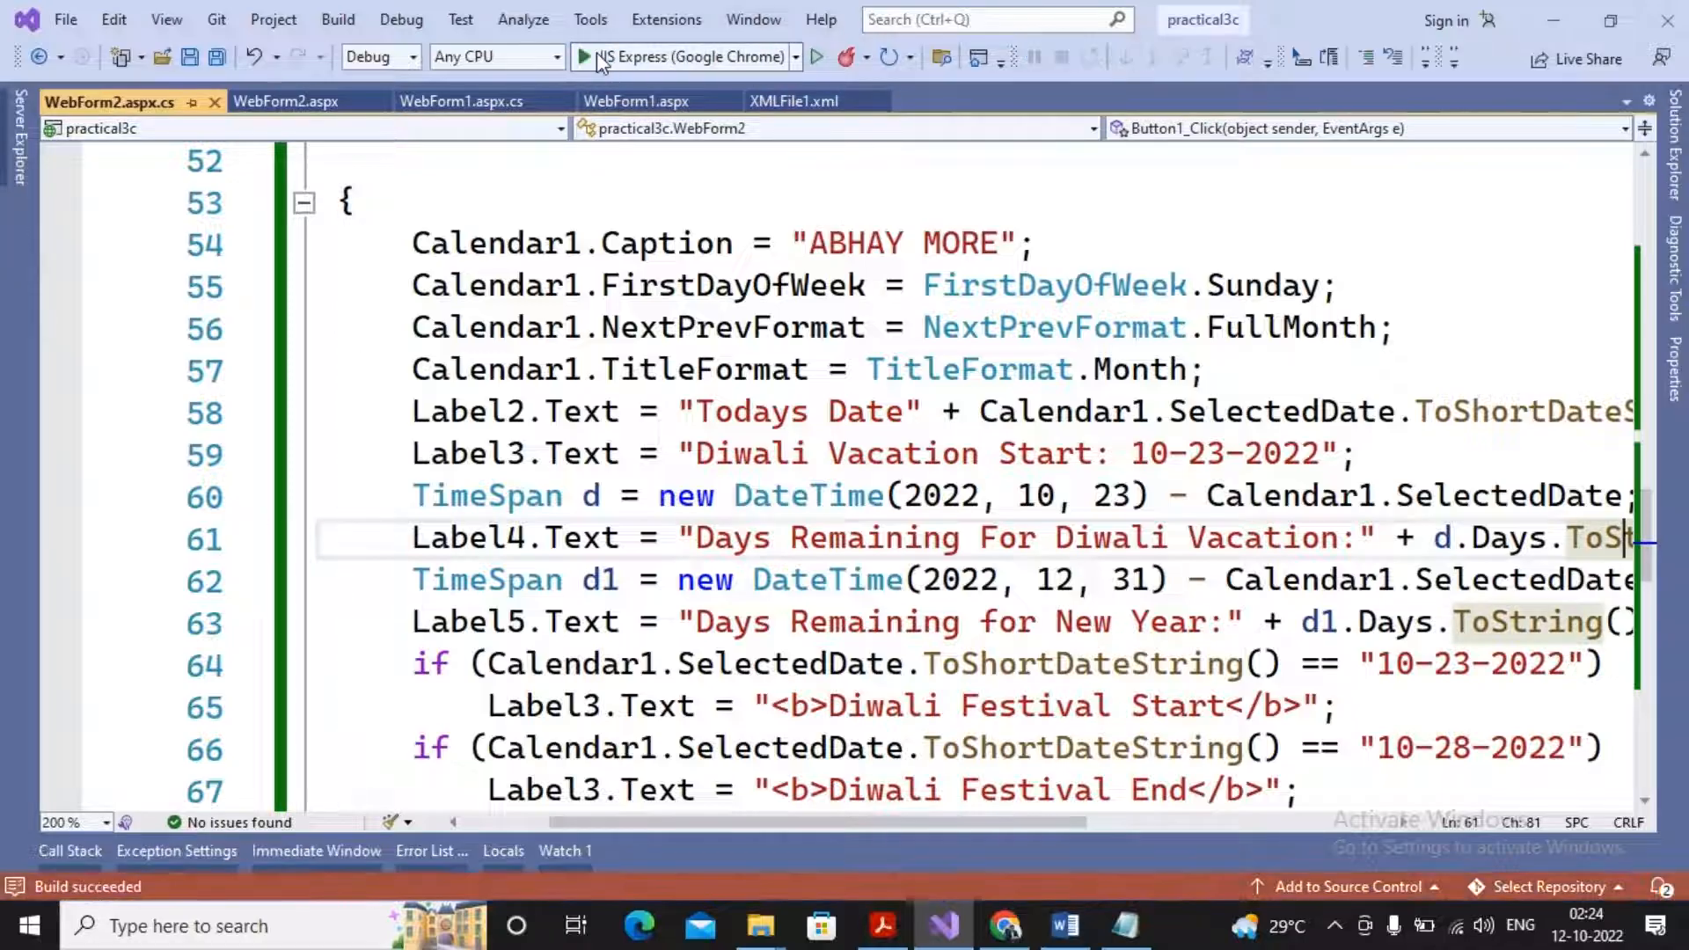
# Step: Submit September 14 to get 39 Diwali days and 108 New Year days
pyautogui.click(582, 56)
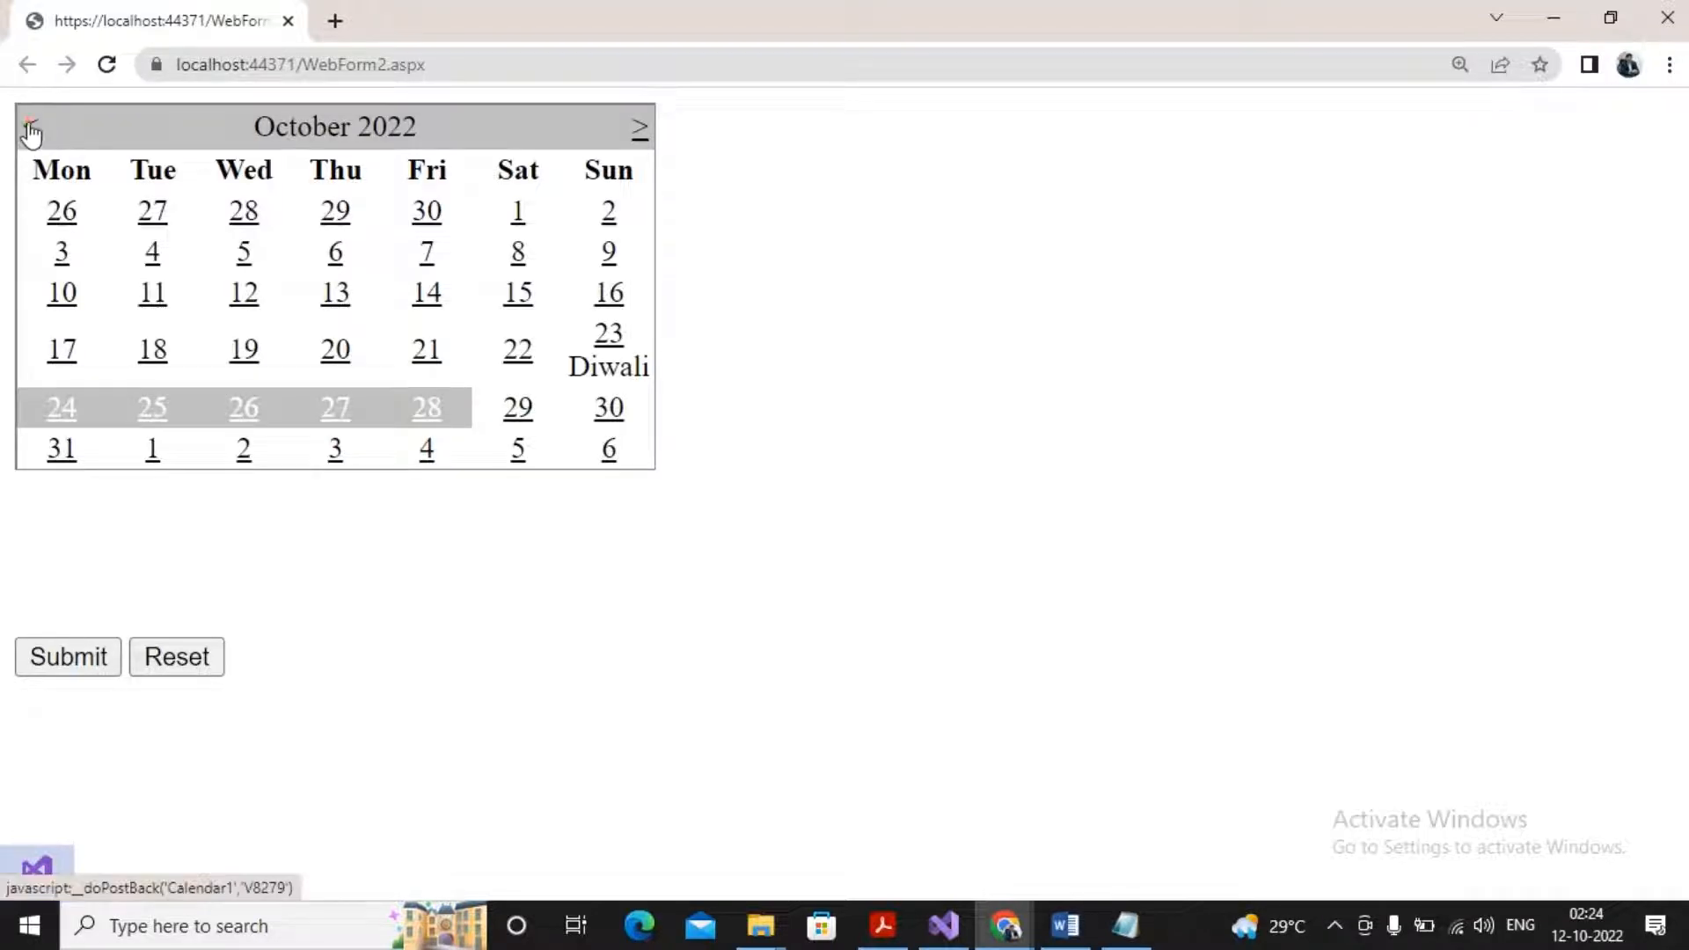
pyautogui.click(30, 127)
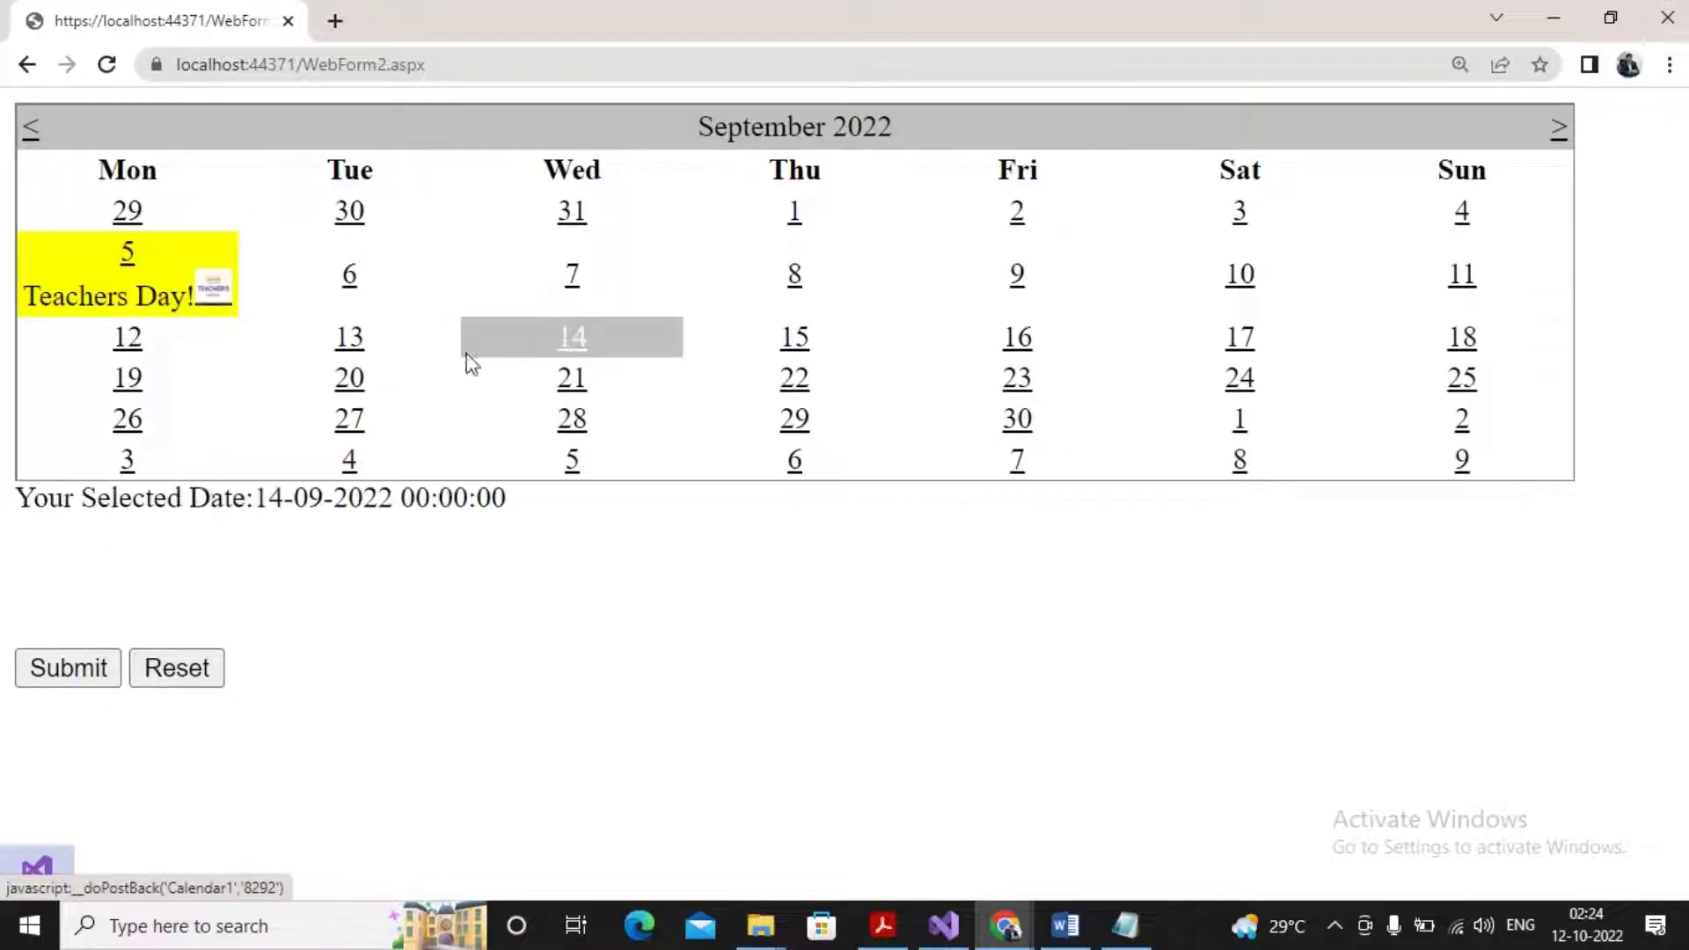
pyautogui.click(67, 667)
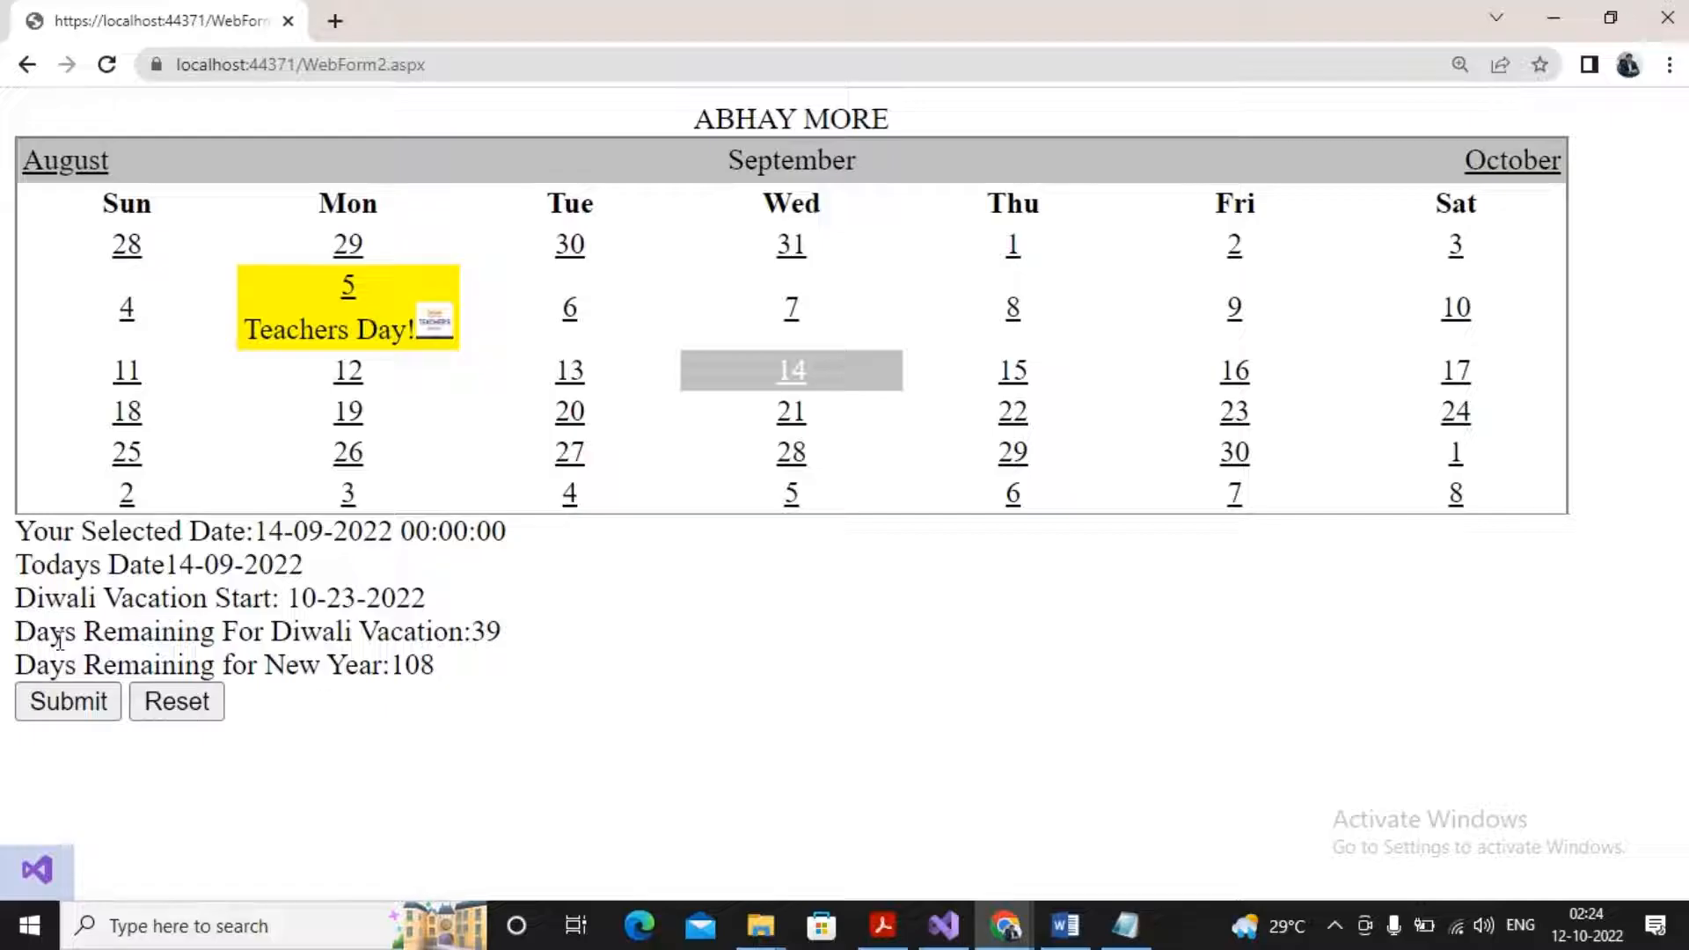
pyautogui.moveTo(1020, 274)
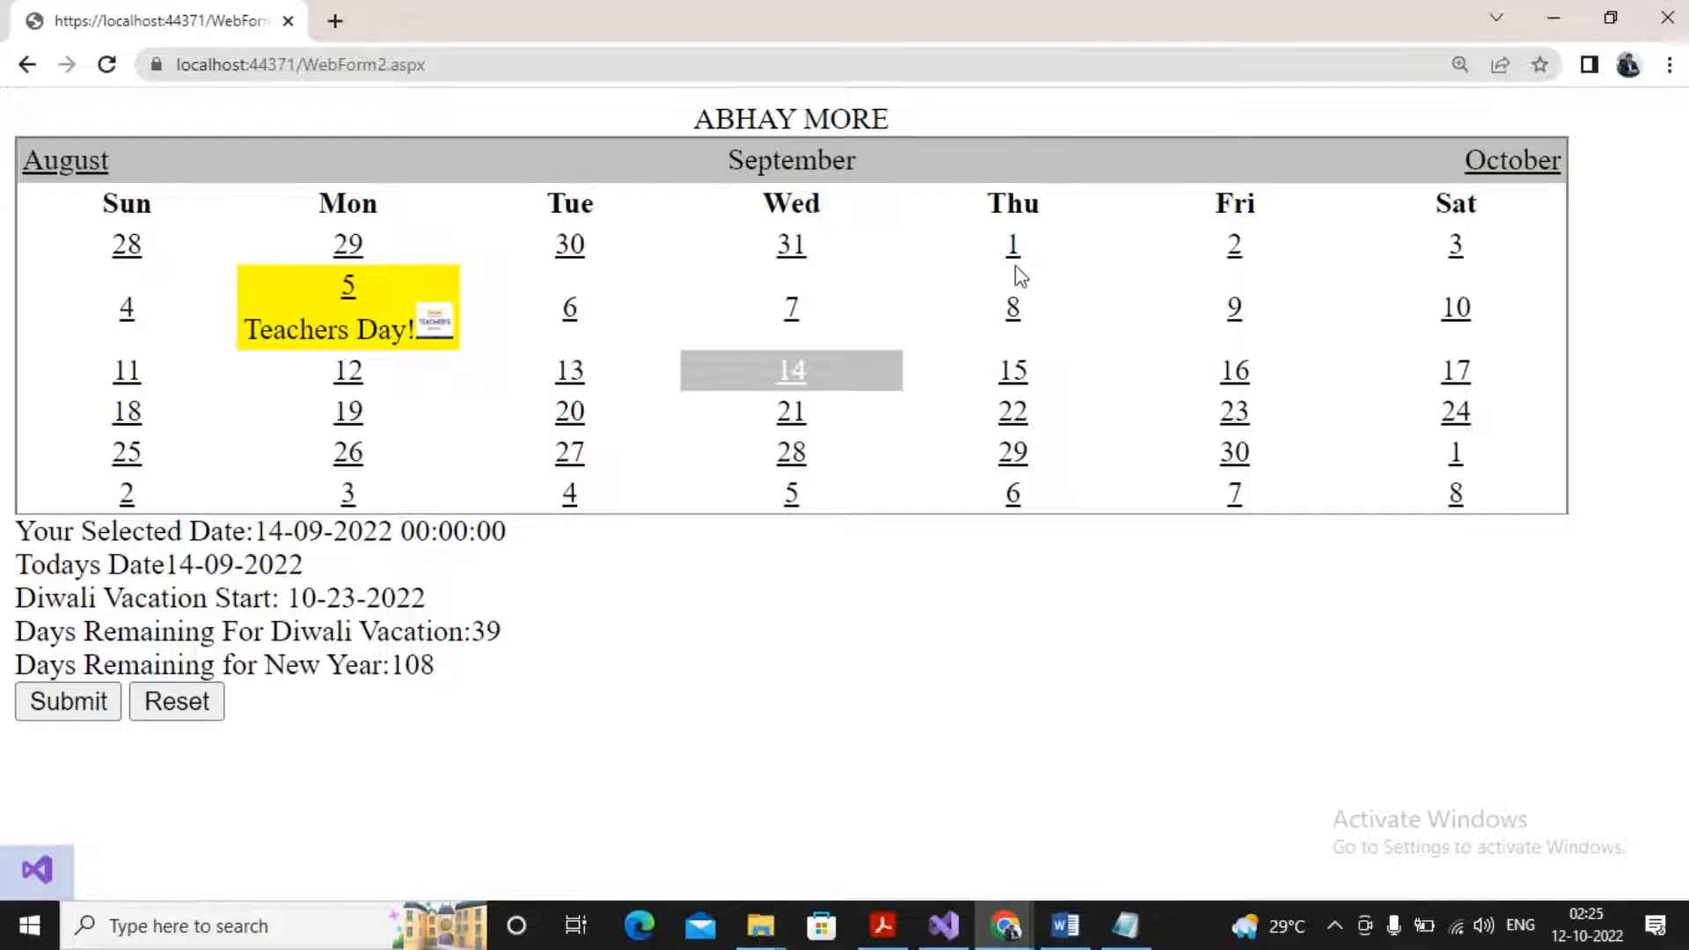
# Step: Move to October and submit the 21st to get 2 Diwali days and 71 New Year days
pyautogui.click(1511, 160)
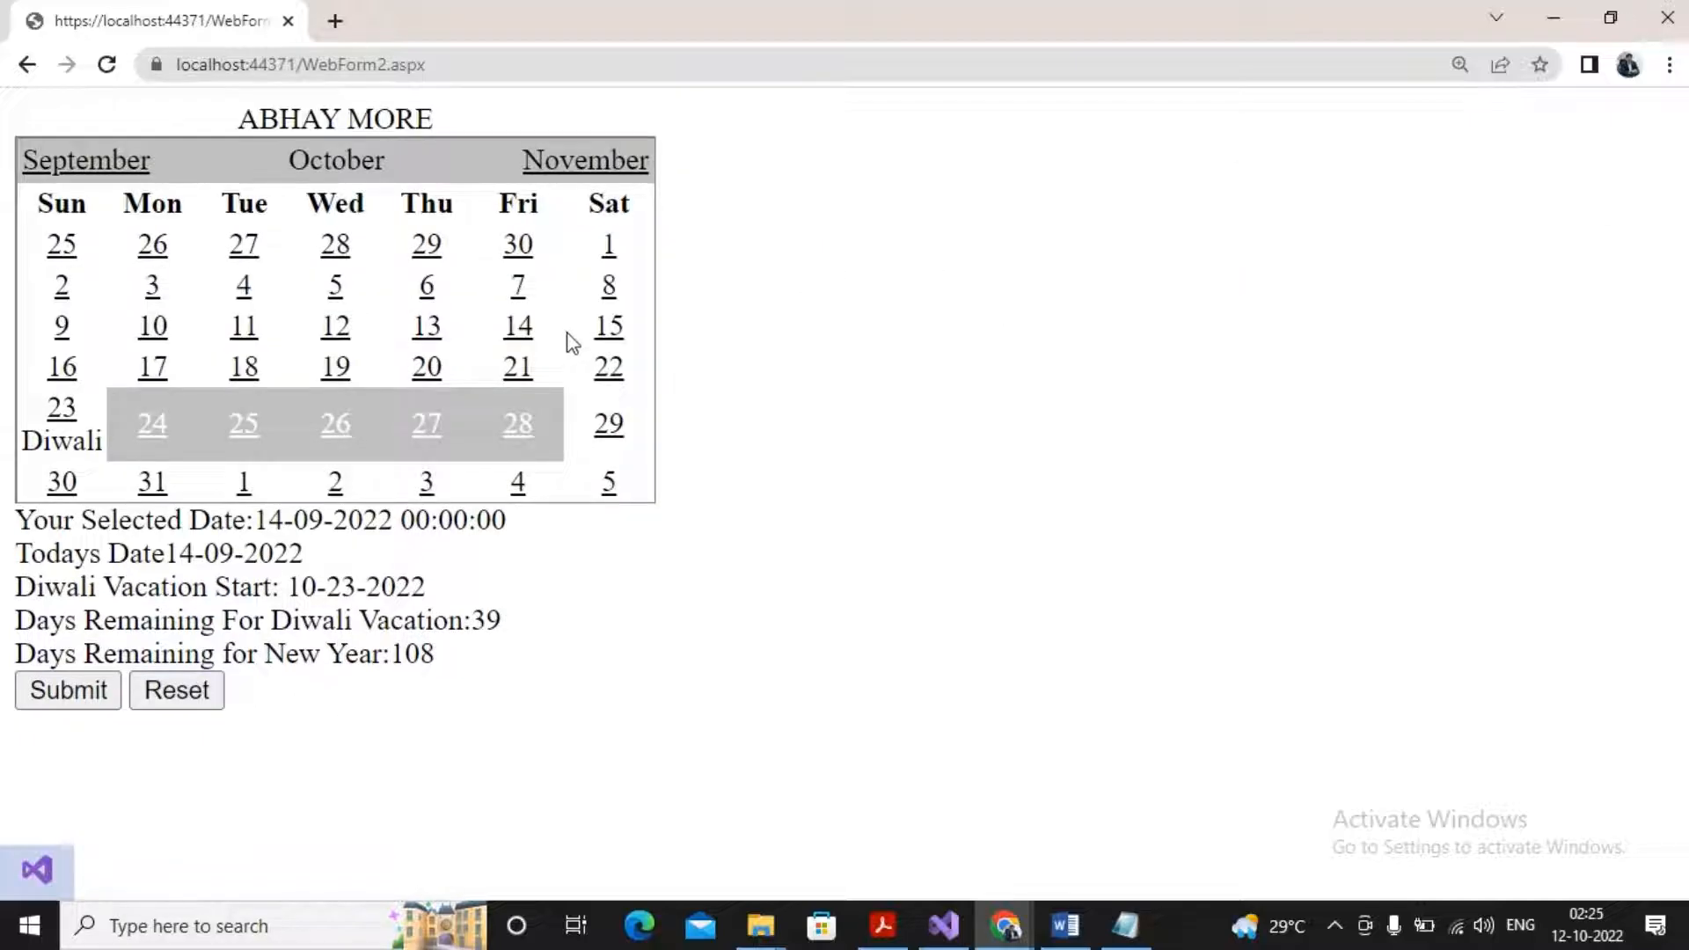
pyautogui.click(517, 365)
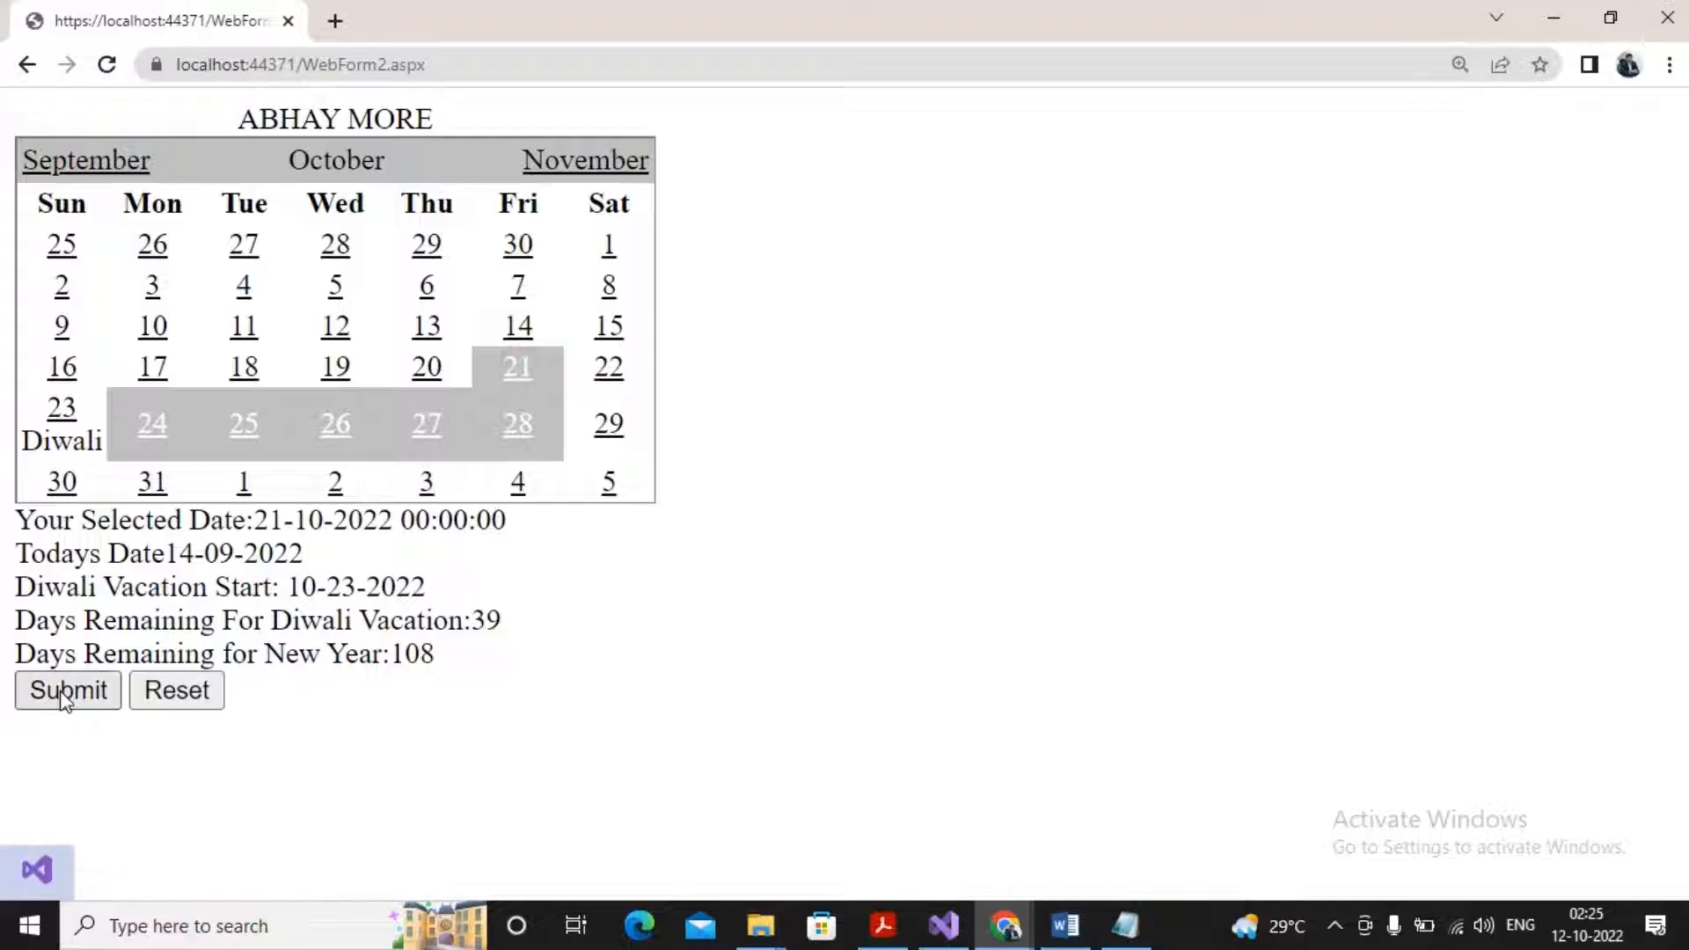
pyautogui.click(67, 690)
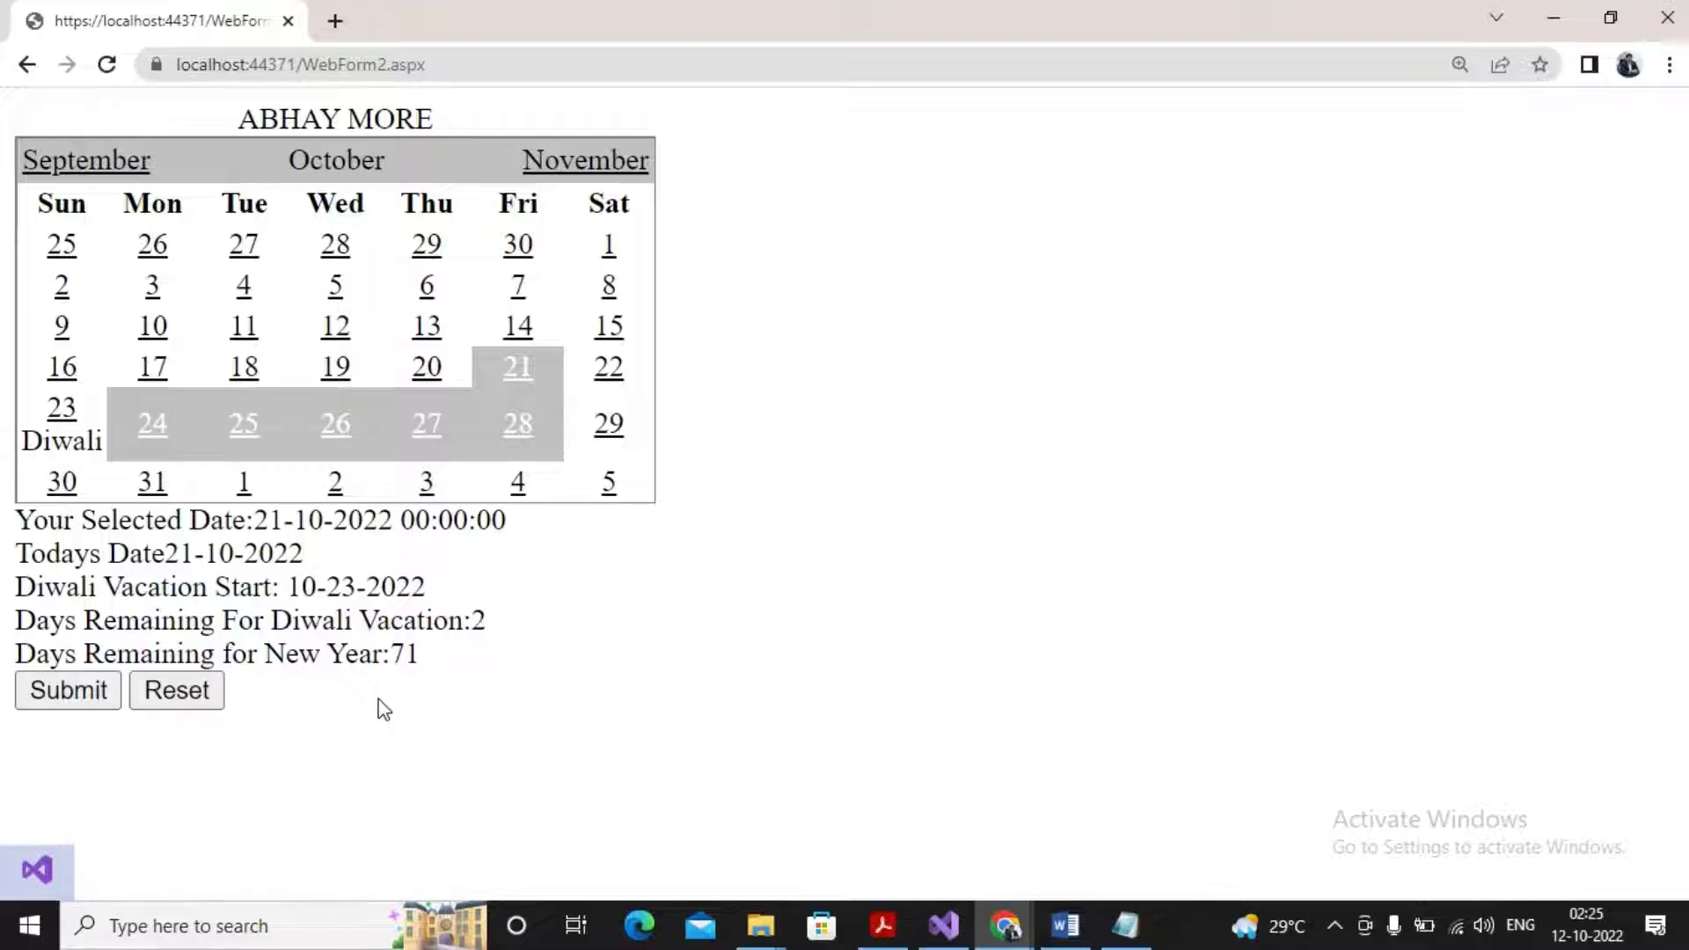
pyautogui.moveTo(774, 777)
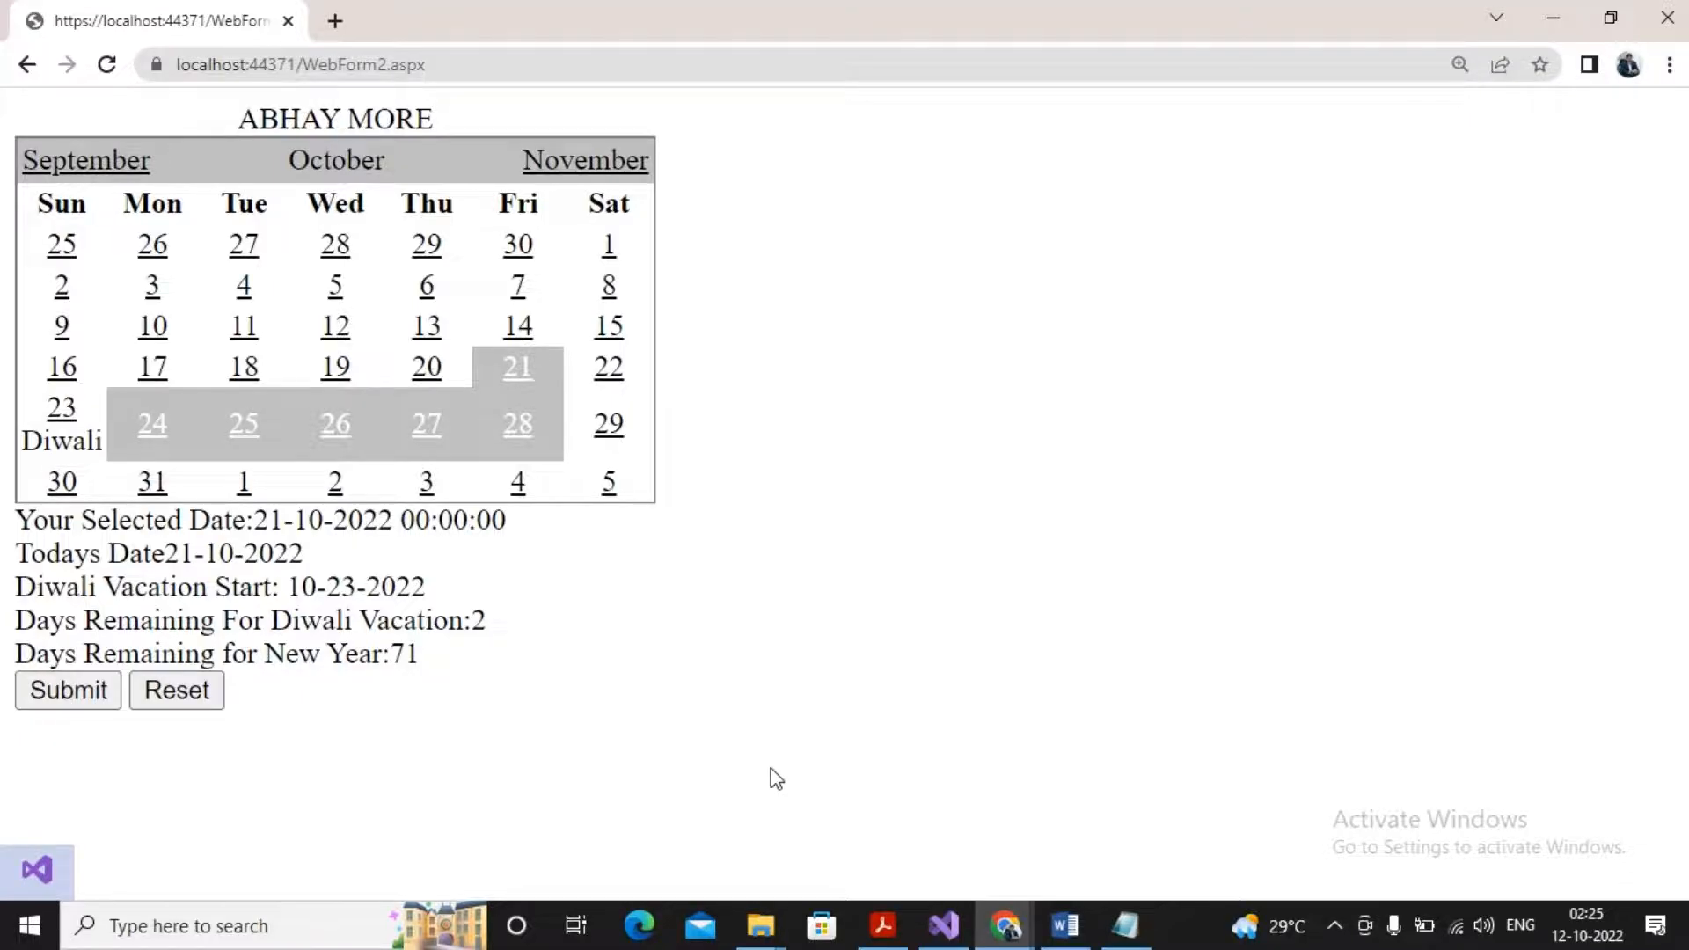
pyautogui.moveTo(1137, 723)
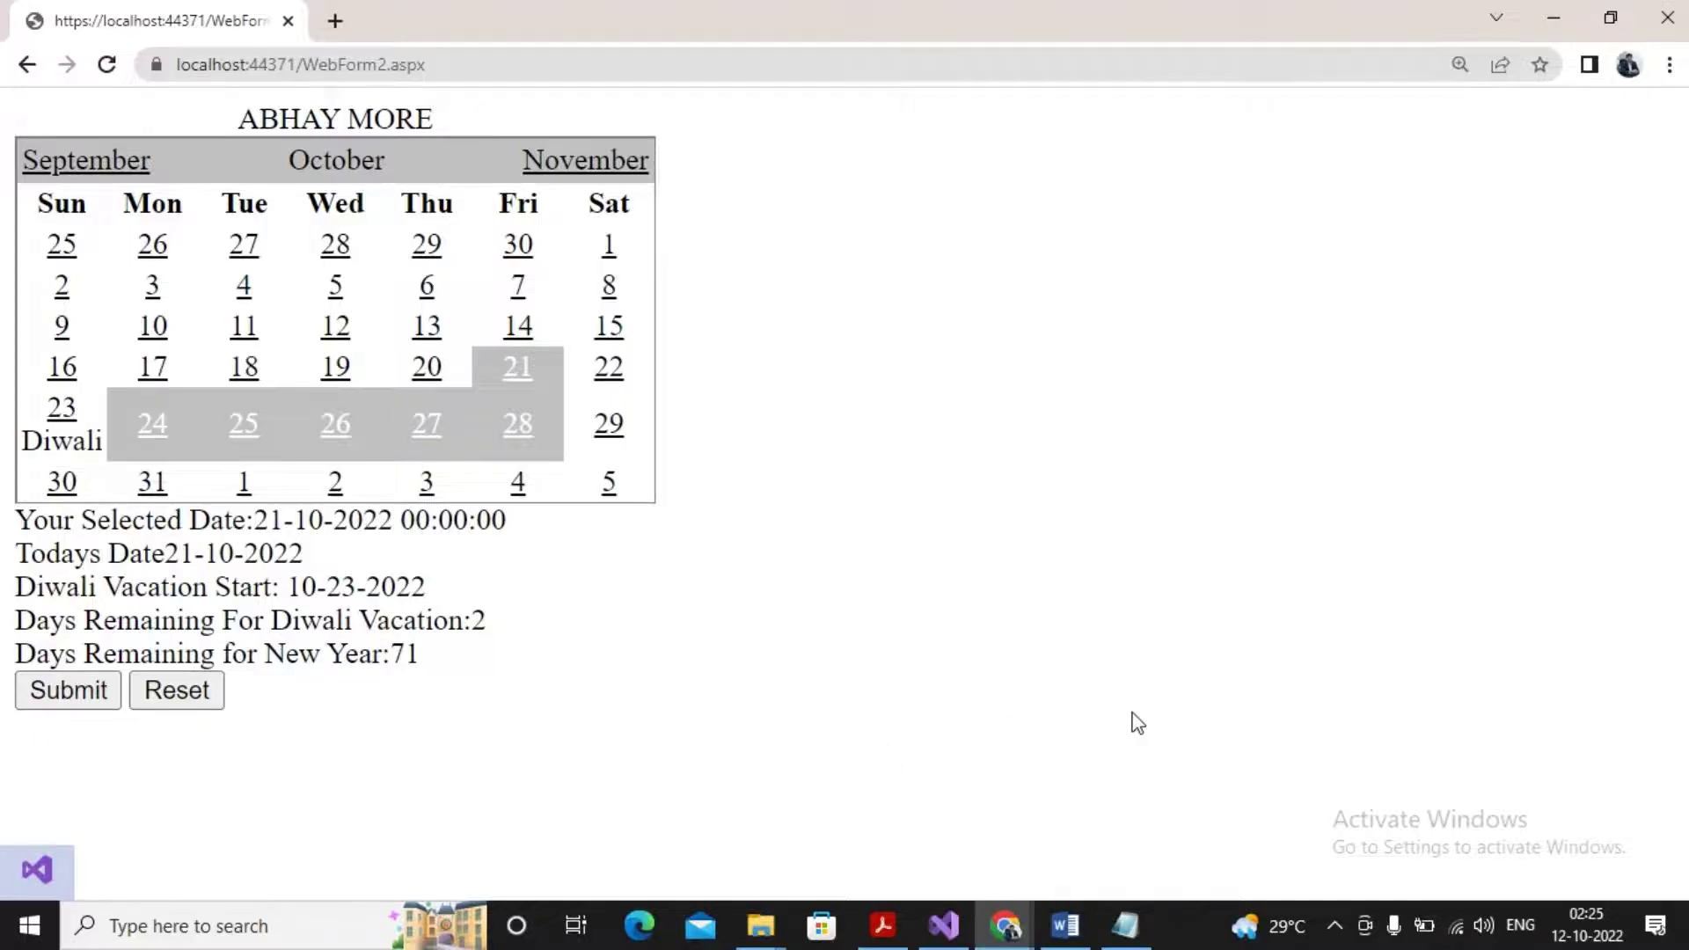